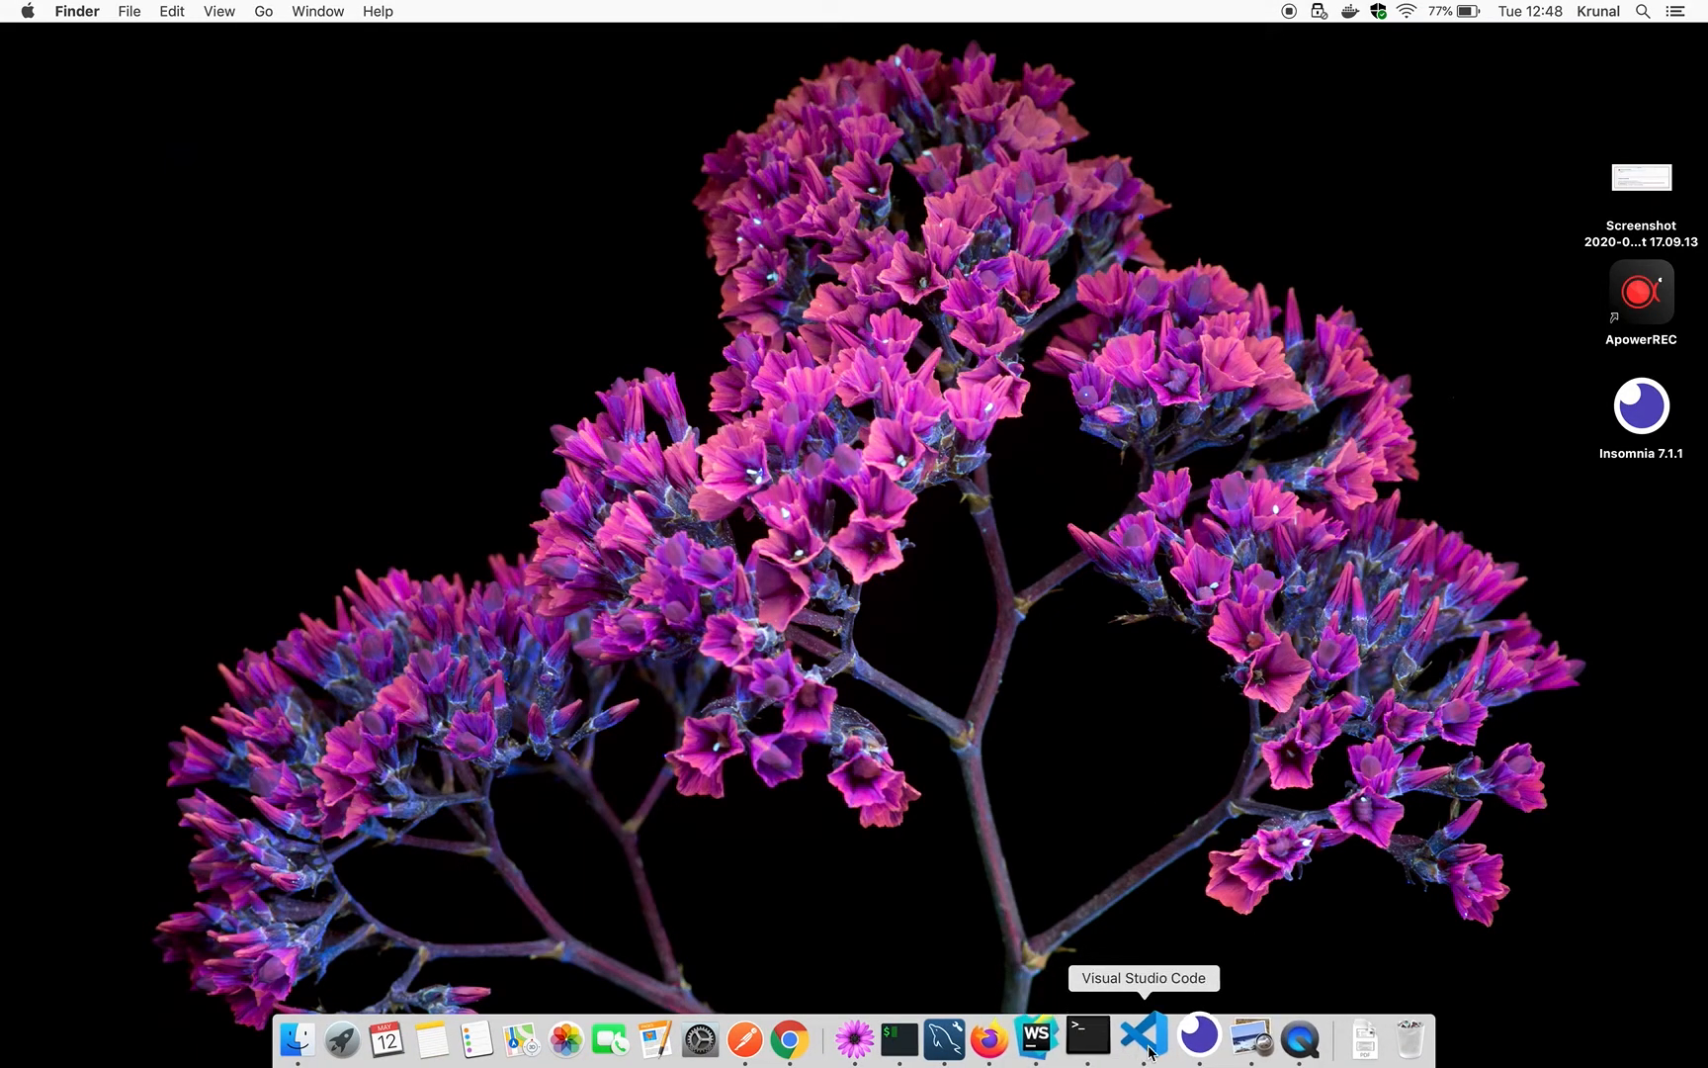
Bring Visual Studio Code to the front from the Dock, showing main.go and the terminal.
left_click(1144, 1036)
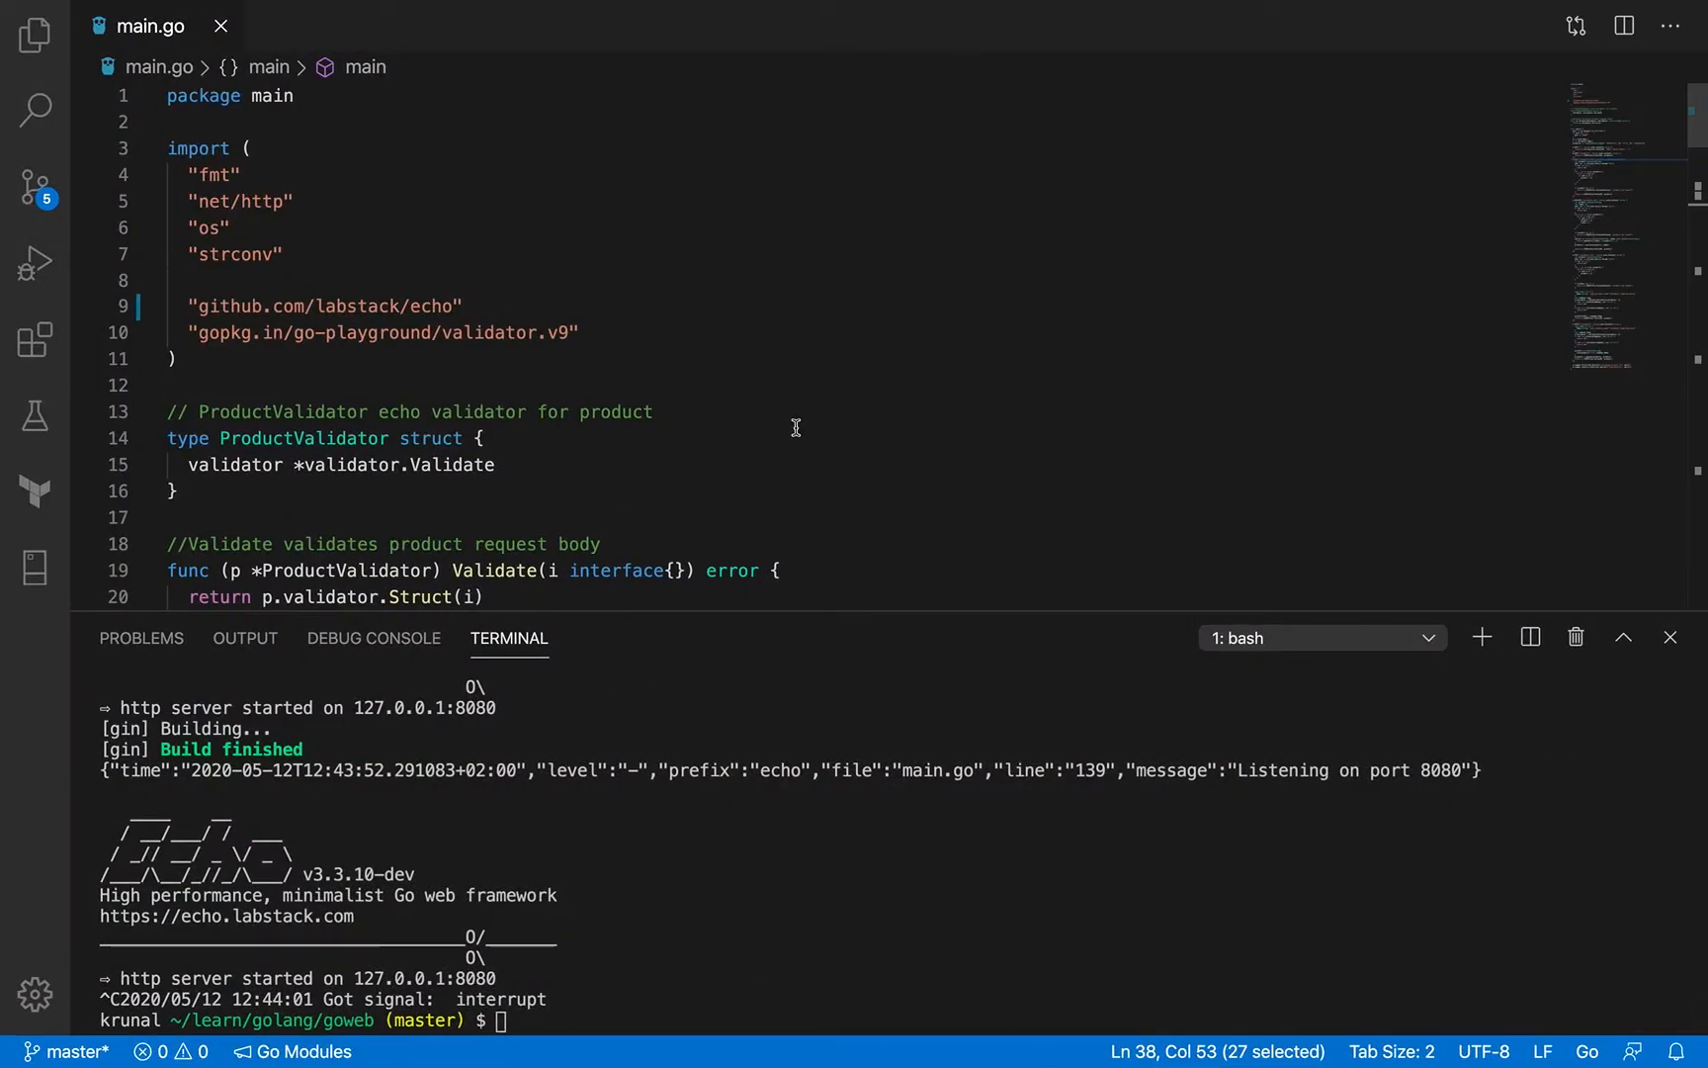
scroll("down", 3)
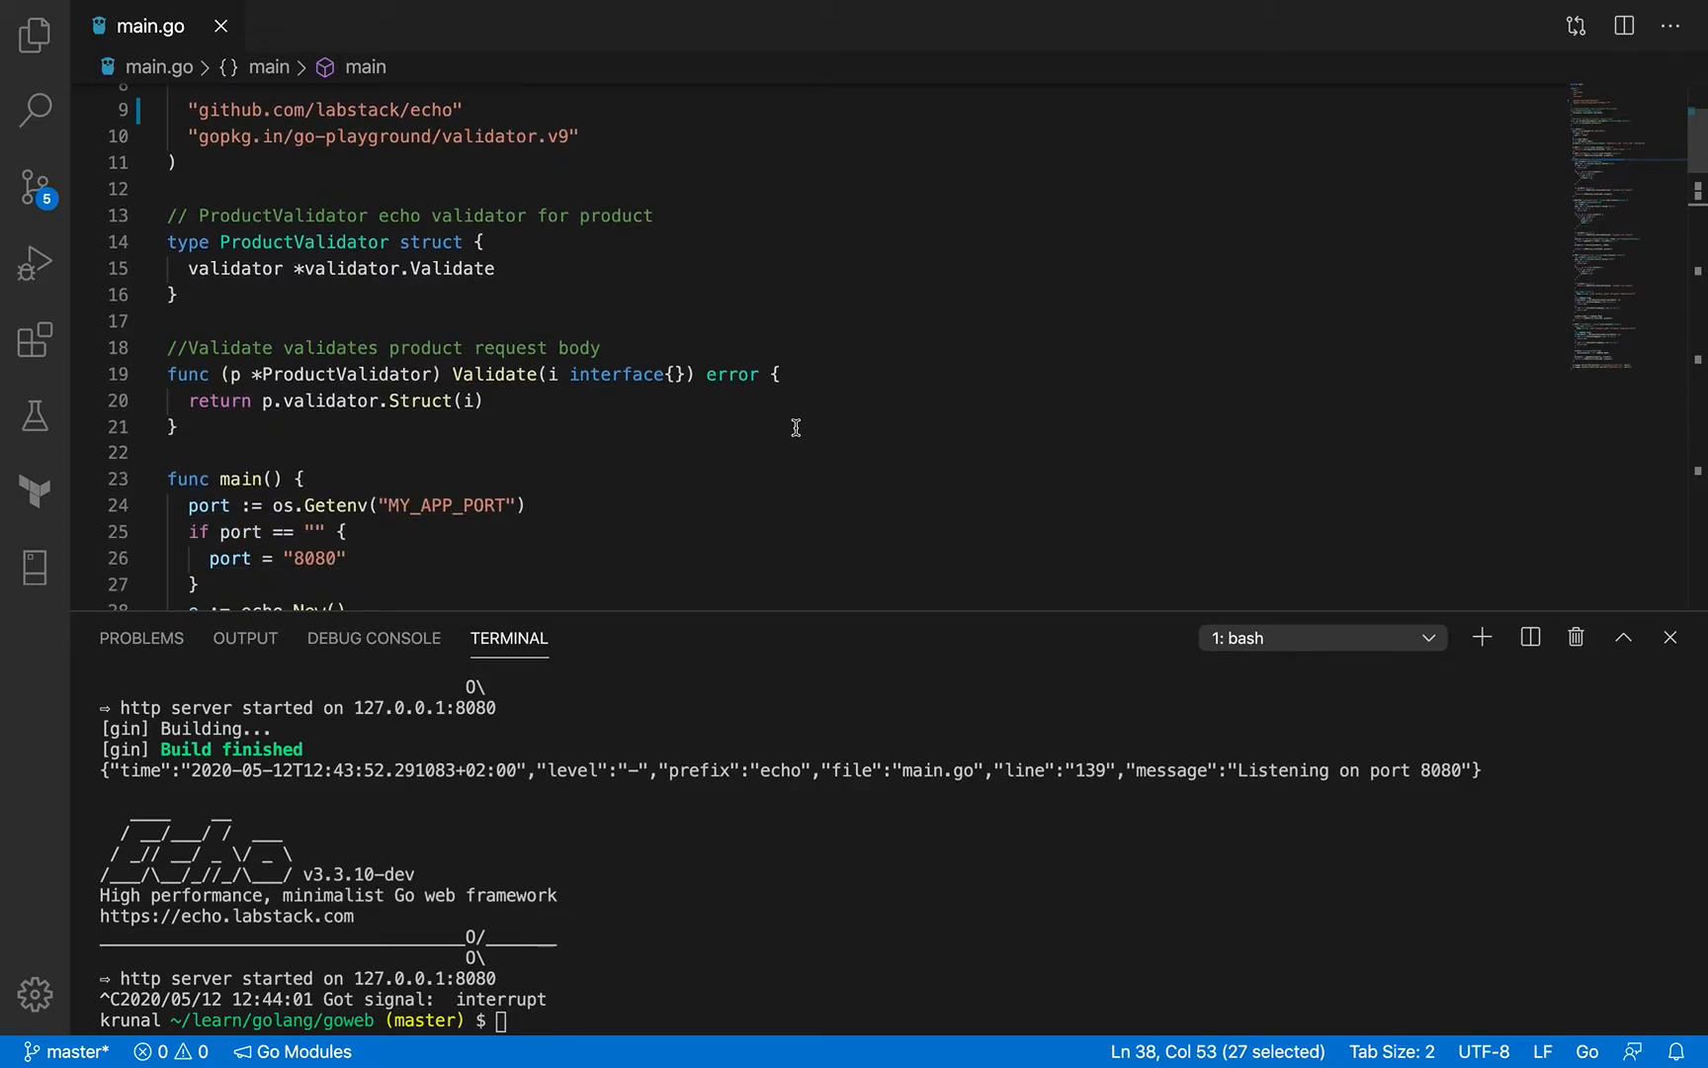
scroll("down", 3)
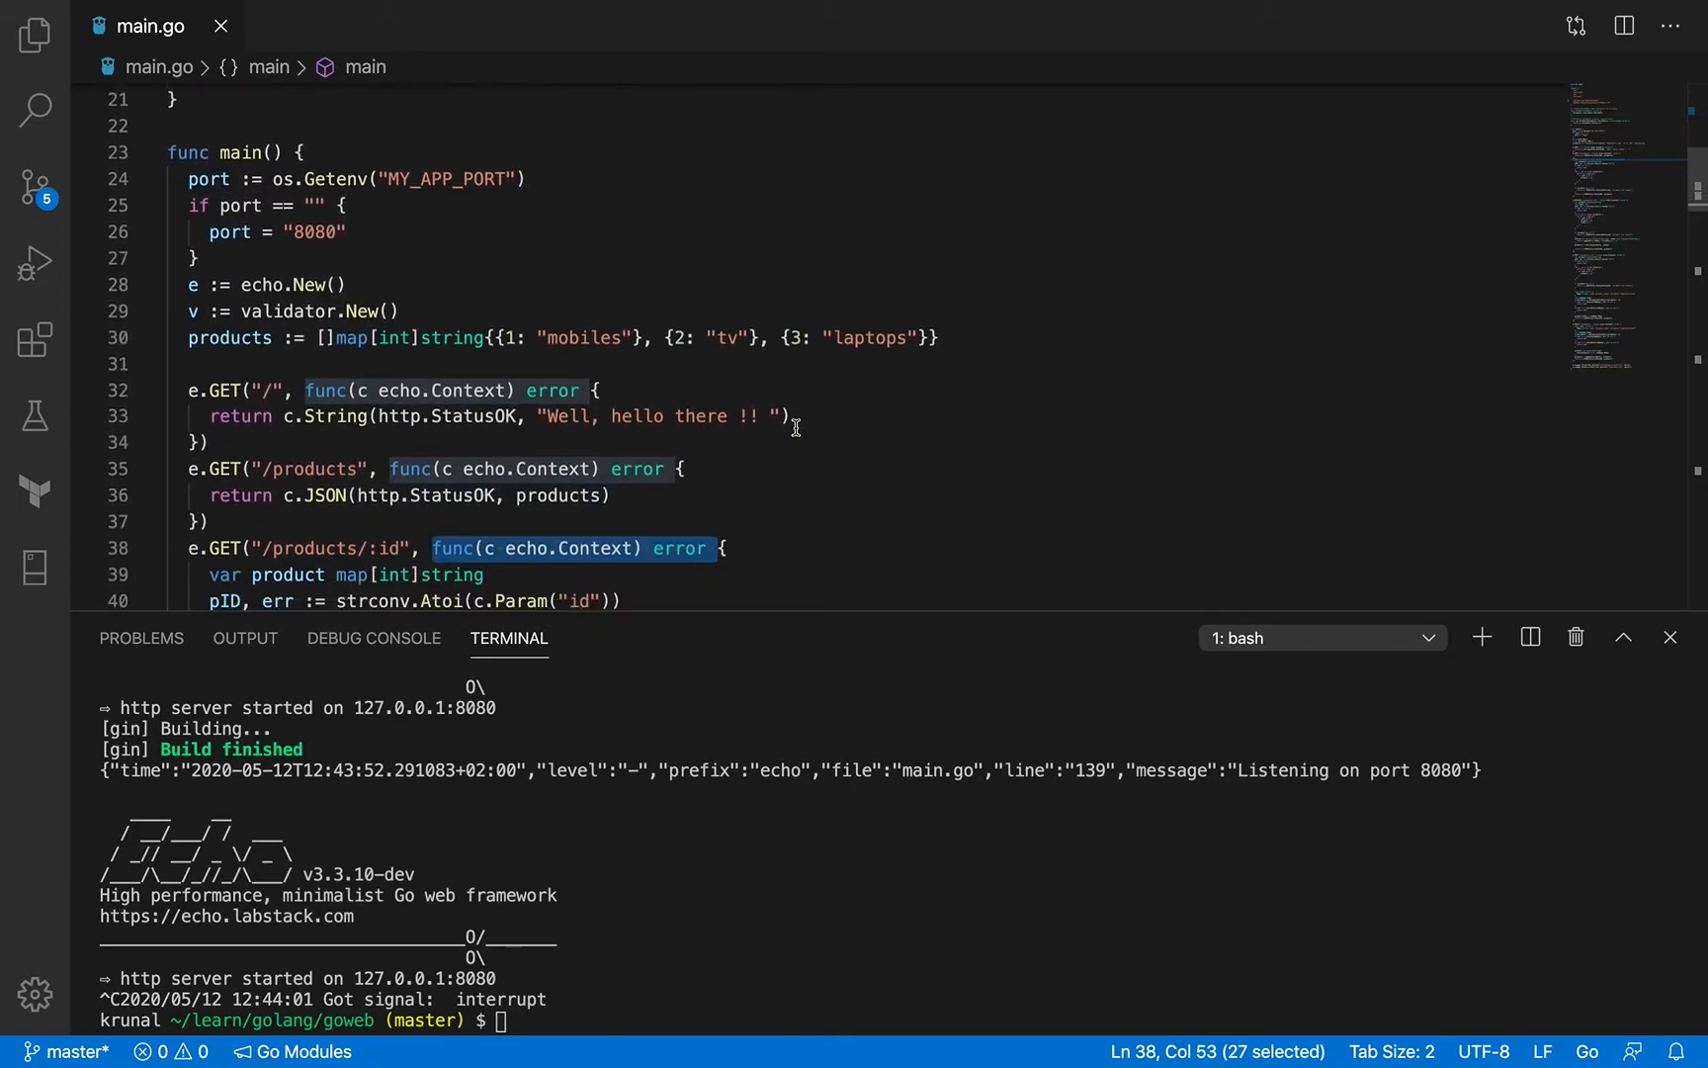
scroll("up", 3)
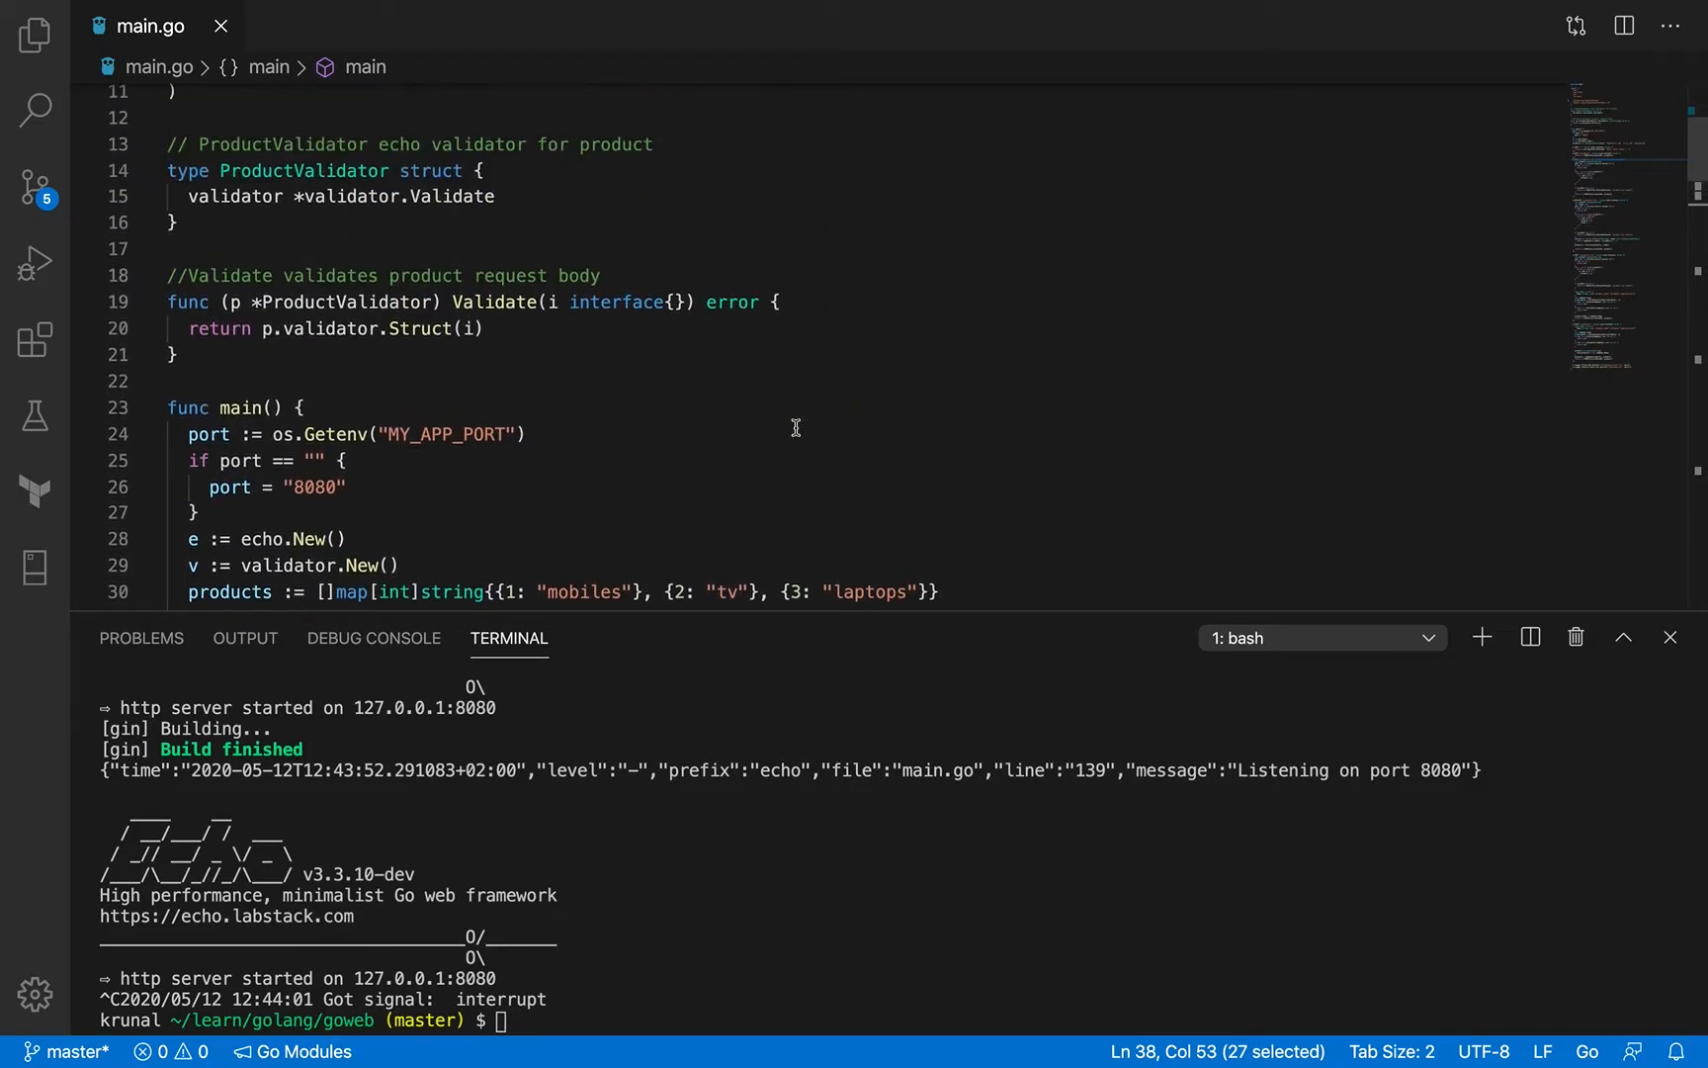
scroll("up", 3)
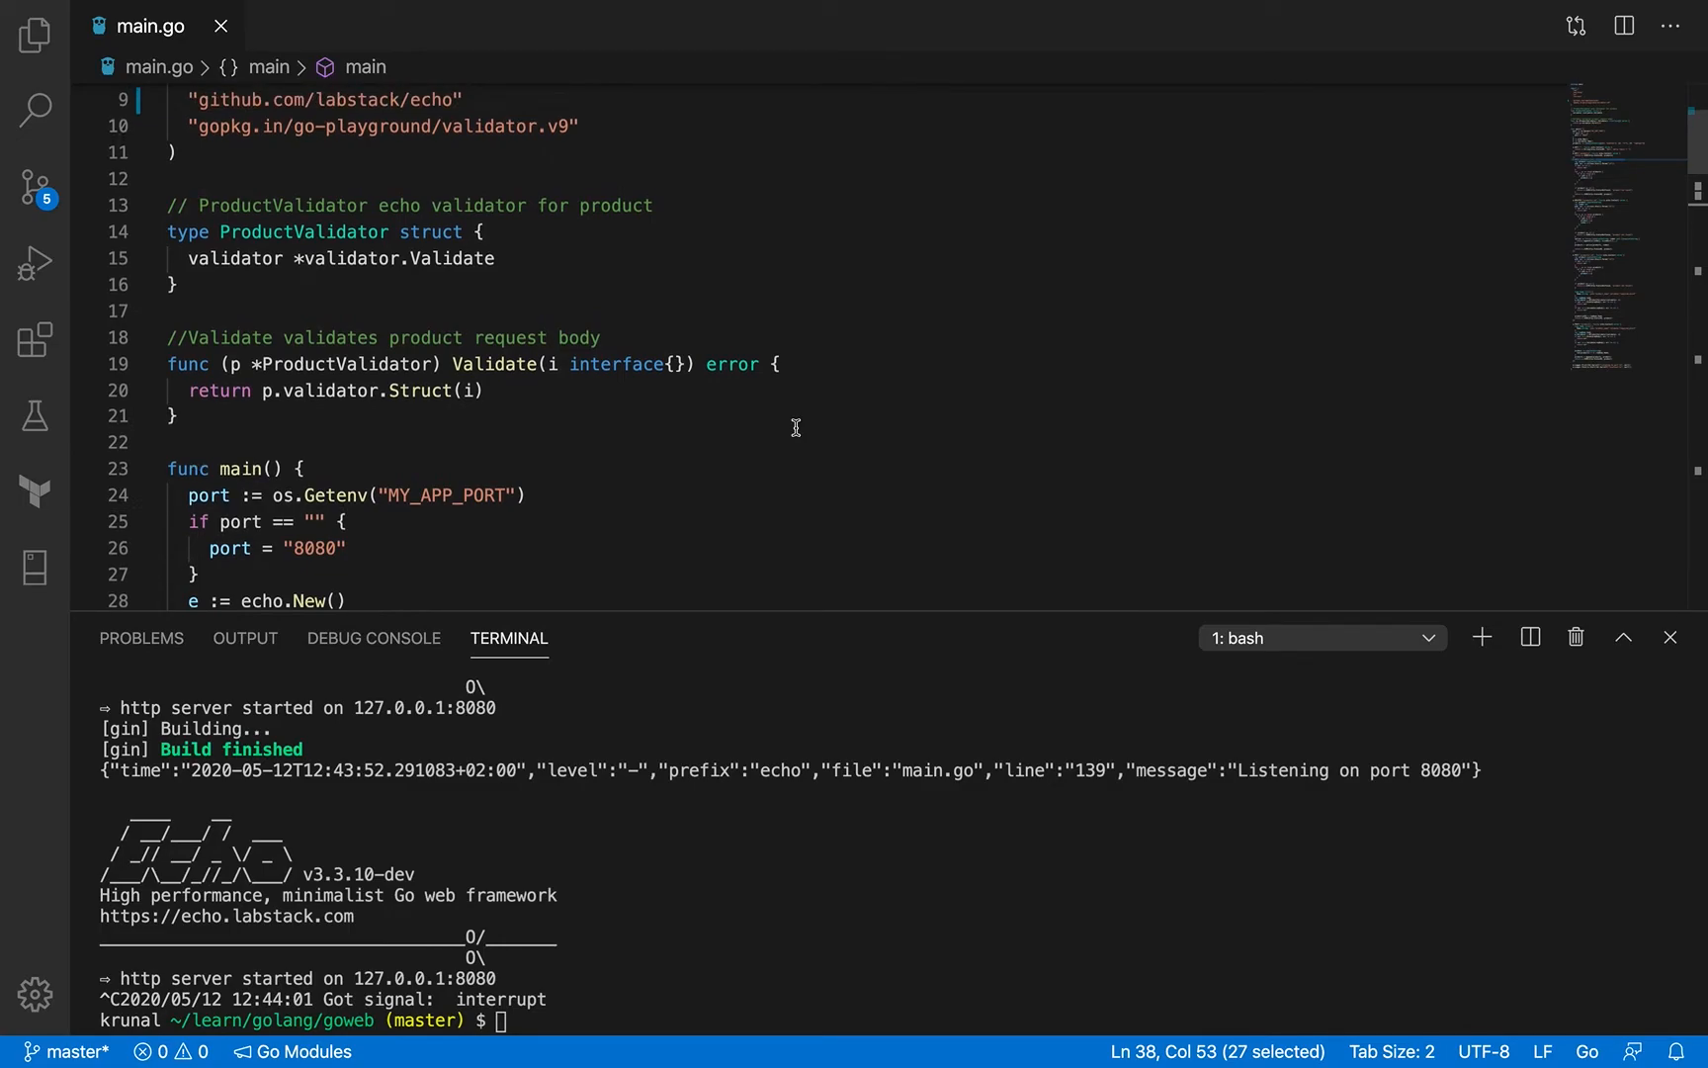
scroll("down", 3)
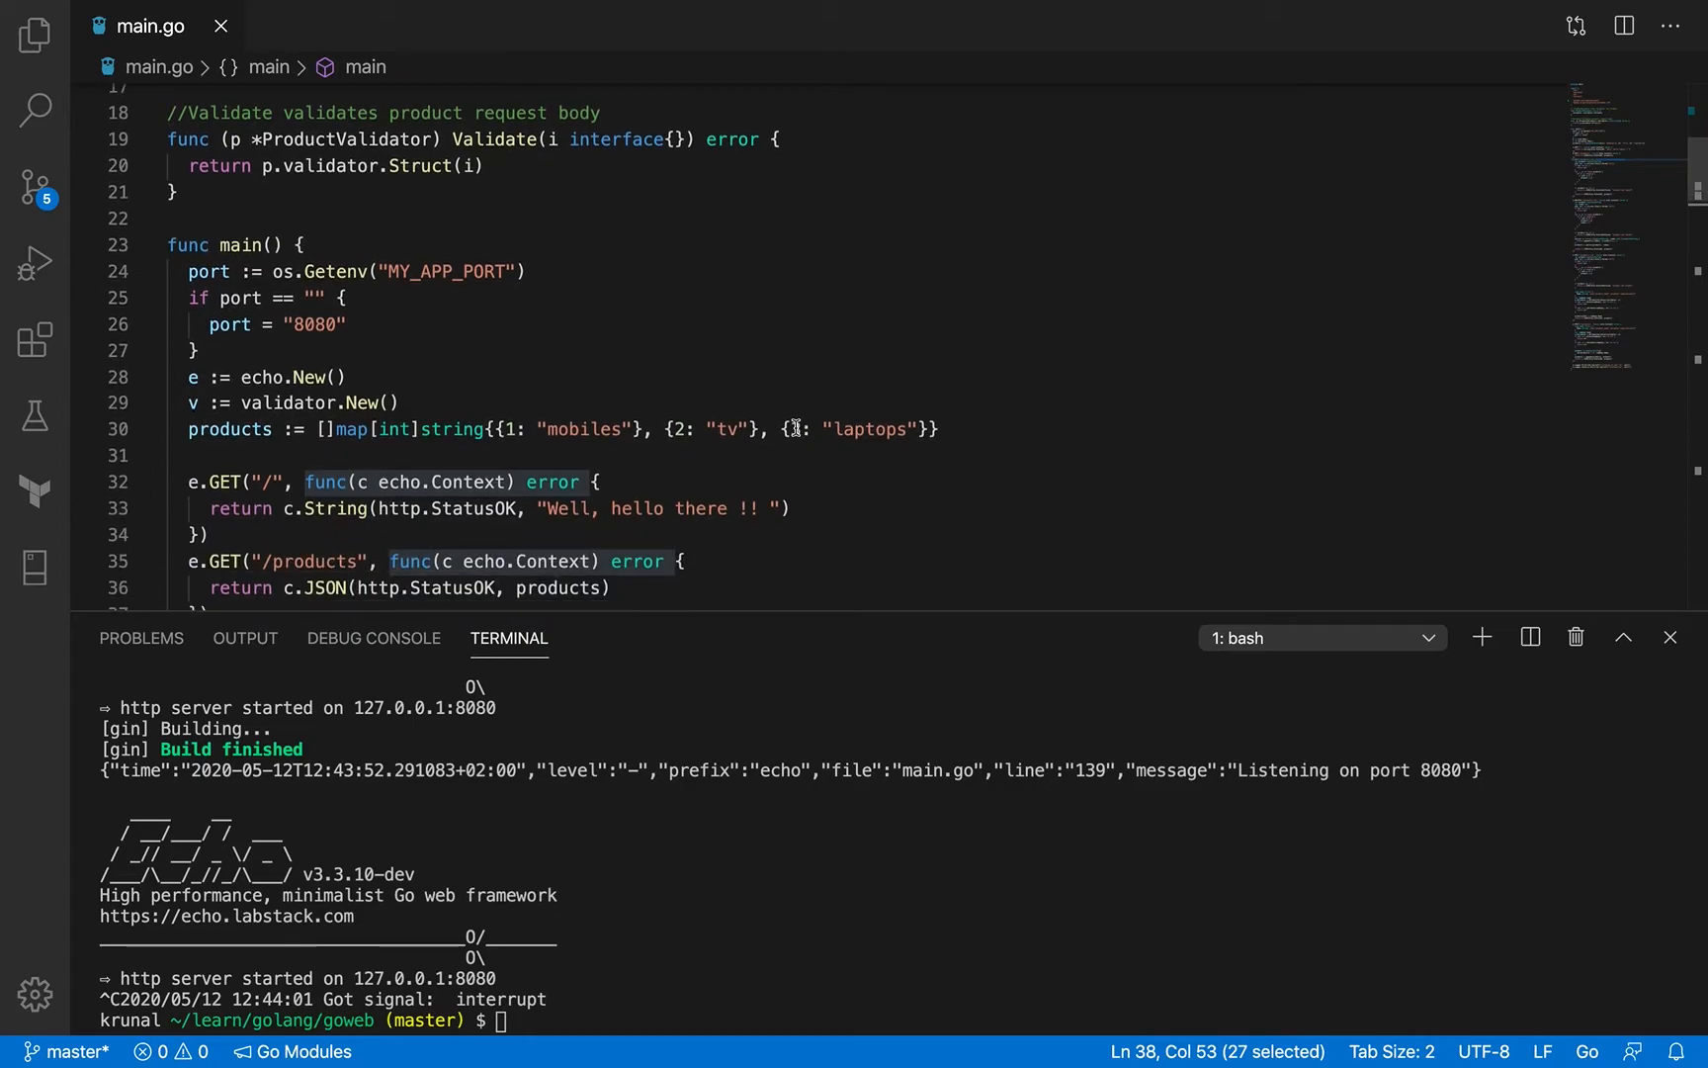
scroll("down", 3)
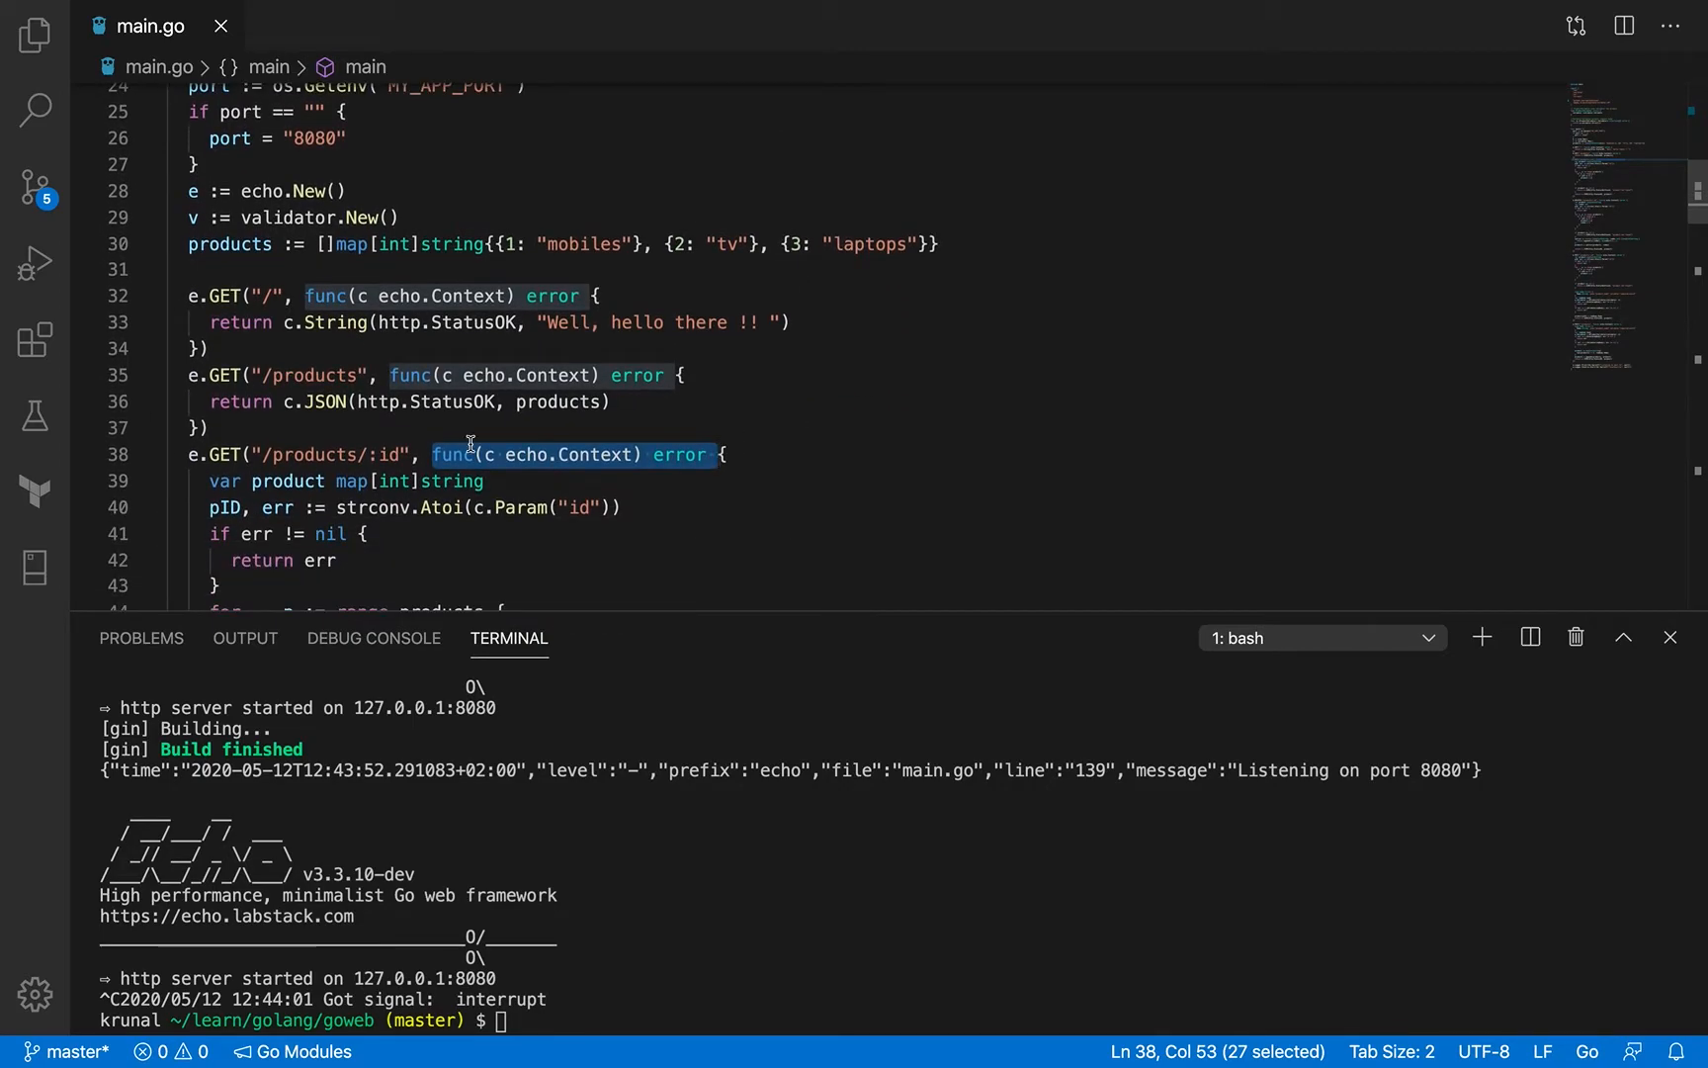
mouse_move(706, 225)
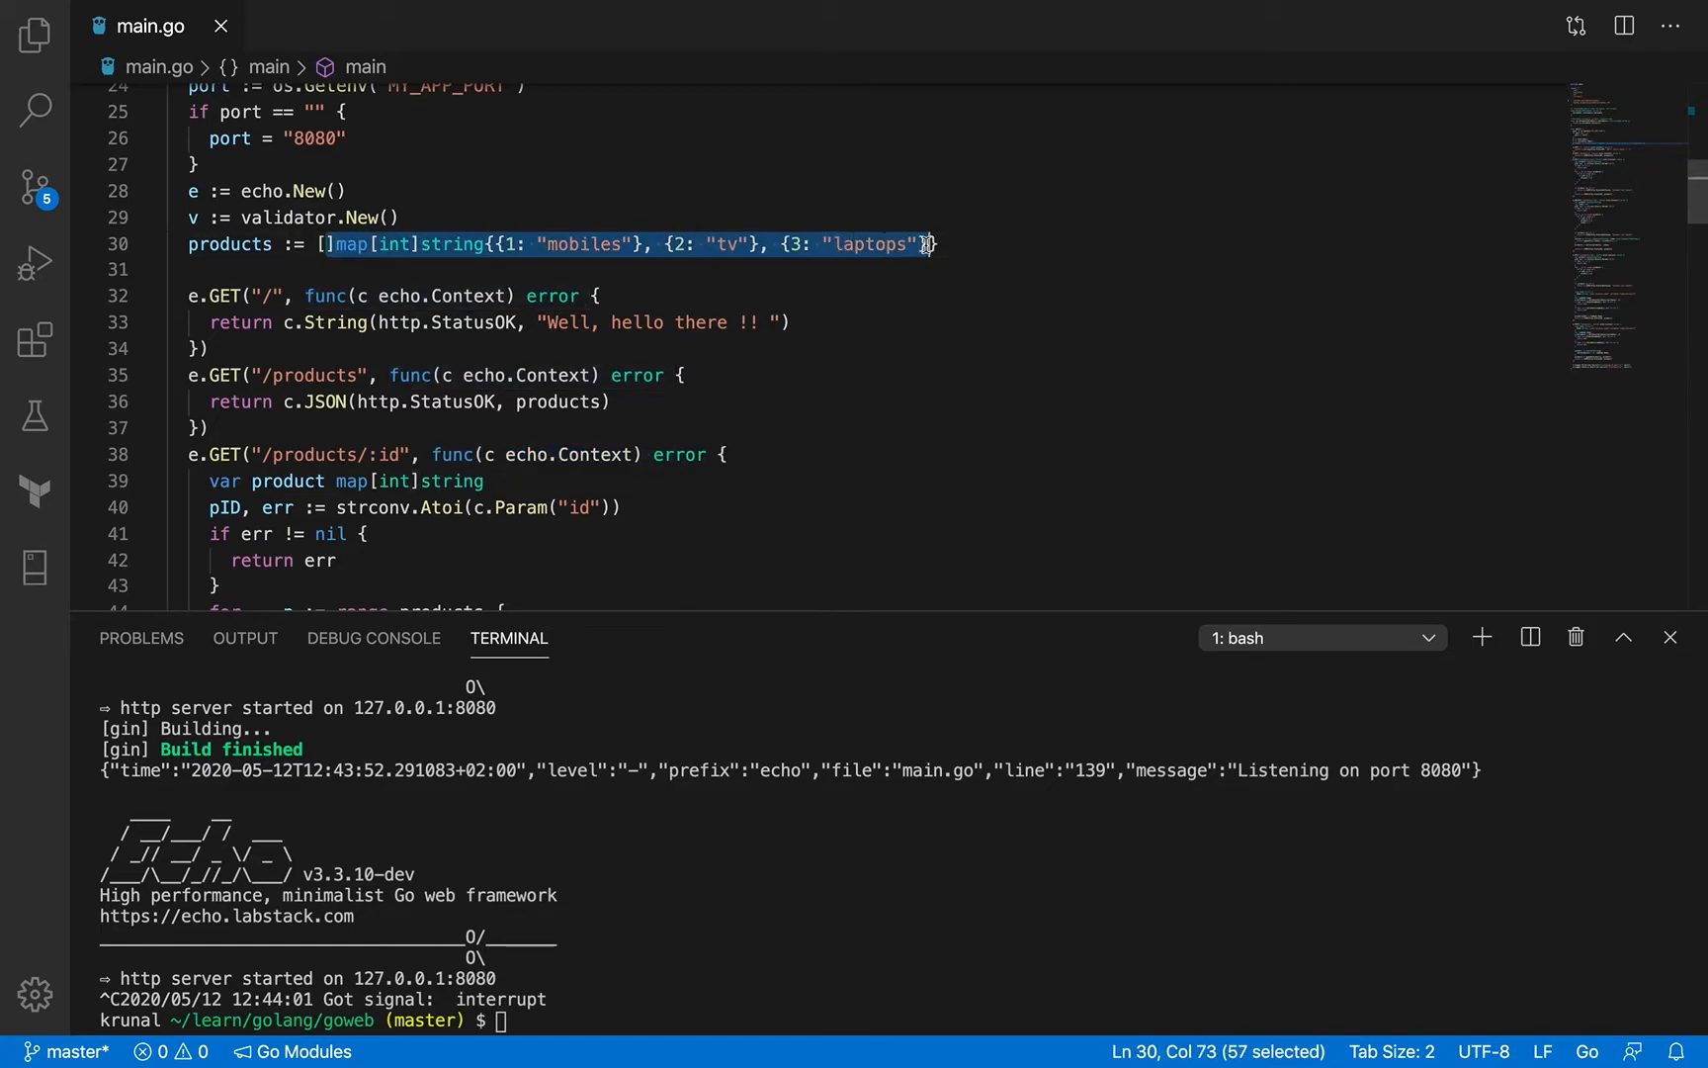
mouse_move(968, 243)
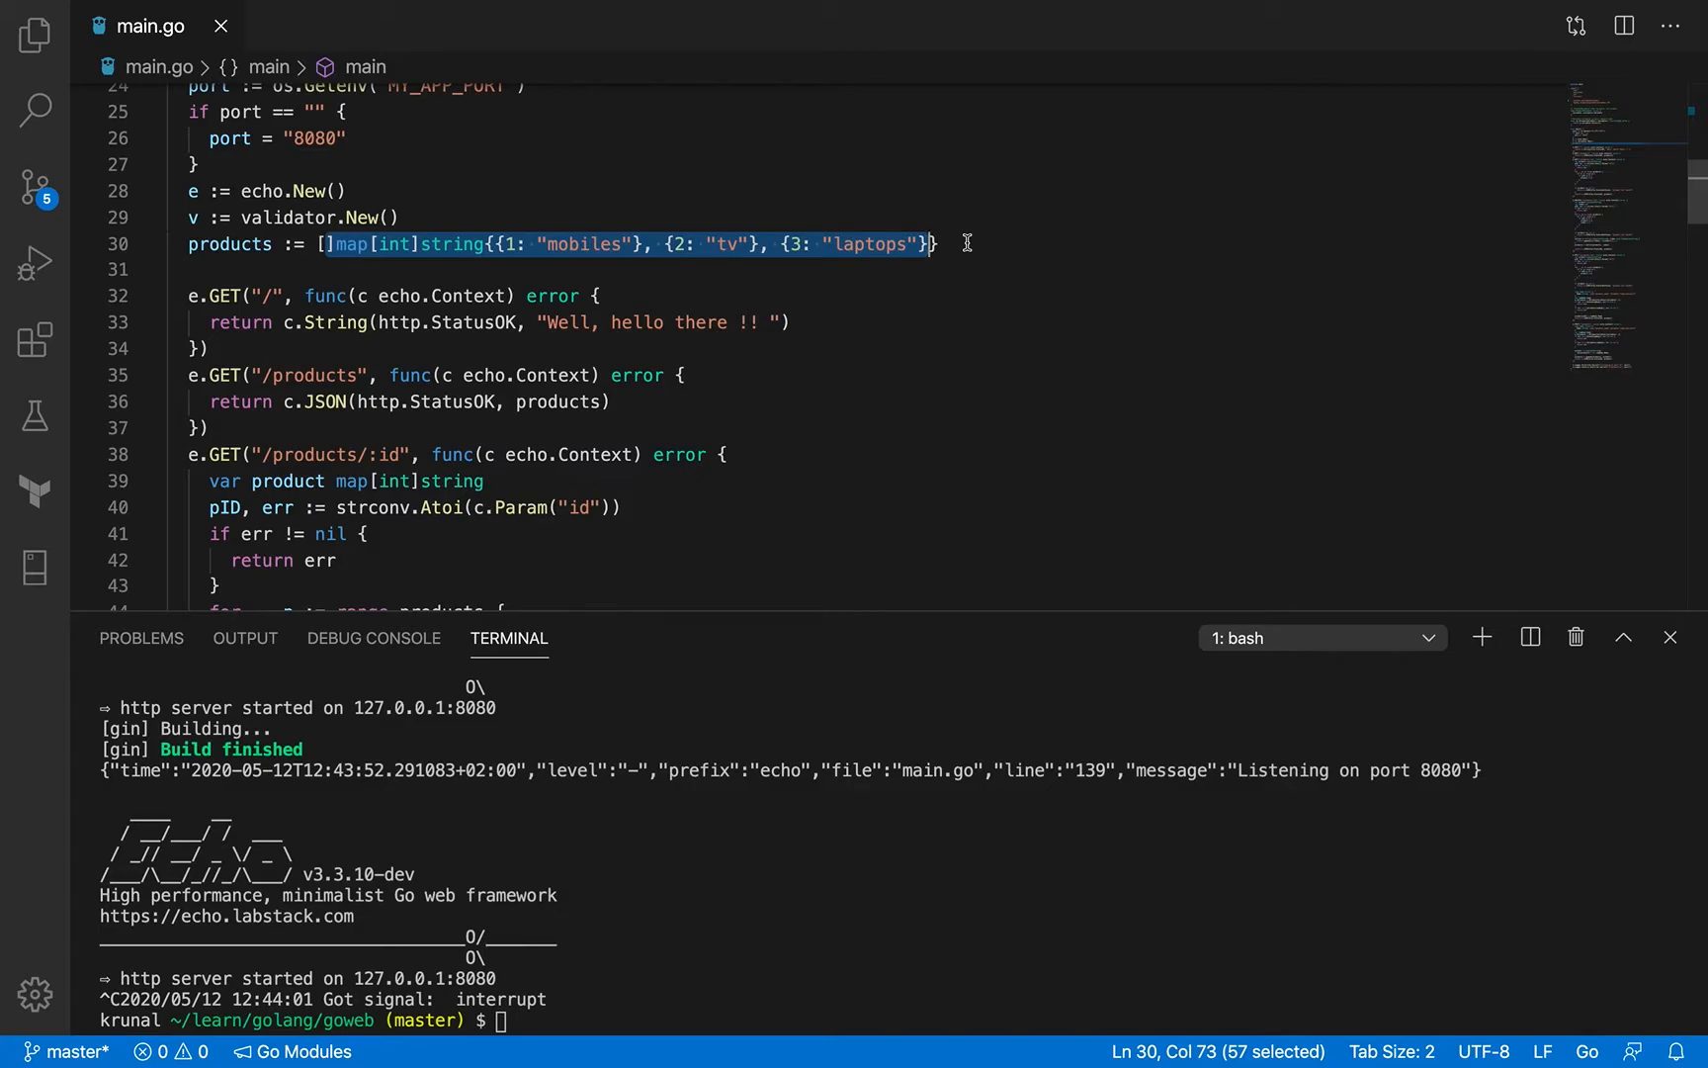
scroll("down", 3)
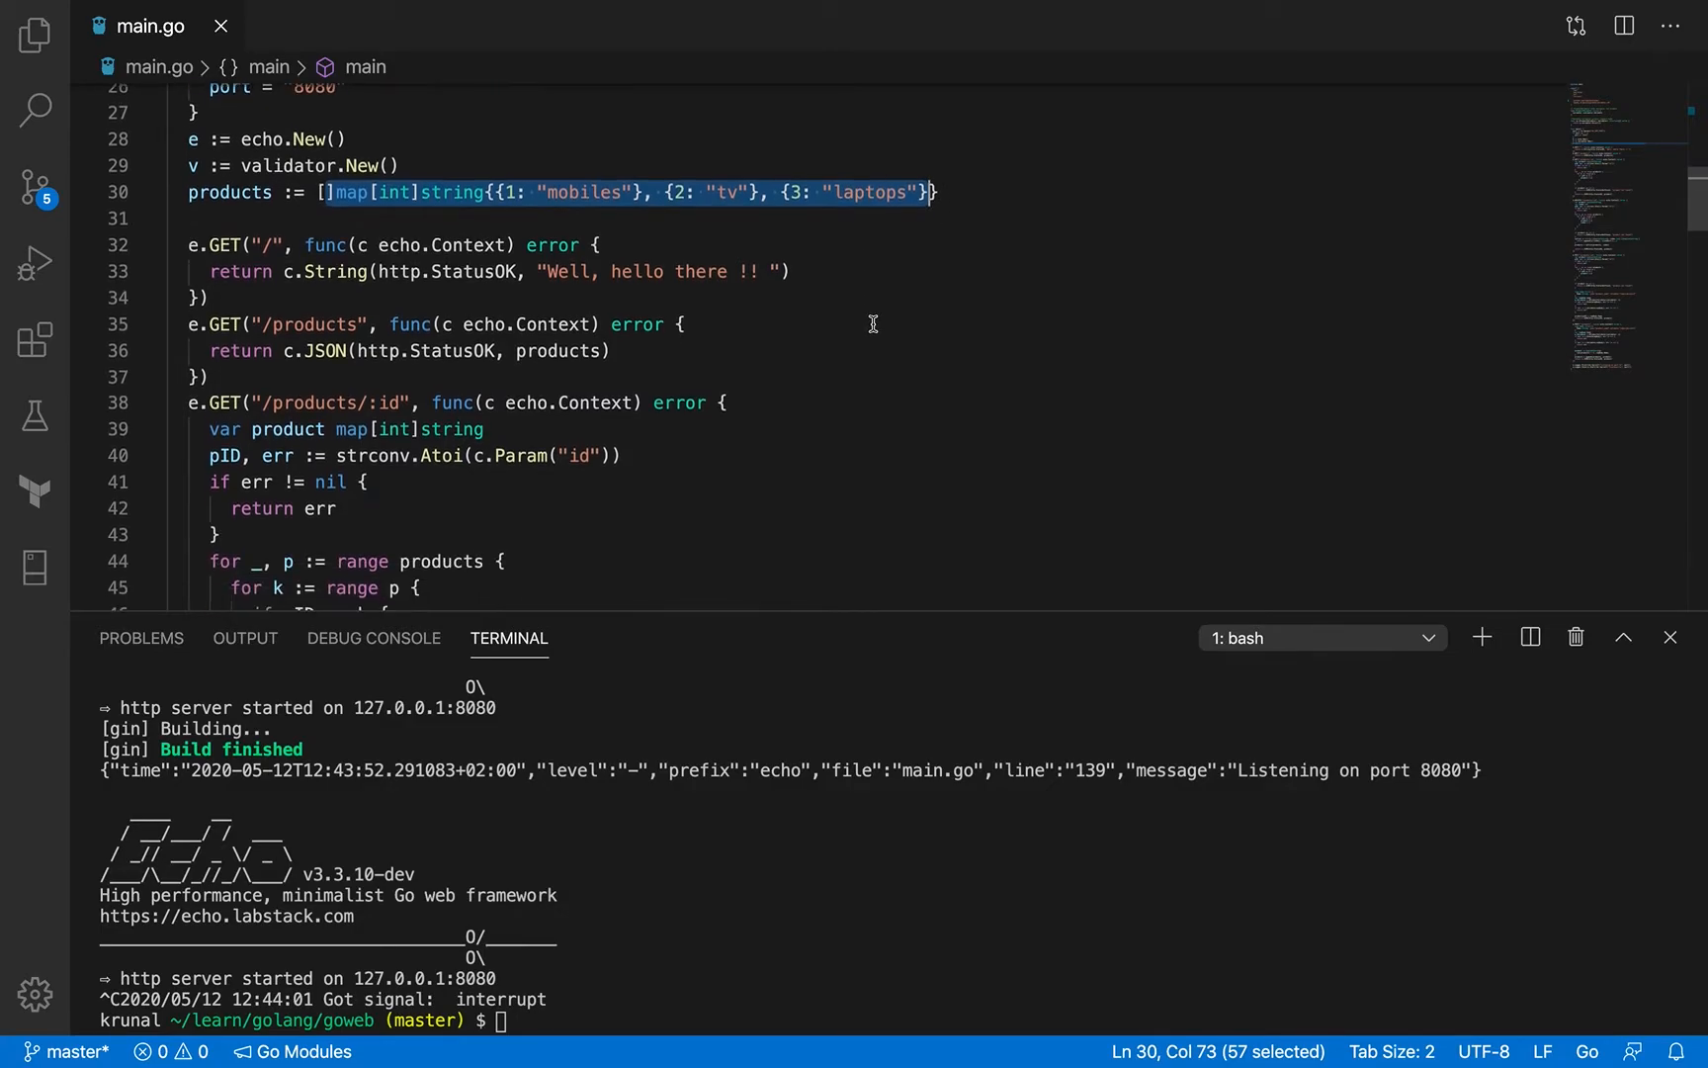
scroll("down", 3)
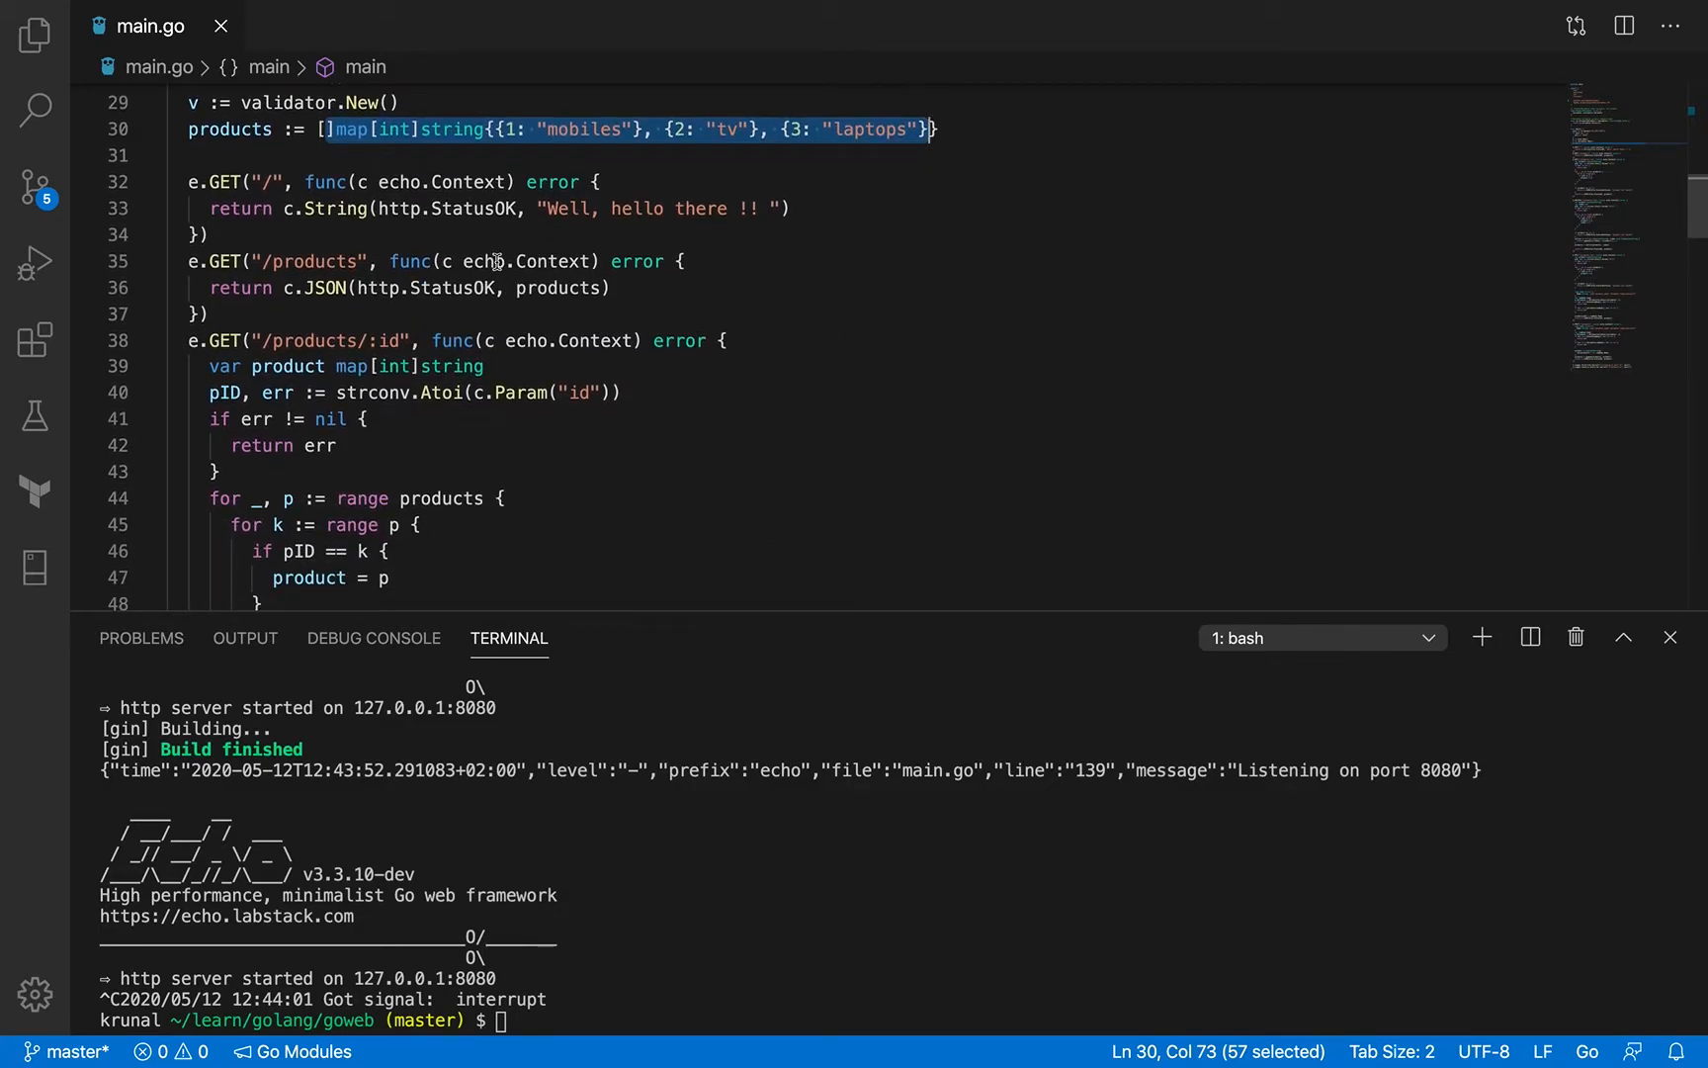
mouse_move(478, 214)
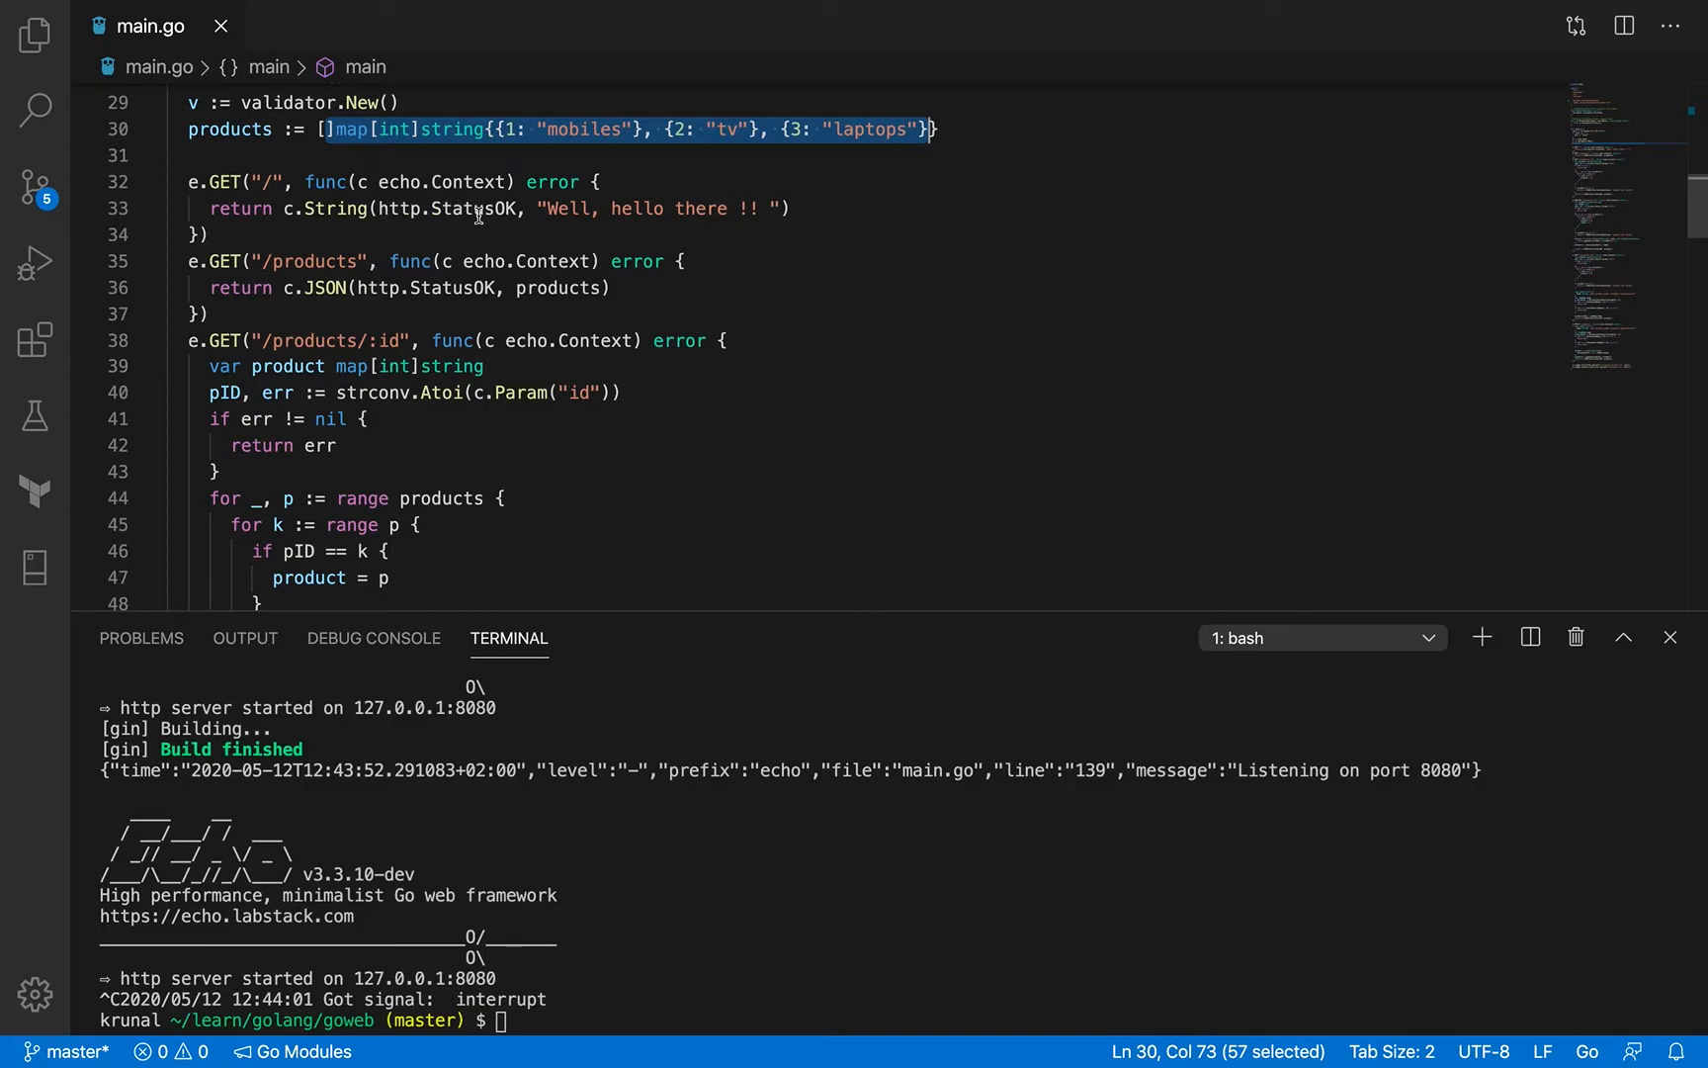
mouse_move(533, 306)
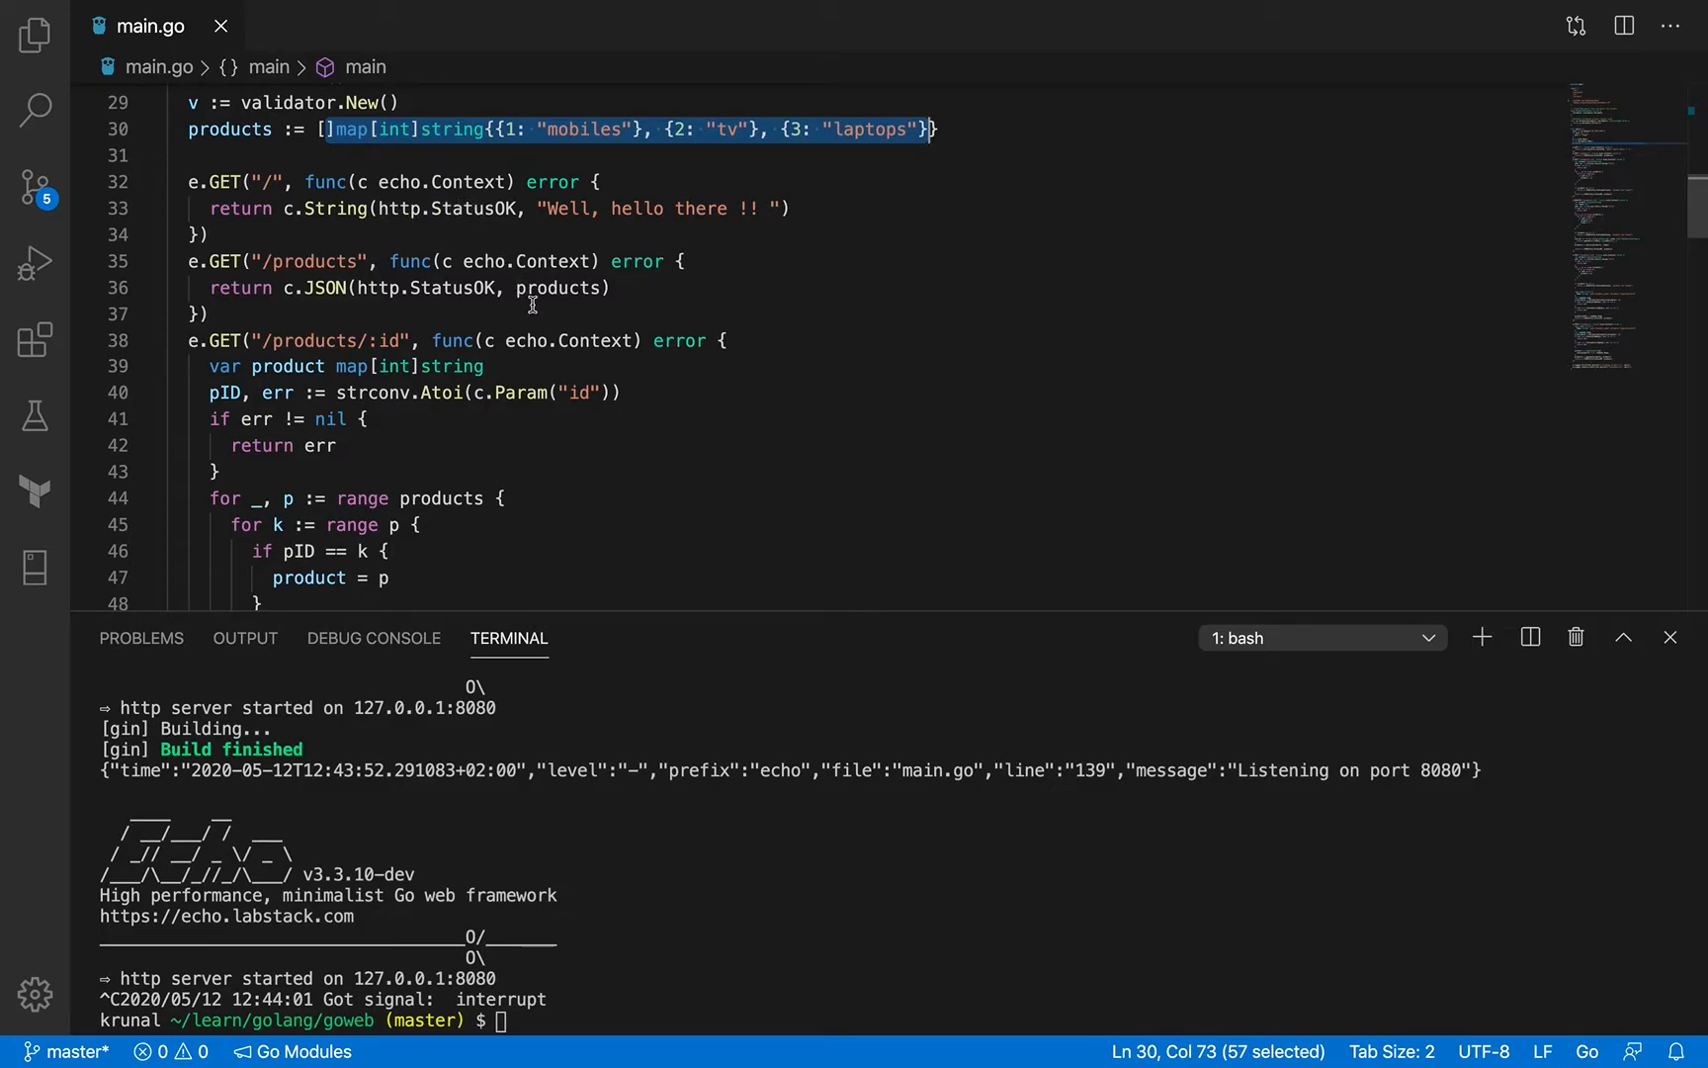
mouse_move(435, 276)
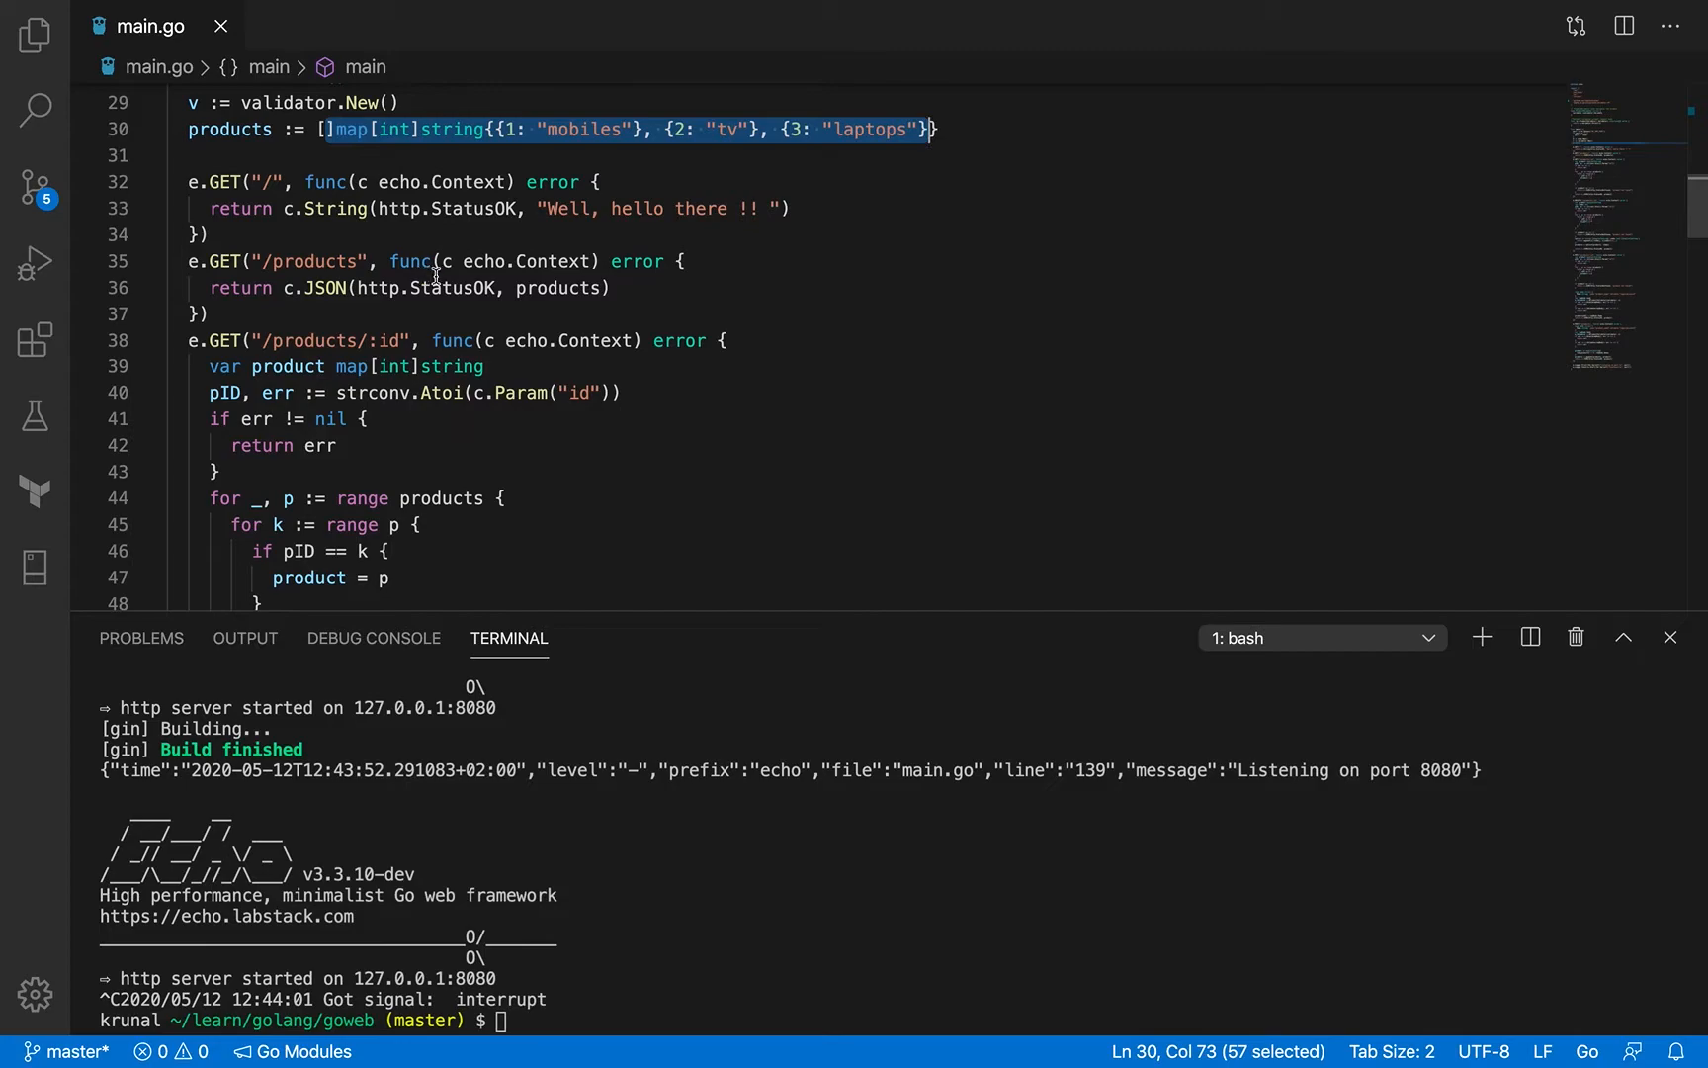
scroll("down", 3)
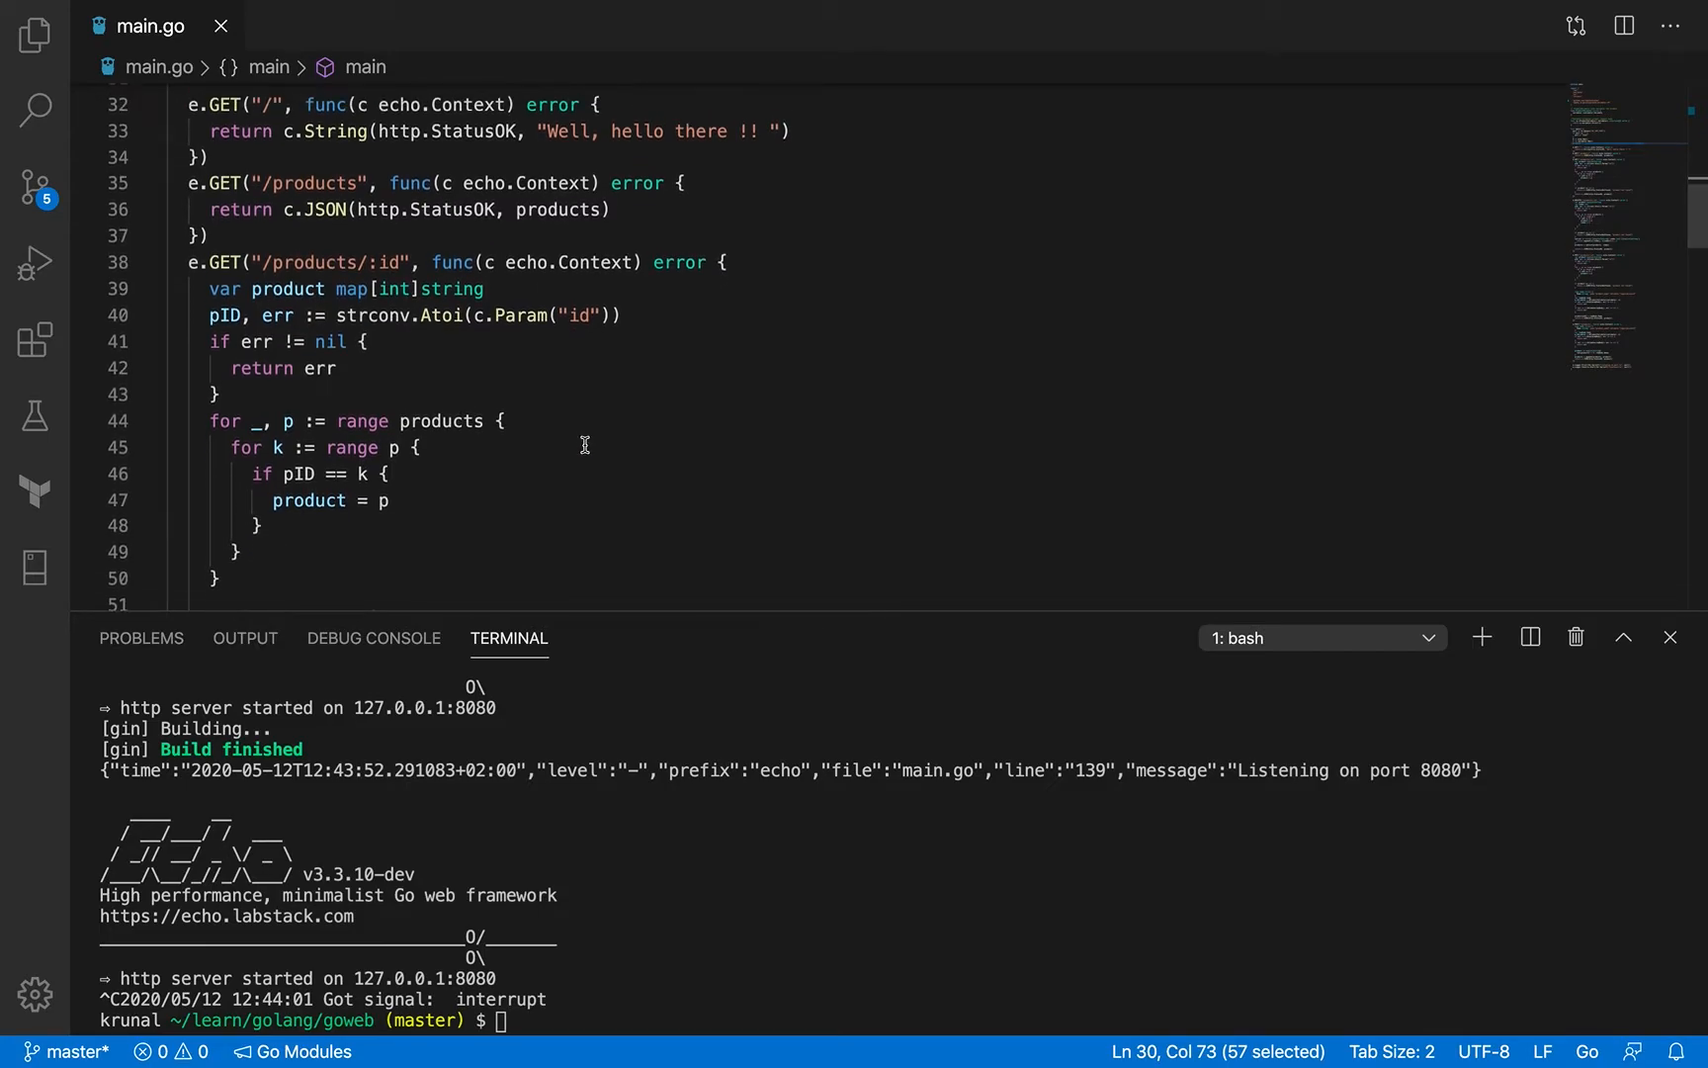
scroll("down", 3)
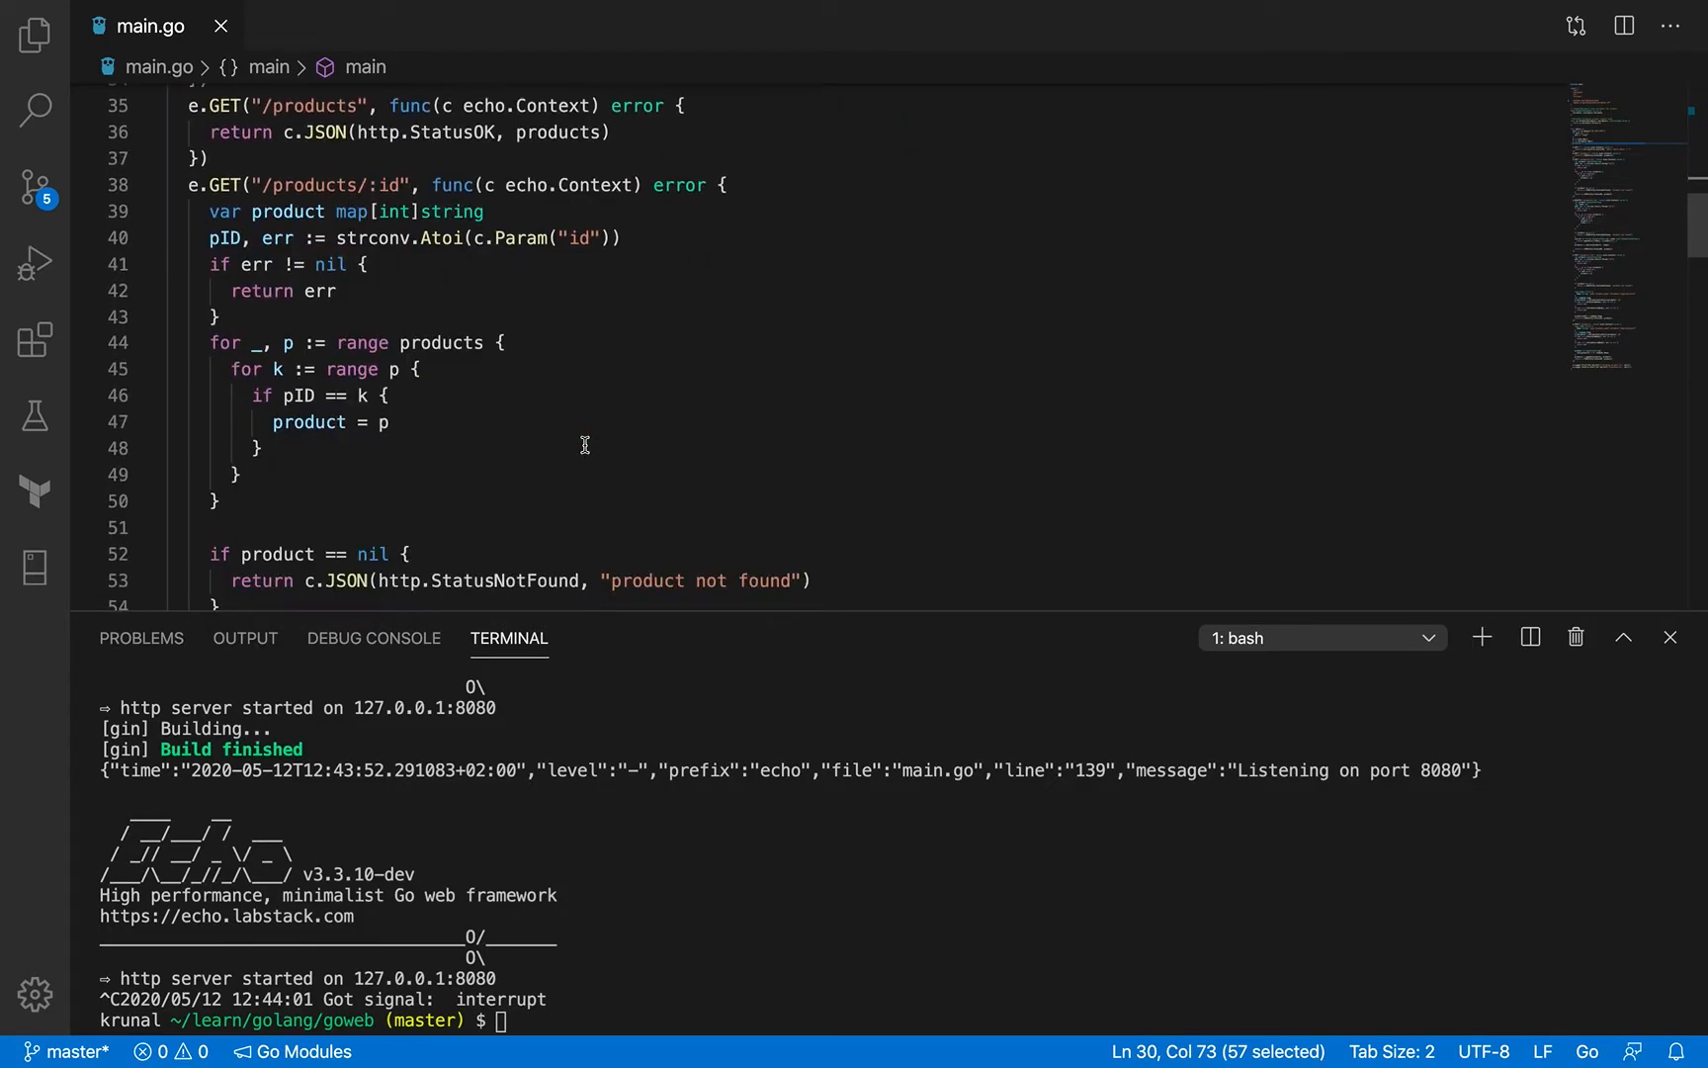
scroll("up", 3)
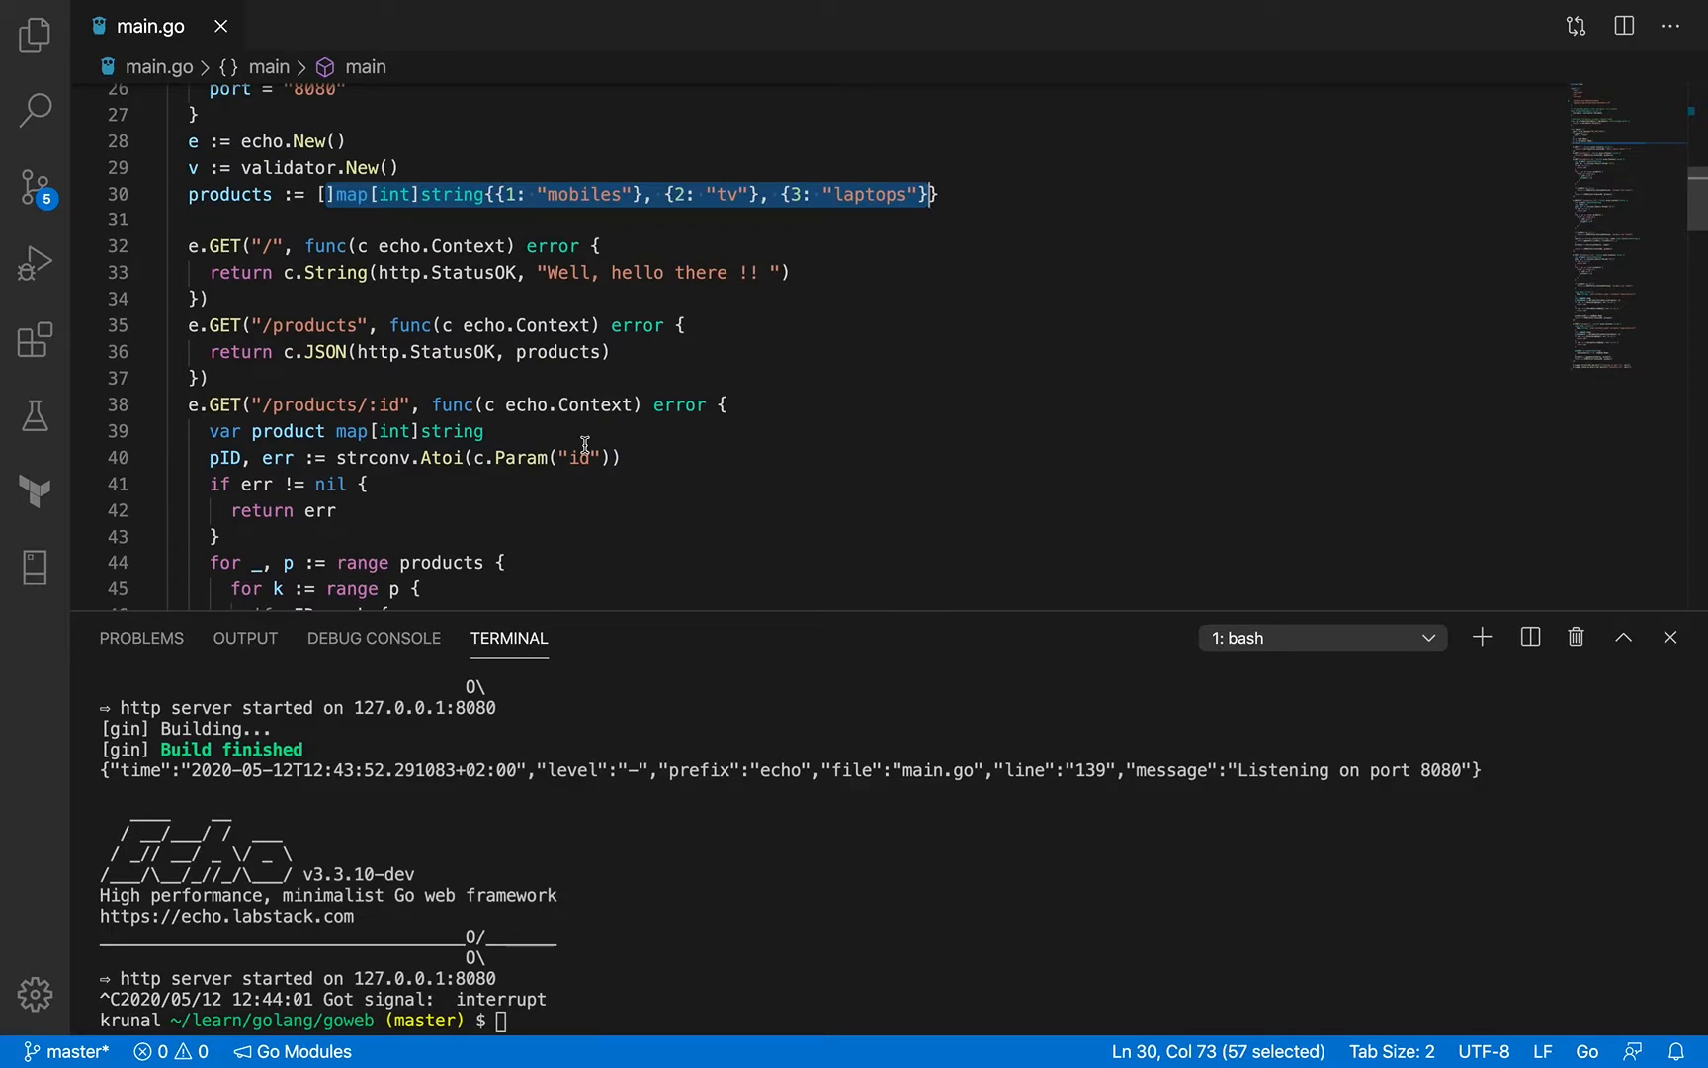
scroll("down", 3)
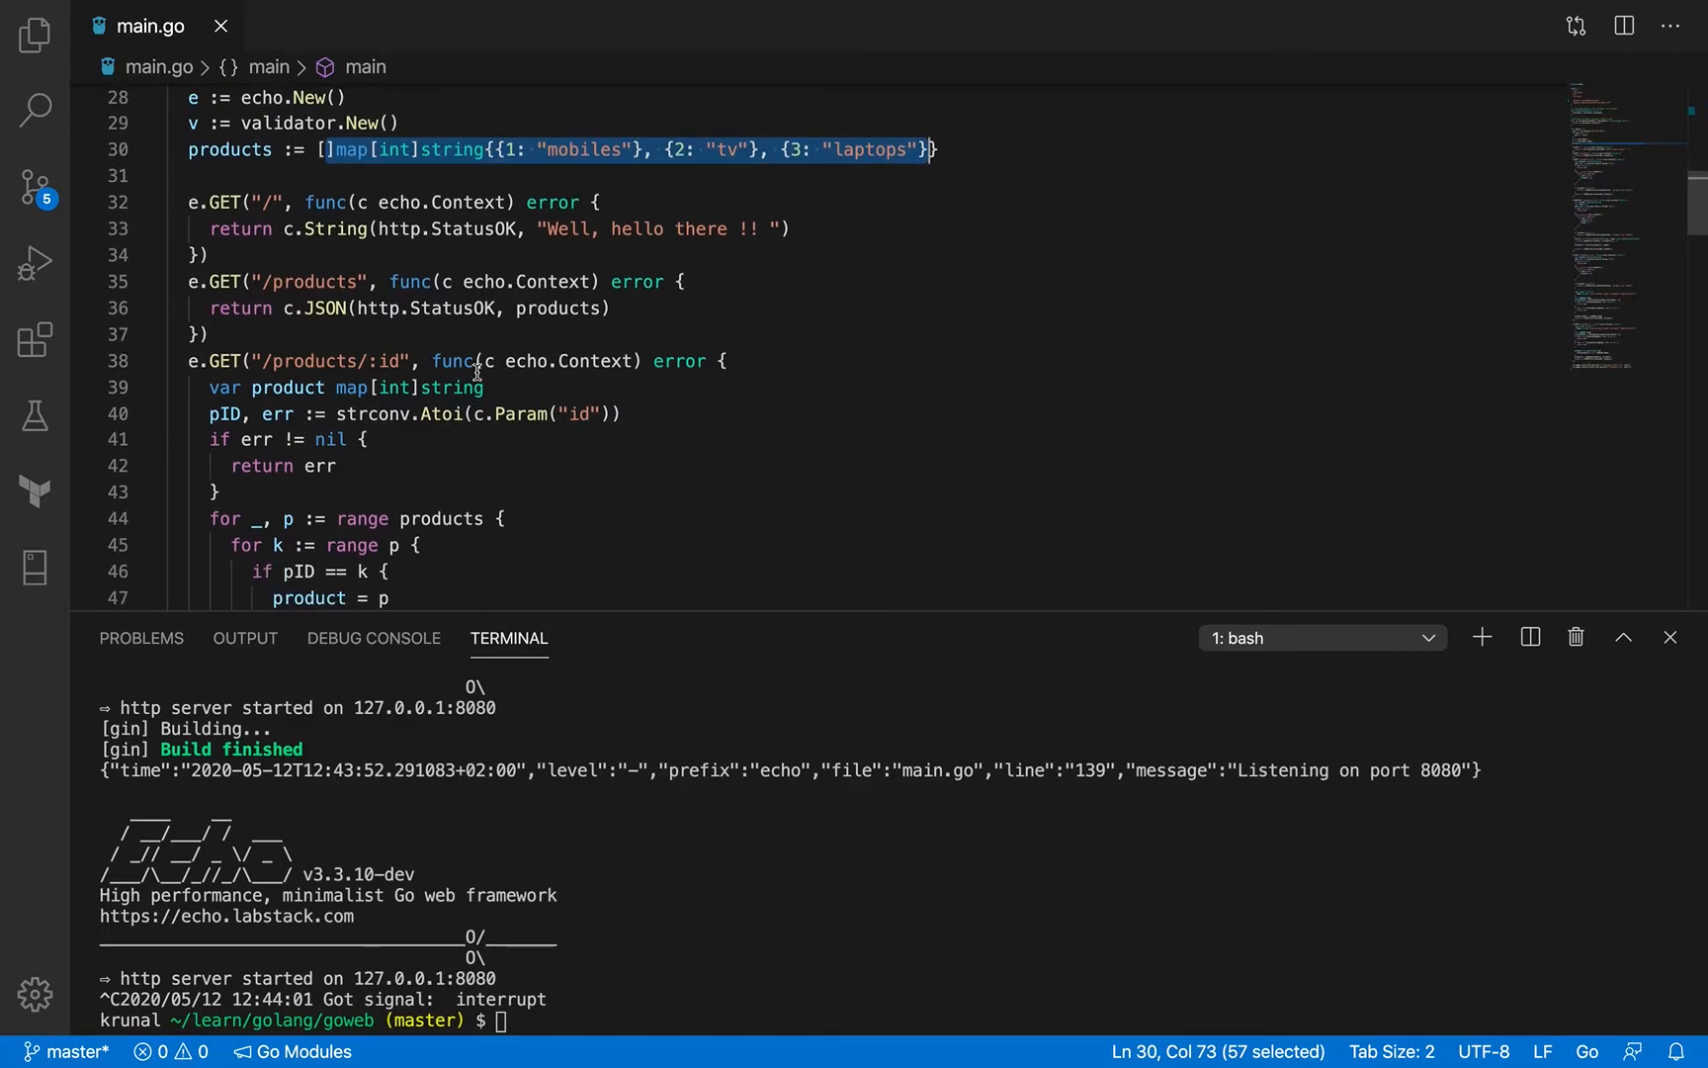
scroll("down", 3)
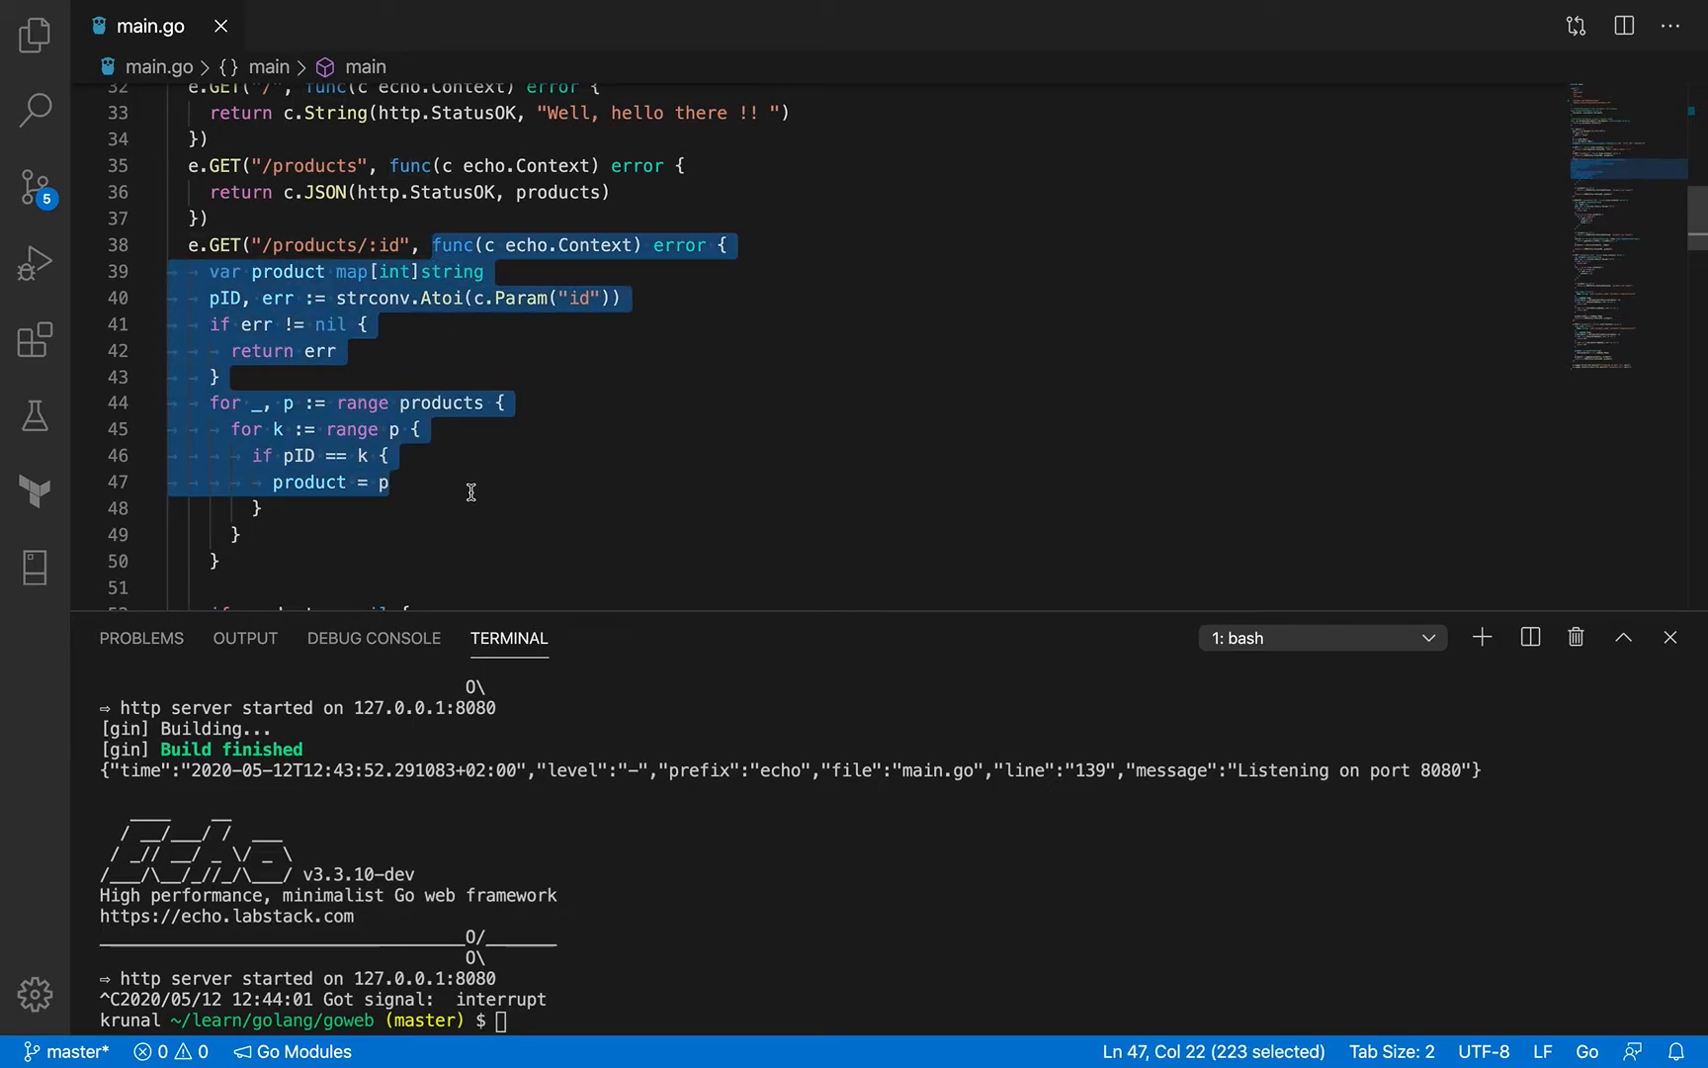
mouse_move(548, 261)
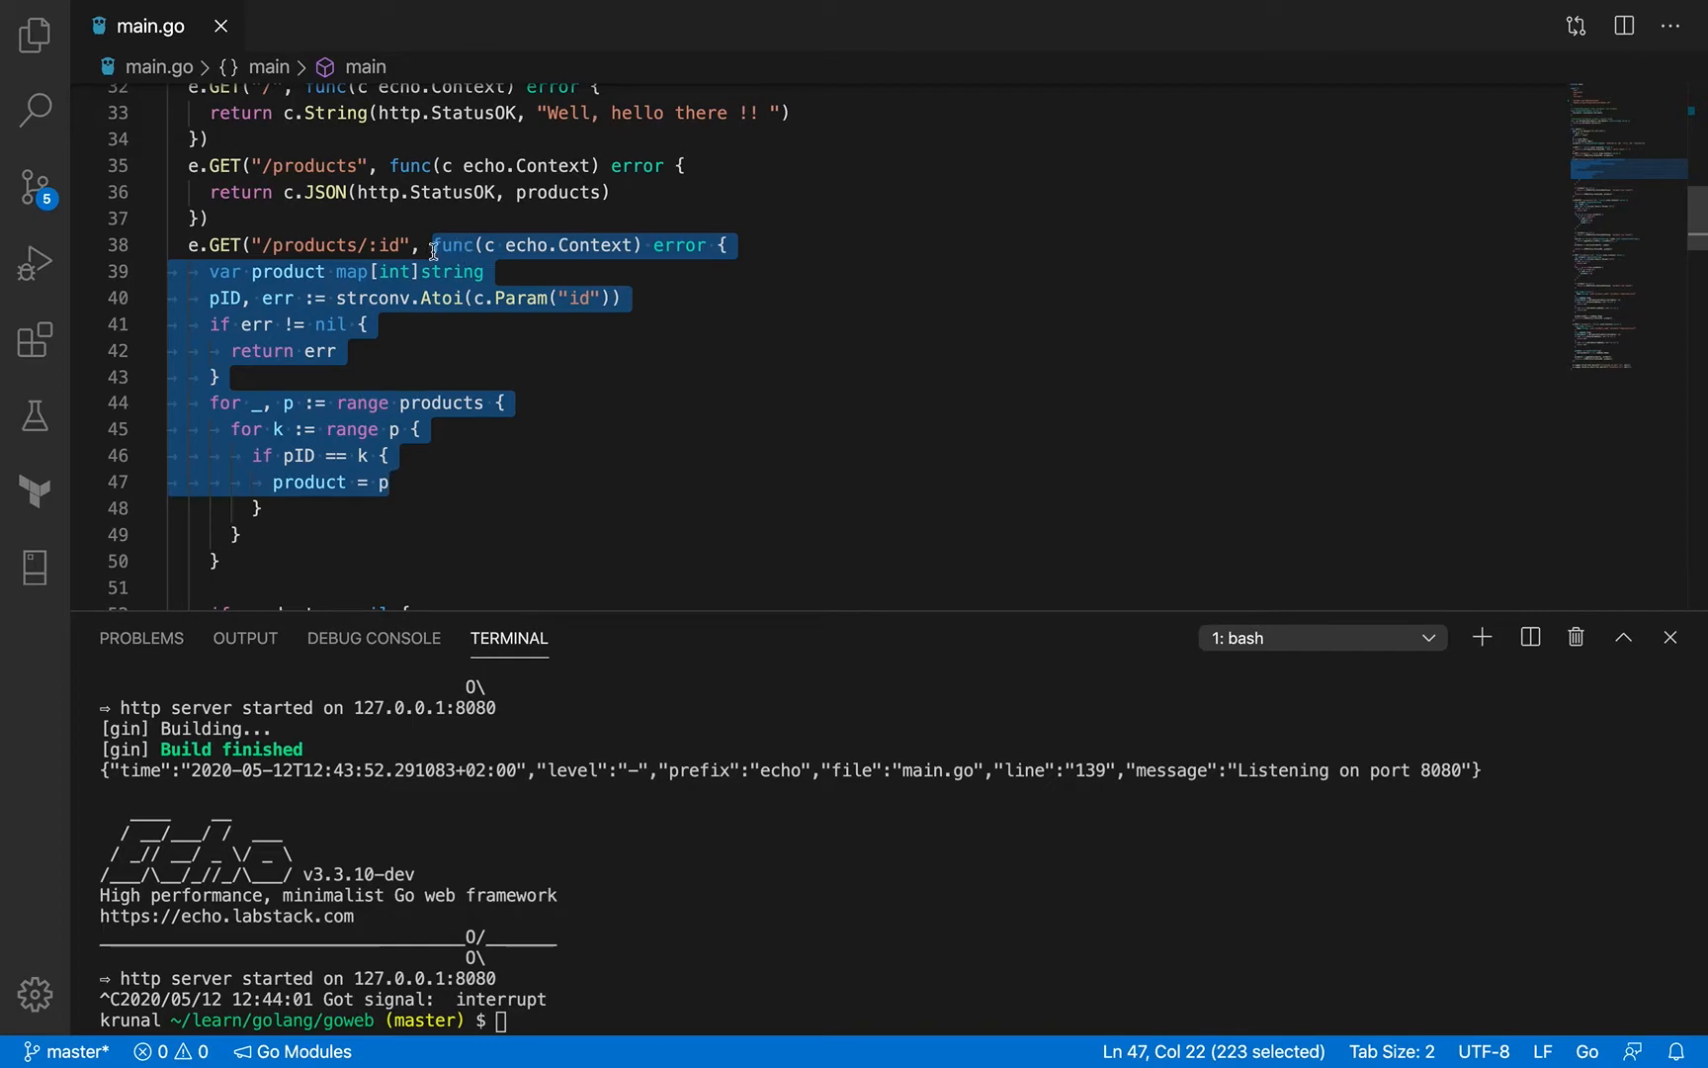
left_click(597, 244)
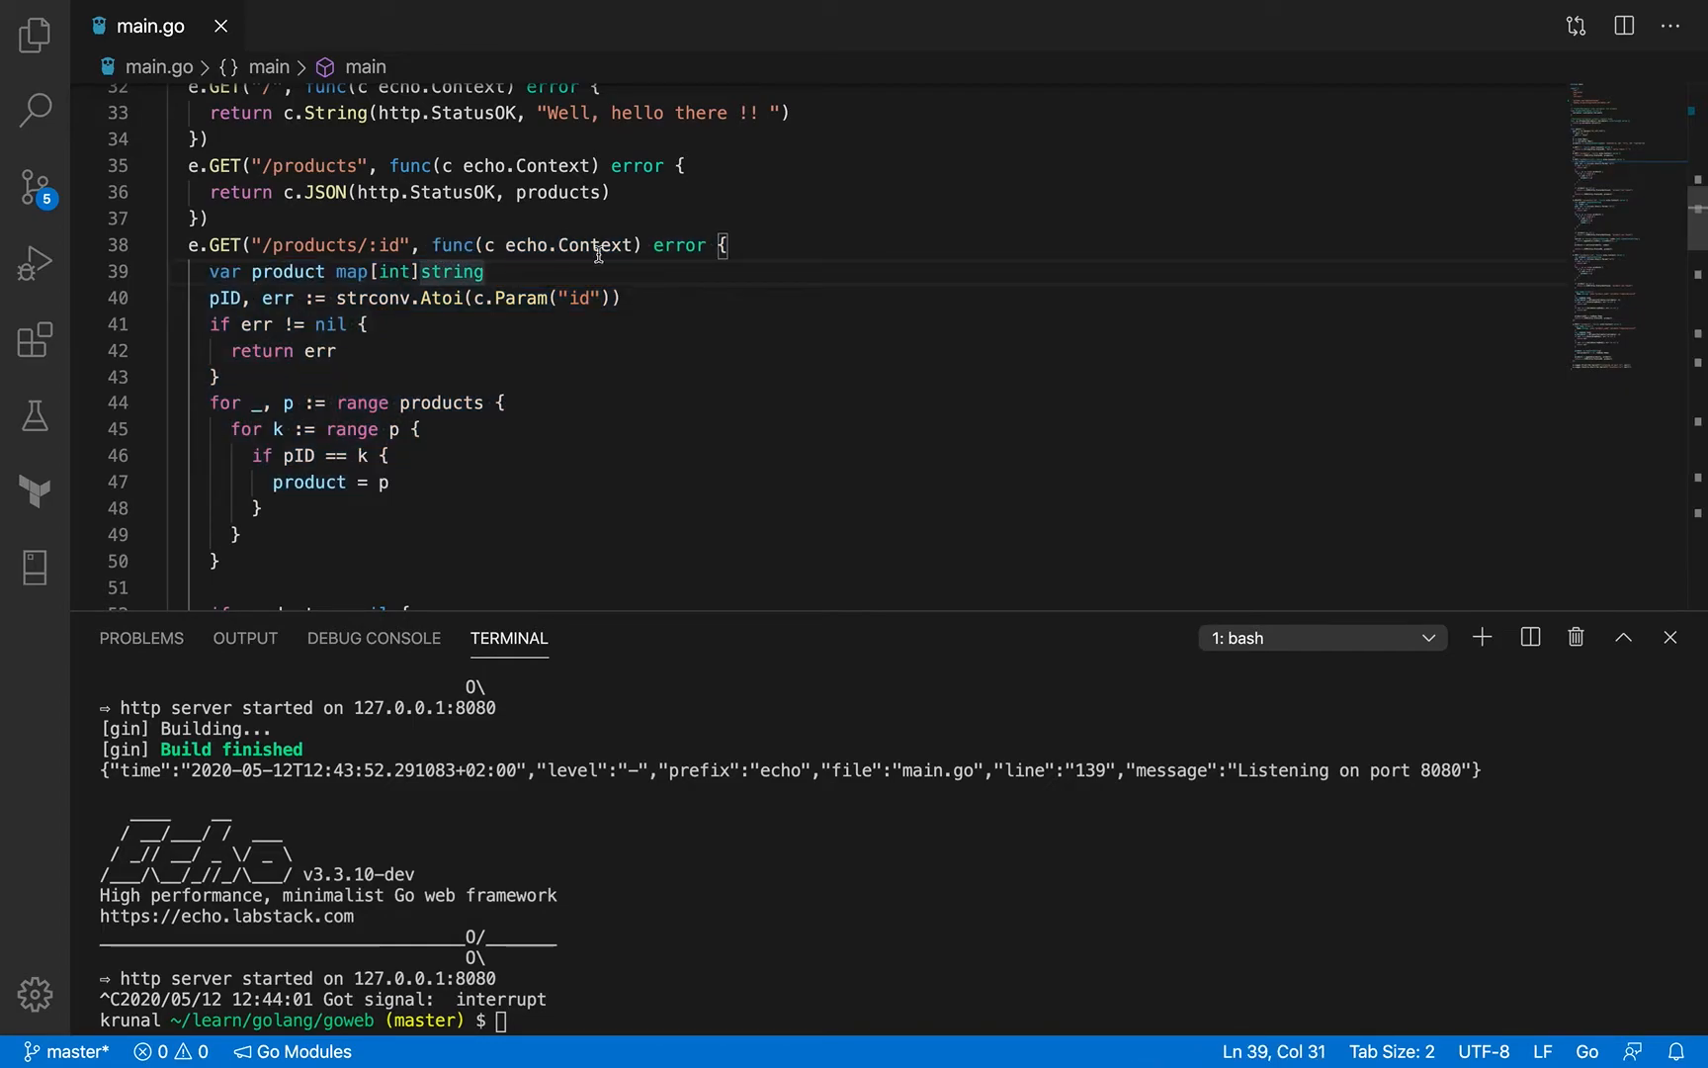
mouse_move(423, 243)
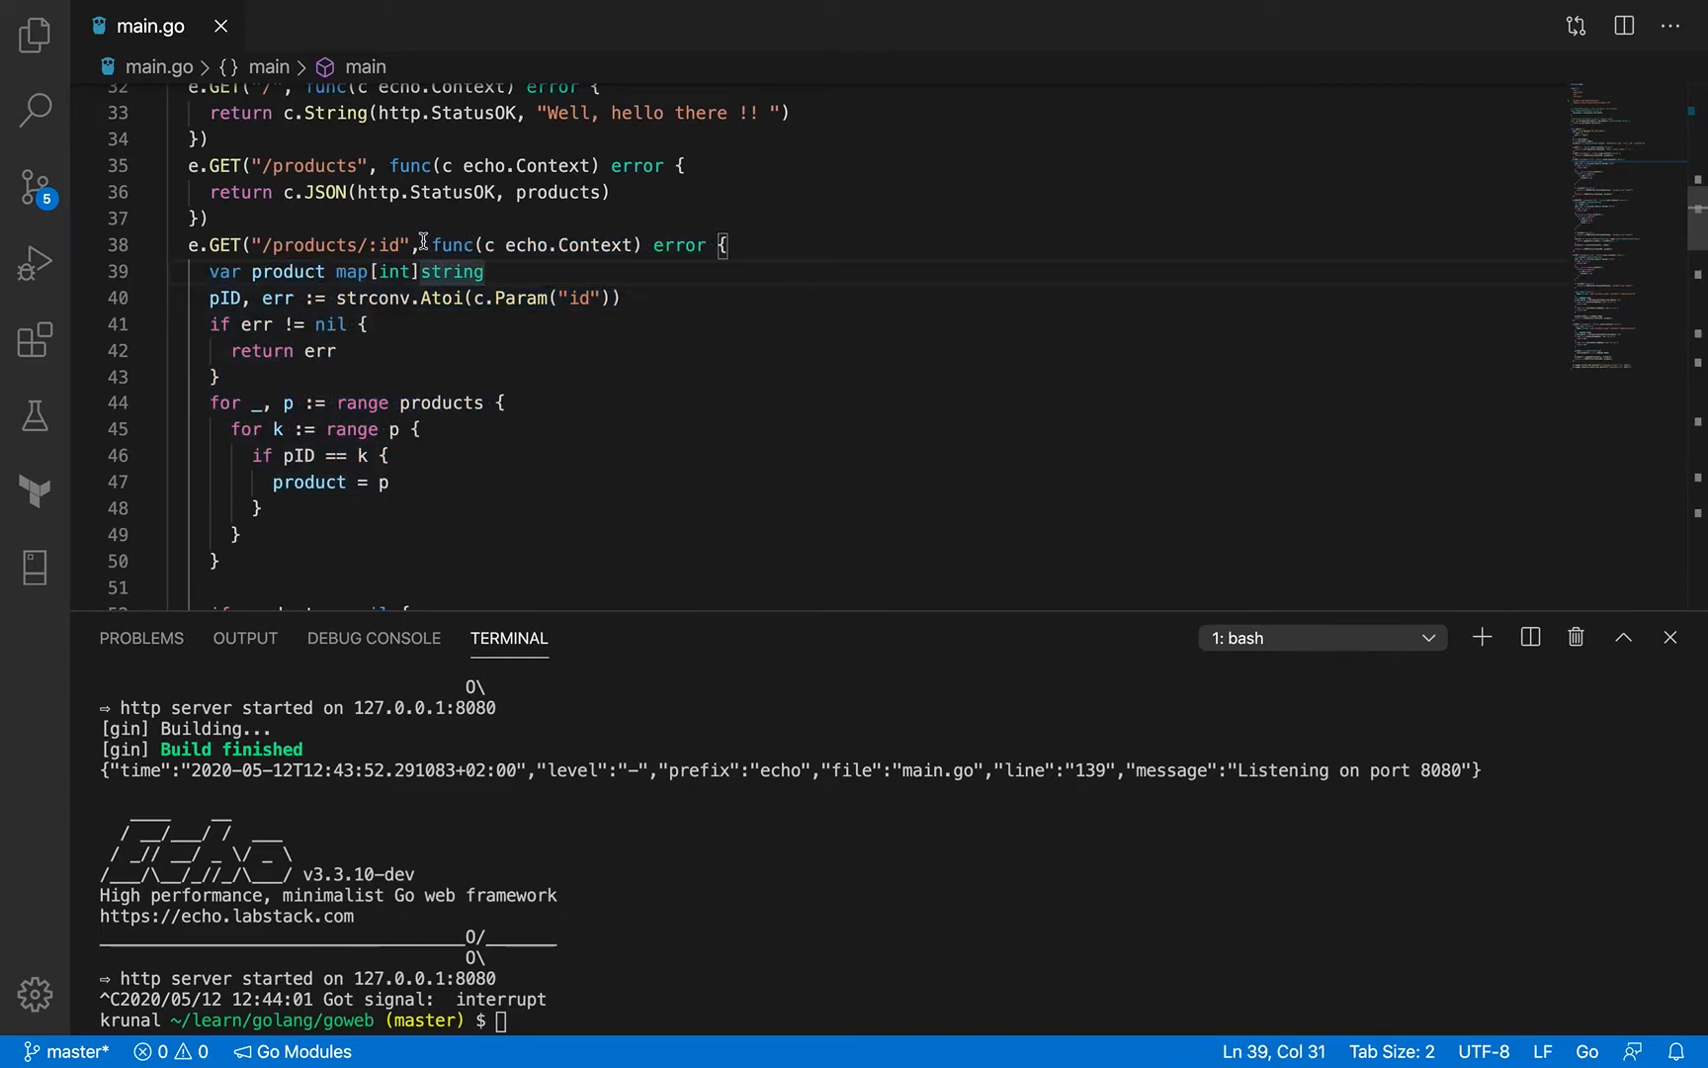
scroll("up", 3)
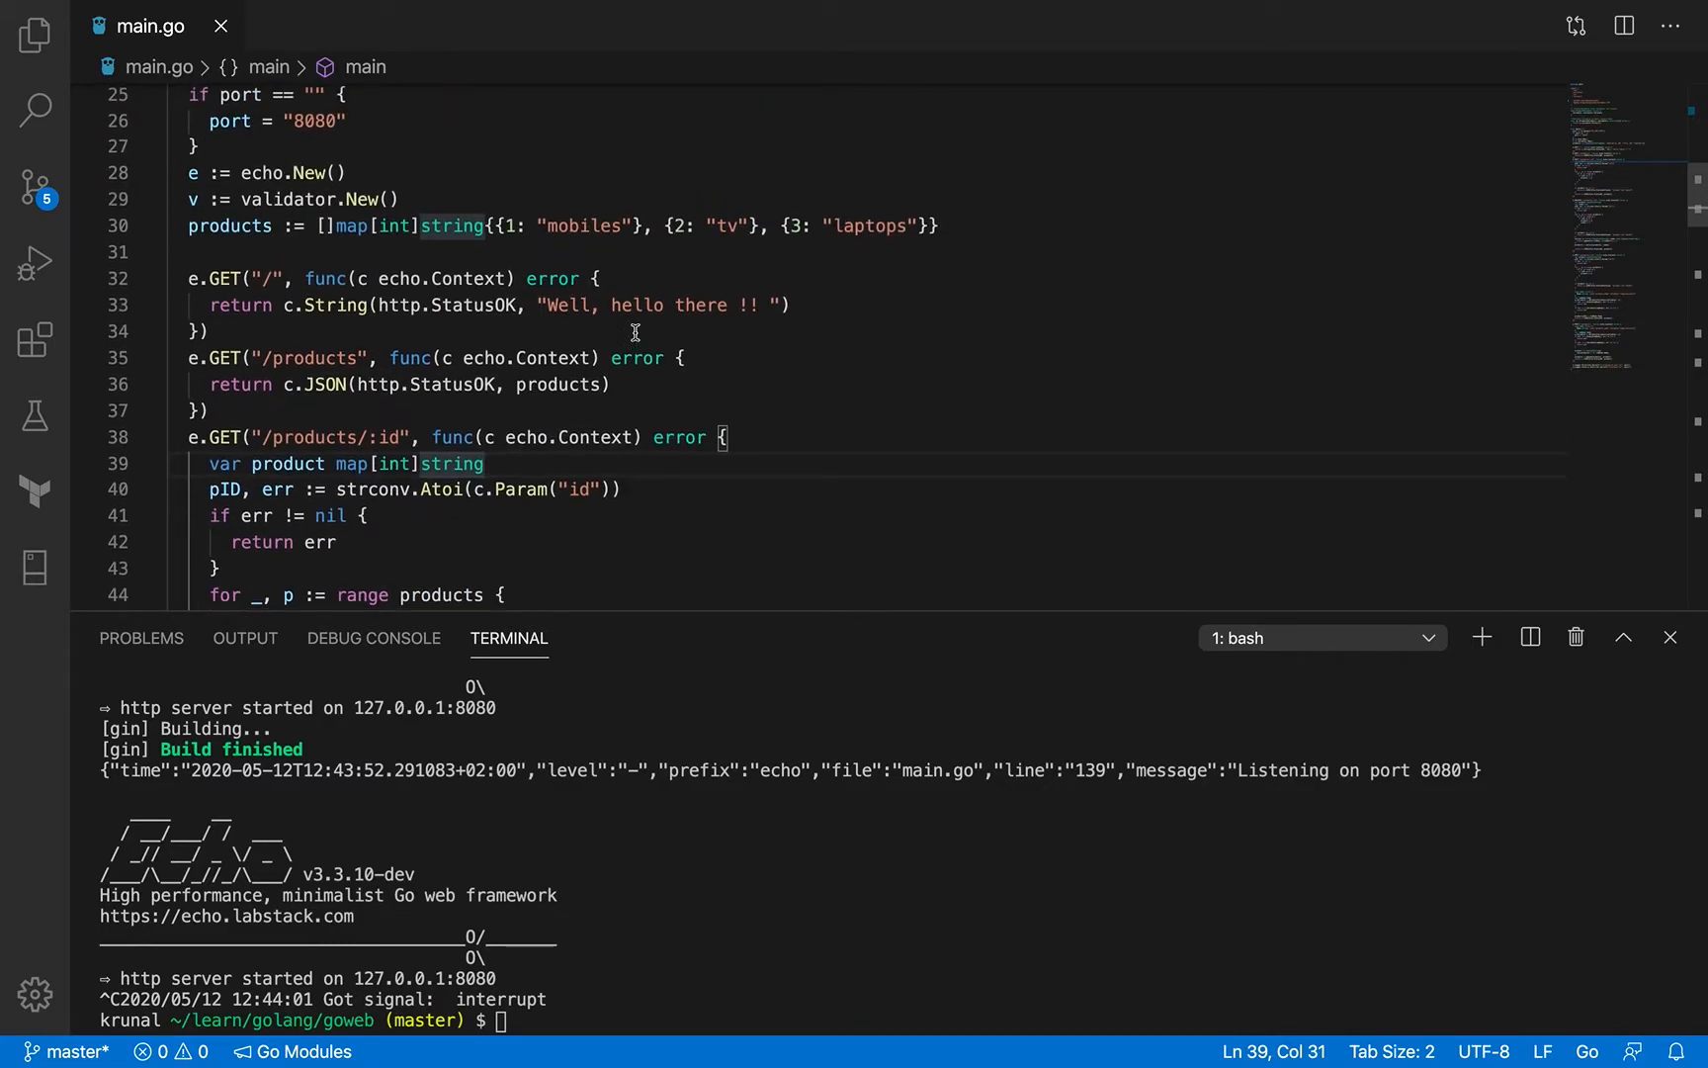
scroll("up", 3)
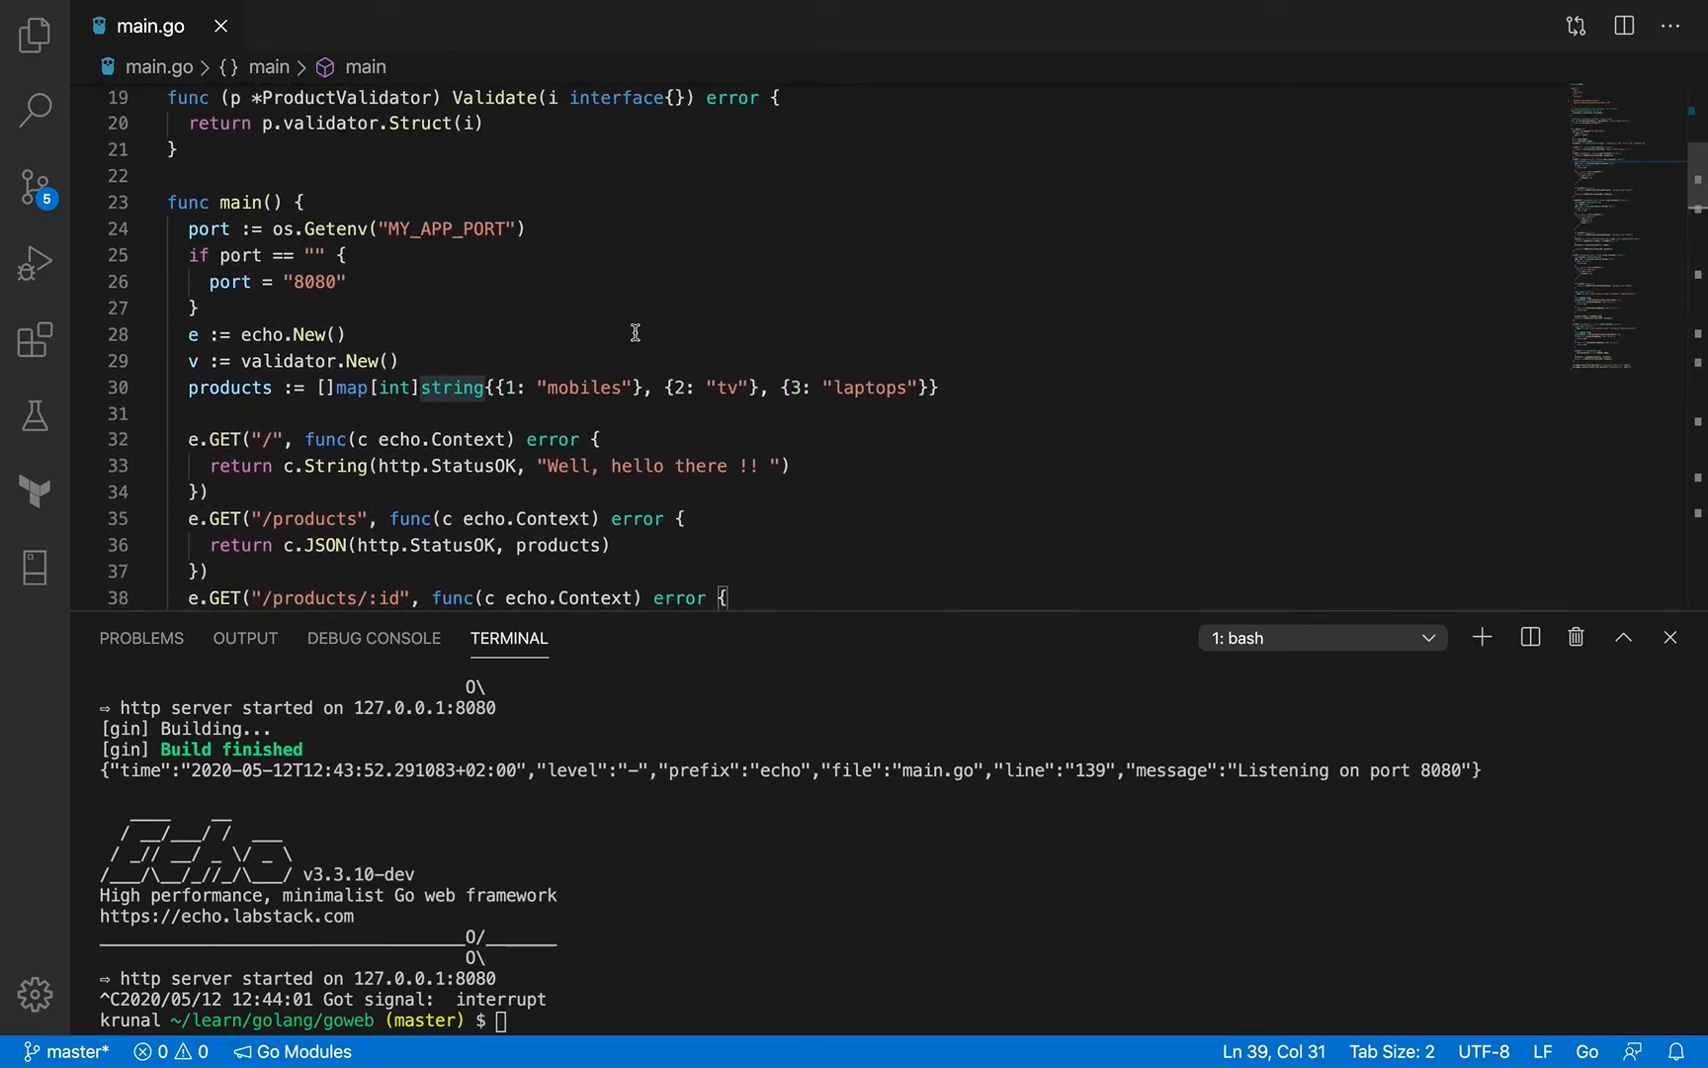
scroll("up", 3)
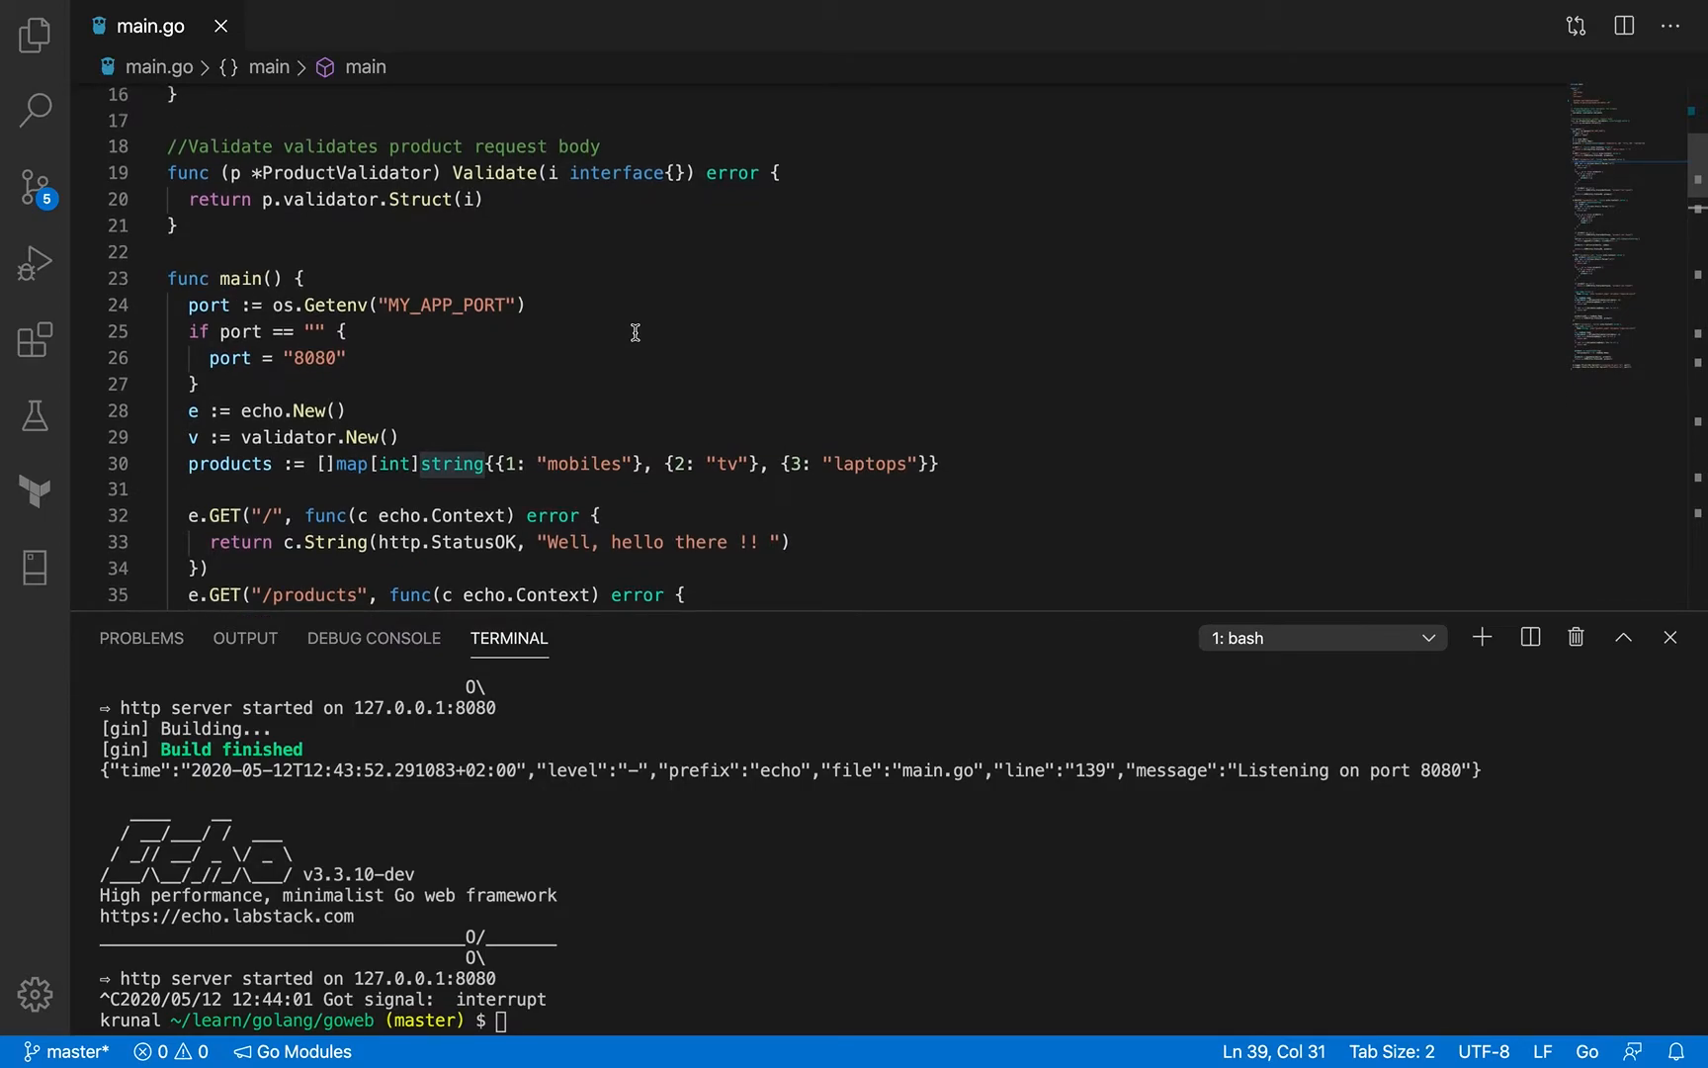
scroll("down", 3)
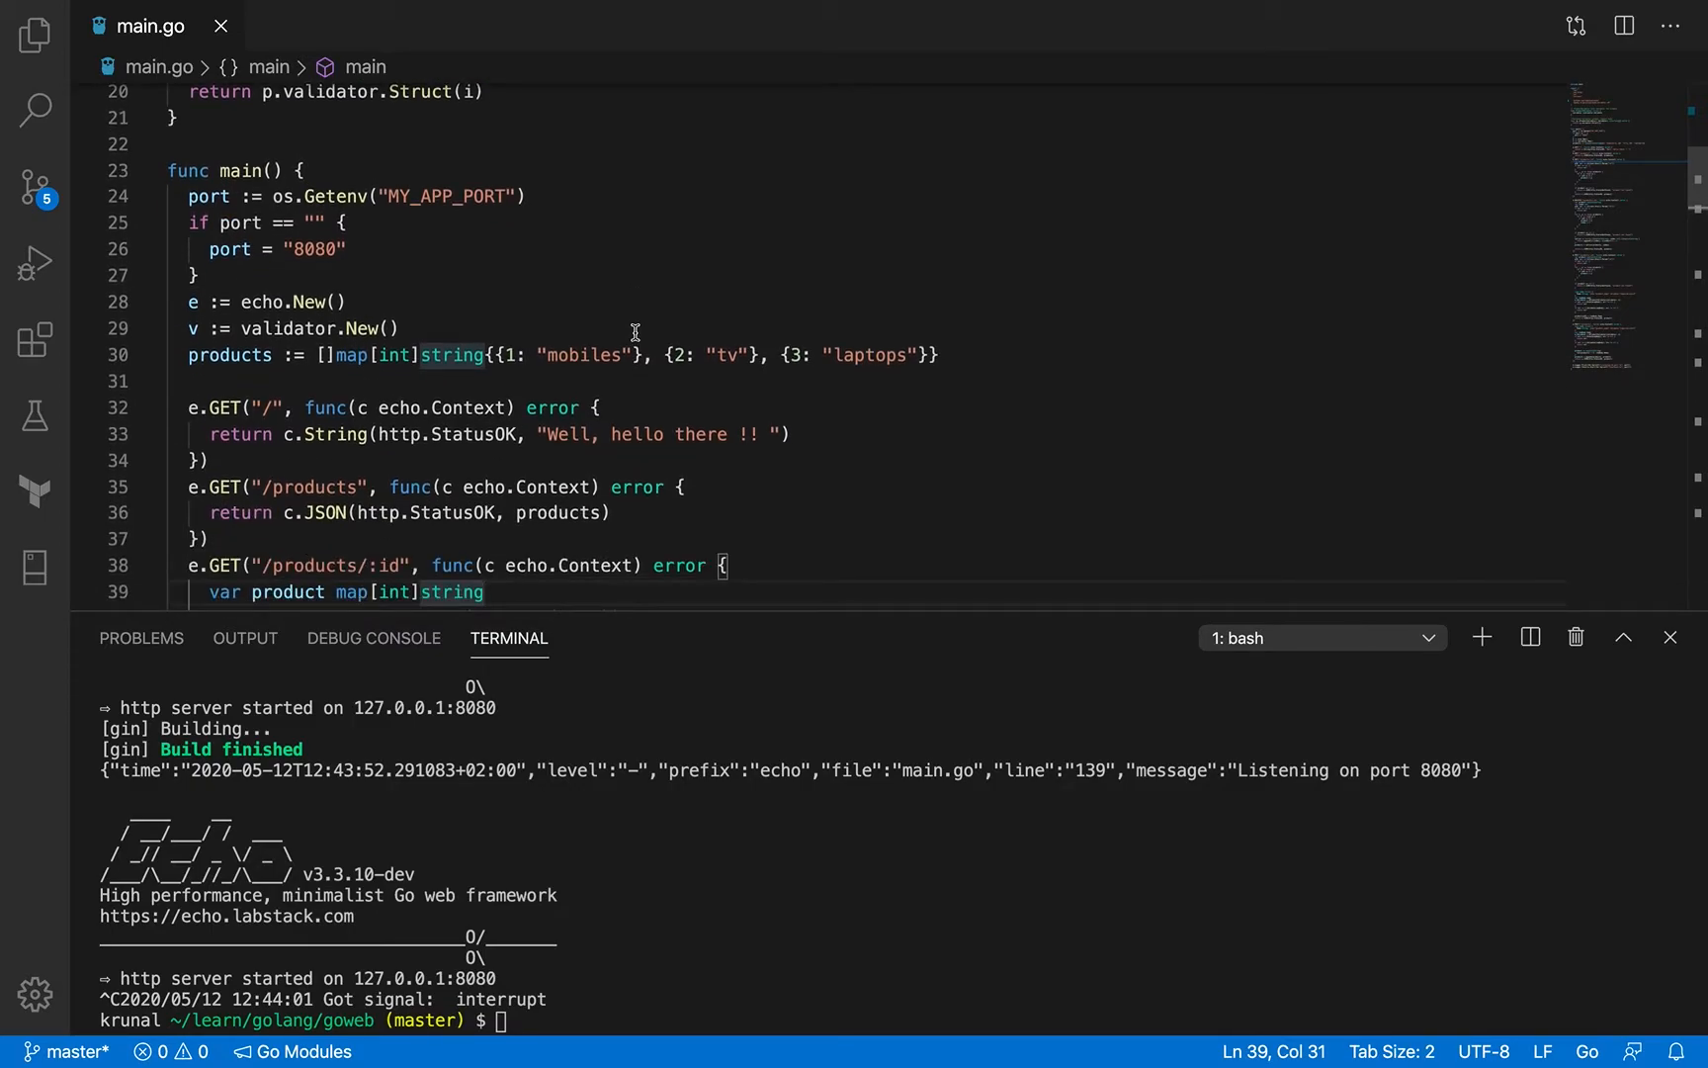
scroll("down", 3)
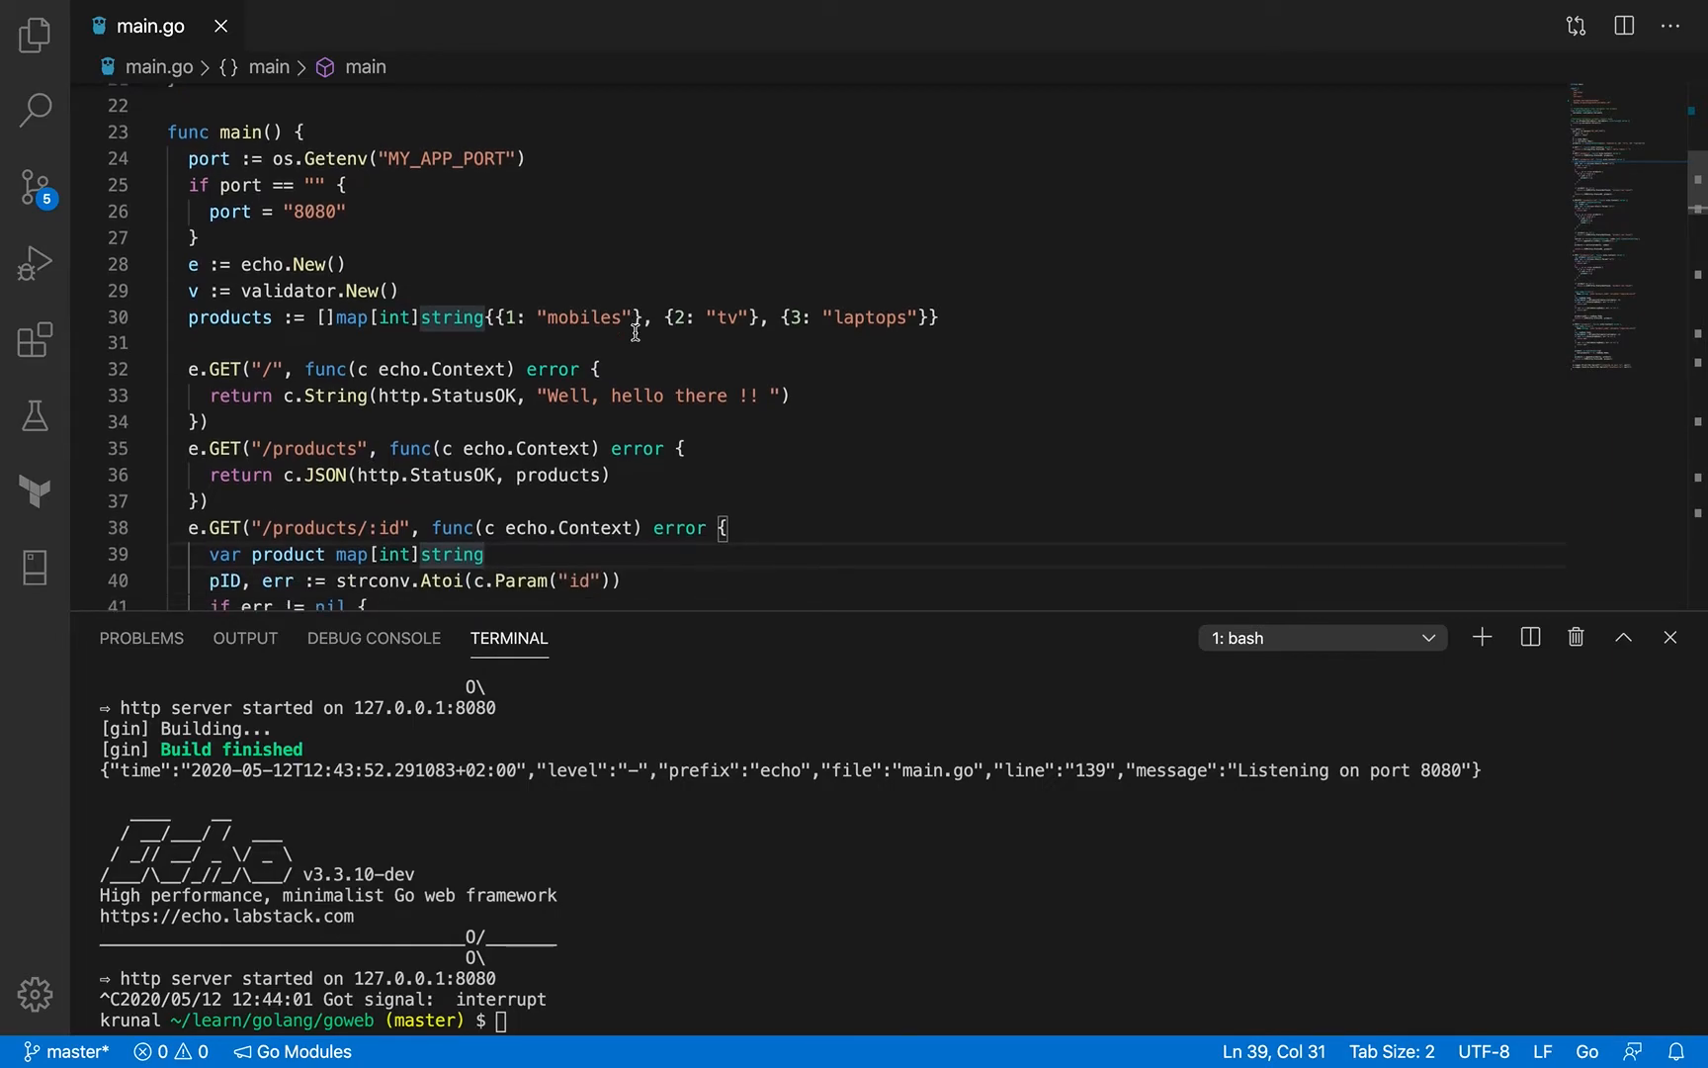
scroll("up", 3)
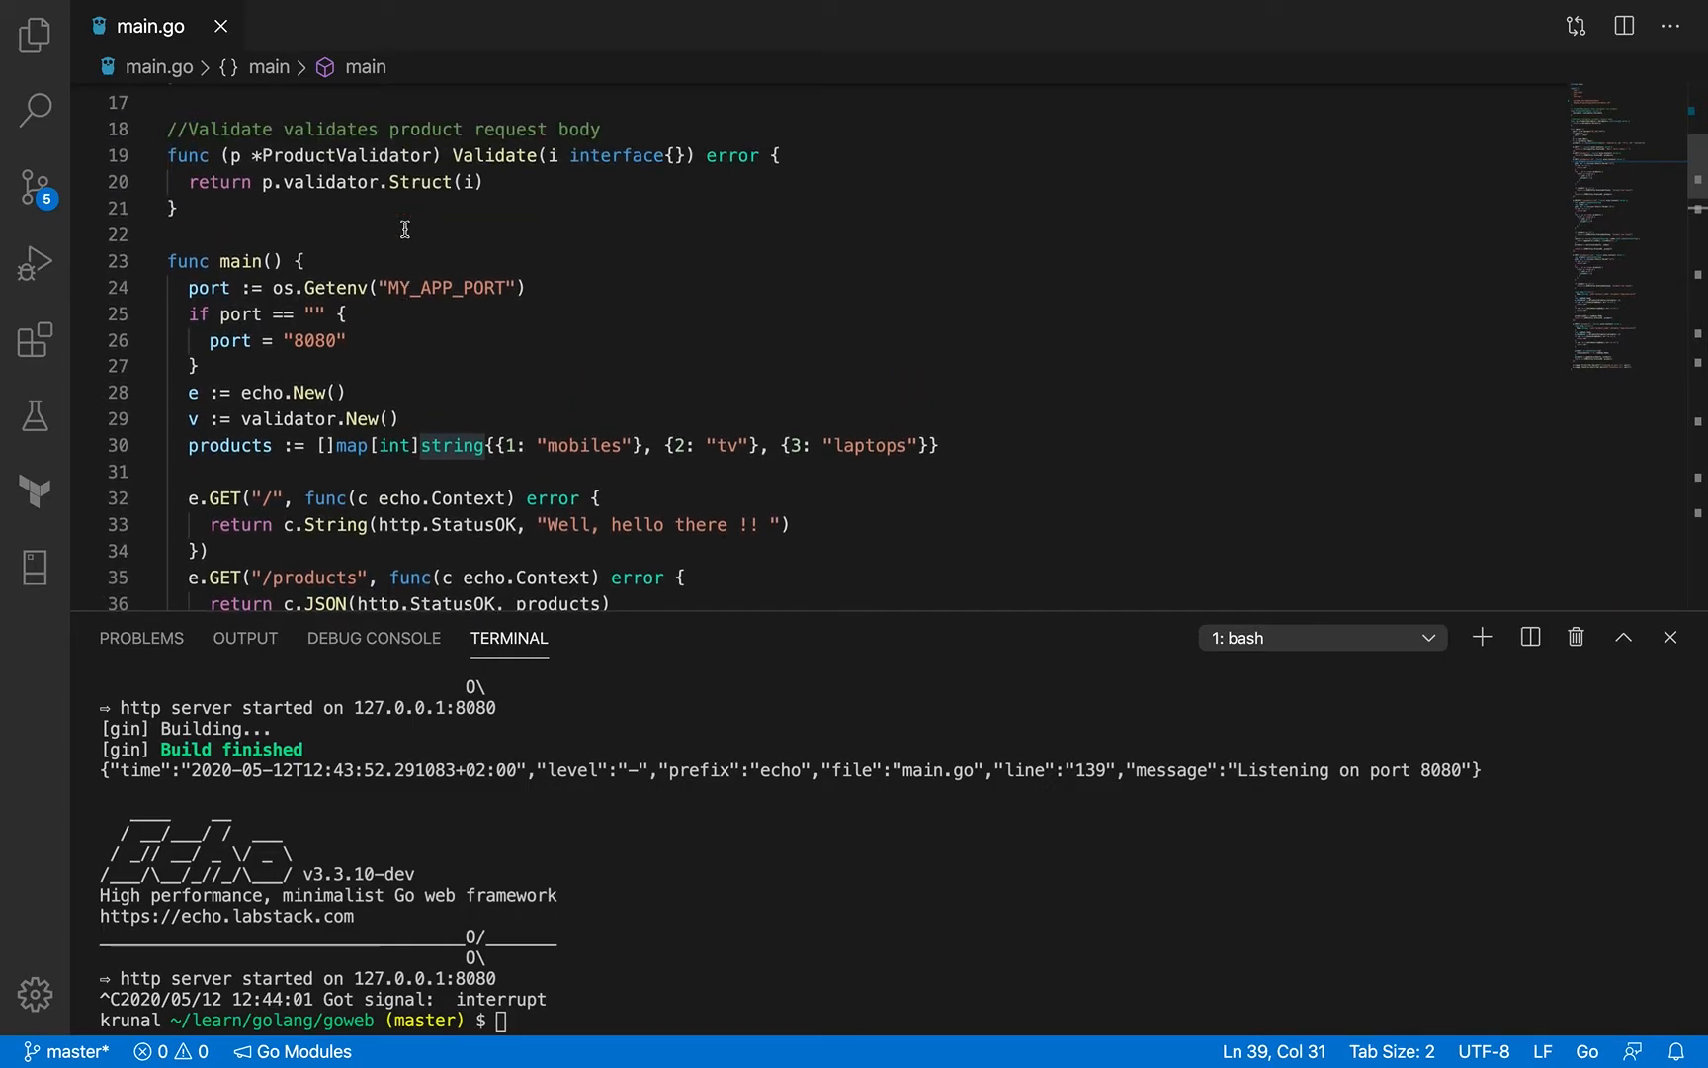
mouse_move(264, 393)
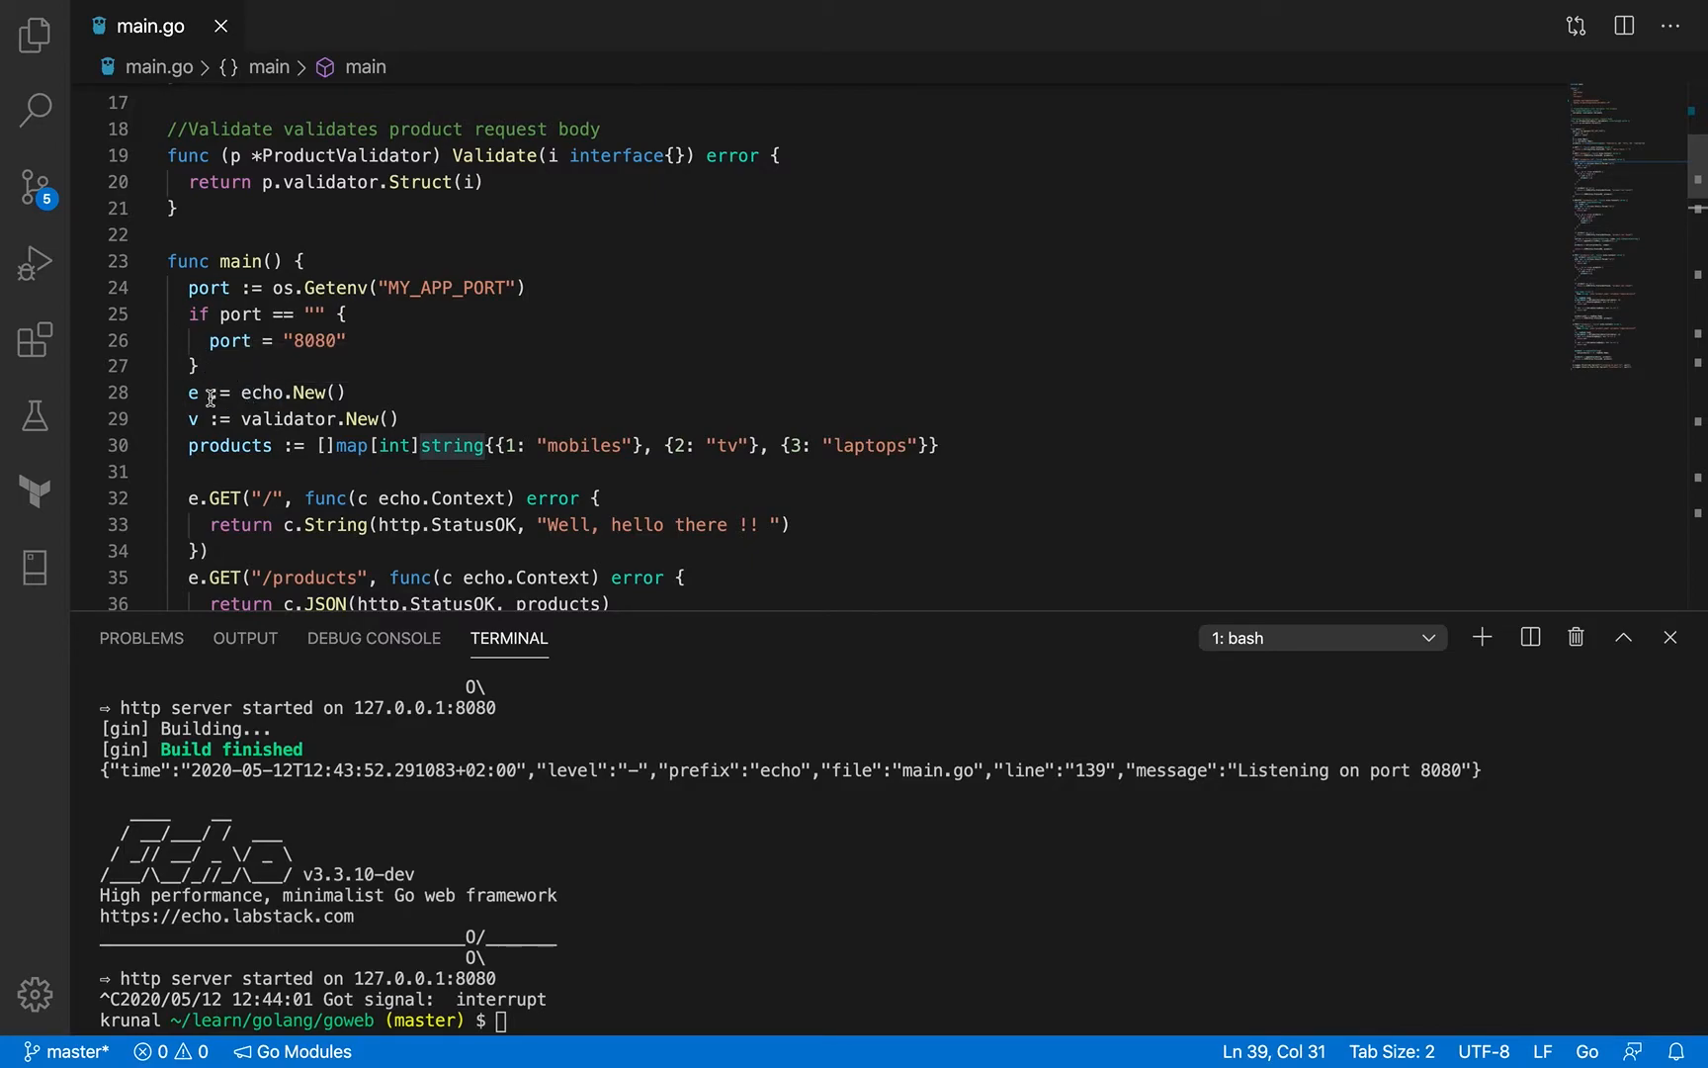
mouse_move(396, 419)
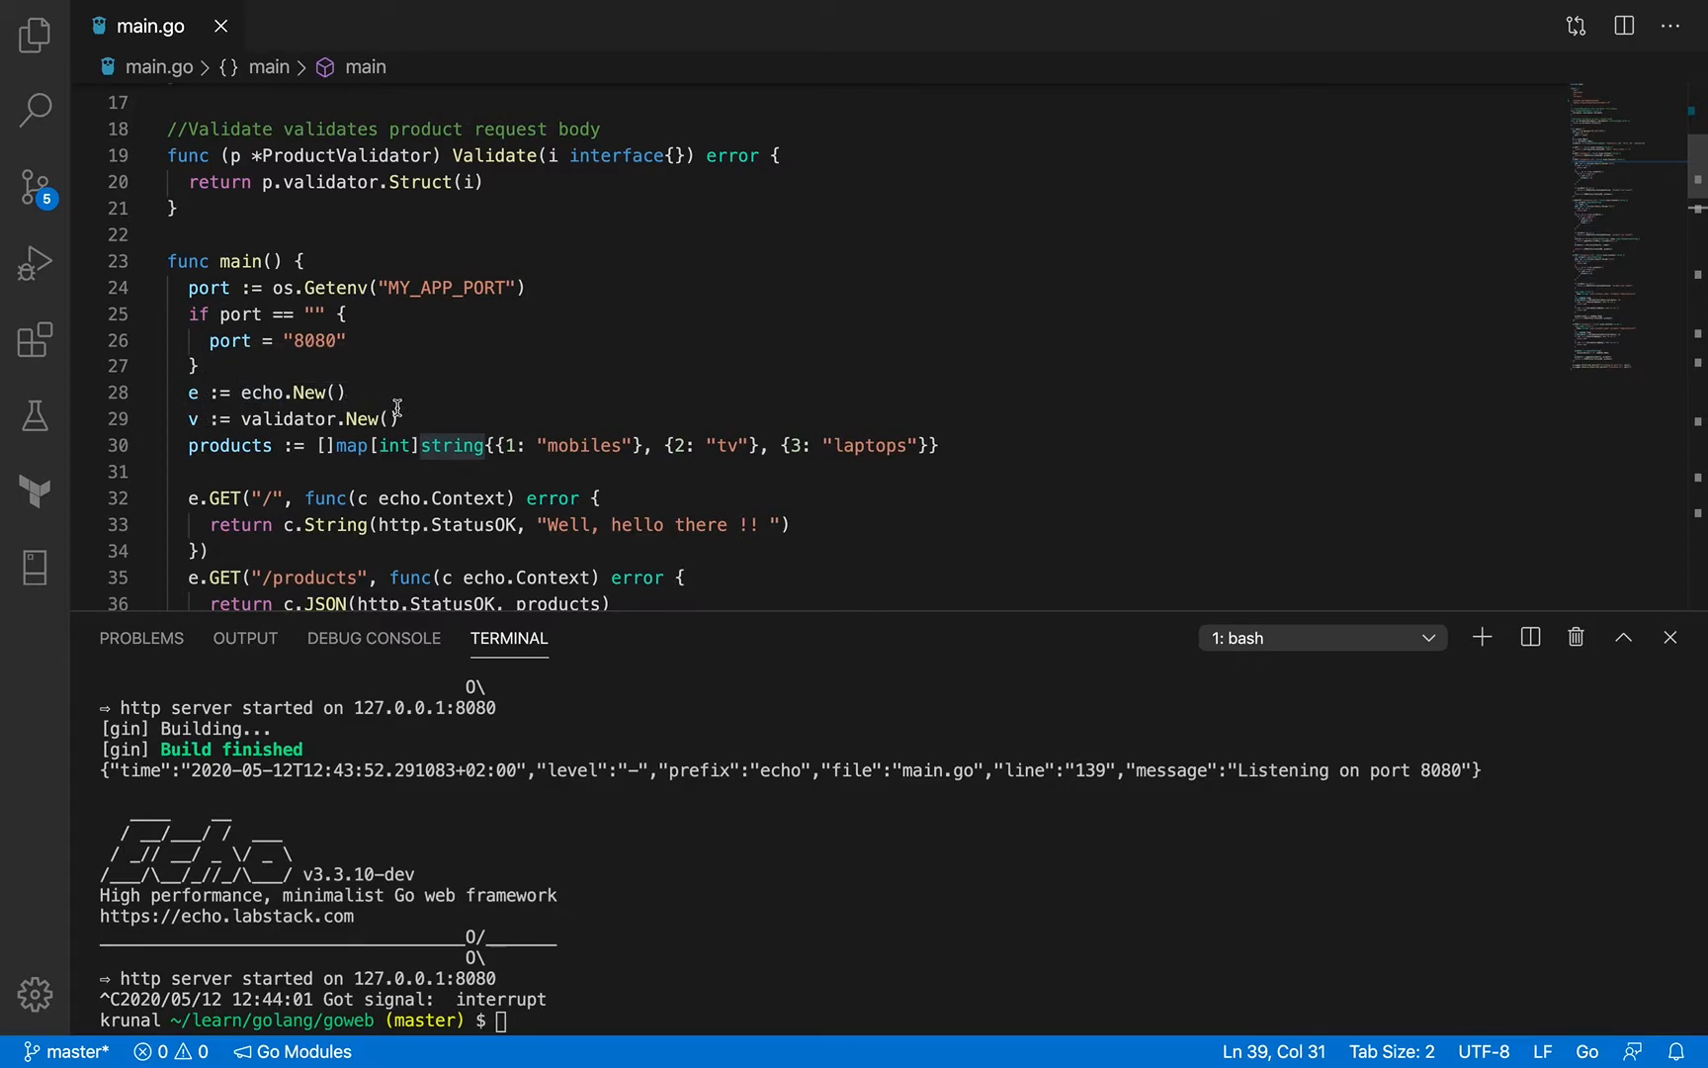
mouse_move(522, 258)
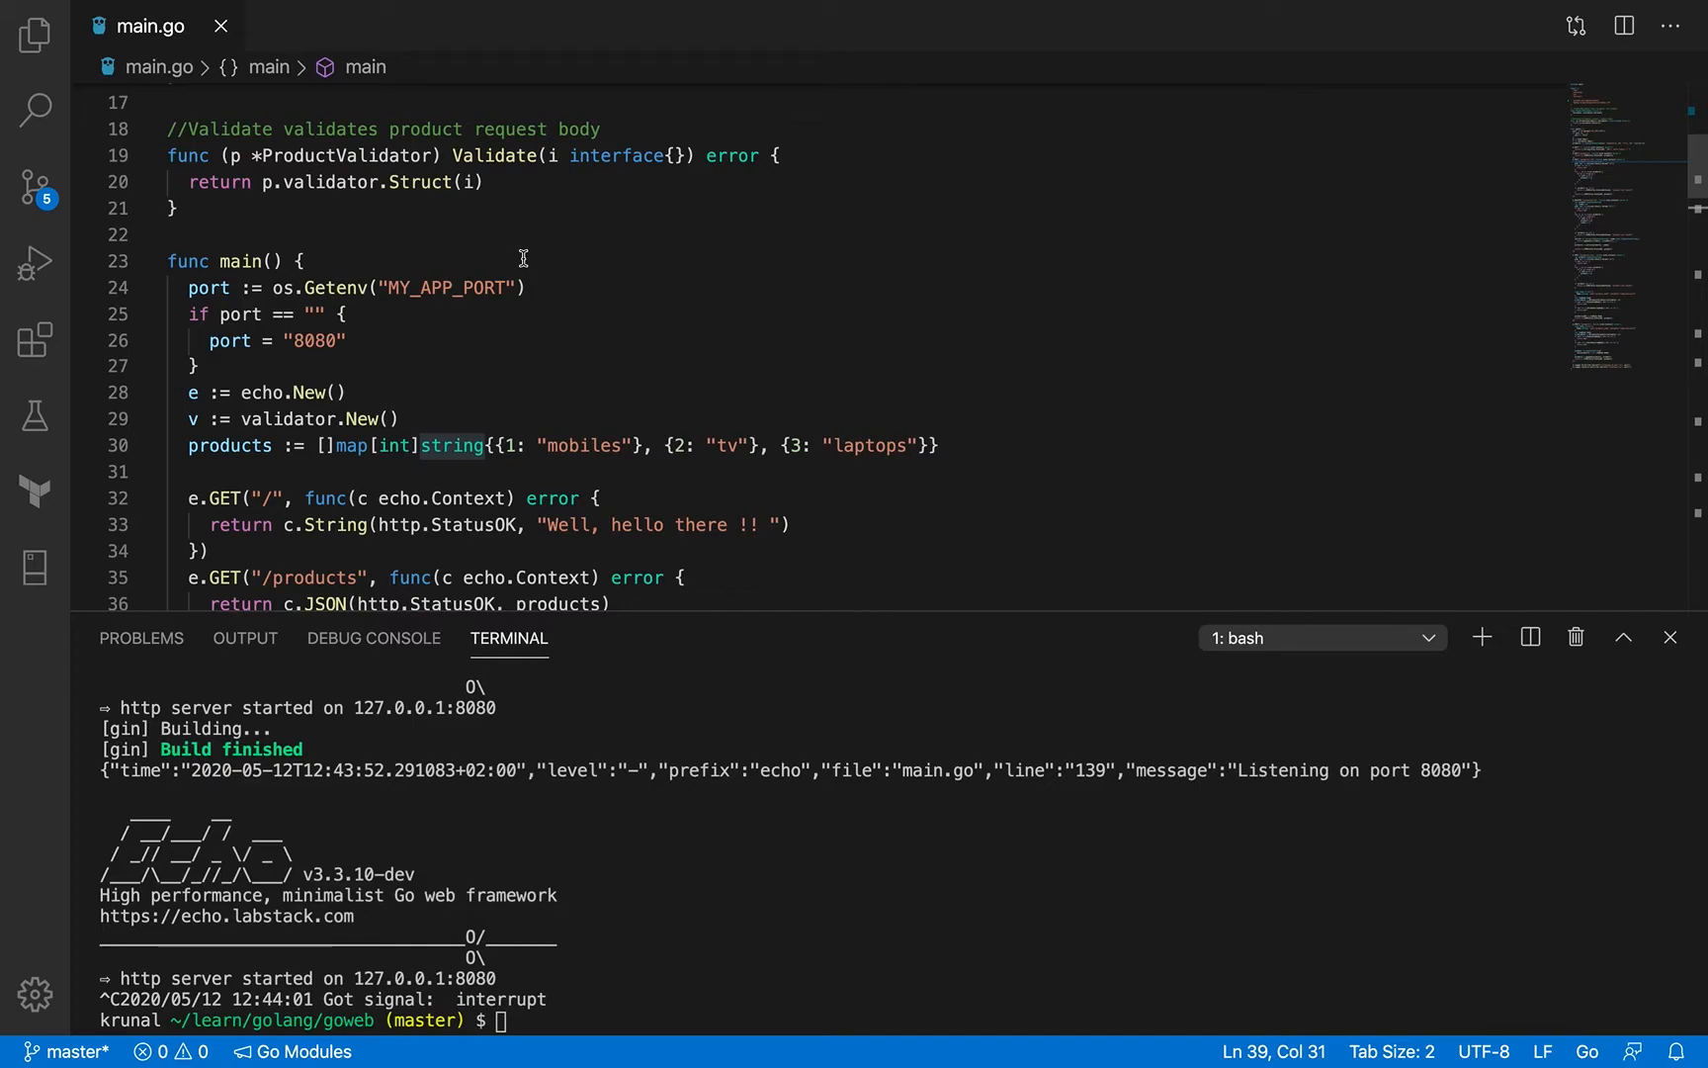
scroll("up", 3)
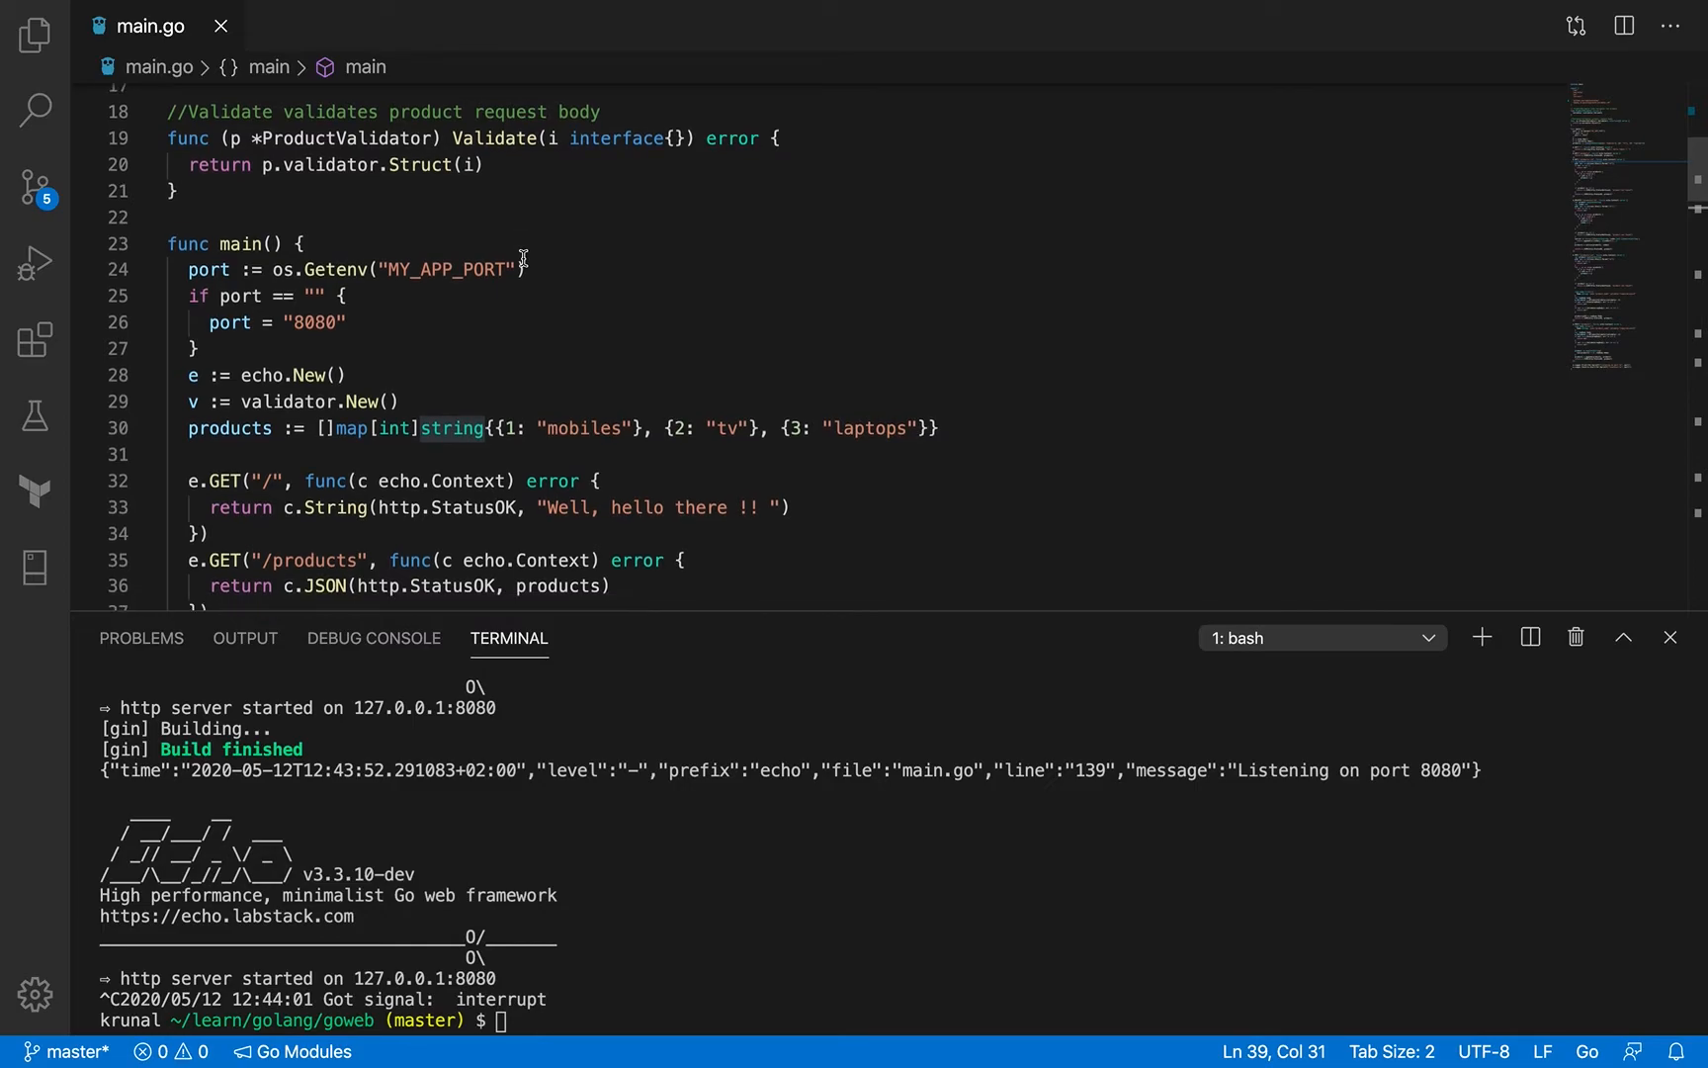
scroll("down", 3)
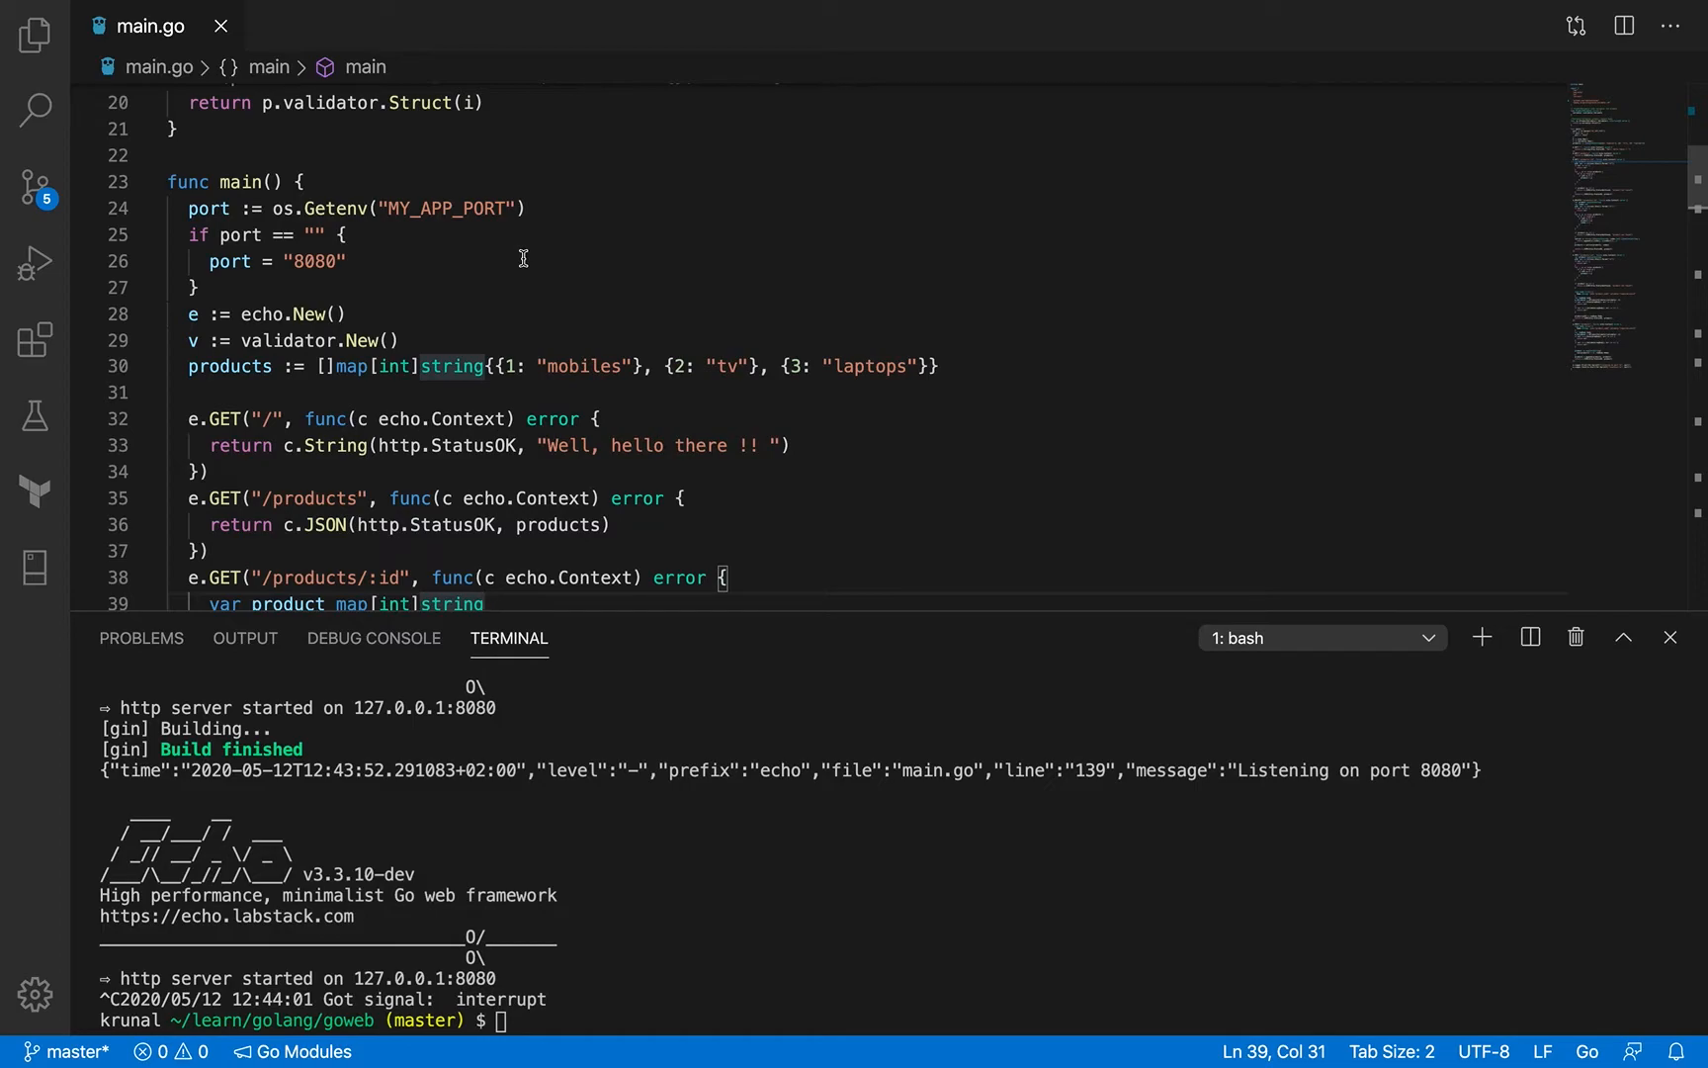
mouse_move(343, 235)
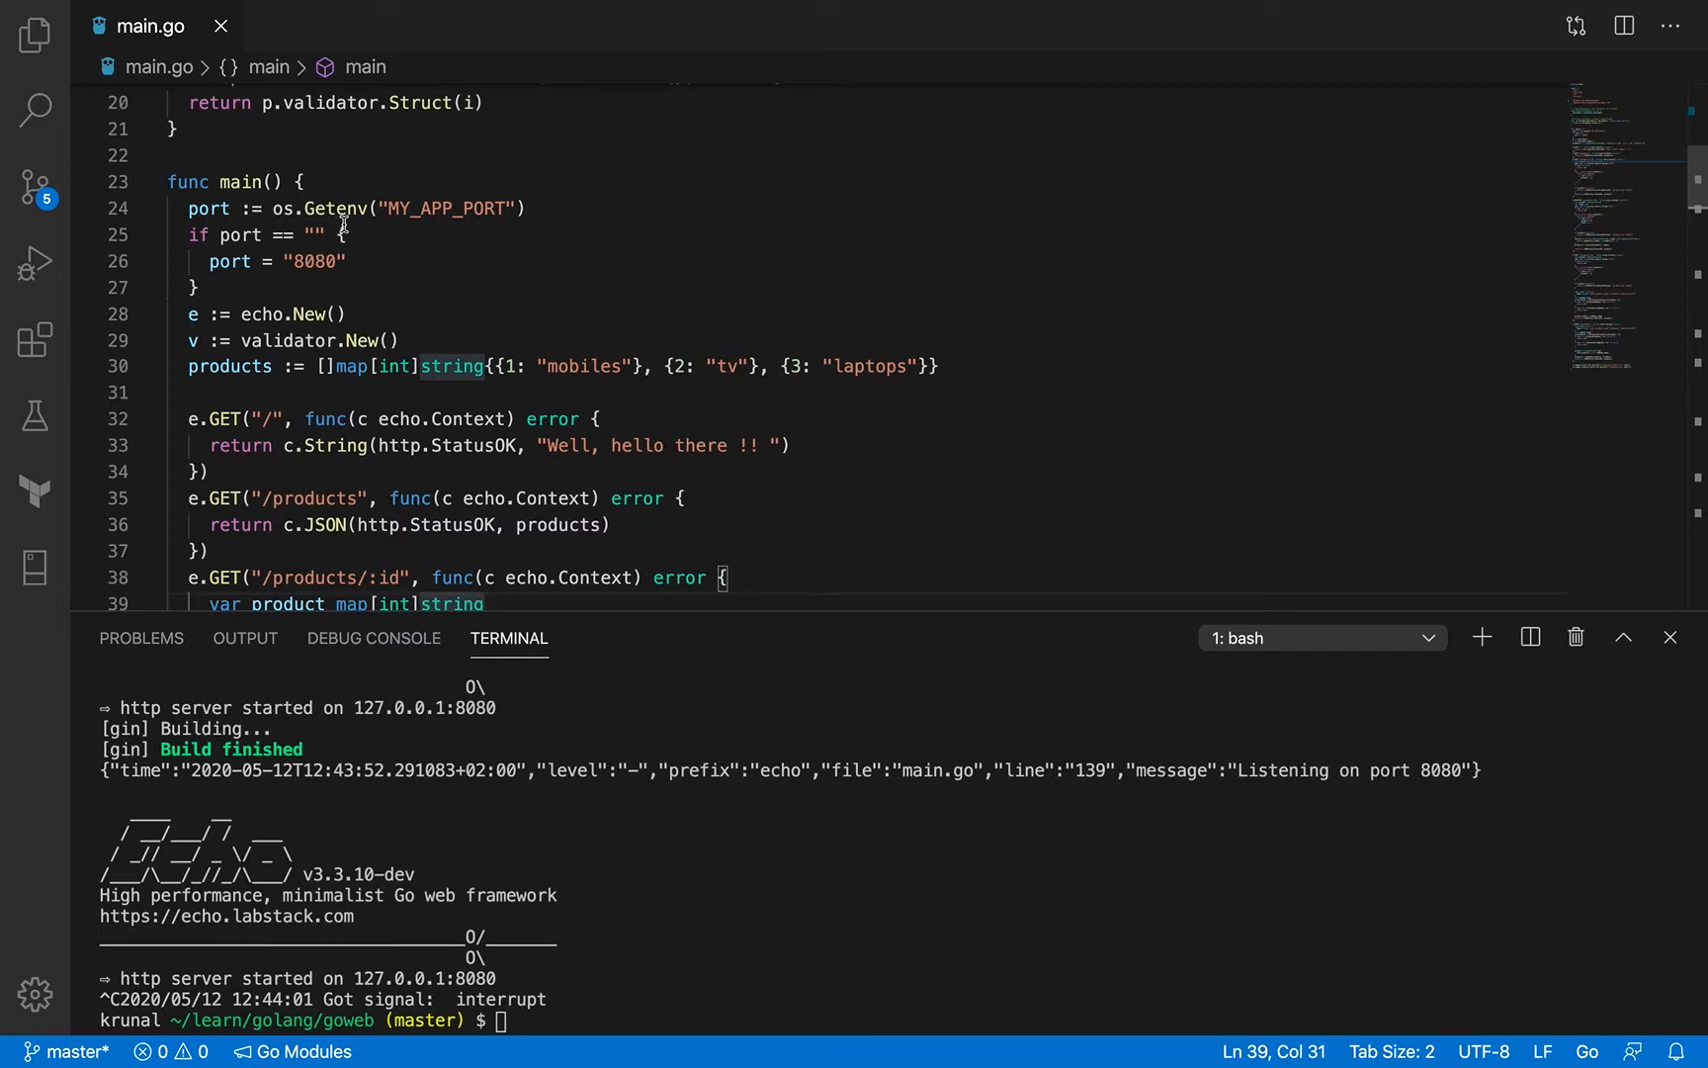
mouse_move(36, 33)
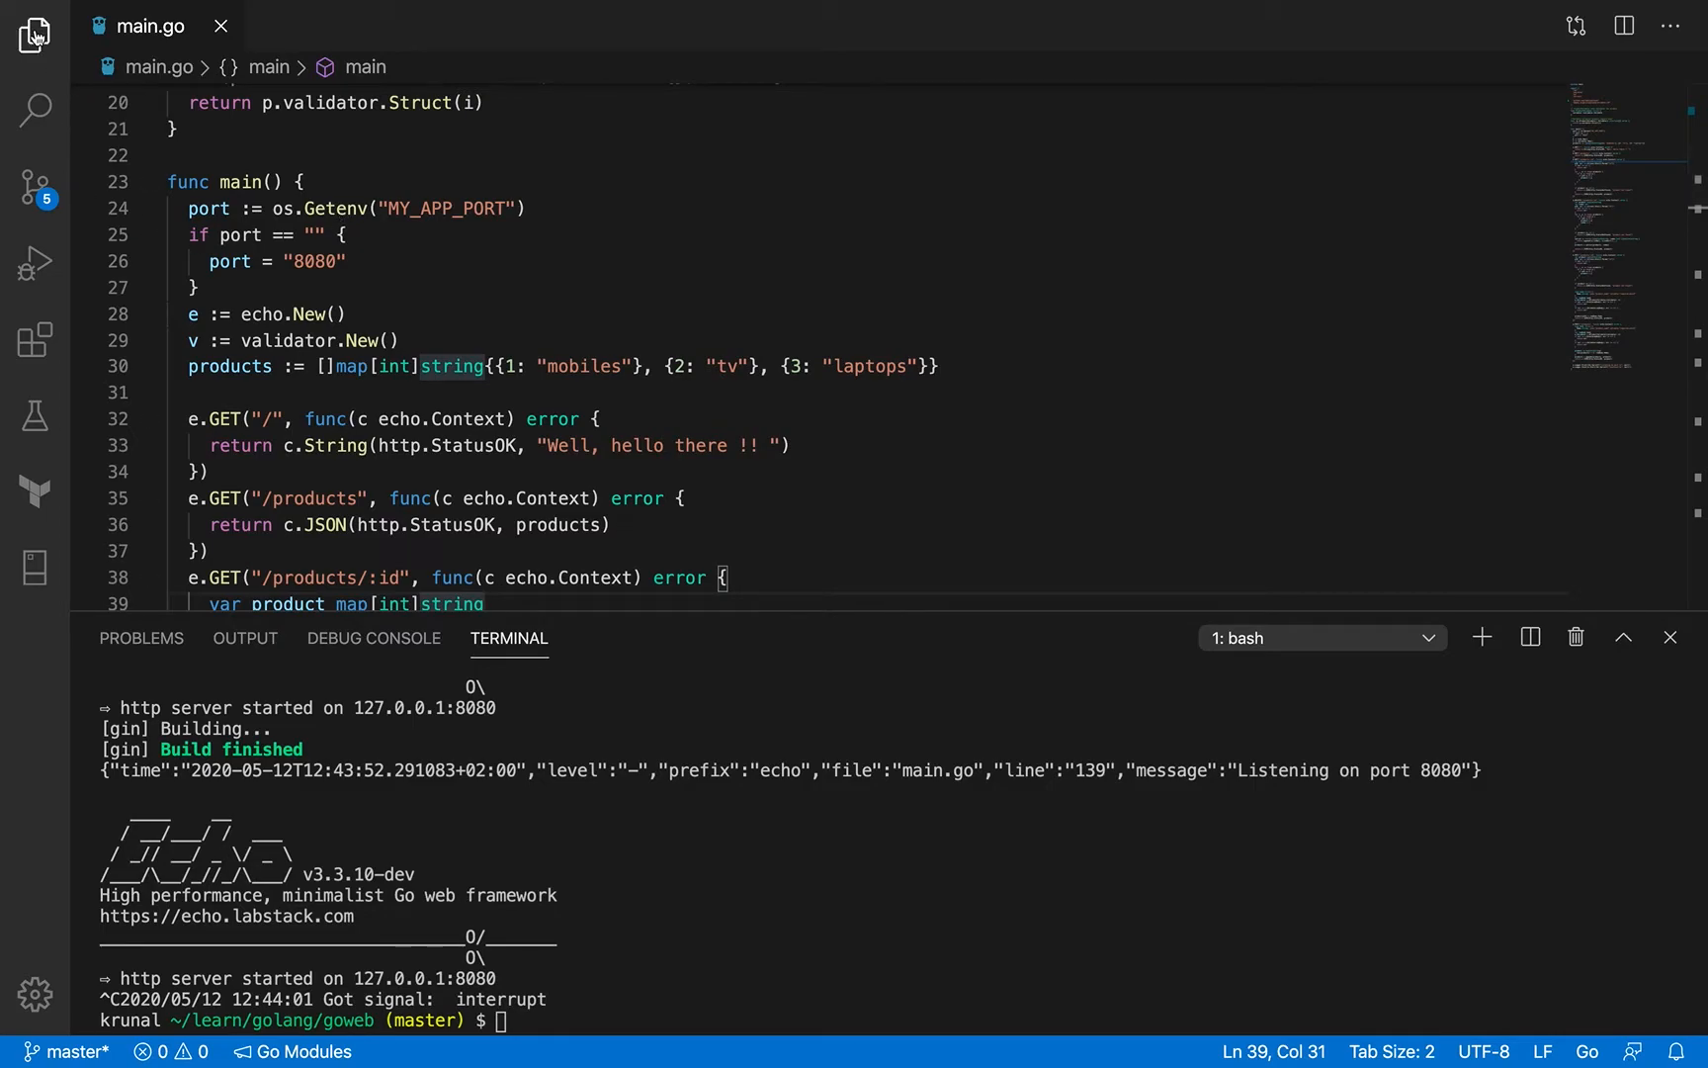
Open the Explorer sidebar to reveal the tronics folder with products.go and tronics.go.
left_click(34, 34)
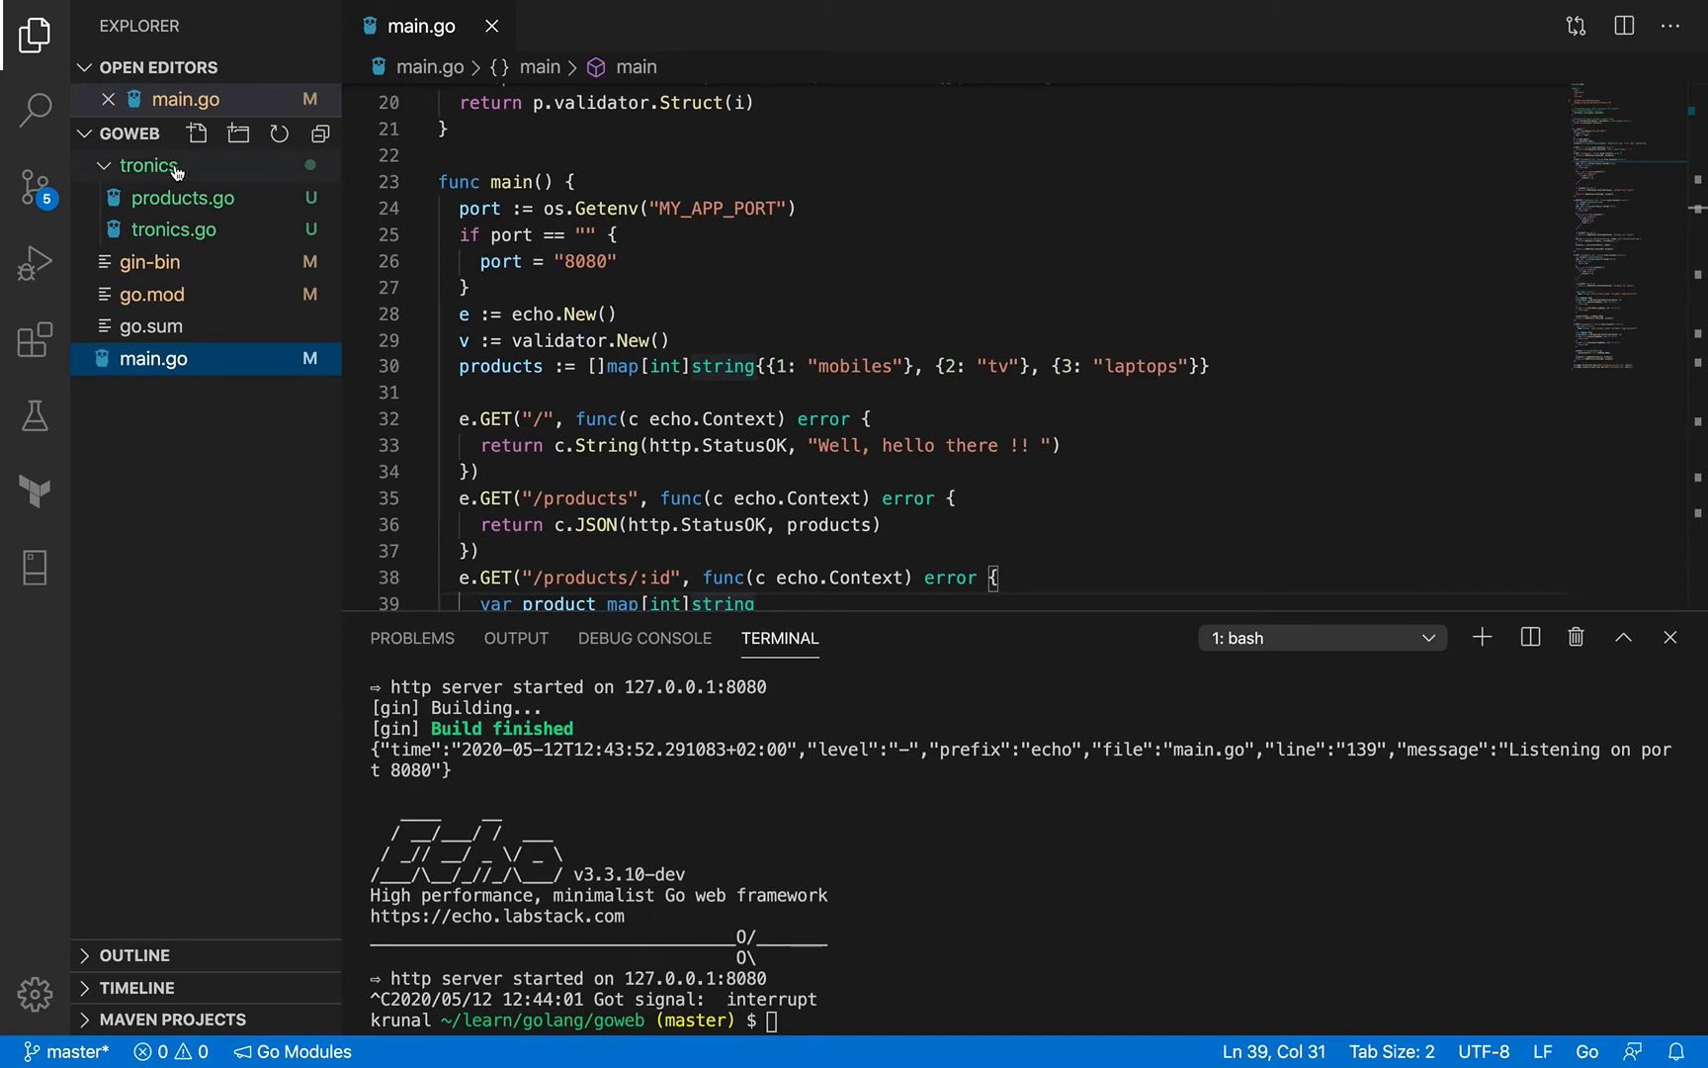
mouse_move(147, 166)
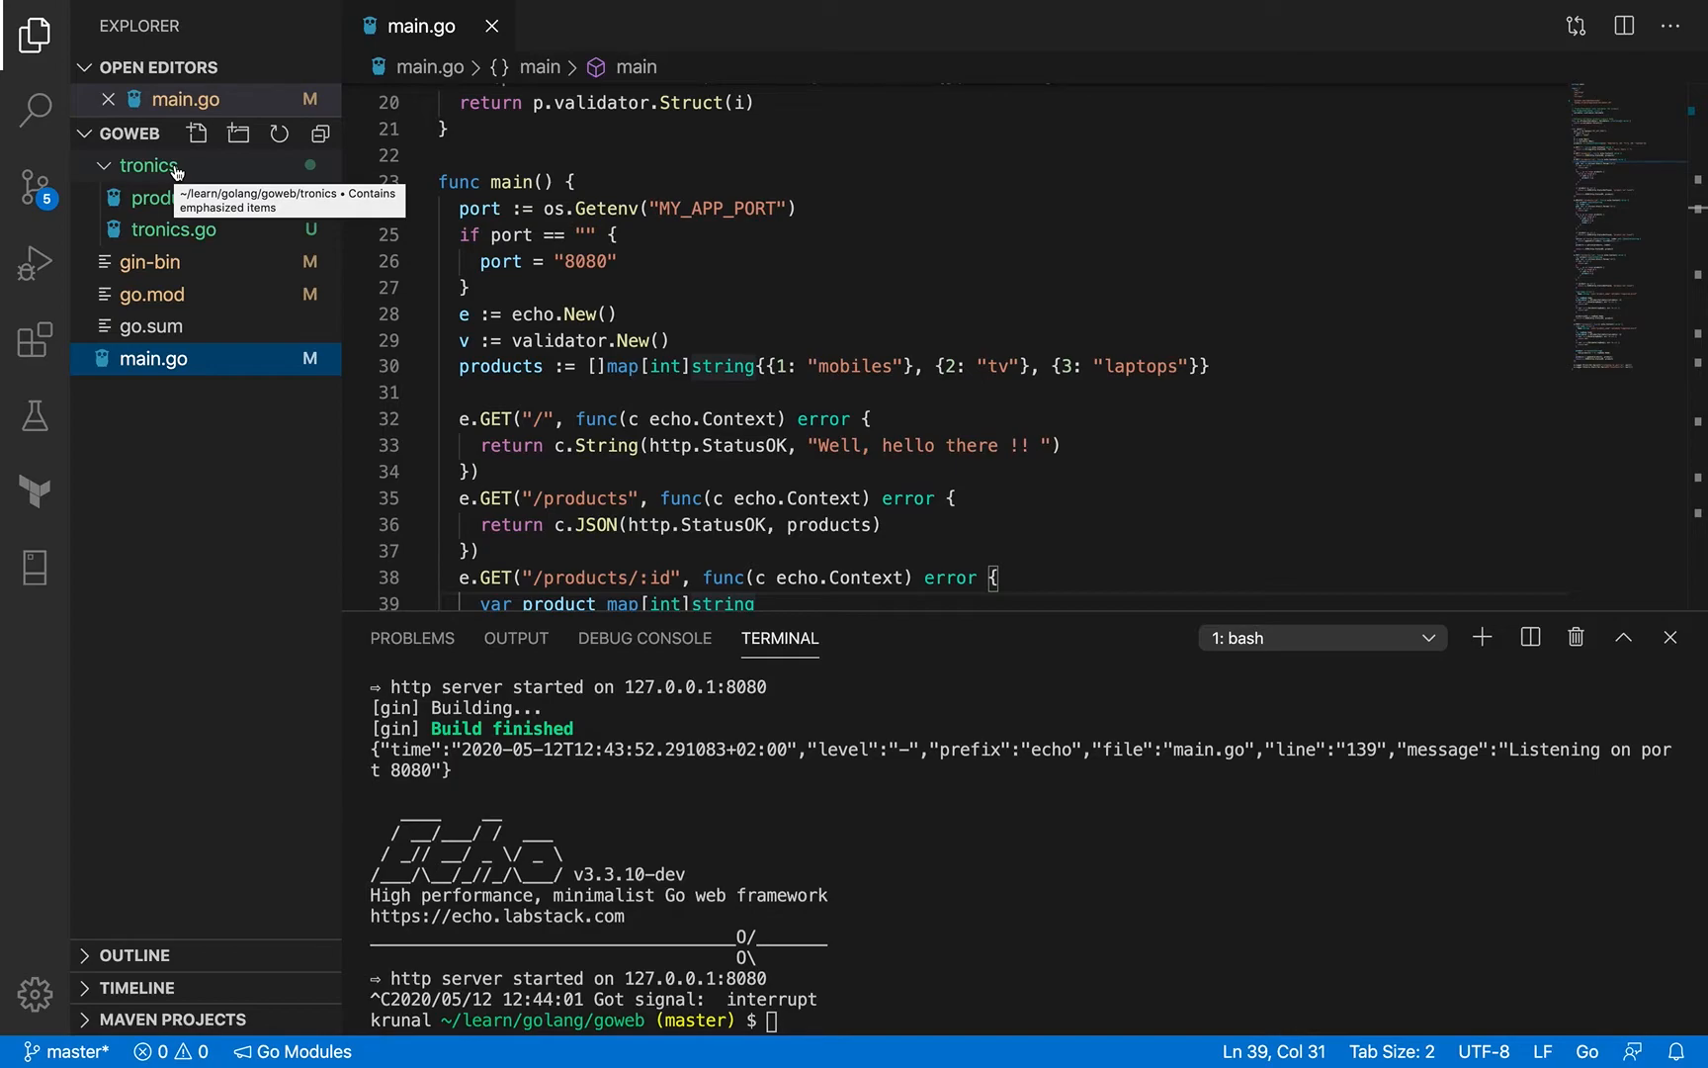
mouse_move(188, 171)
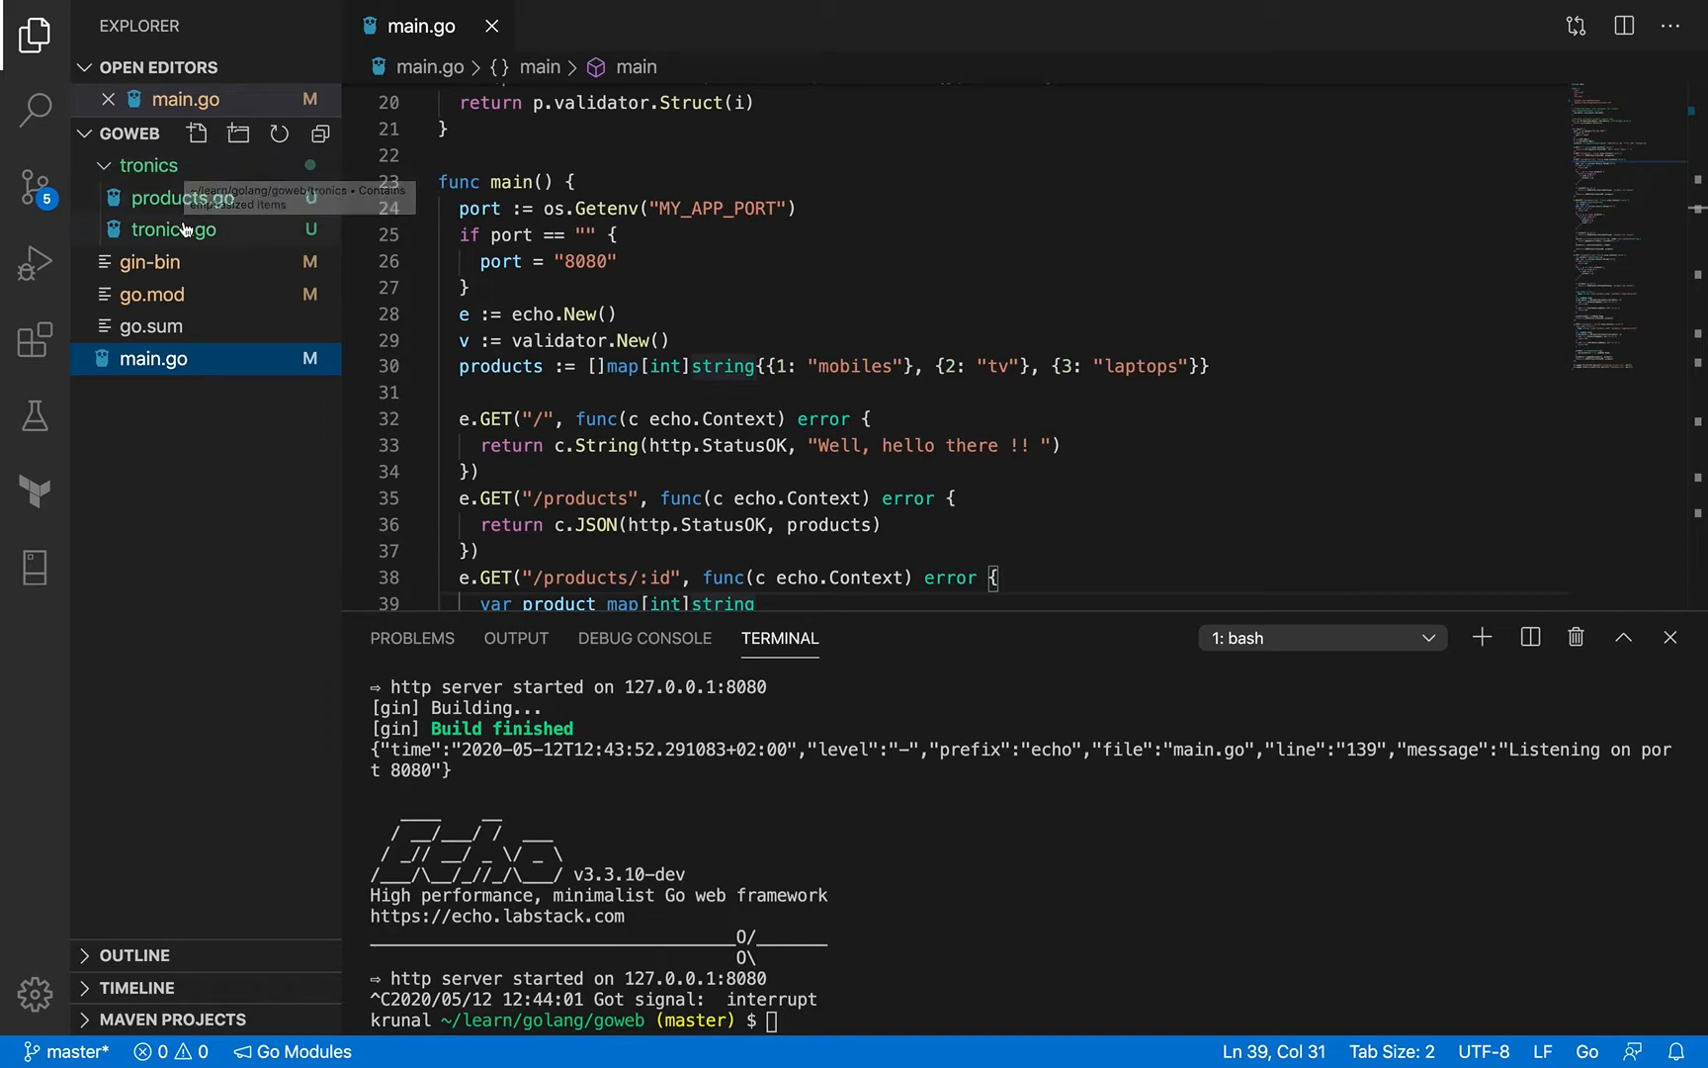
mouse_move(148, 164)
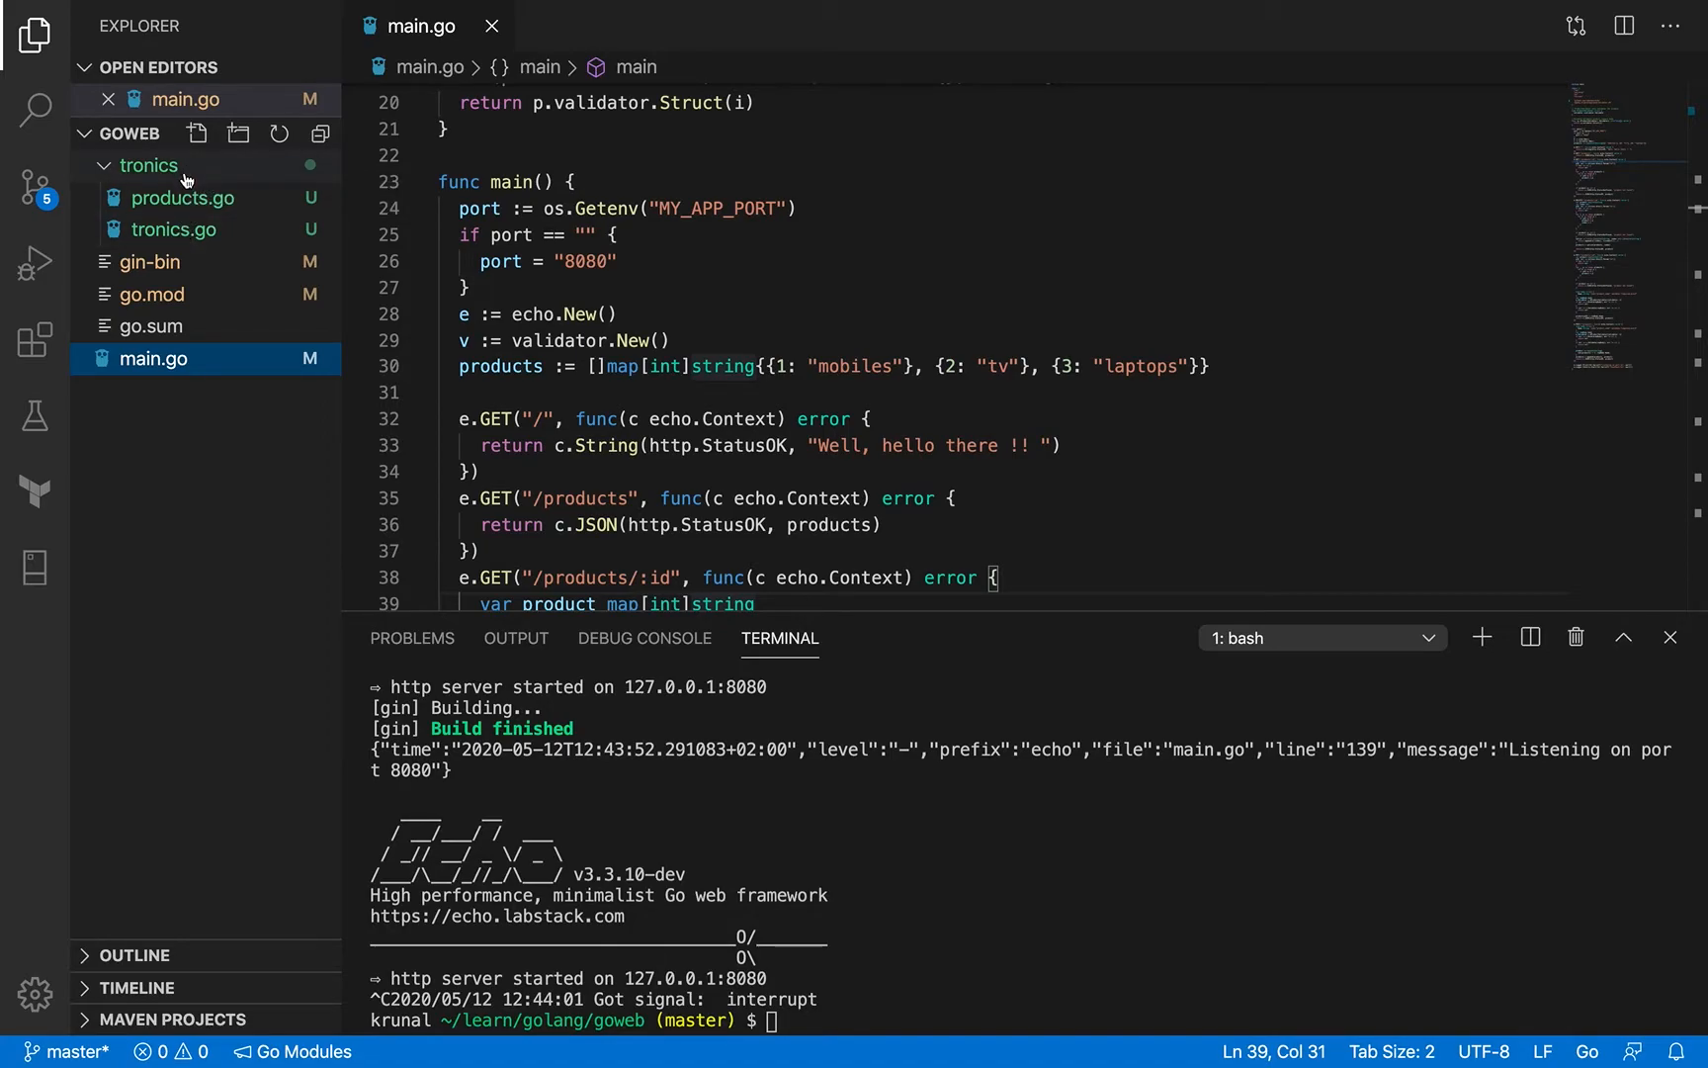
mouse_move(180, 169)
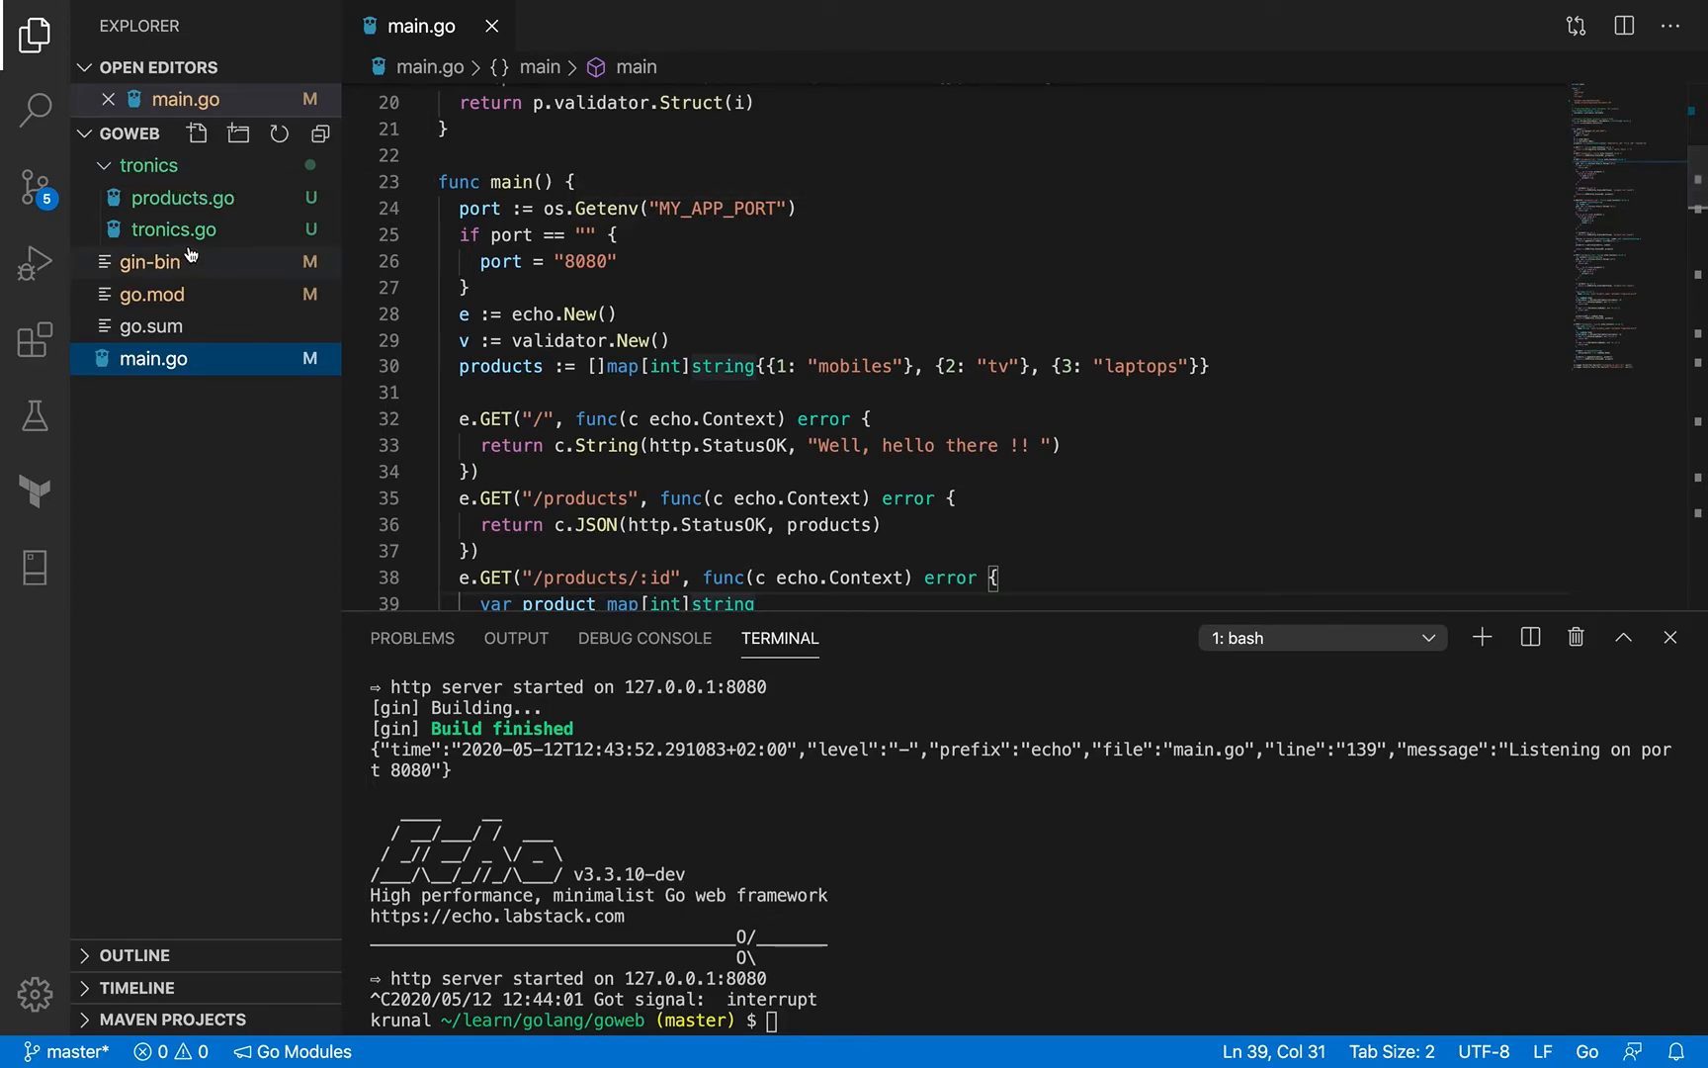
Open tronics.go and scroll through its imports, Echo setup and Start function.
left_click(173, 229)
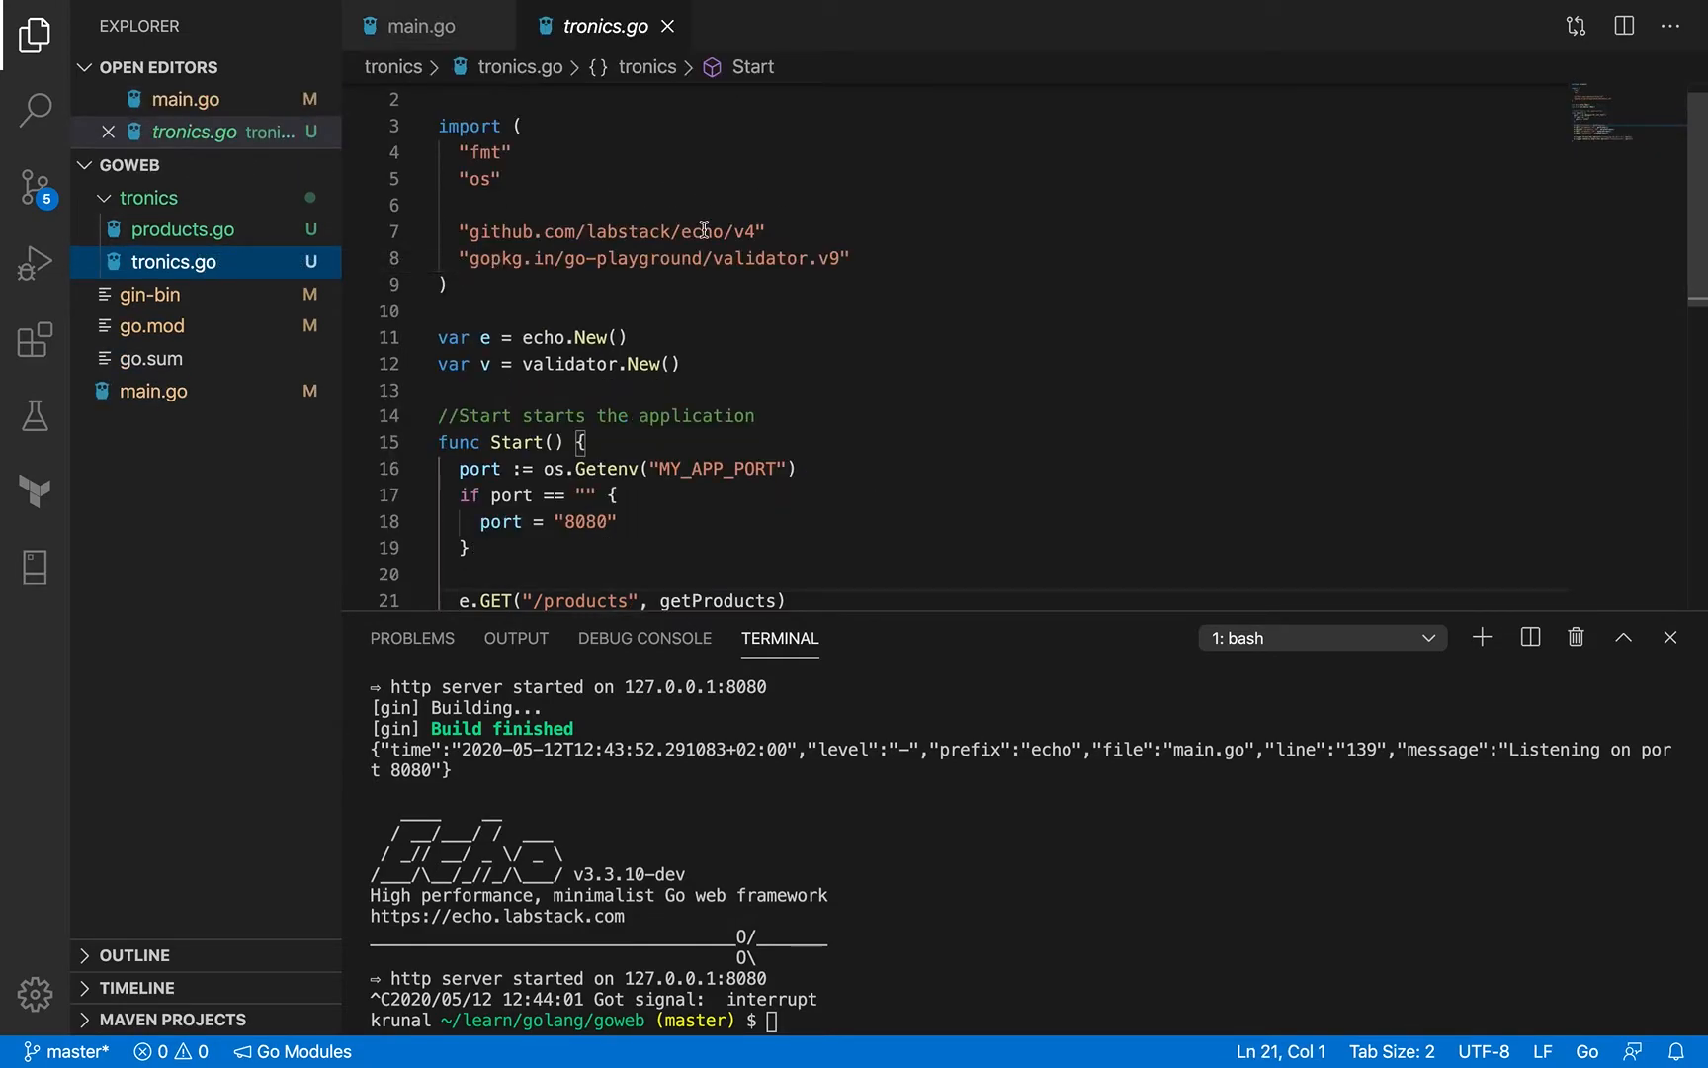
scroll("down", 3)
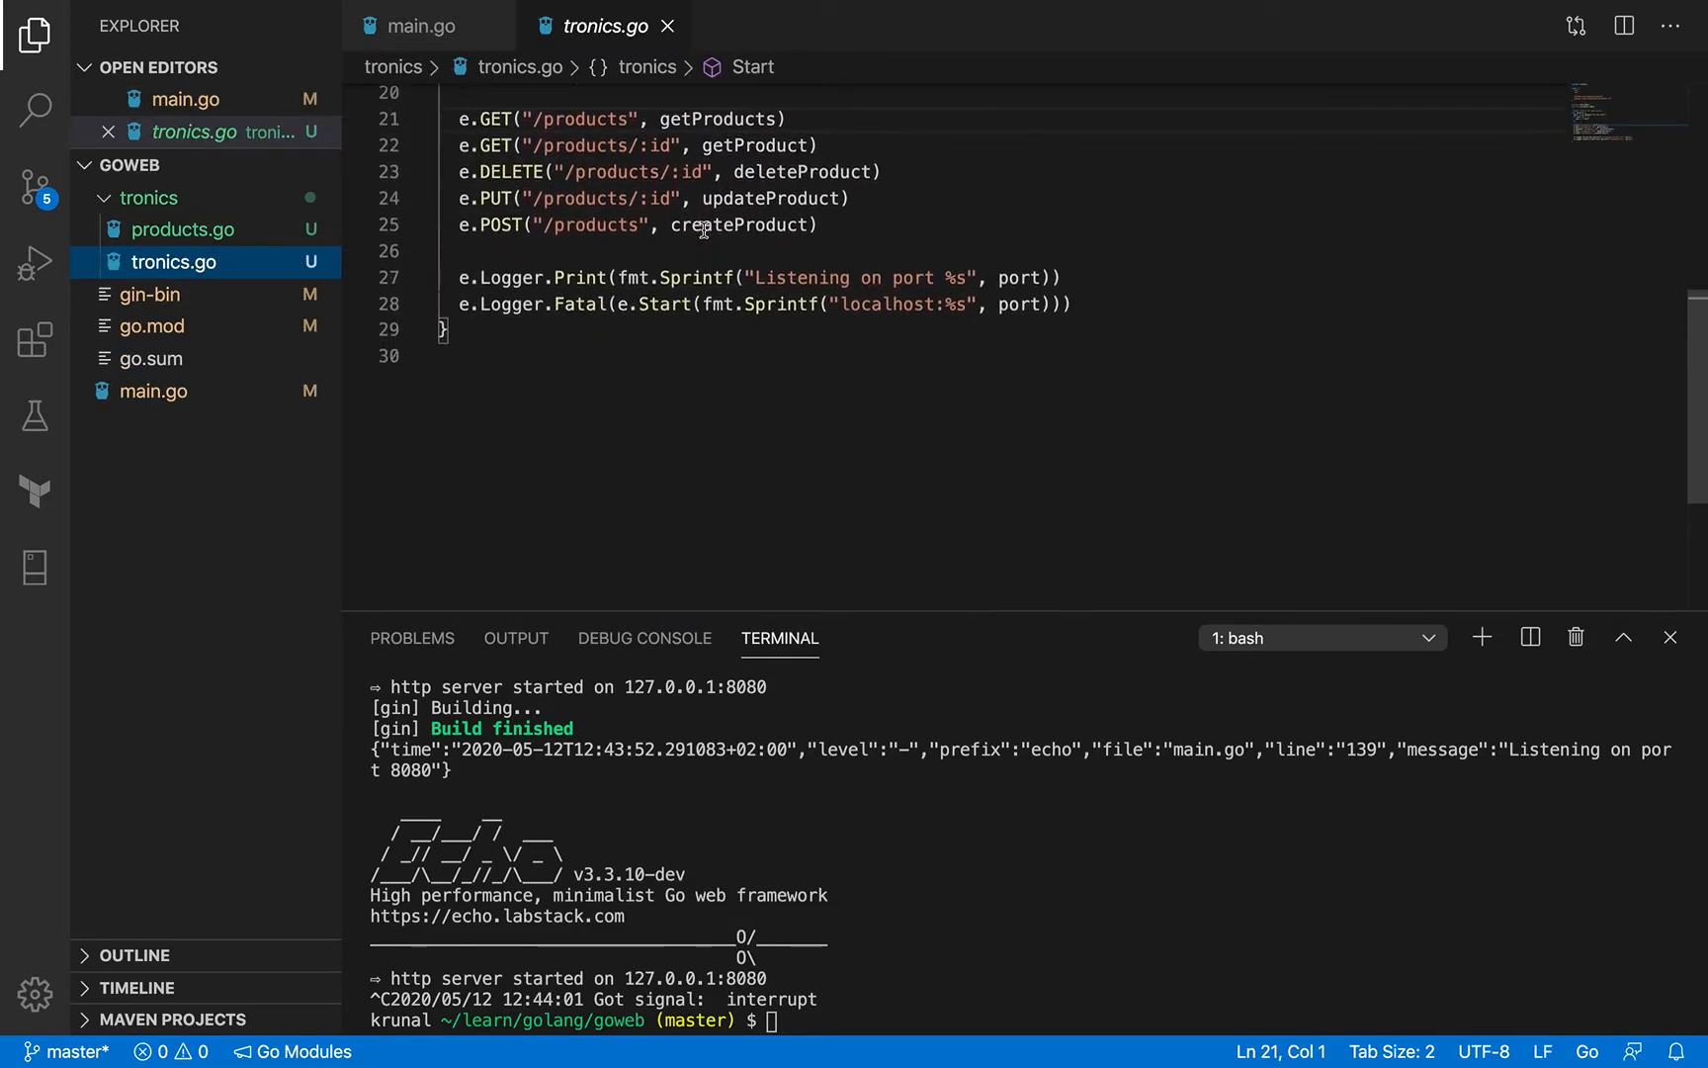
scroll("up", 3)
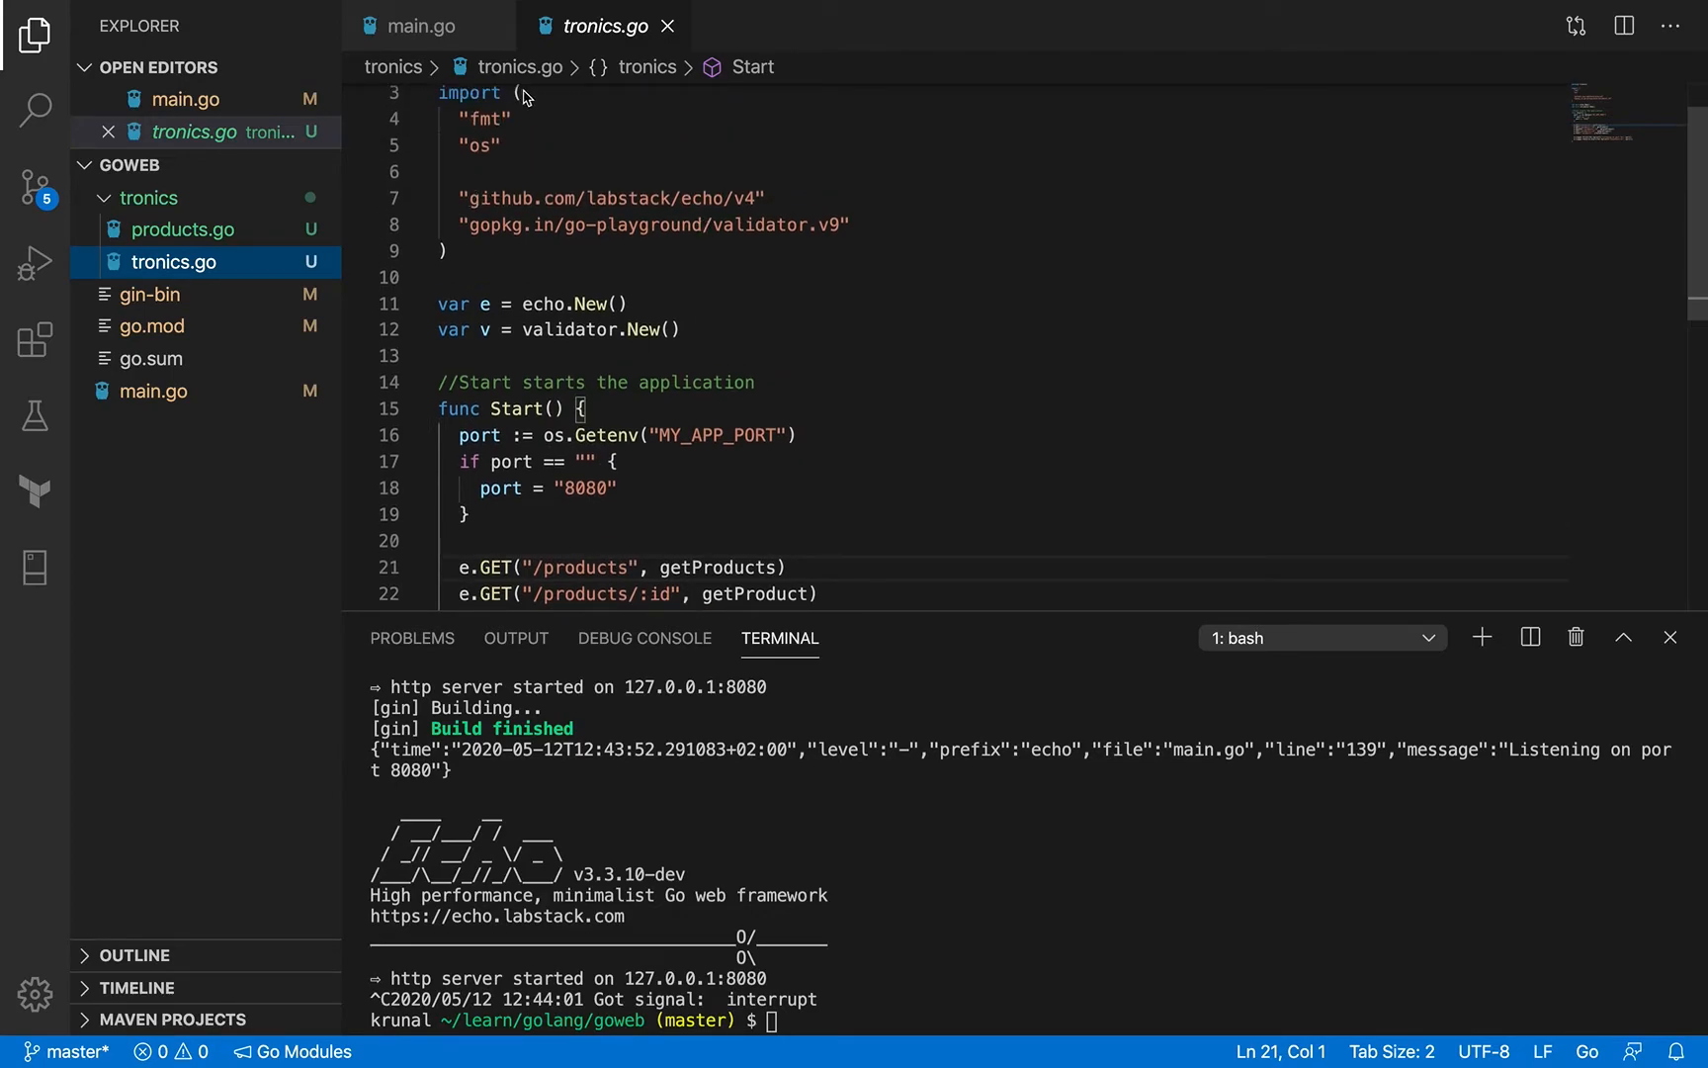
scroll("down", 3)
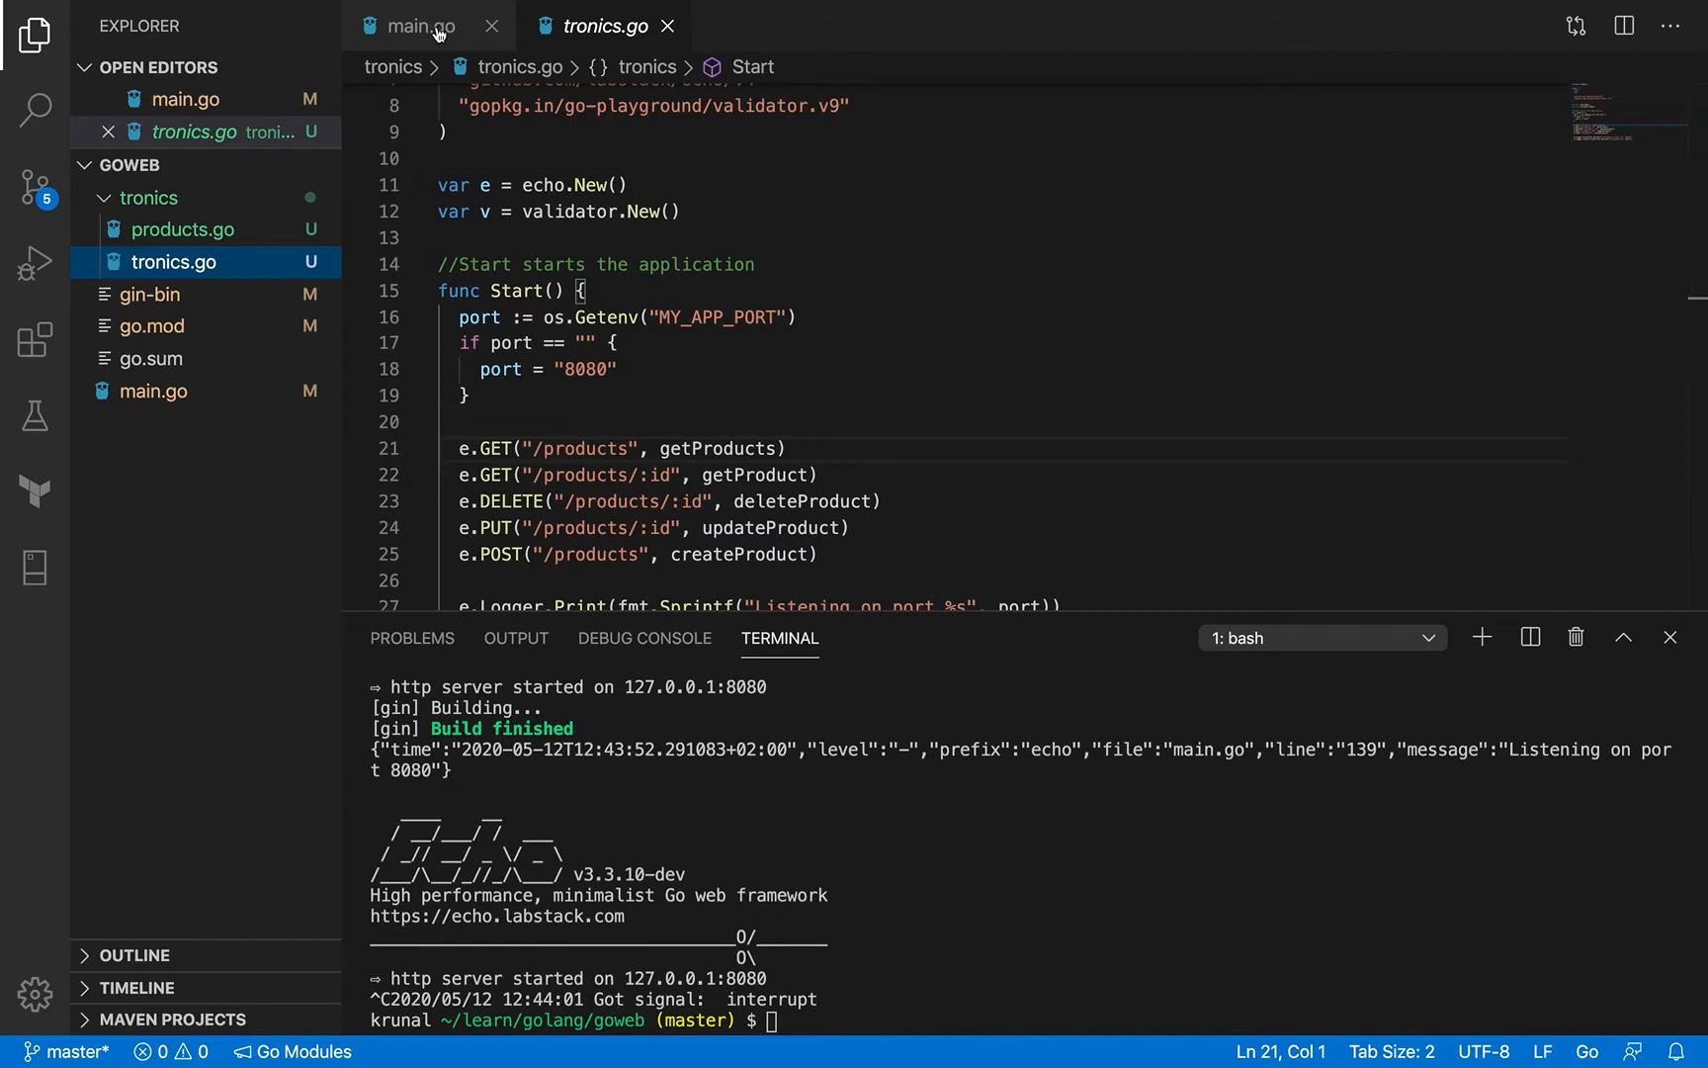
scroll("up", 3)
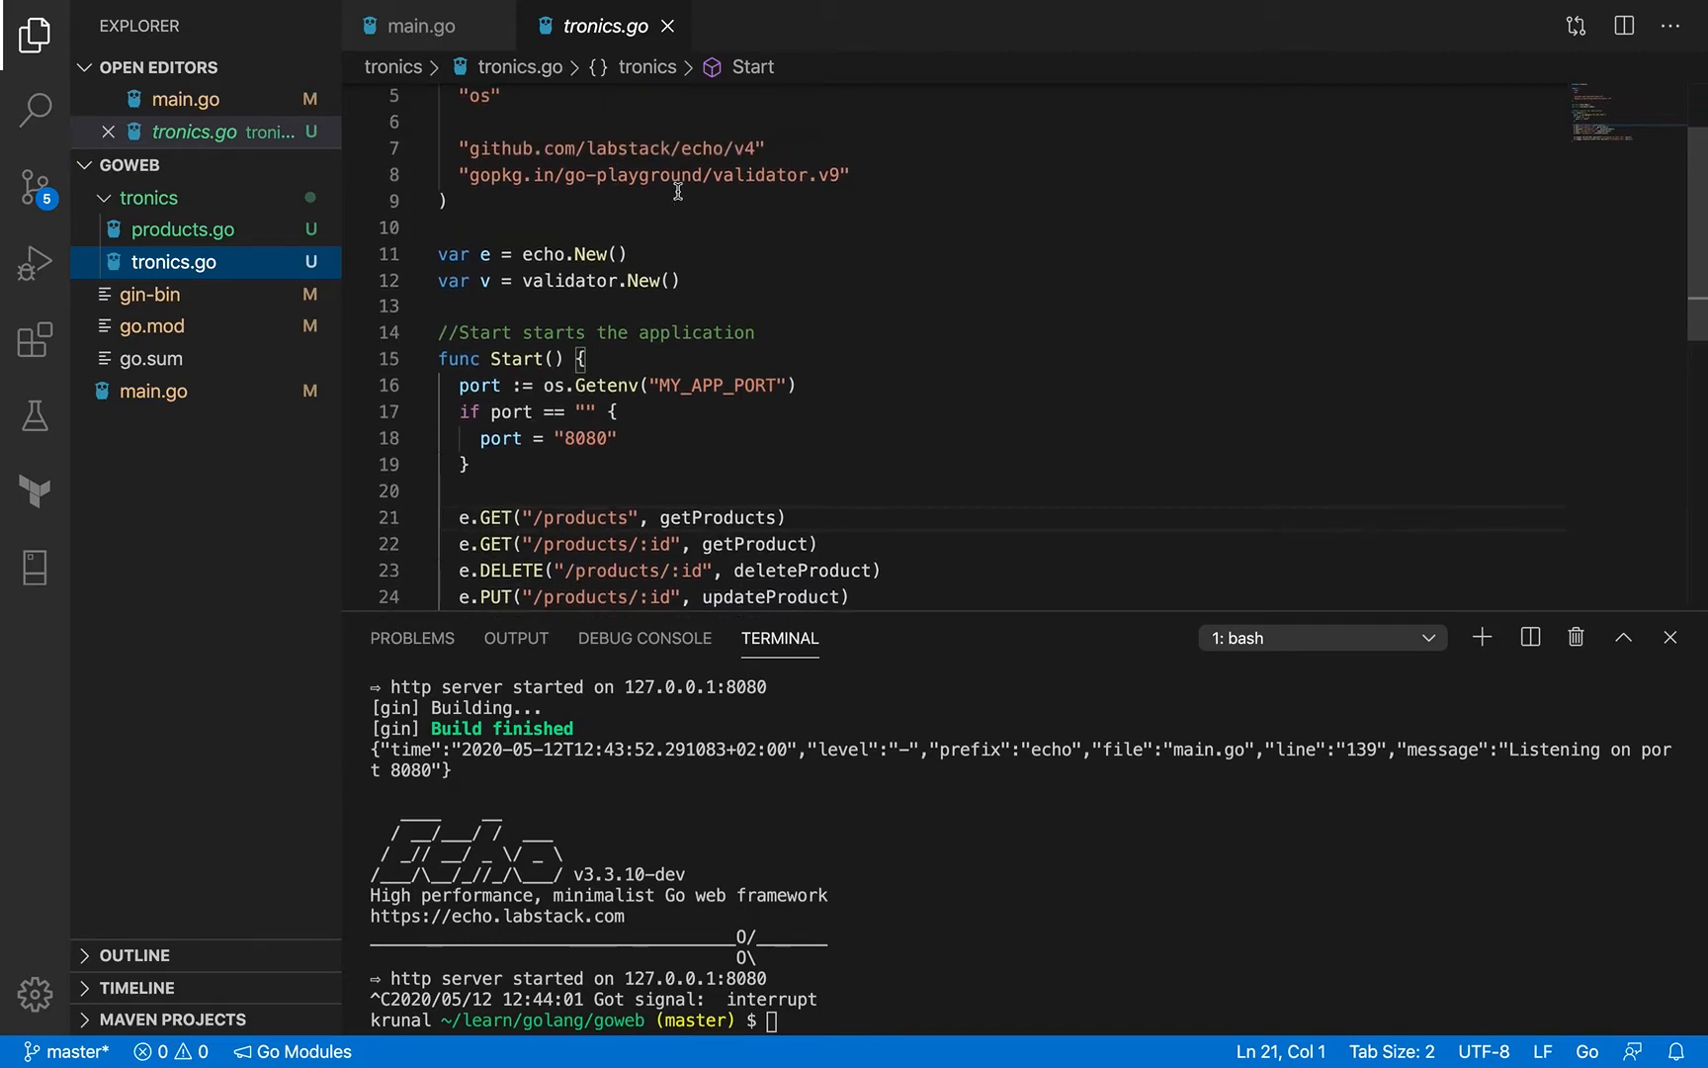
scroll("up", 3)
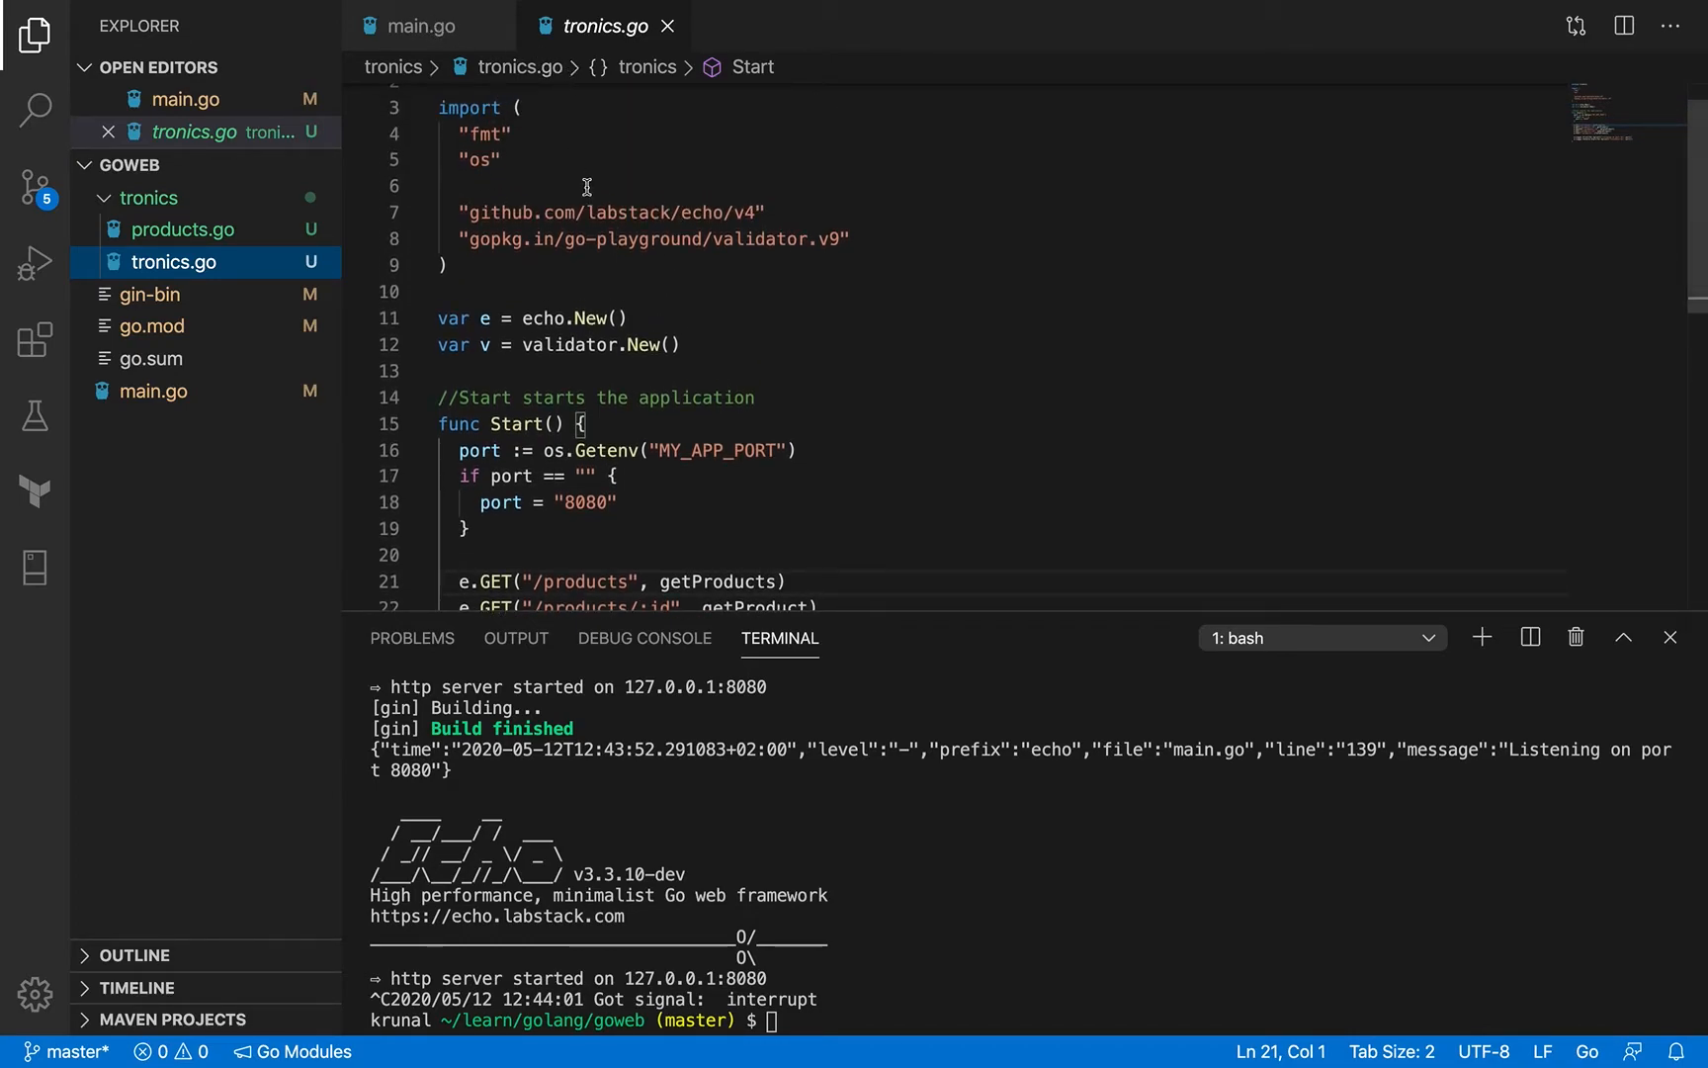
scroll("up", 3)
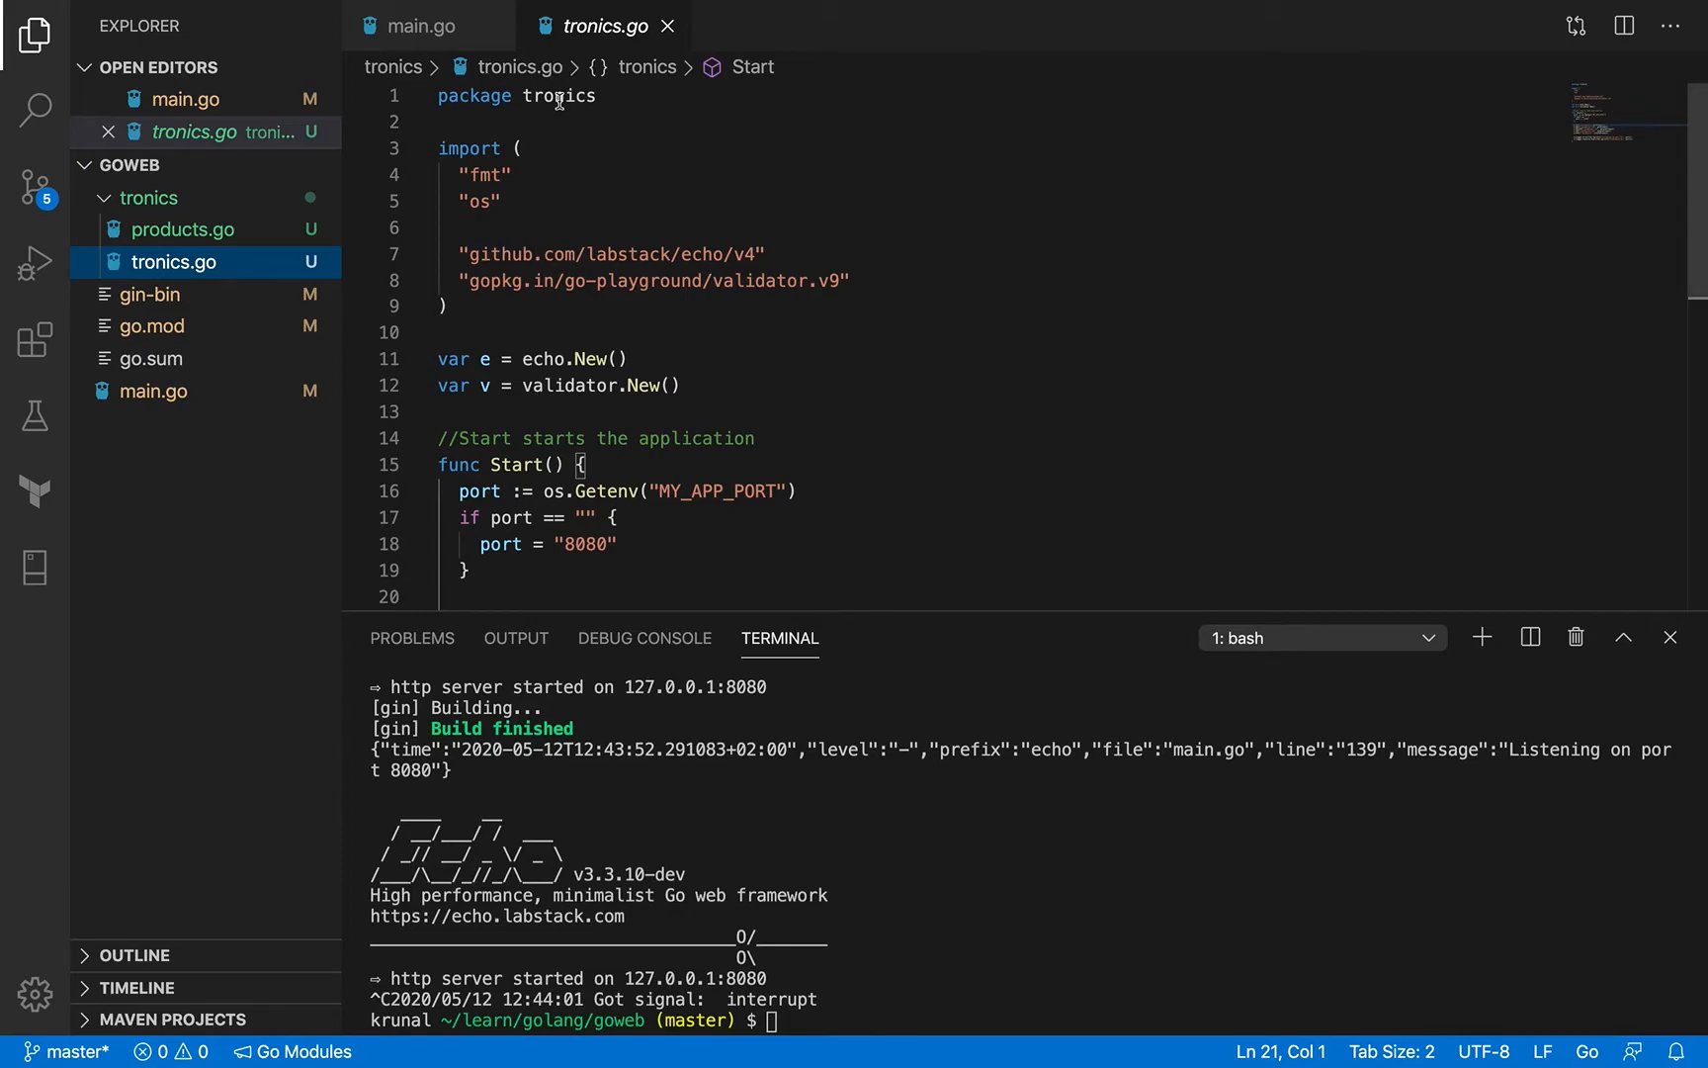
mouse_move(194, 229)
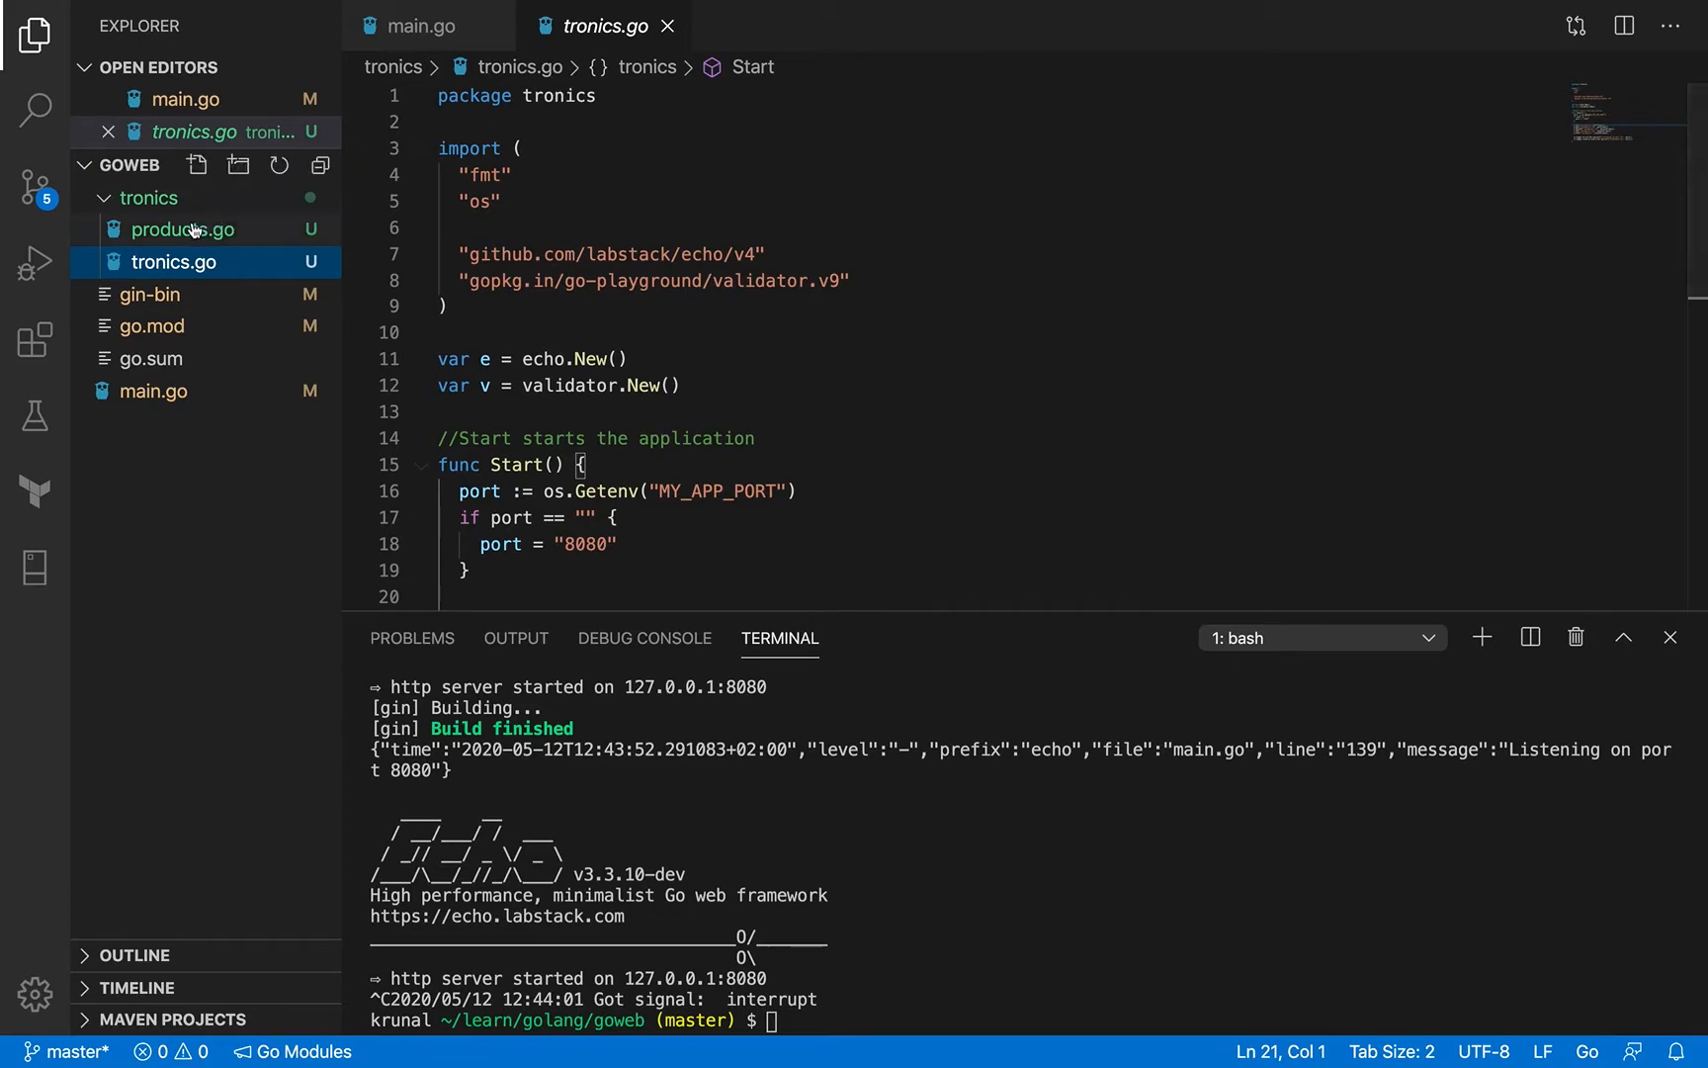
left_click(183, 228)
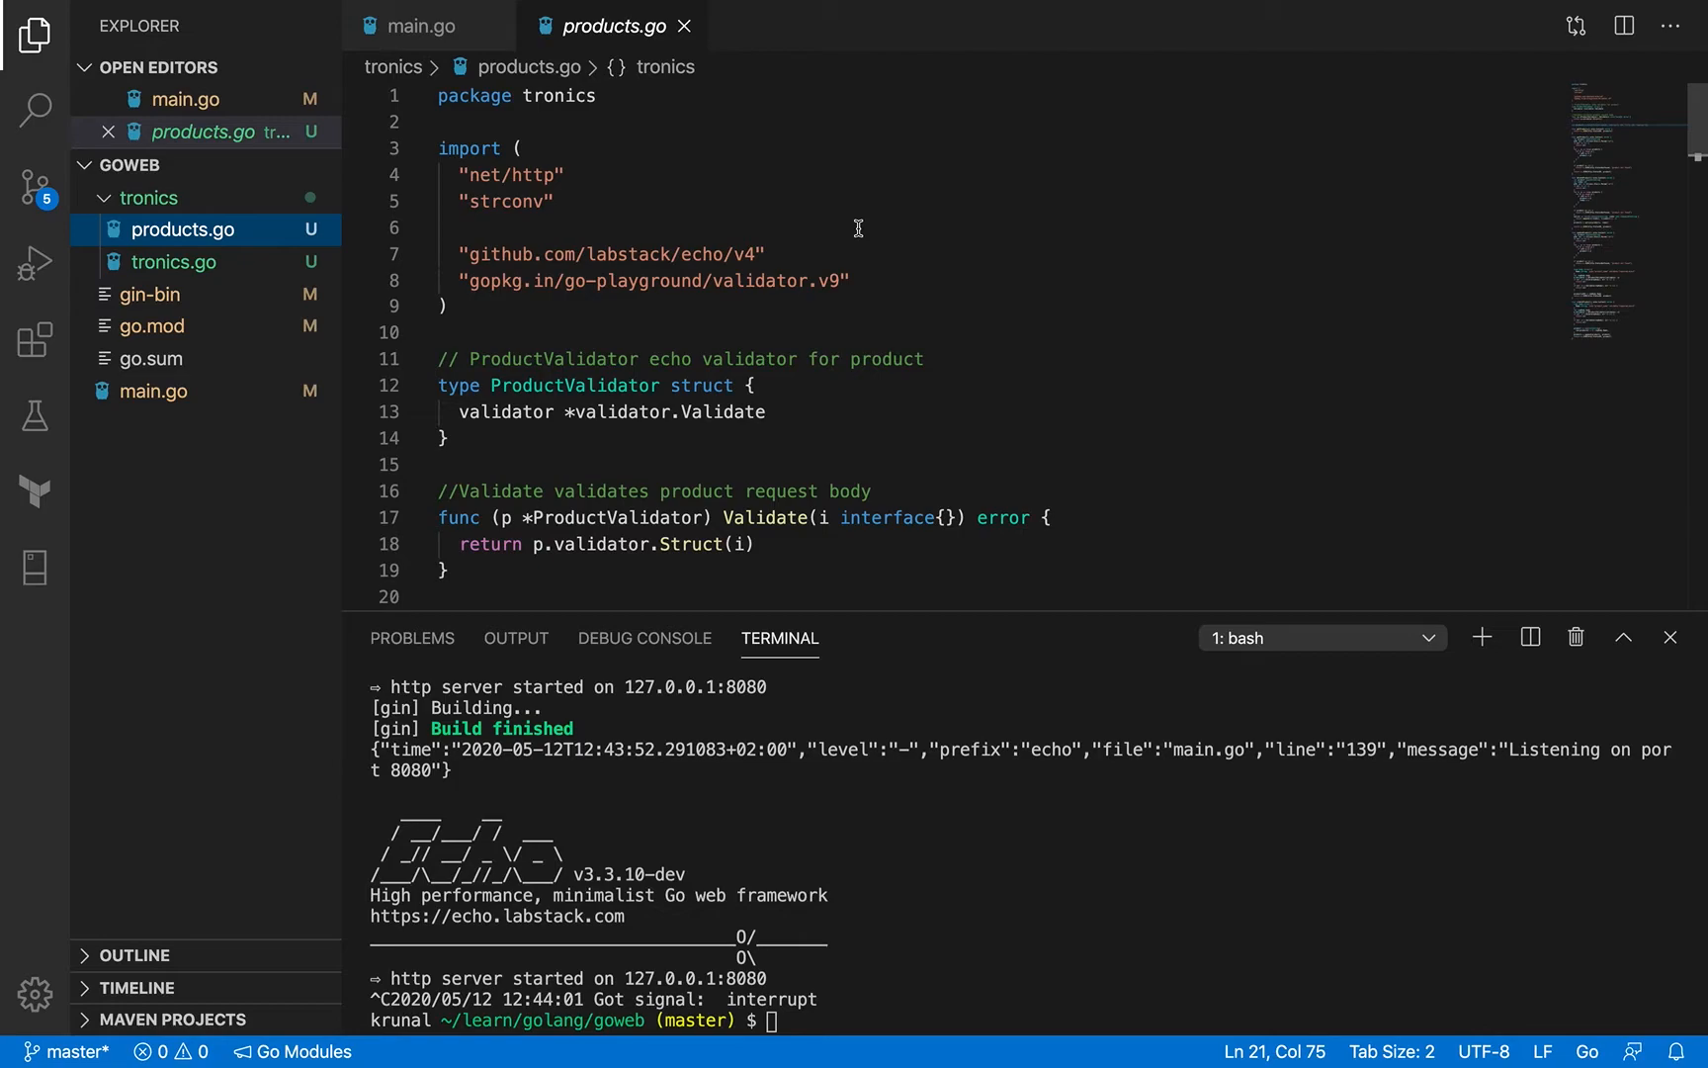
mouse_move(565, 104)
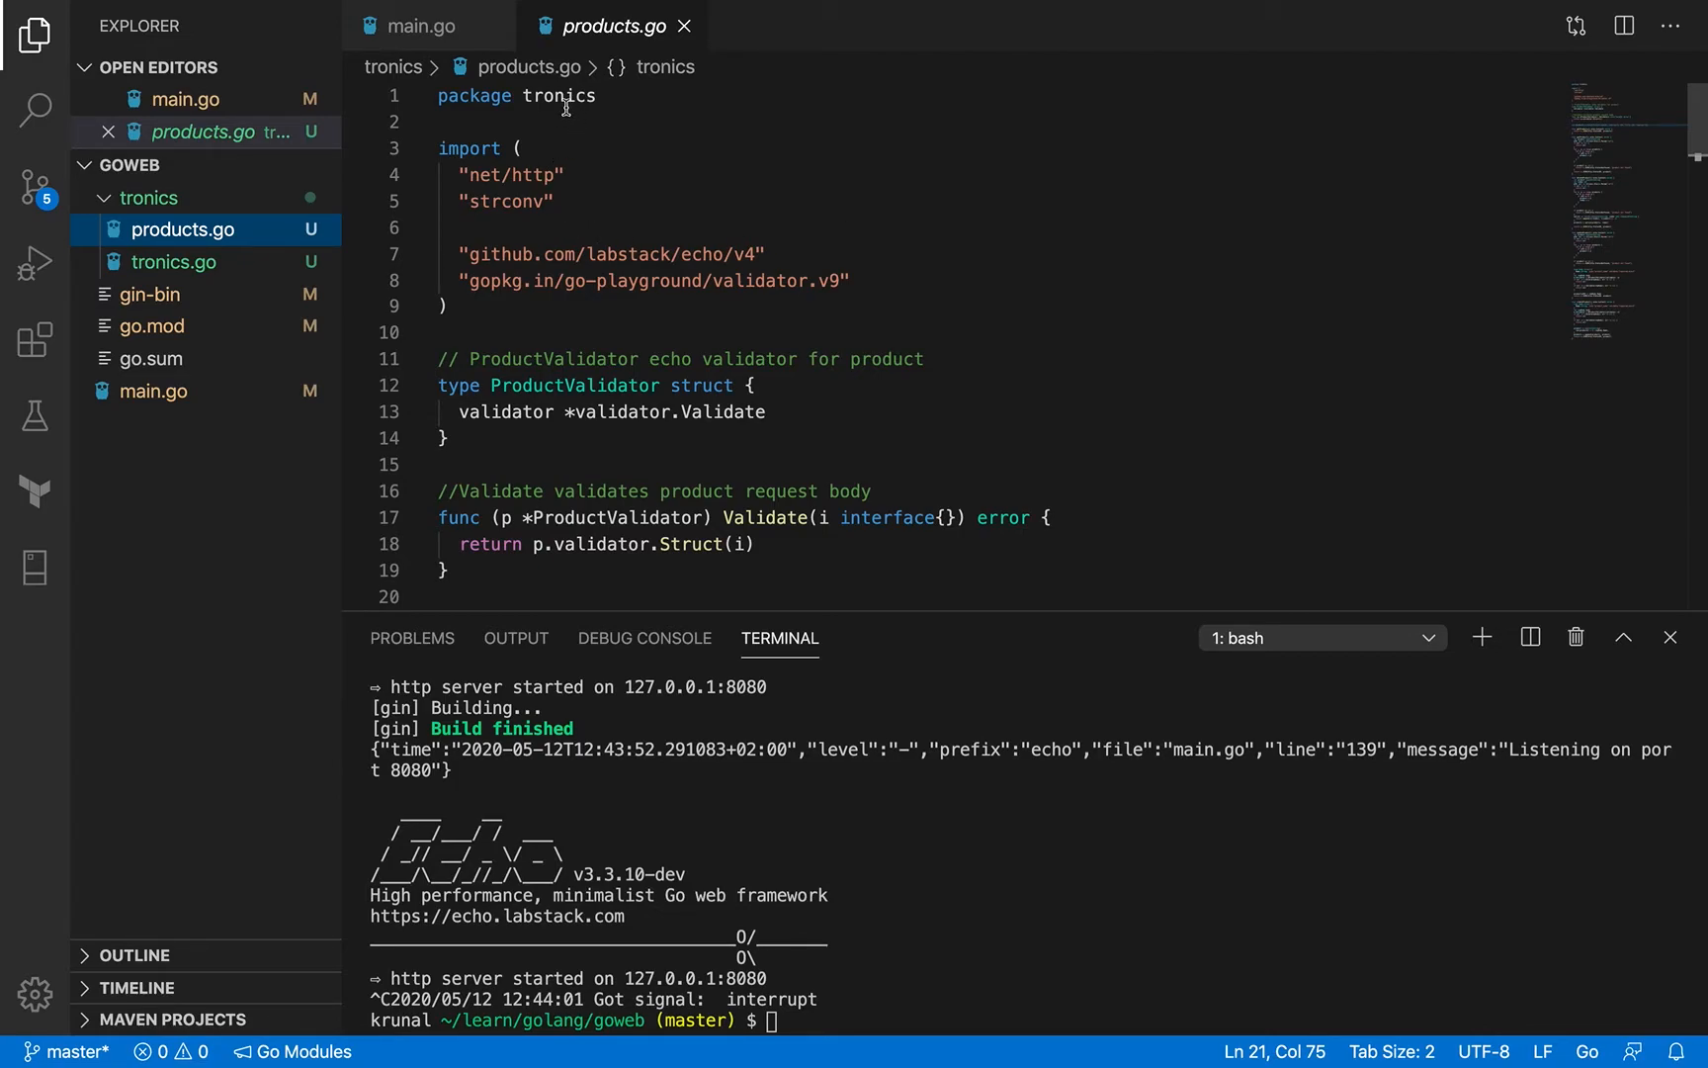
mouse_move(691, 232)
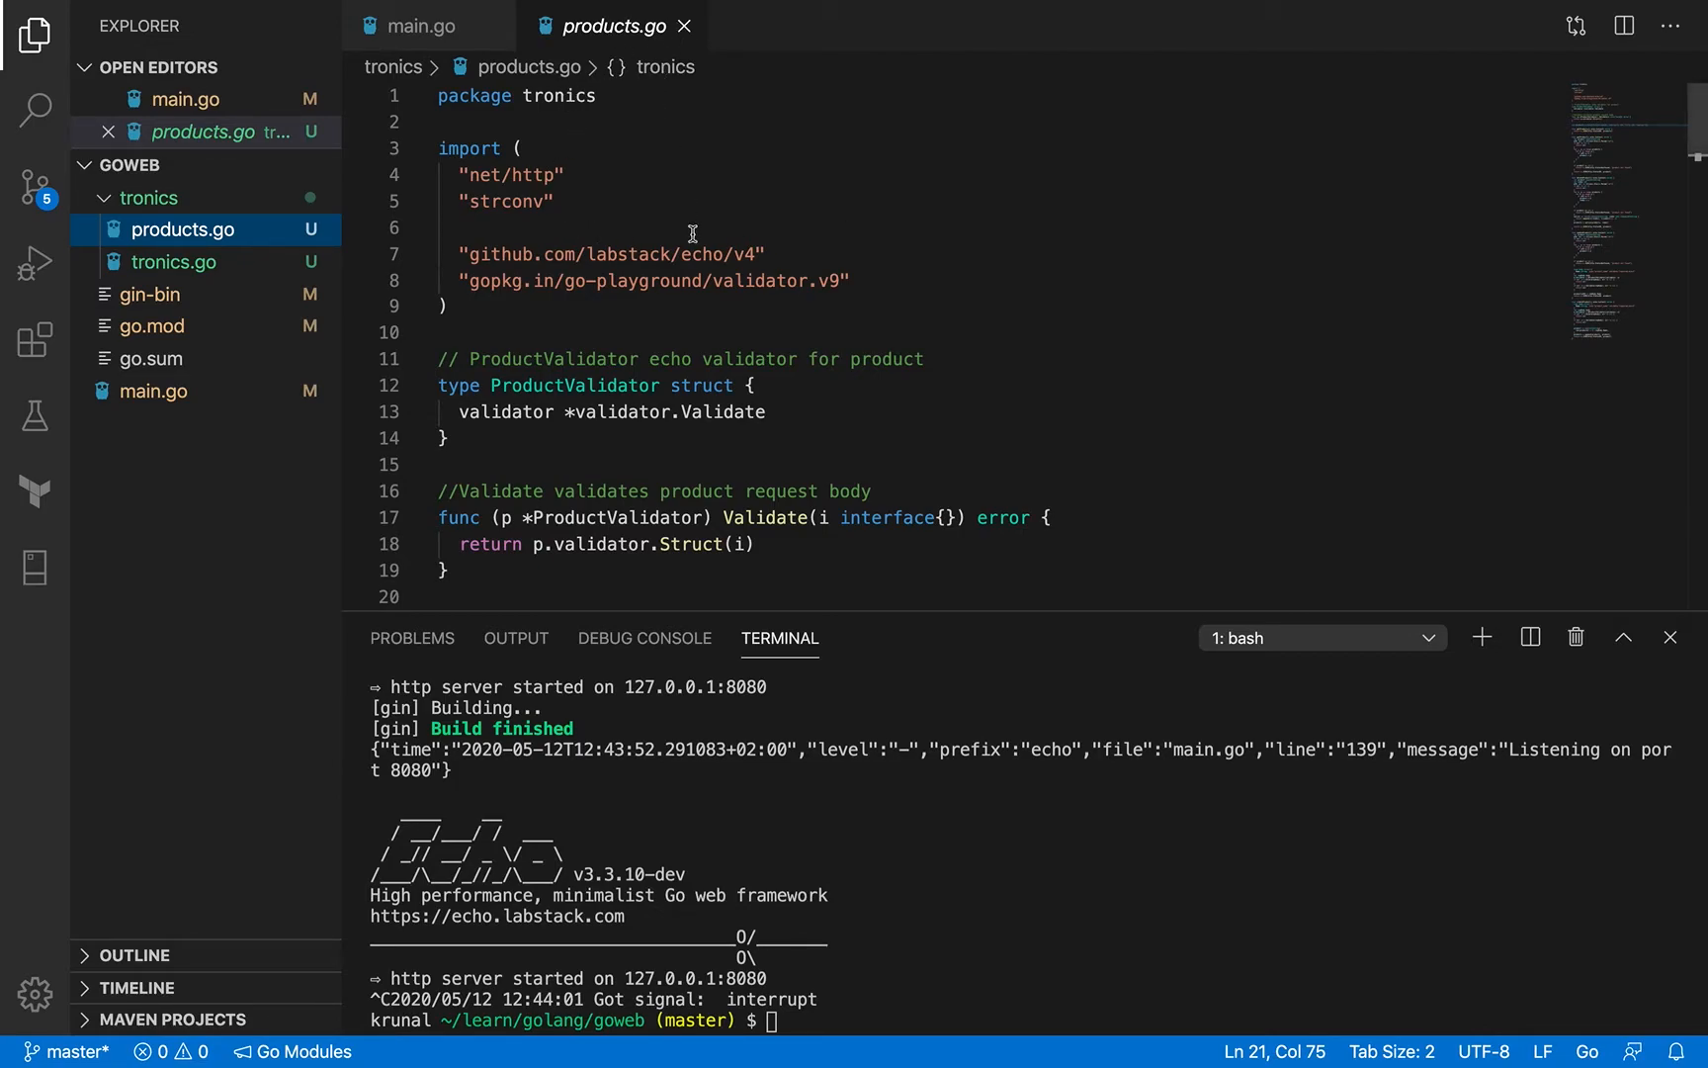
scroll("down", 3)
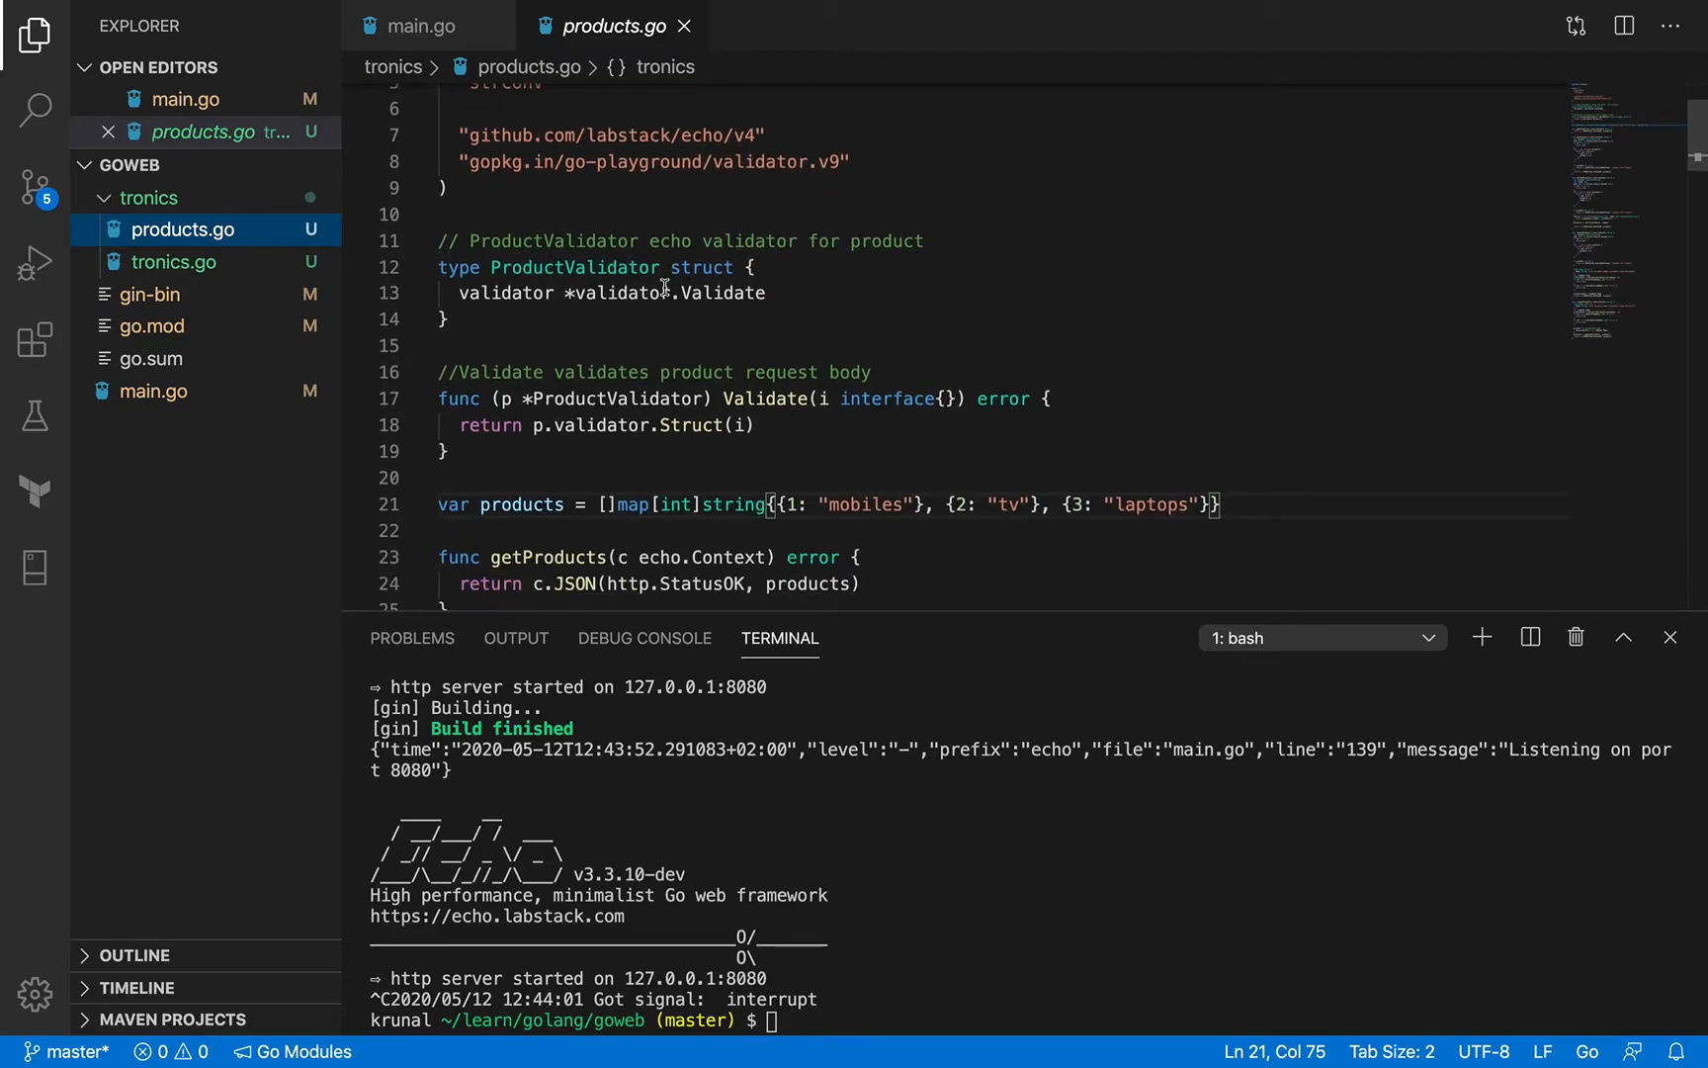
scroll("down", 3)
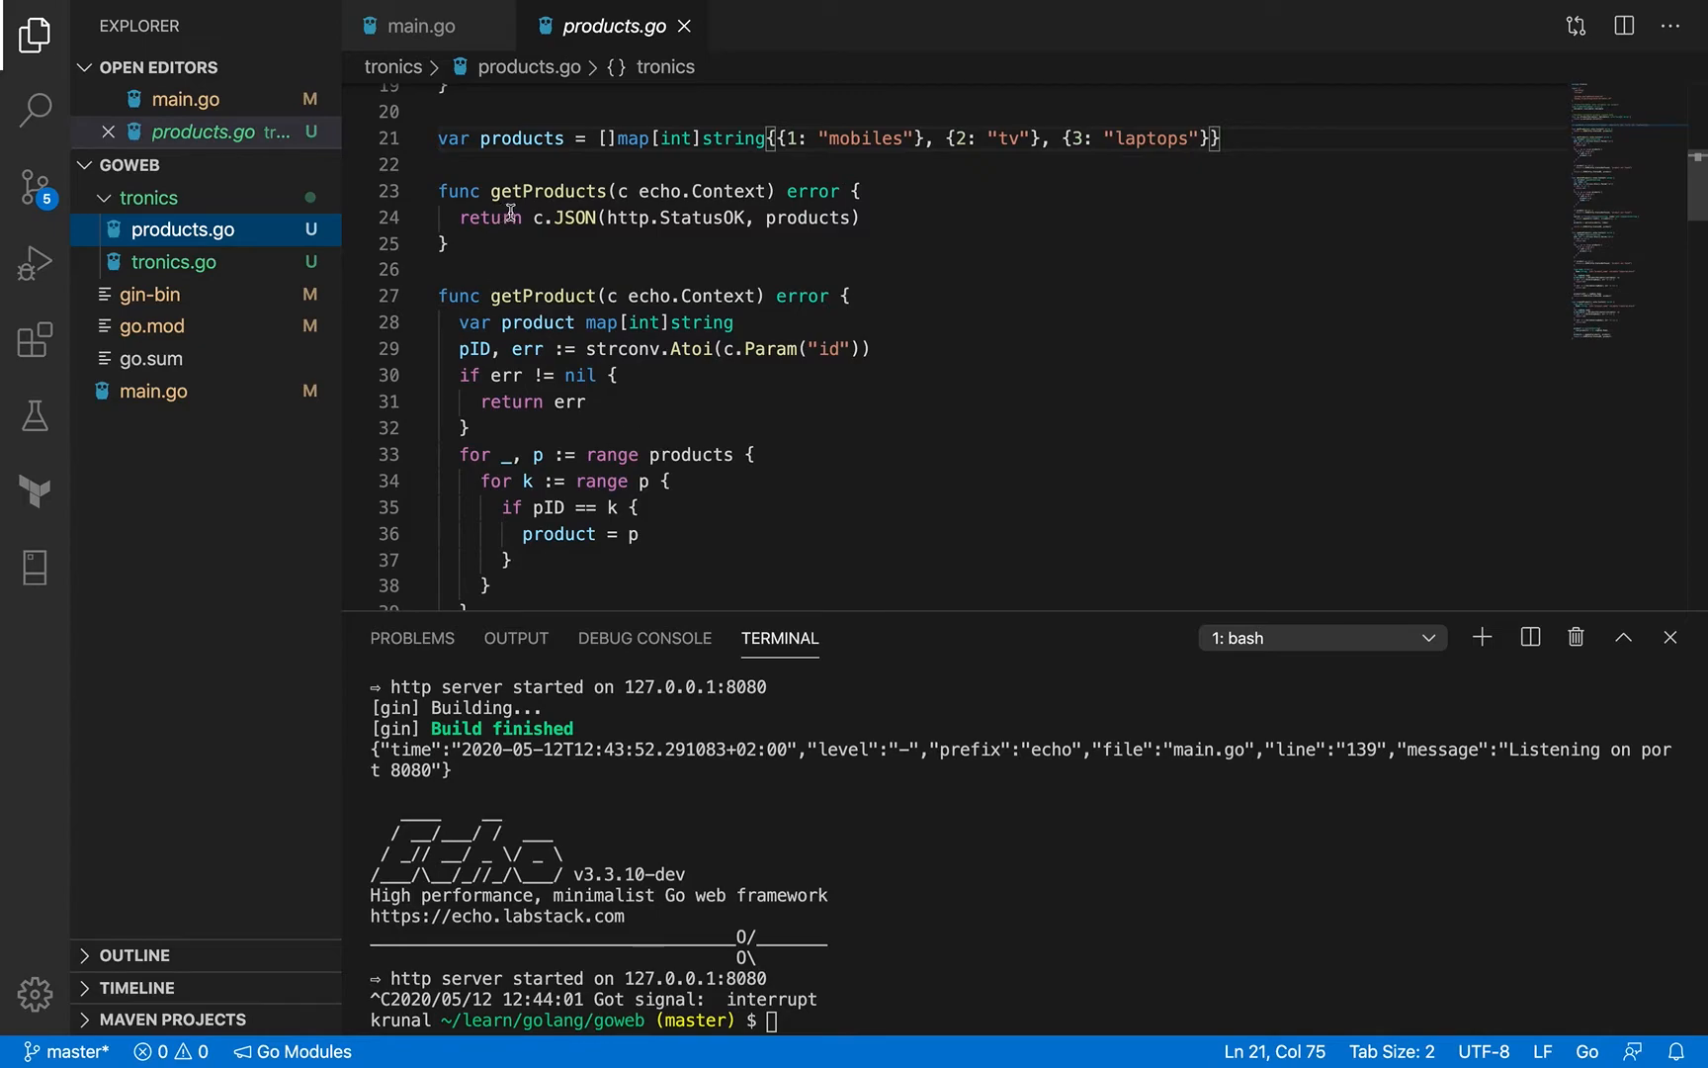
mouse_move(545, 191)
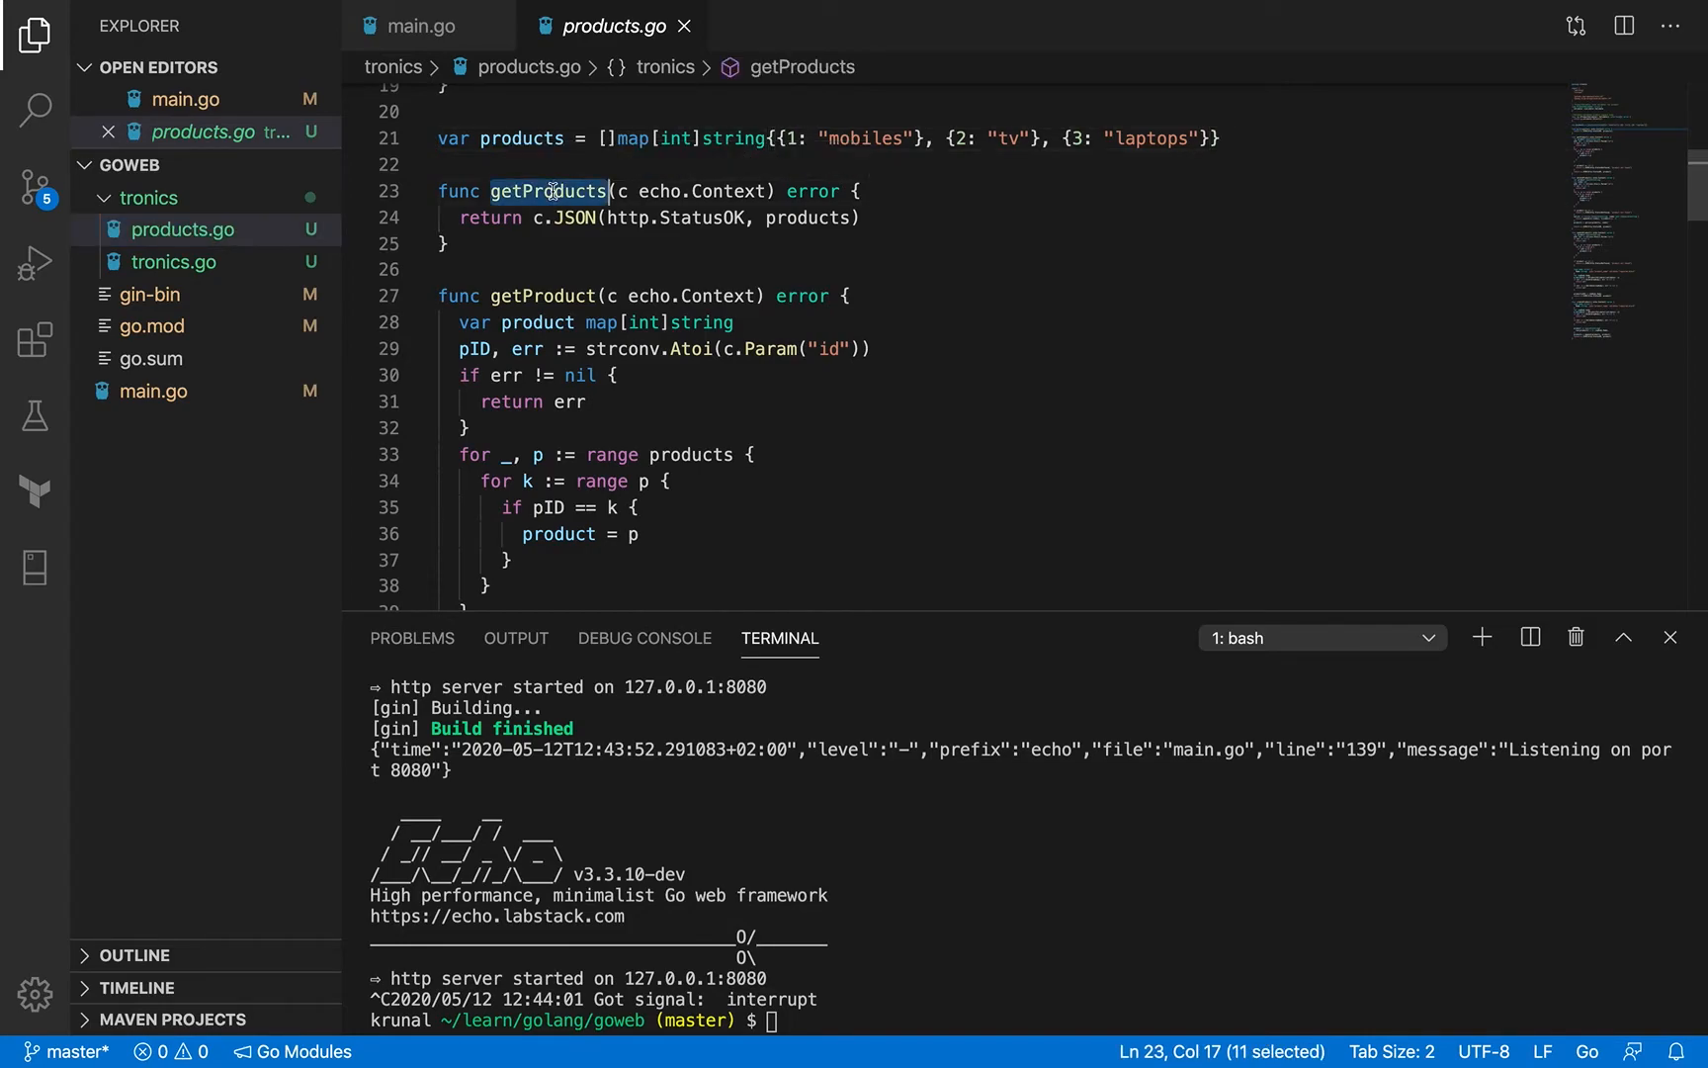
double_click(548, 296)
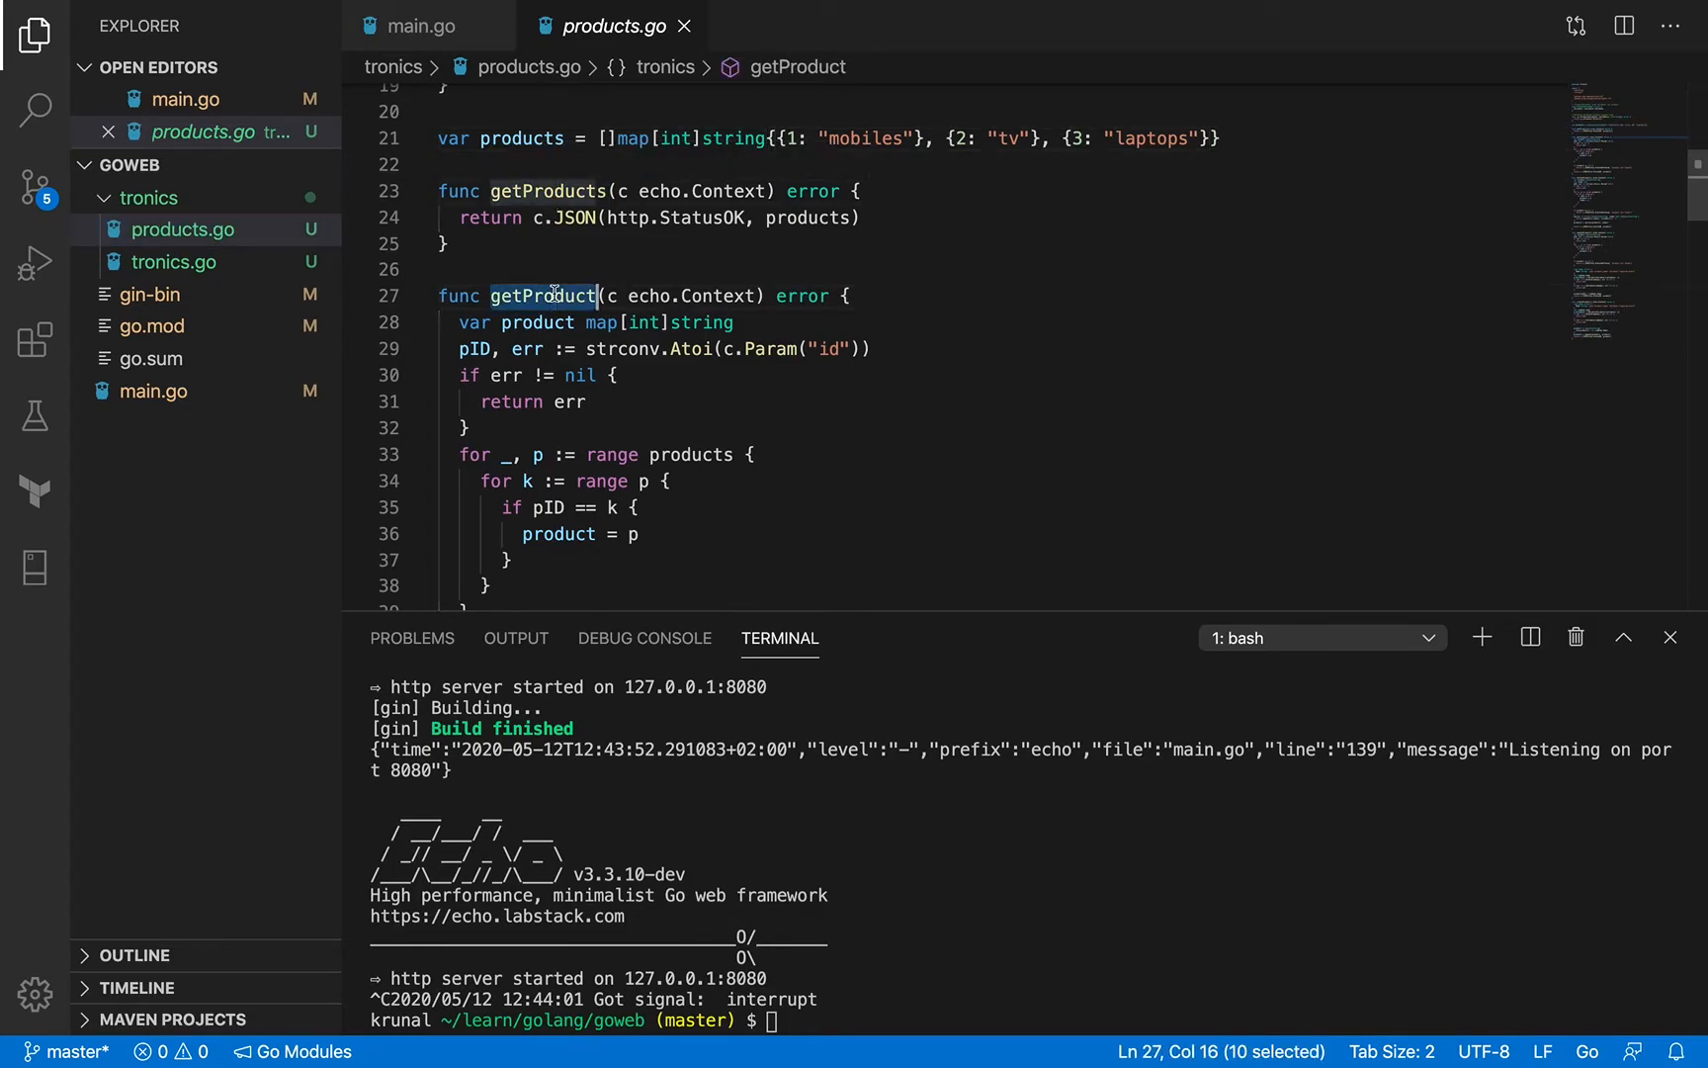
scroll("down", 3)
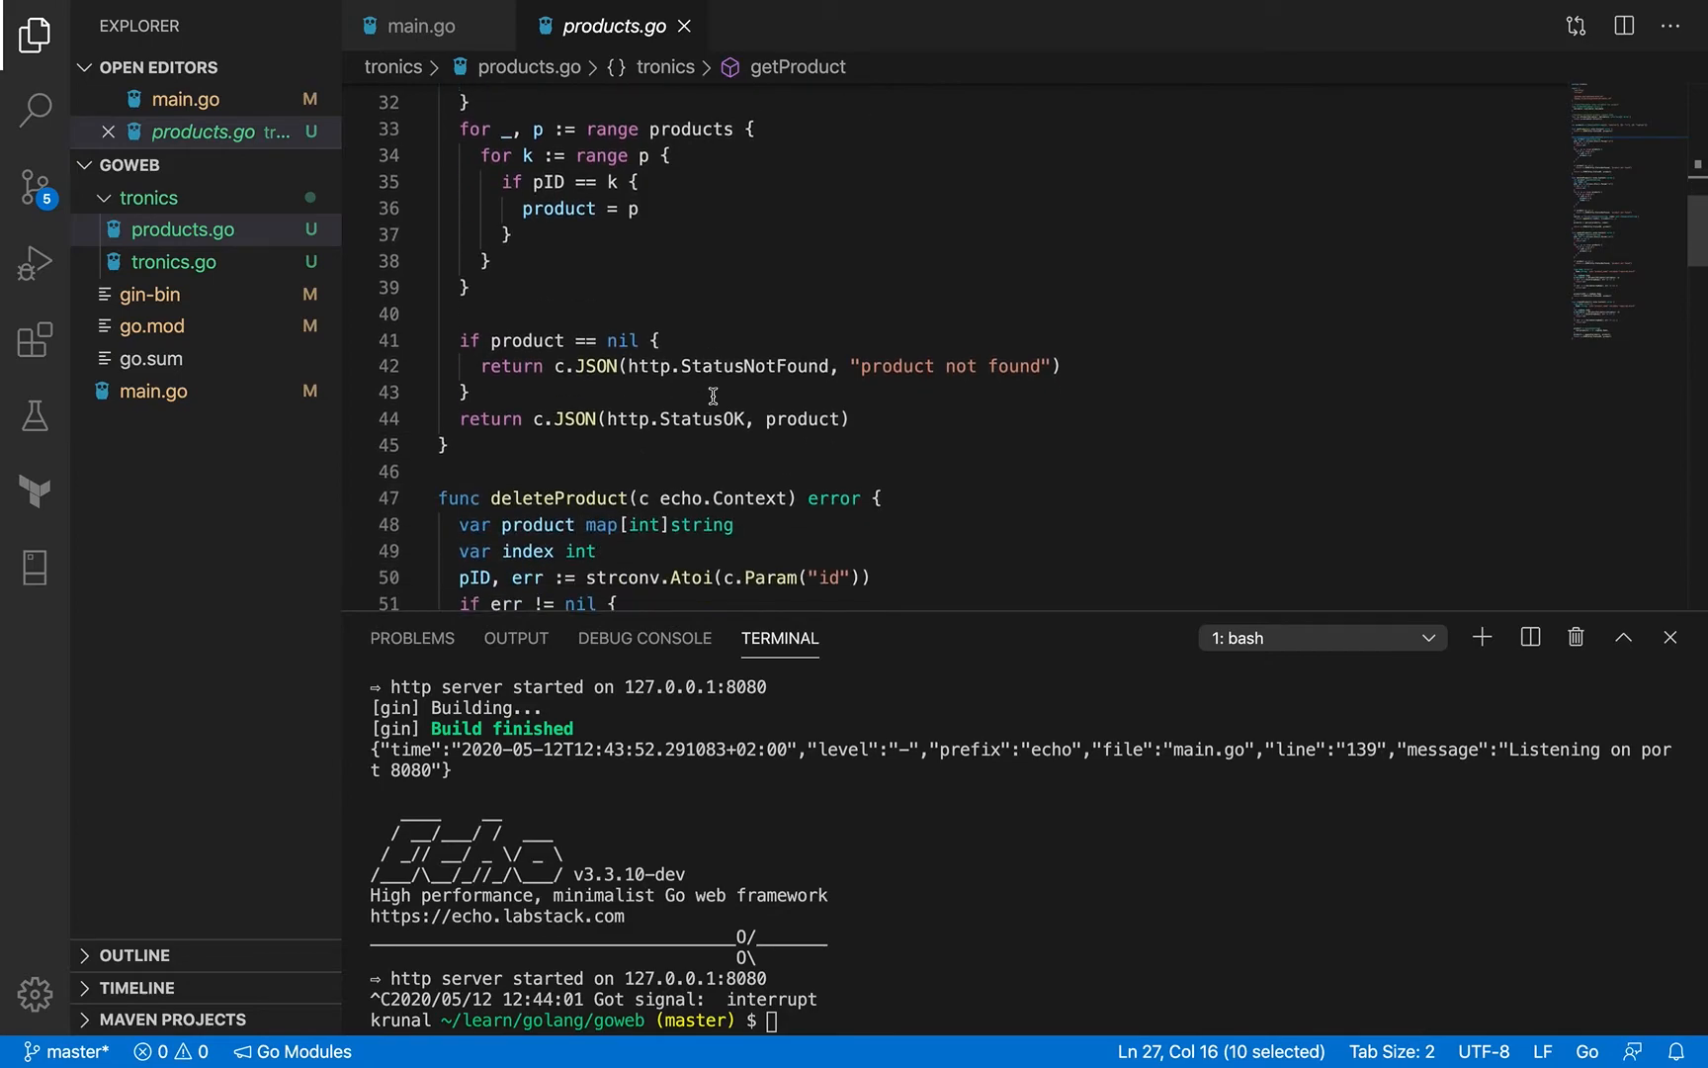
scroll("down", 3)
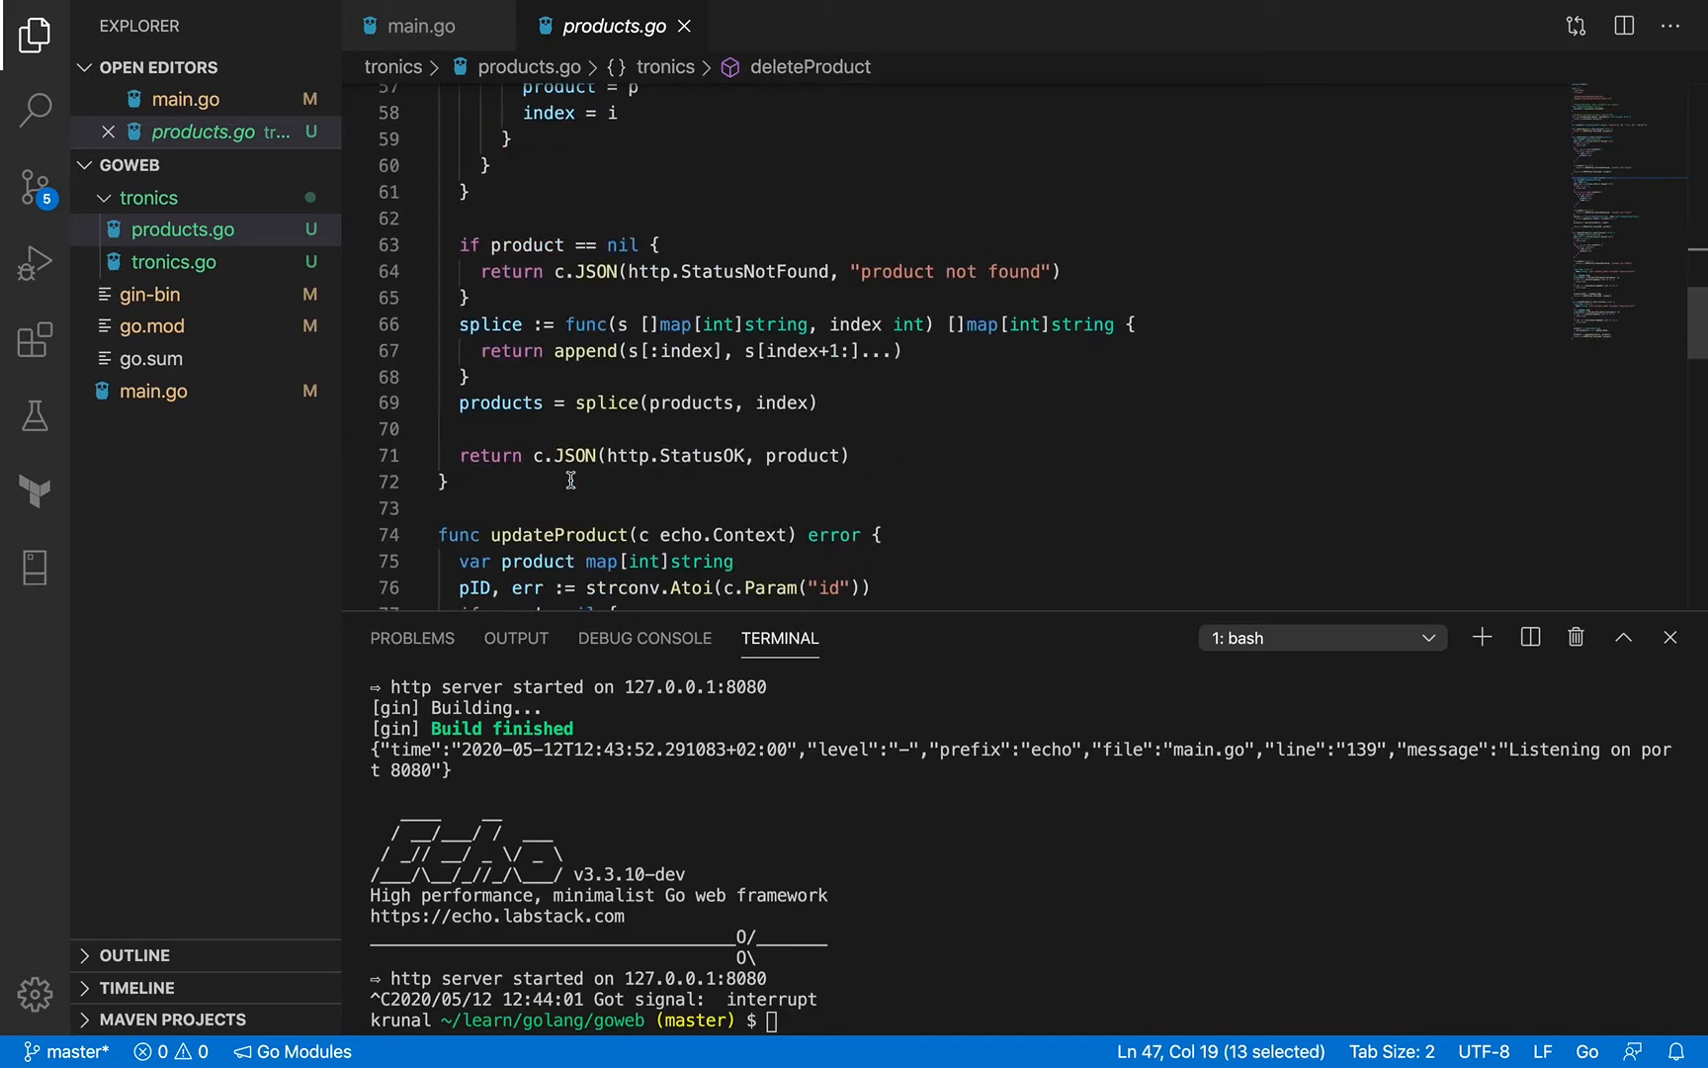
scroll("down", 3)
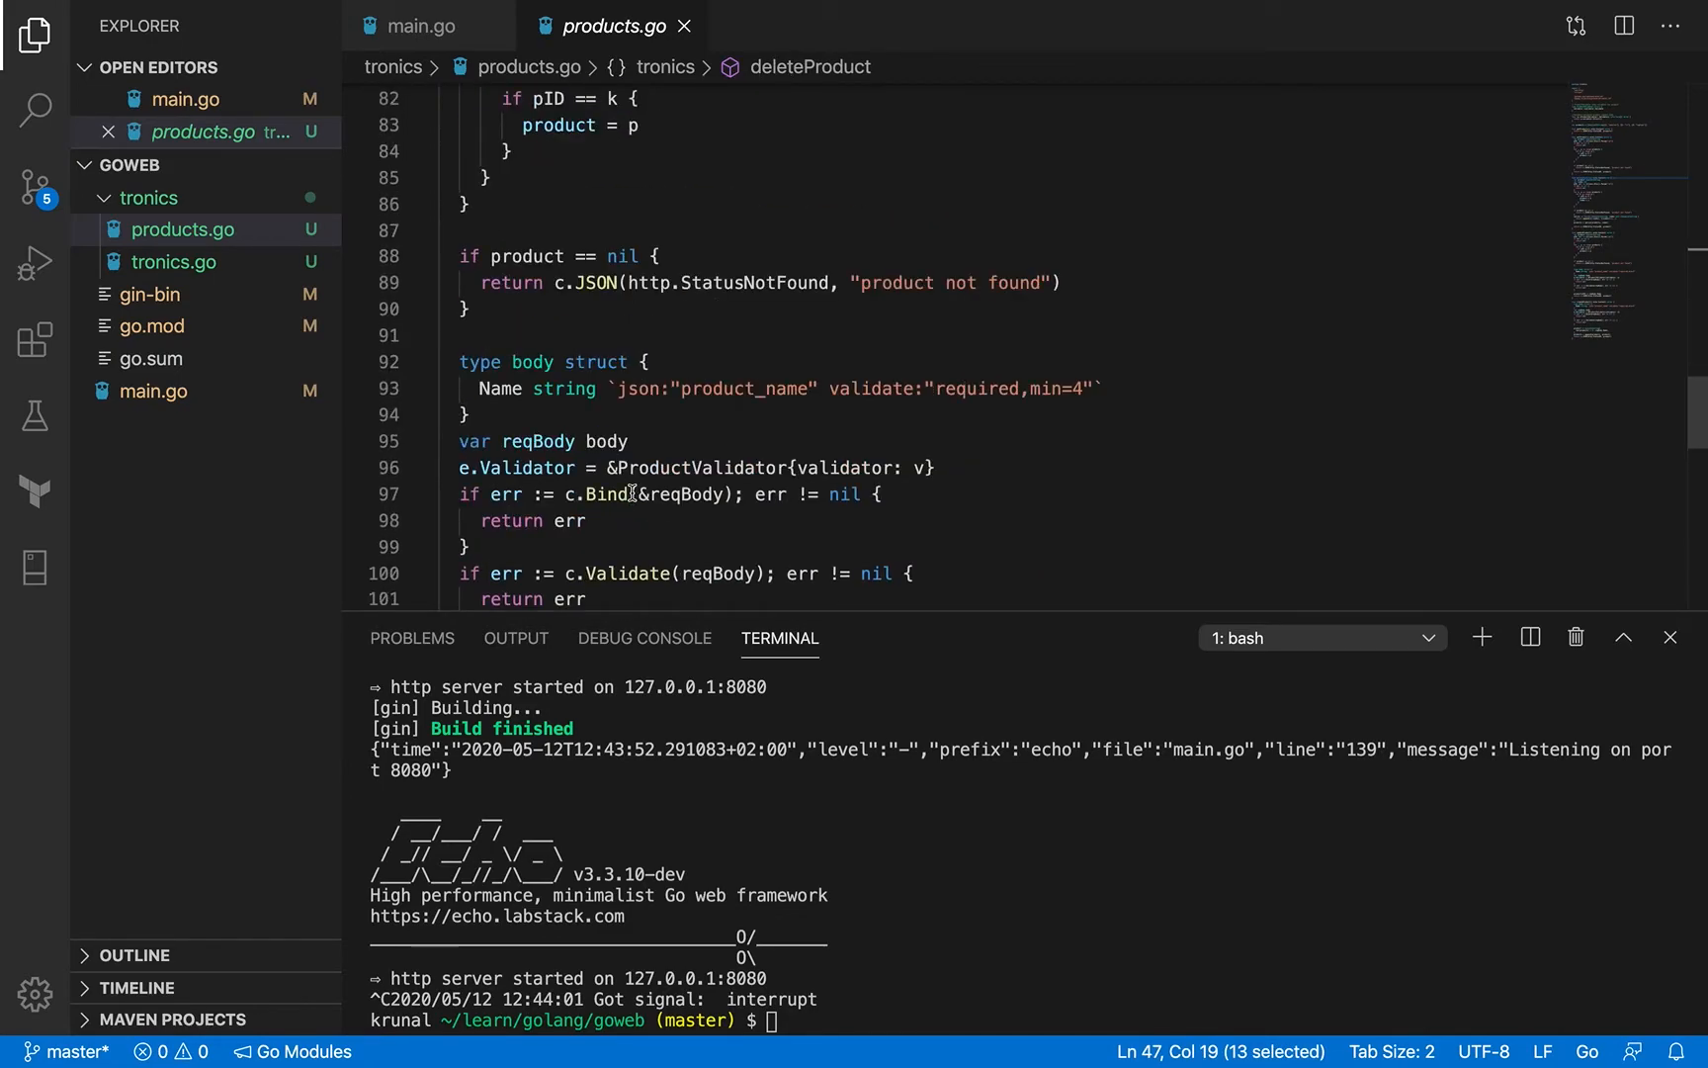
scroll("down", 3)
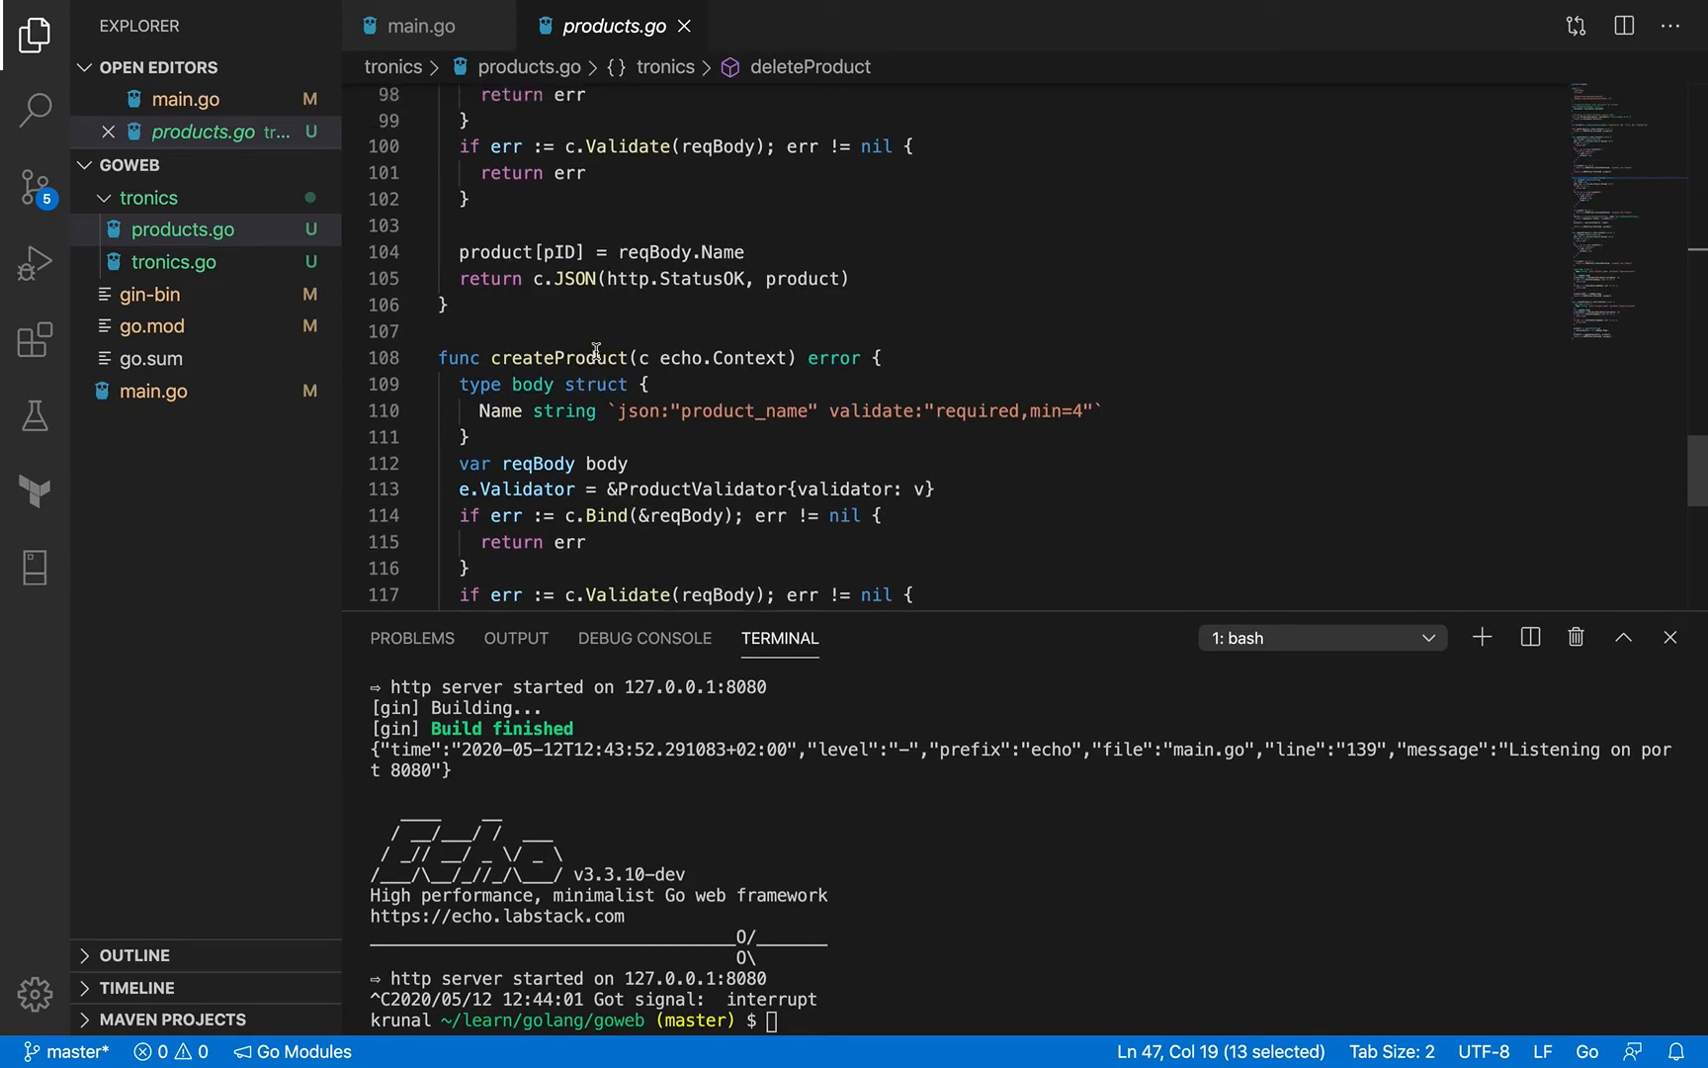
scroll("up", 3)
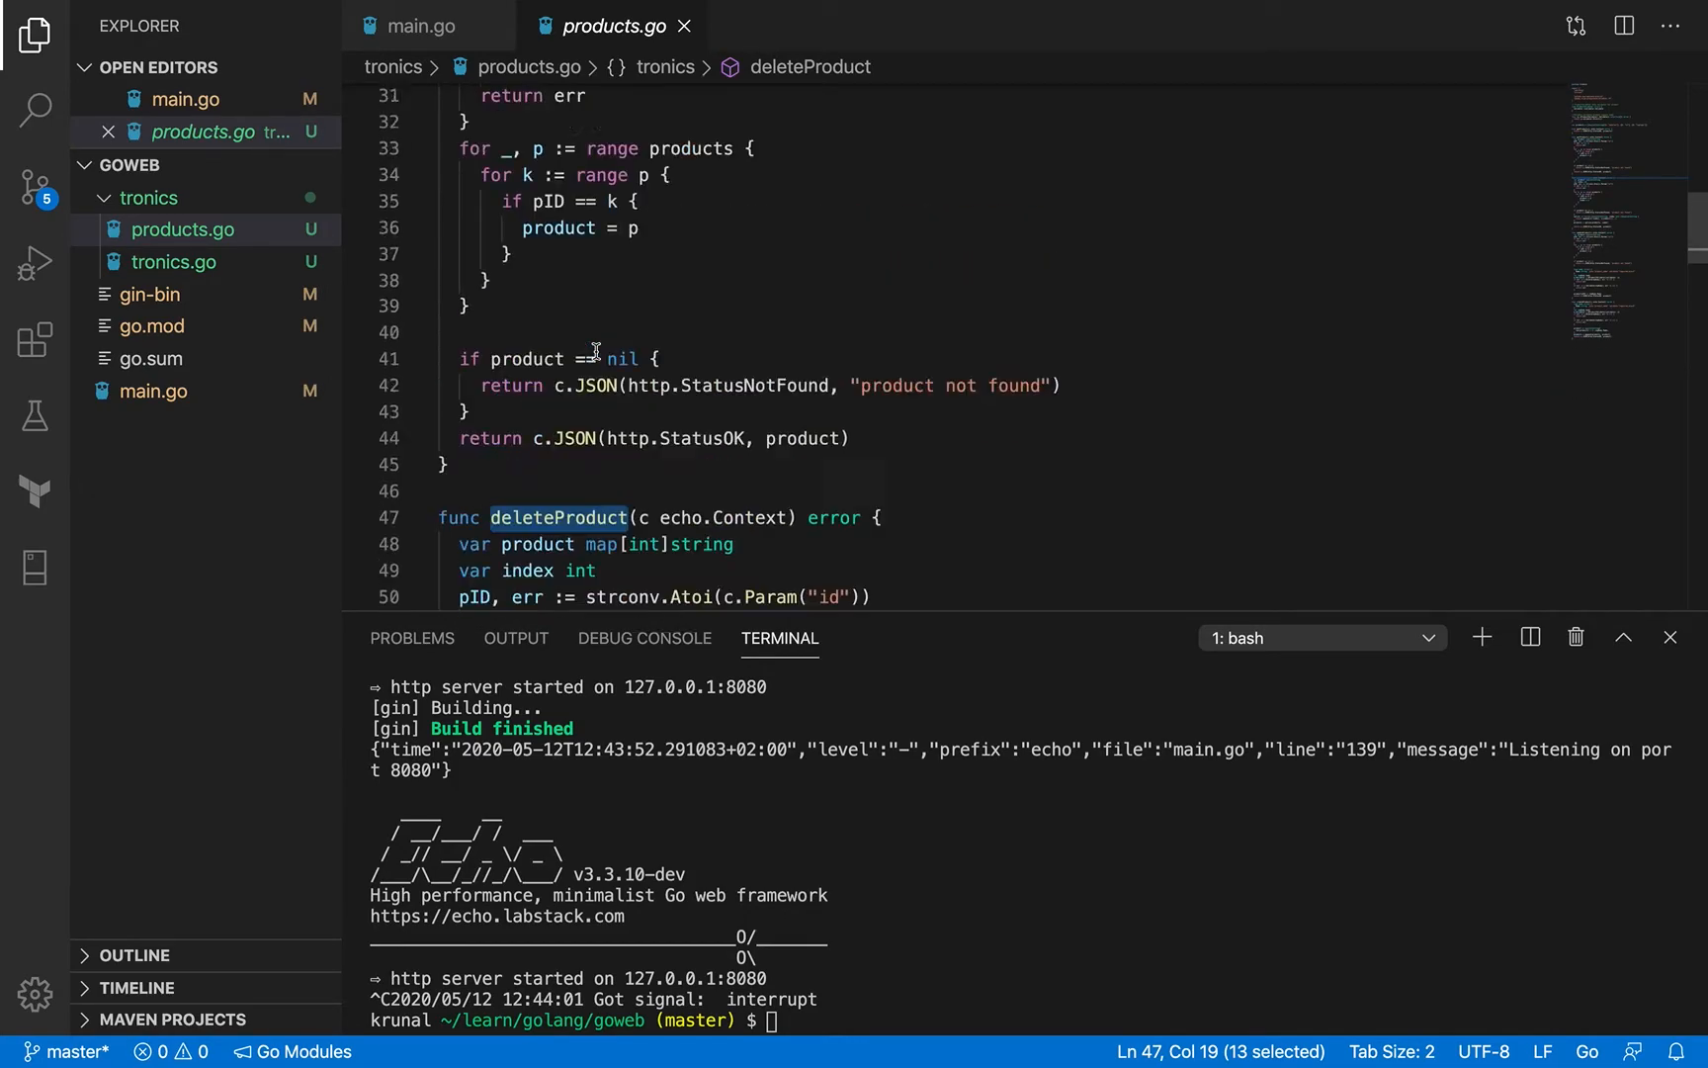
scroll("up", 3)
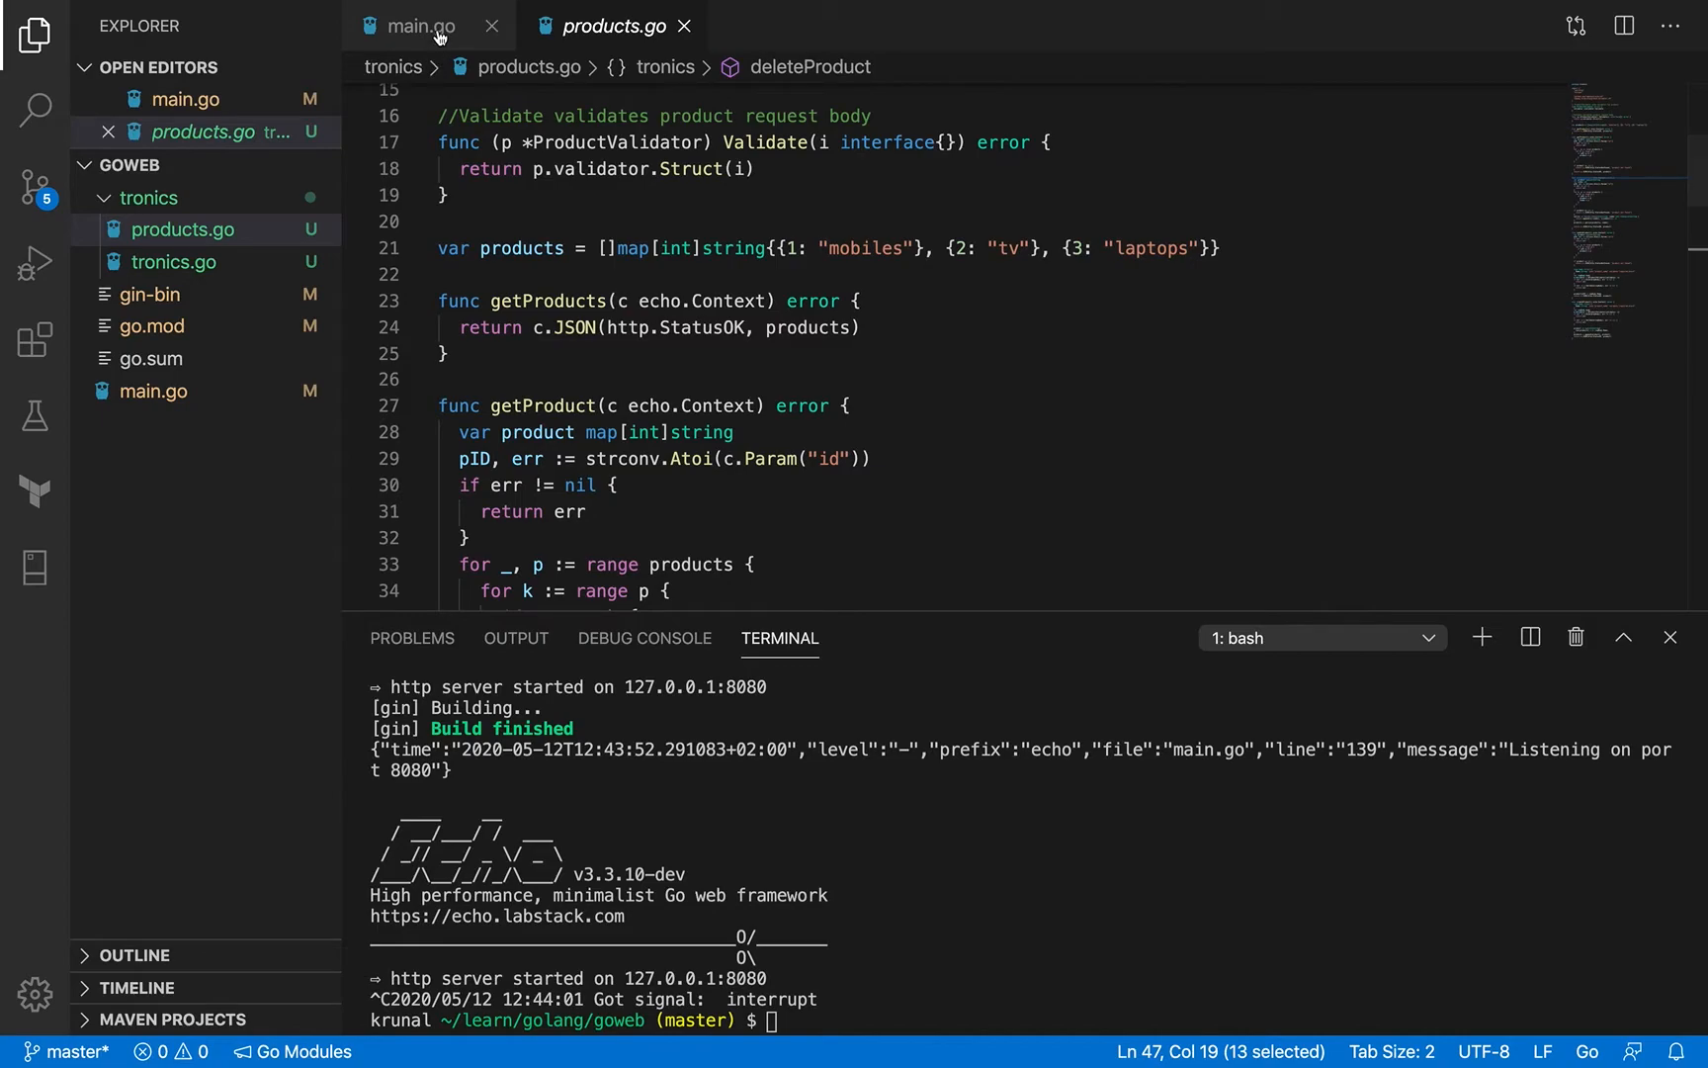
Compare the old routes in main.go with the handlers in products.go.
left_click(419, 25)
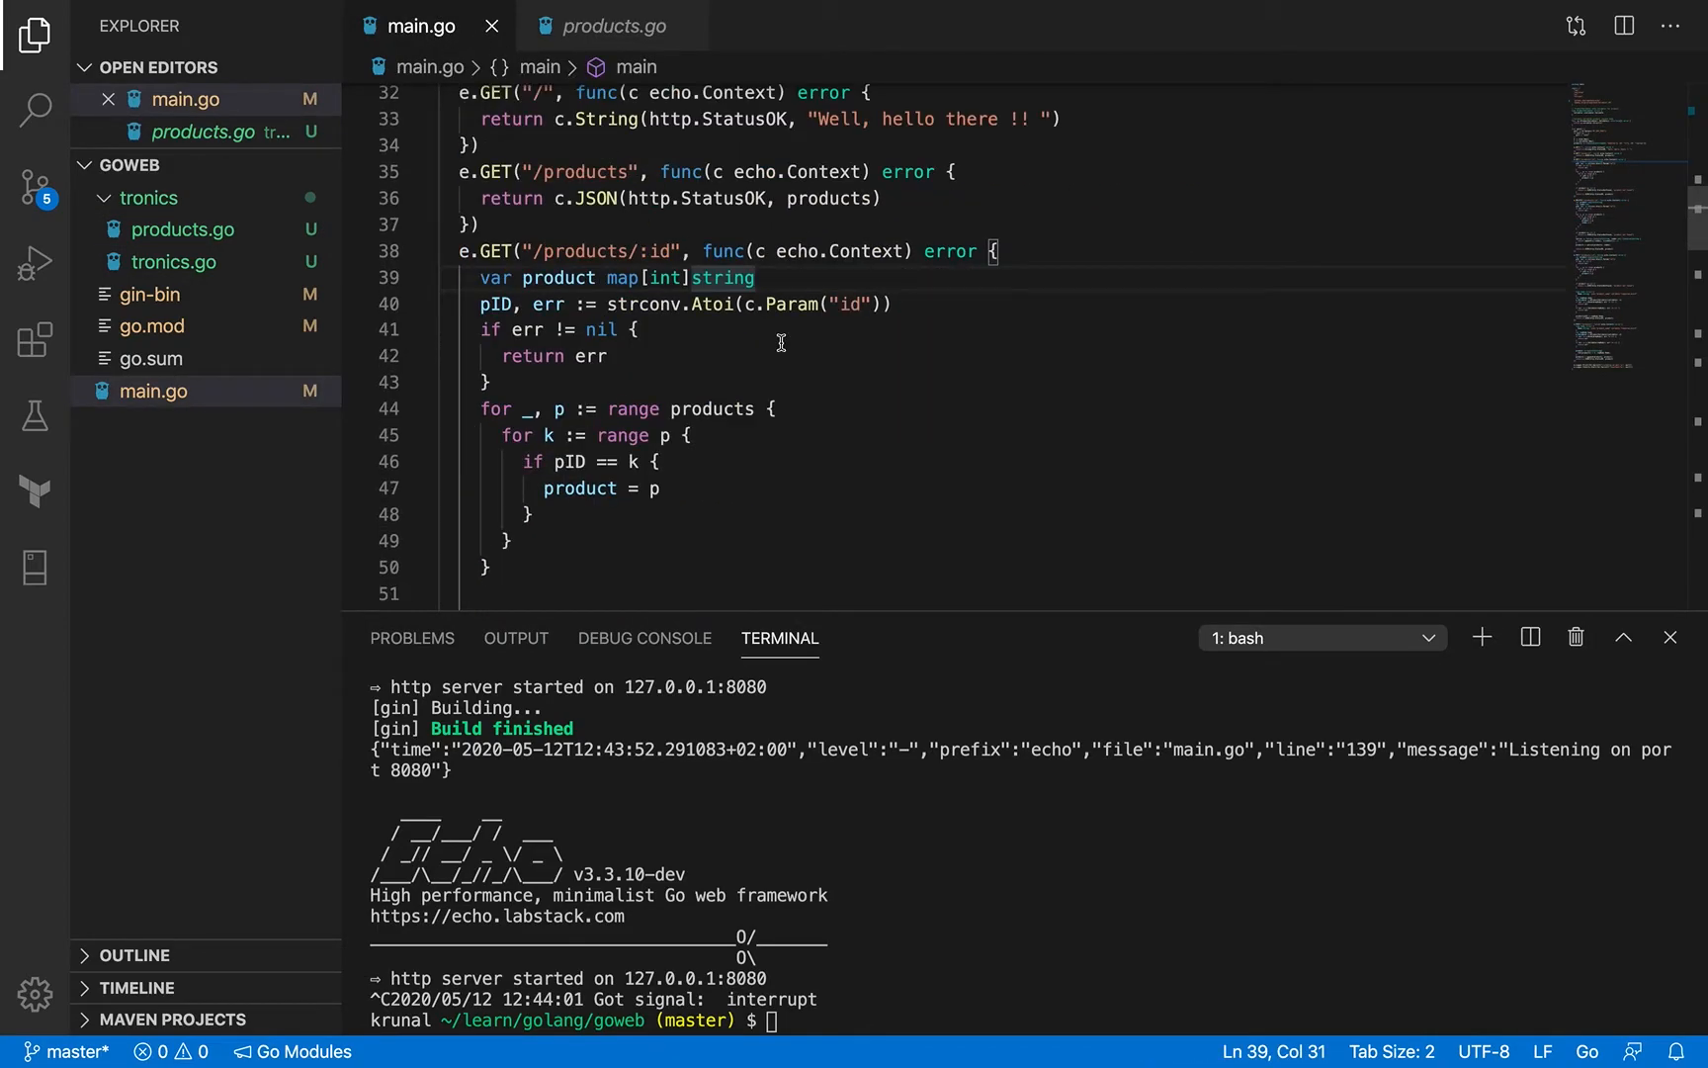
scroll("up", 3)
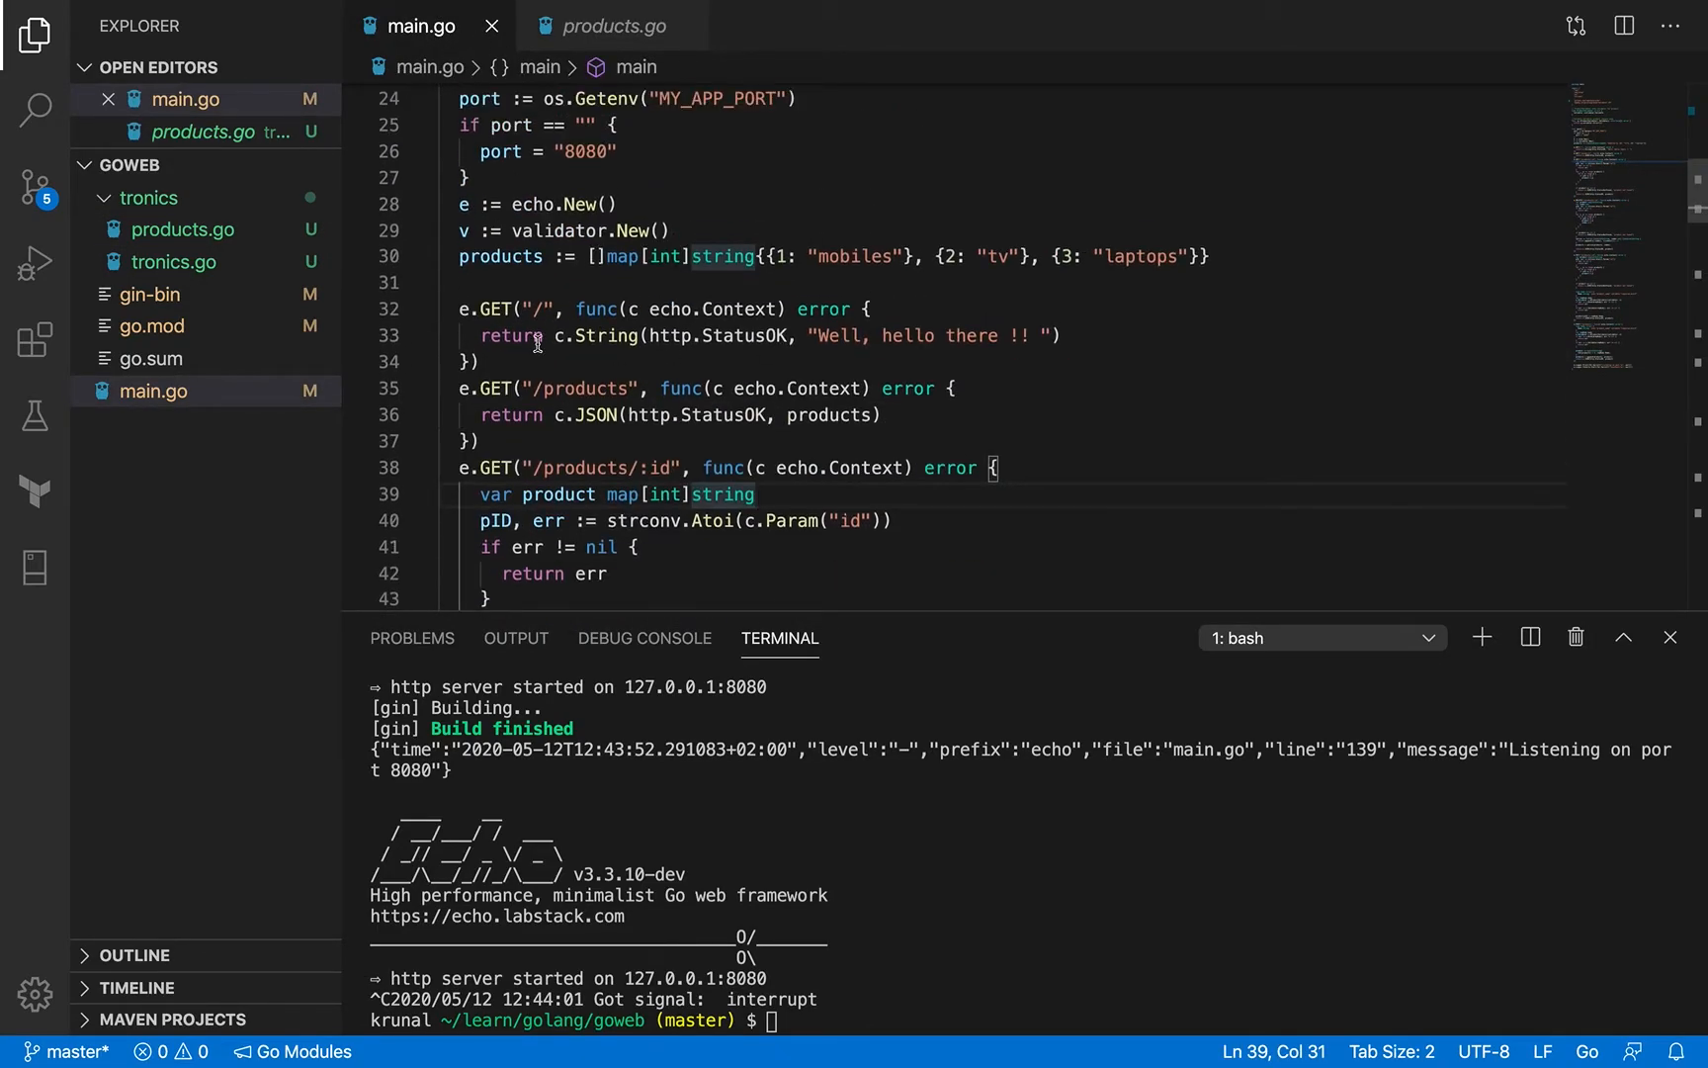
mouse_move(869, 335)
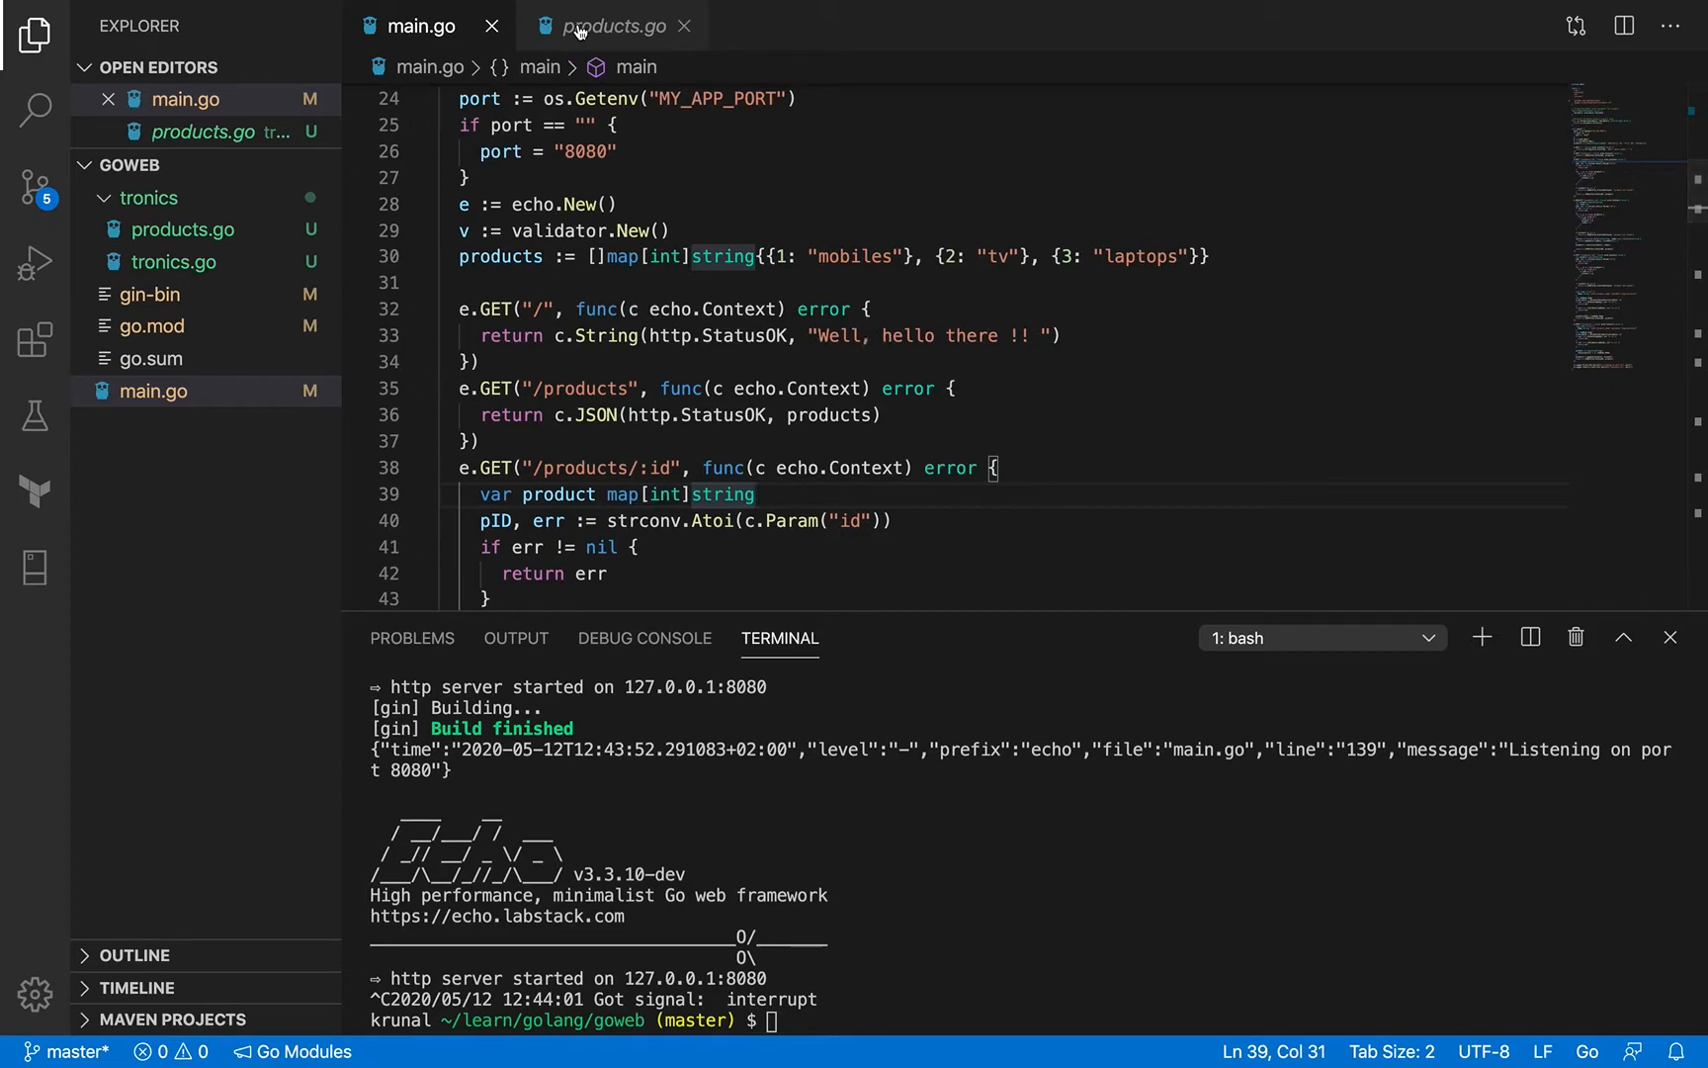
left_click(609, 25)
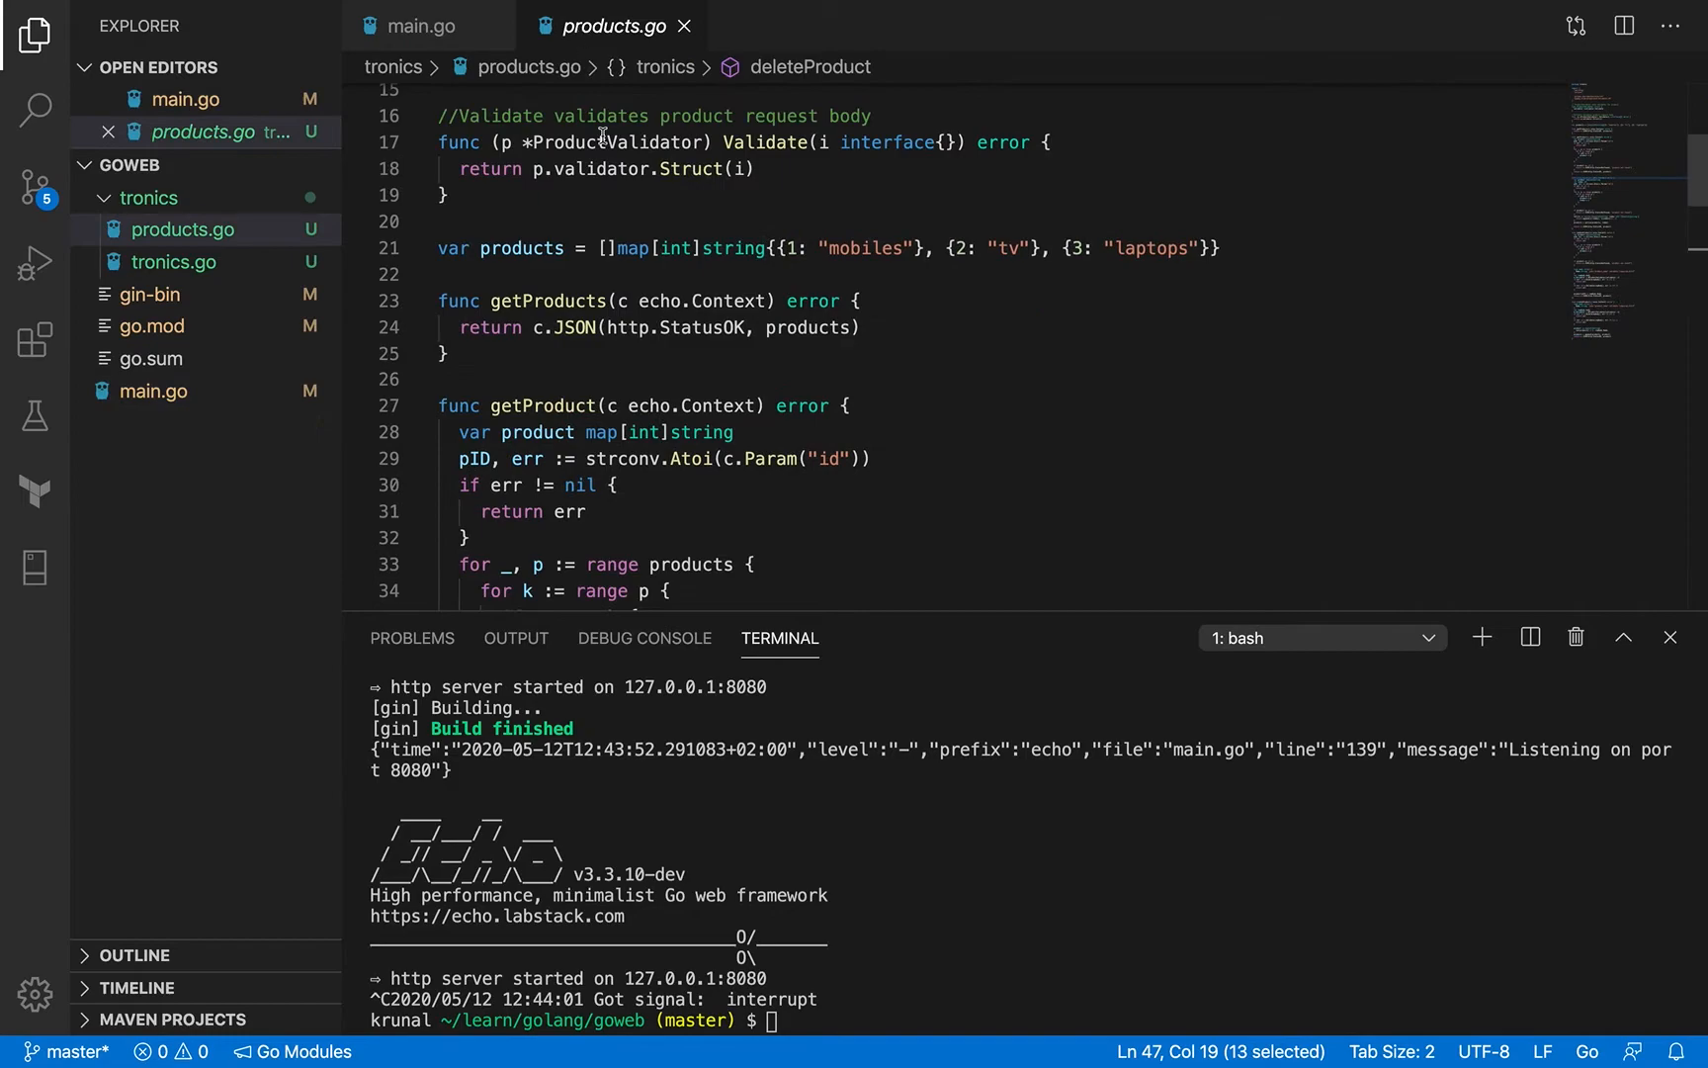
scroll("up", 3)
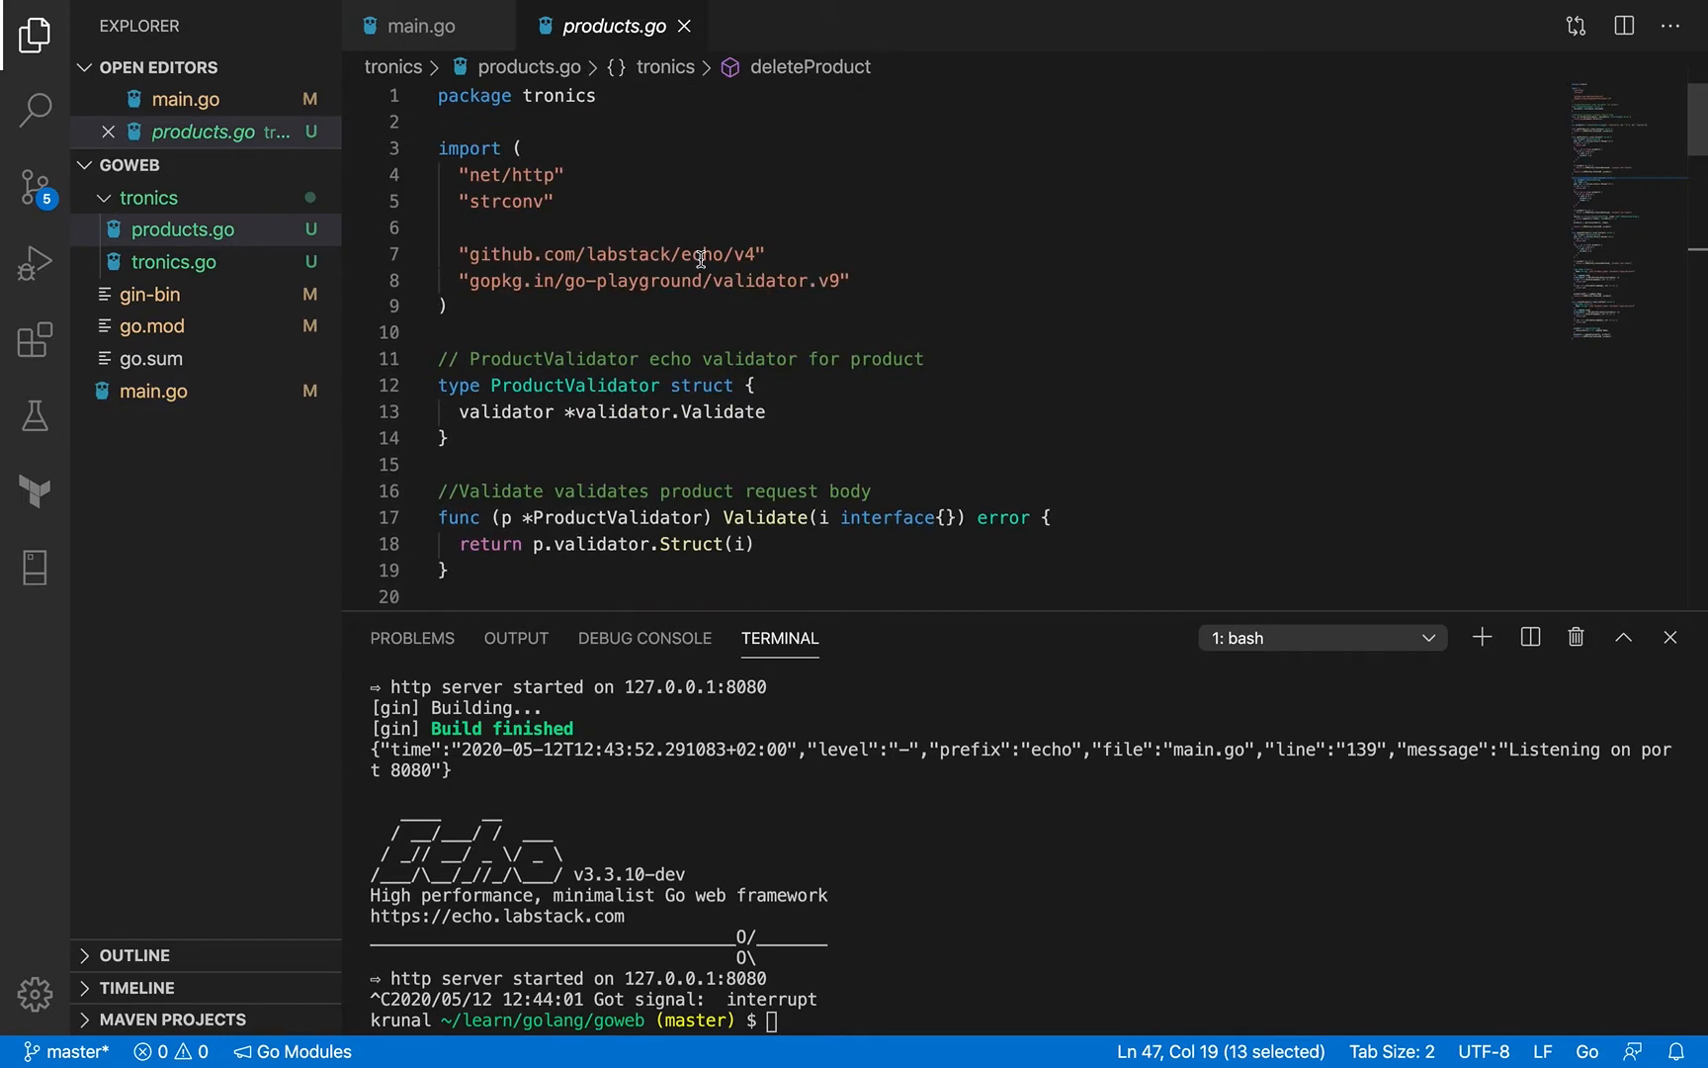
mouse_move(207, 261)
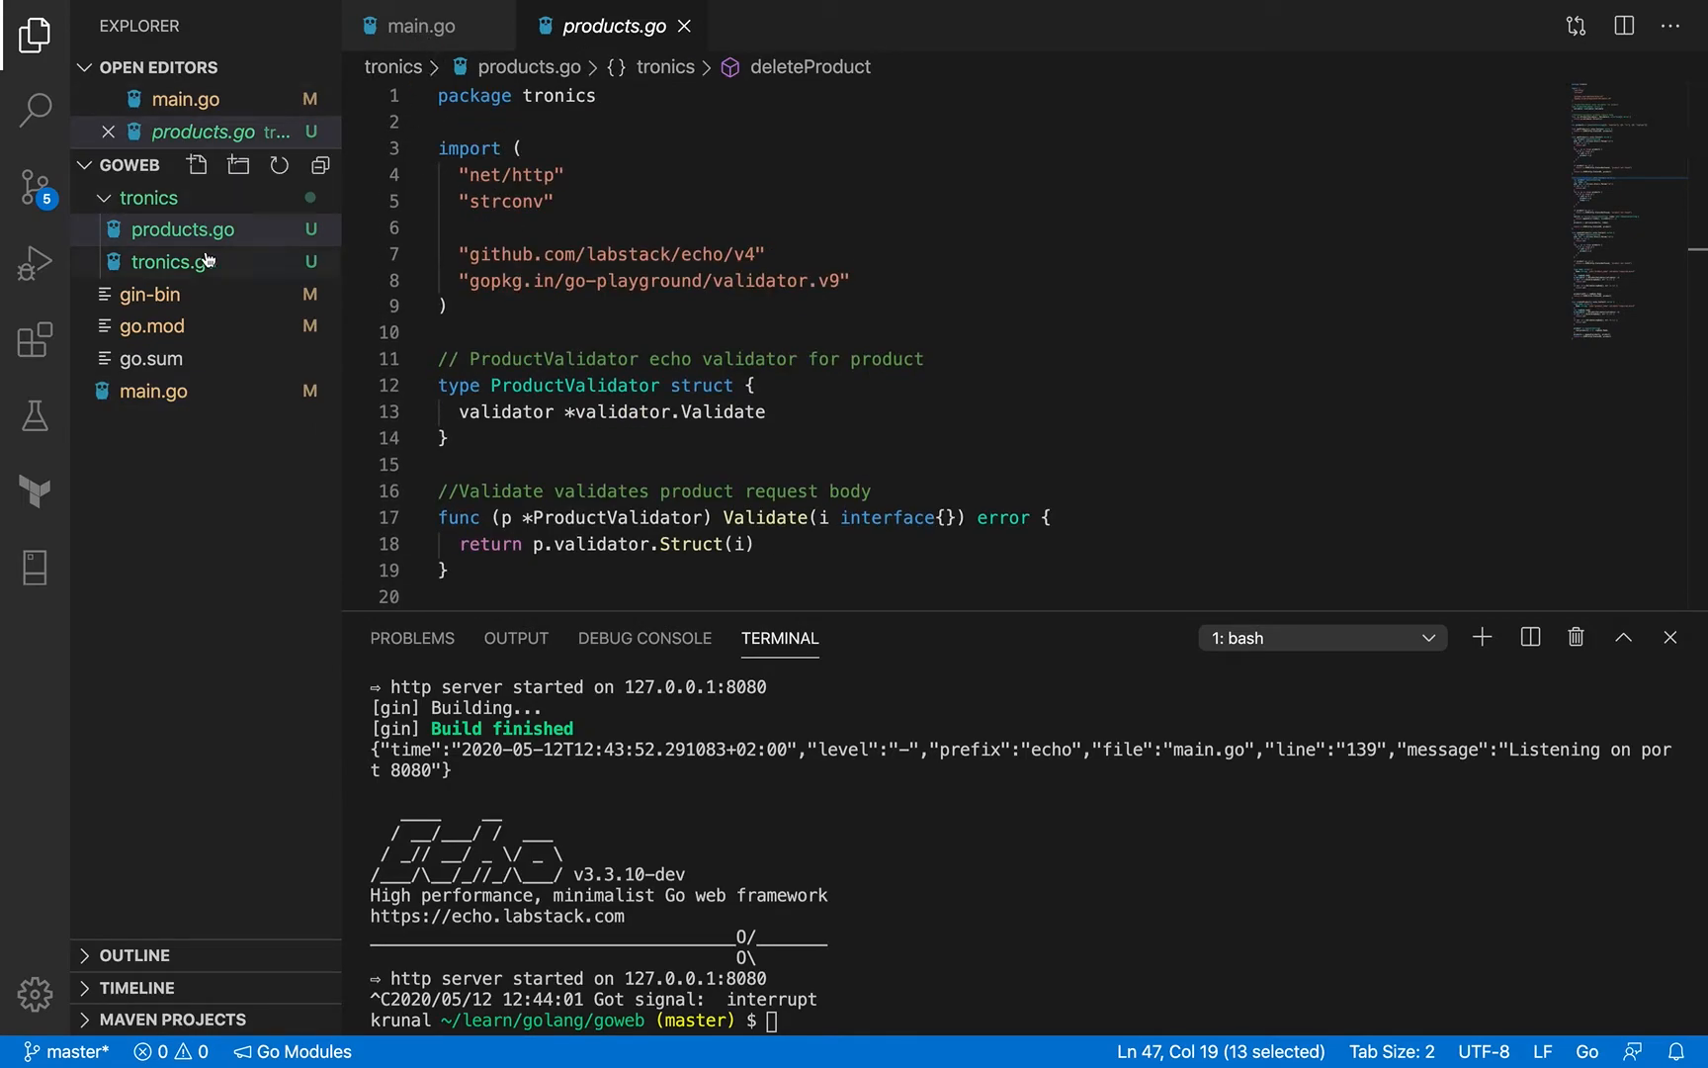
Review tronics.go, highlighting the shared validator variable v.
left_click(173, 261)
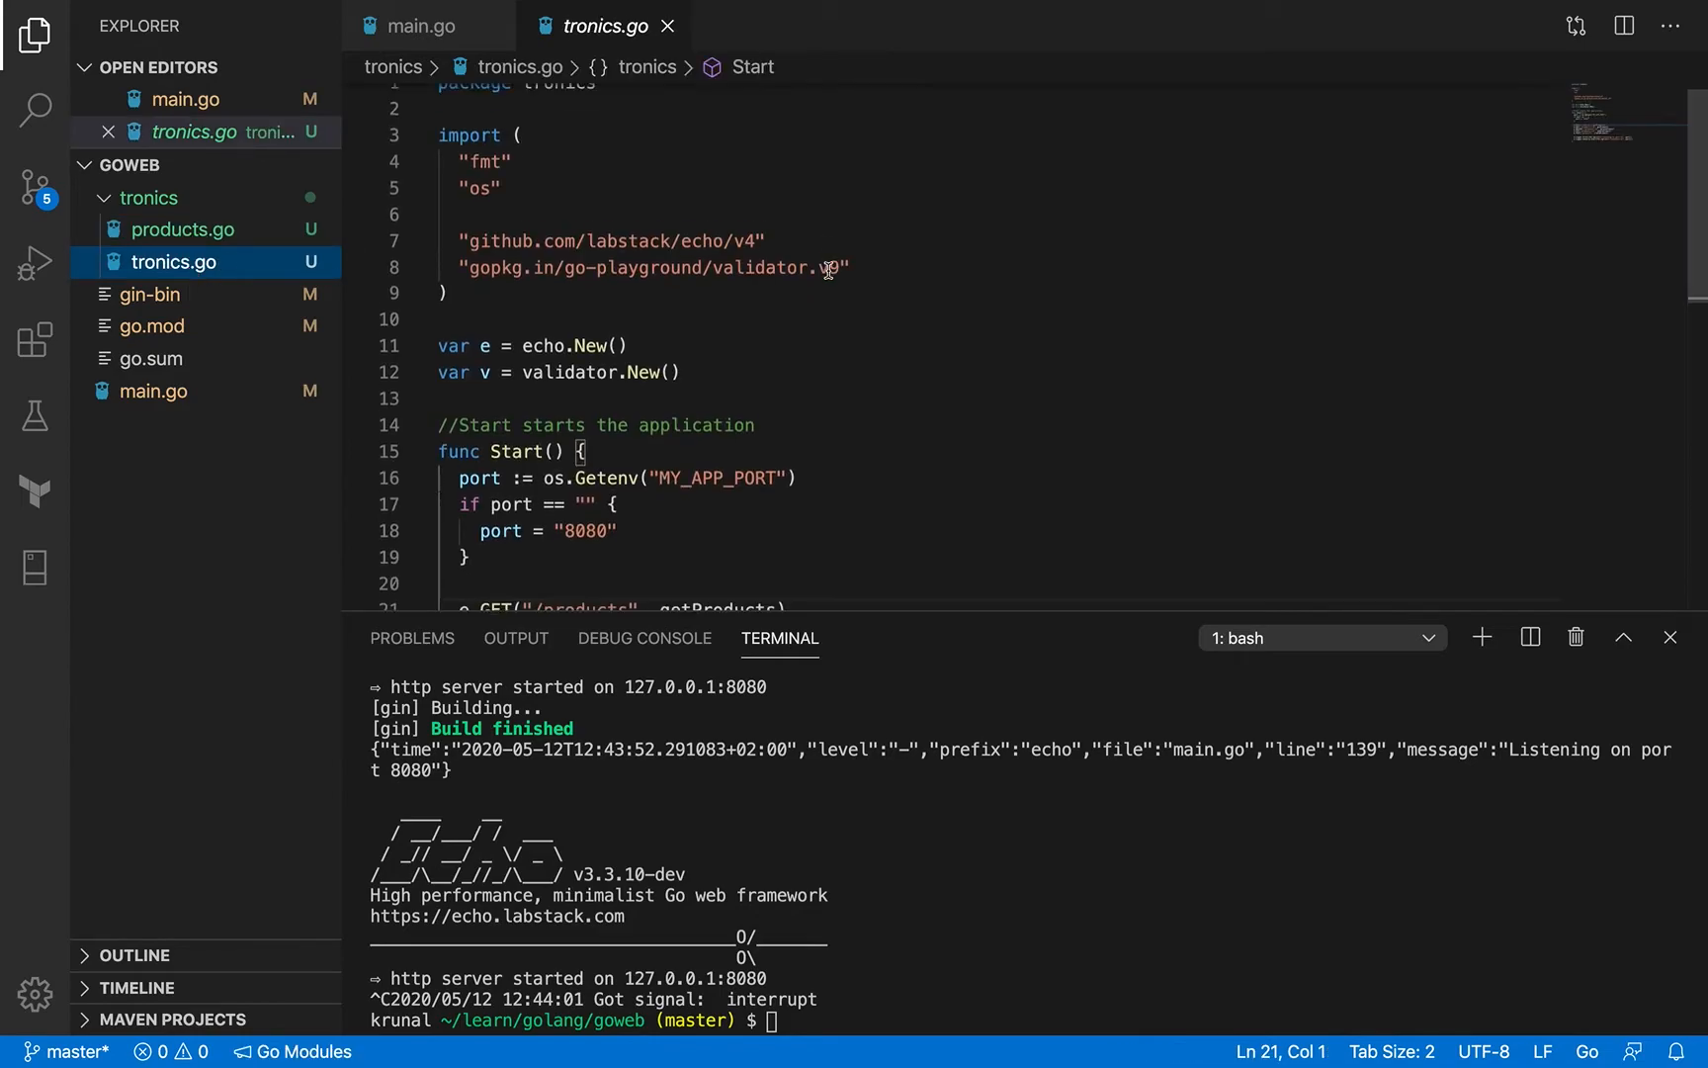
scroll("down", 3)
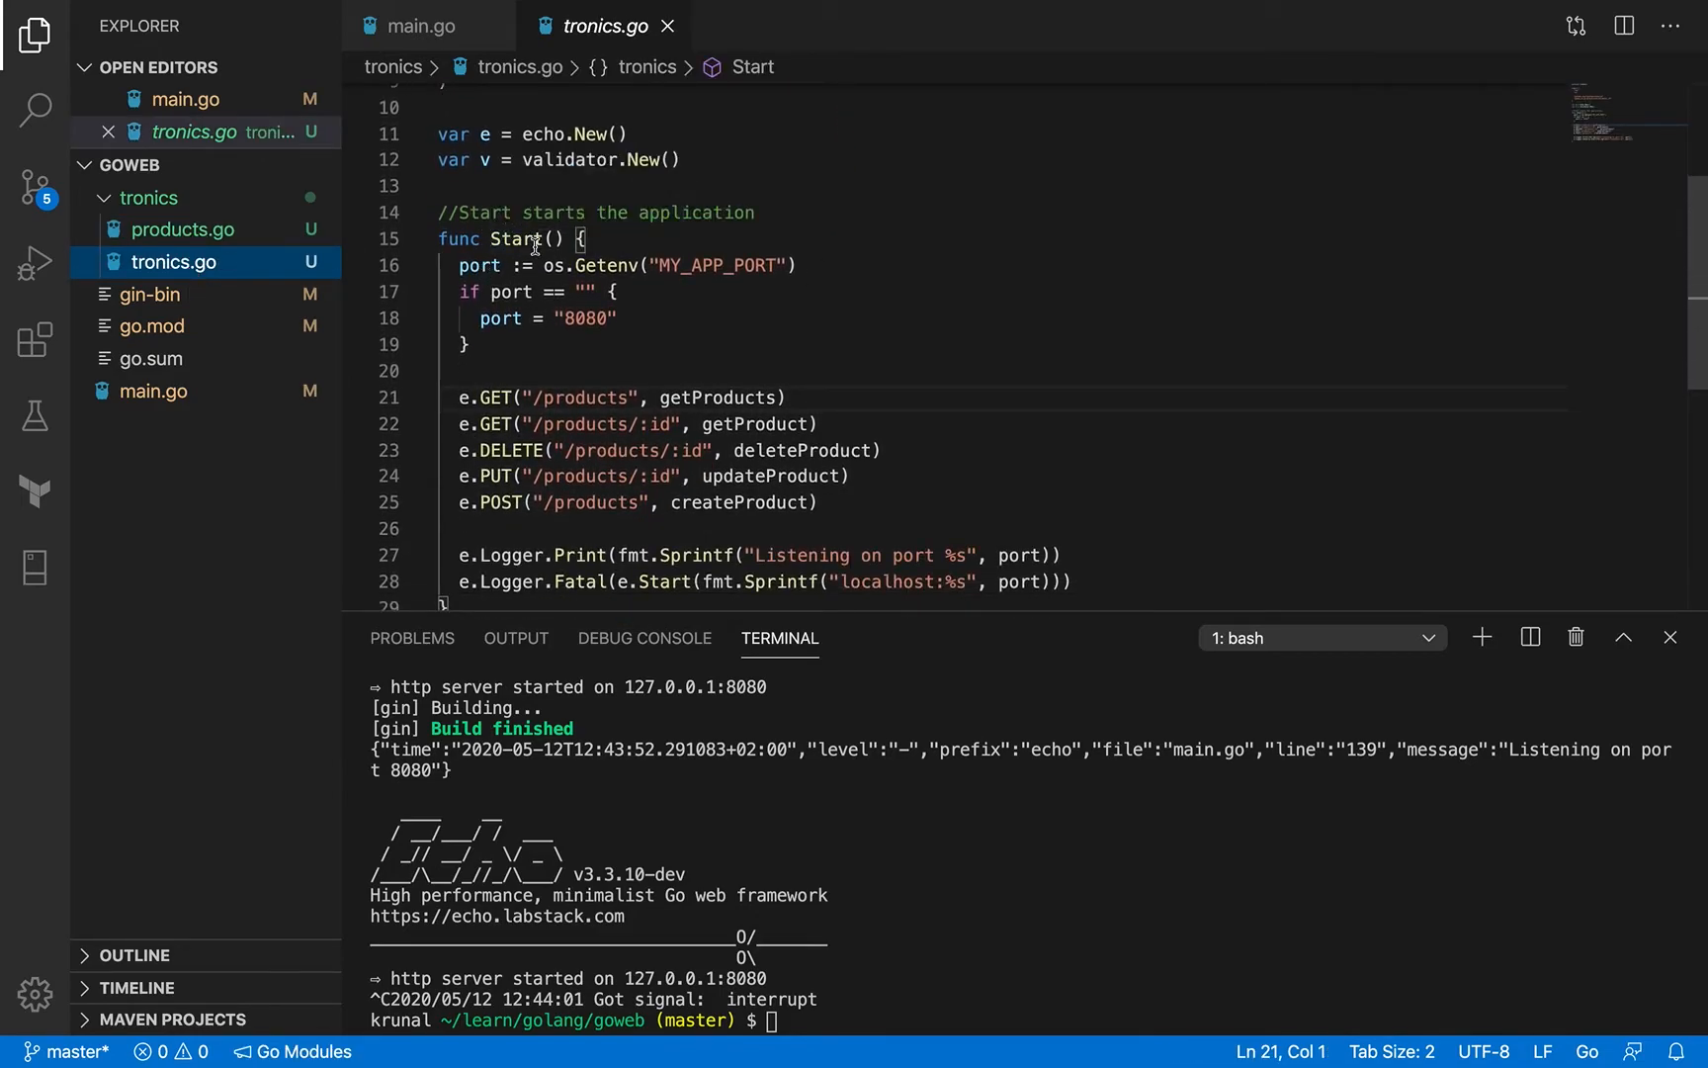
mouse_move(723, 341)
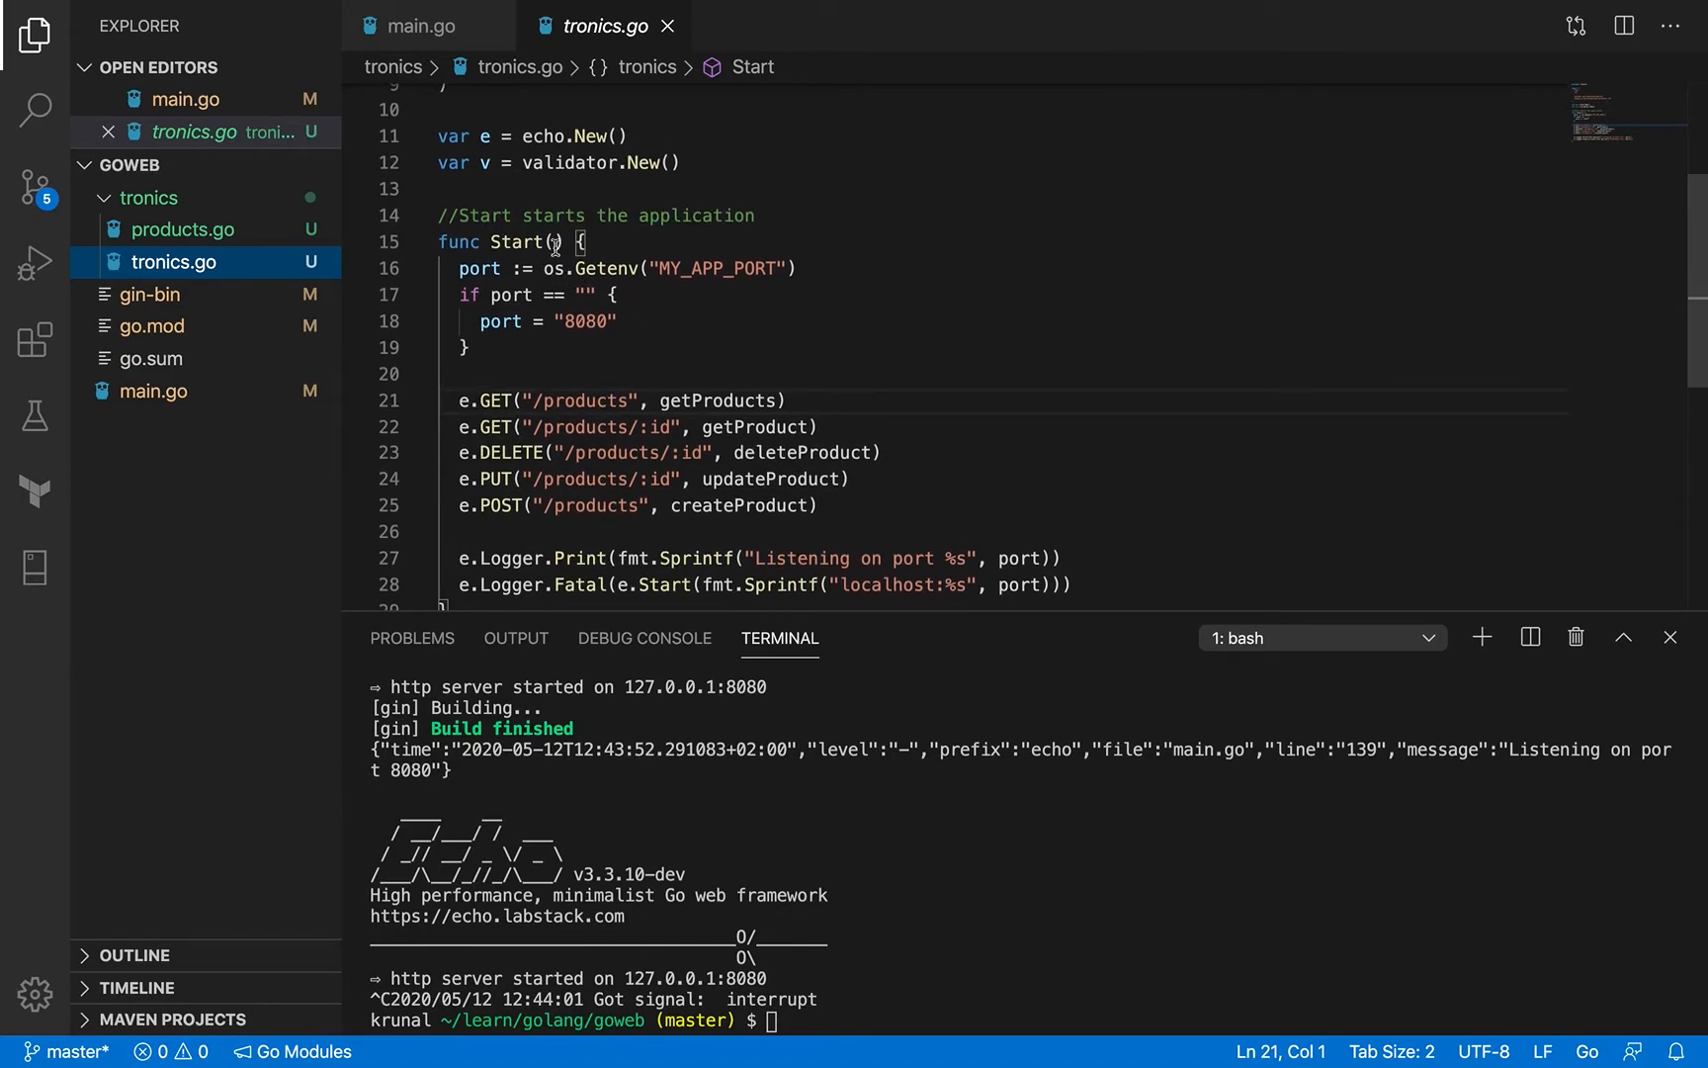
left_click(487, 136)
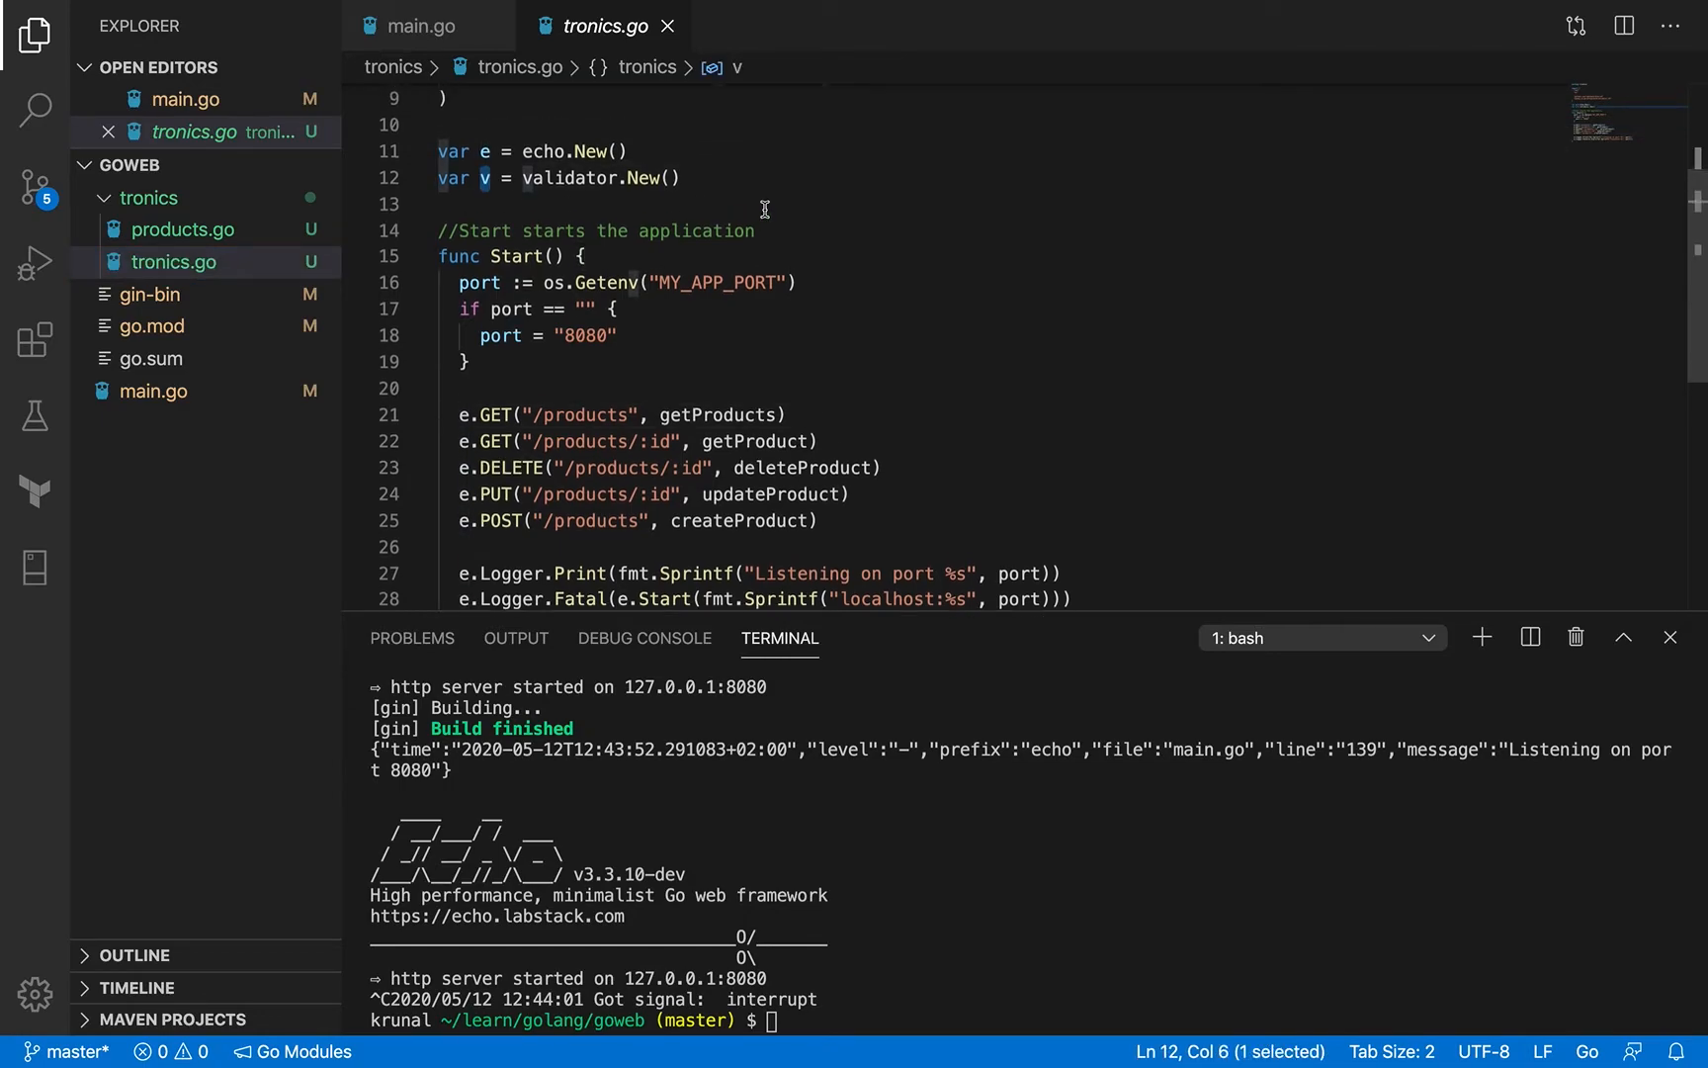
scroll("up", 3)
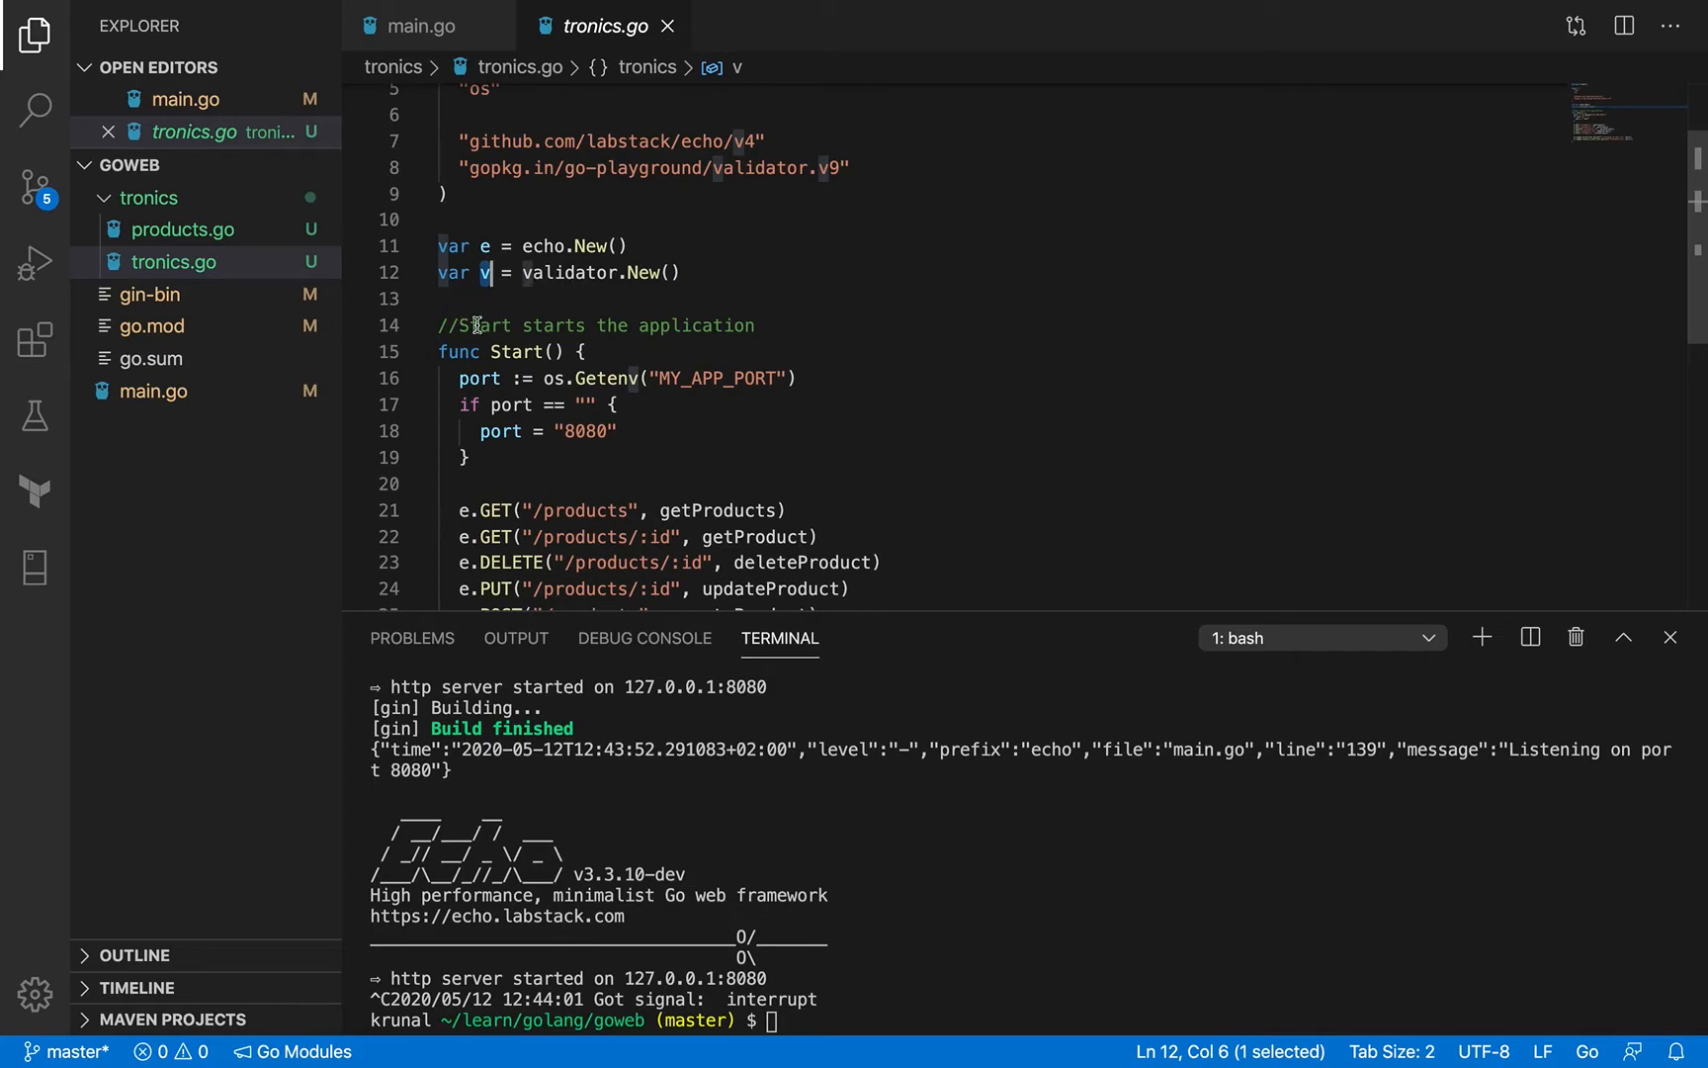
scroll("up", 3)
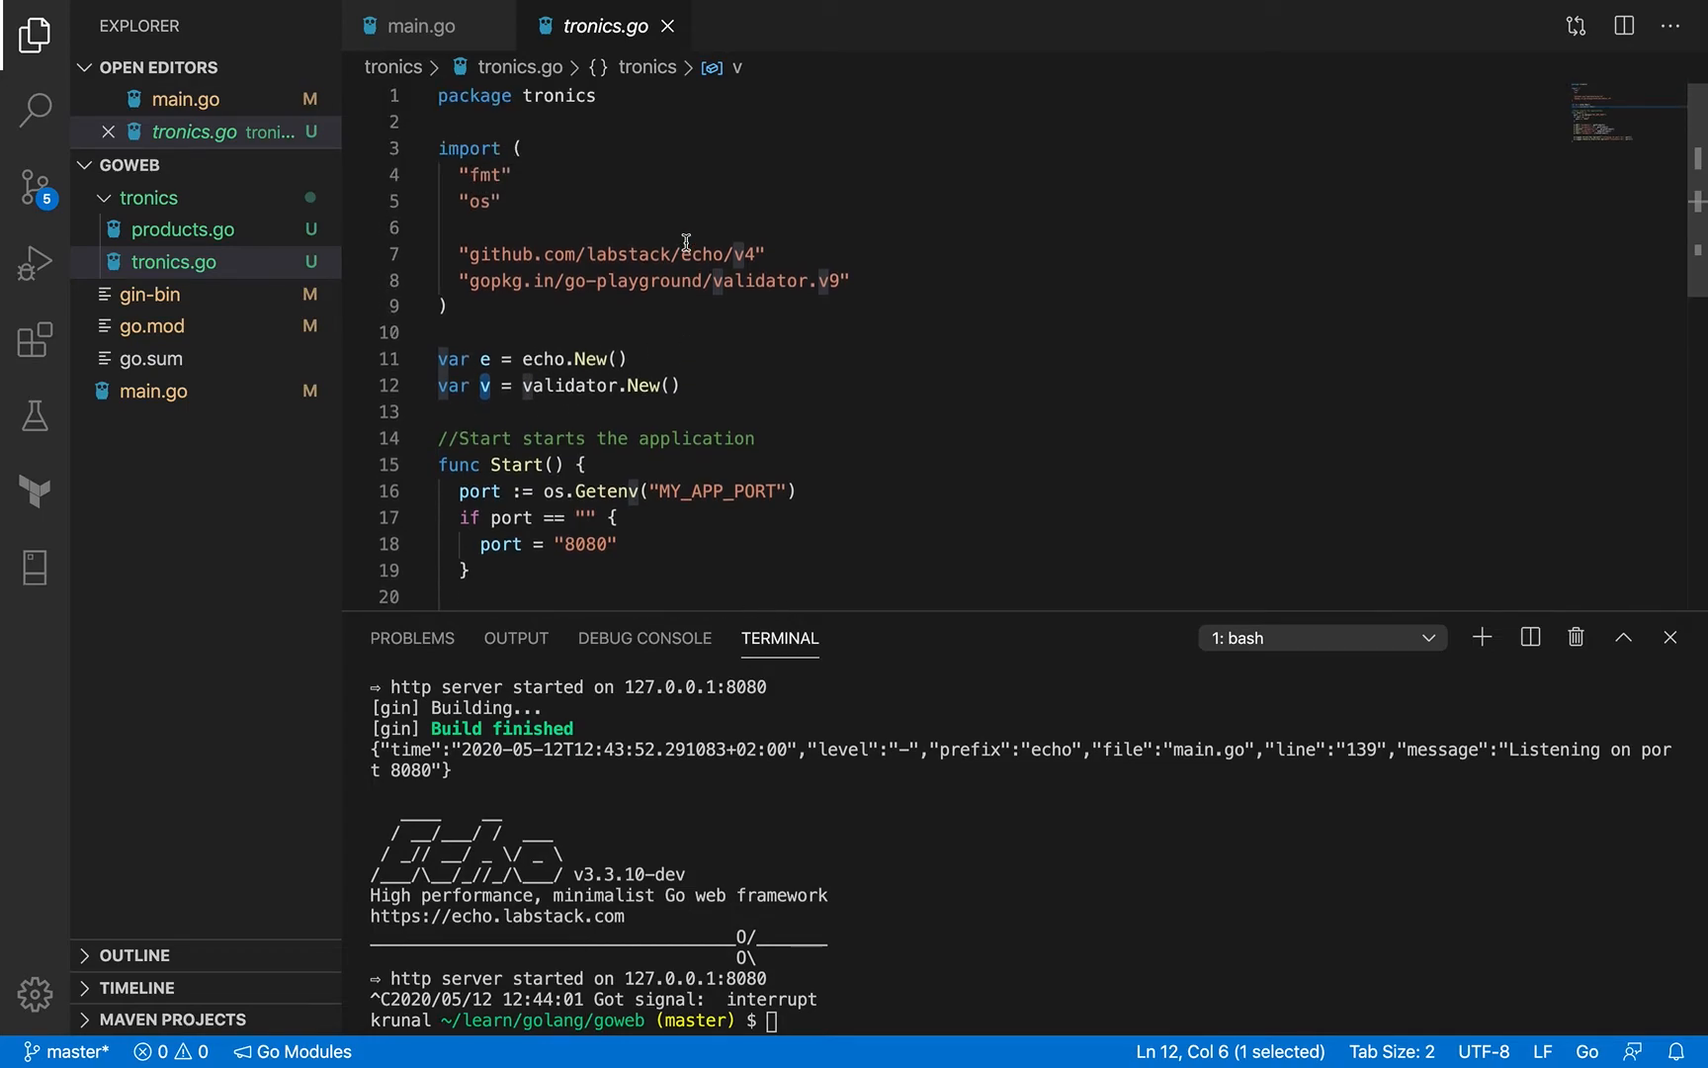
scroll("down", 3)
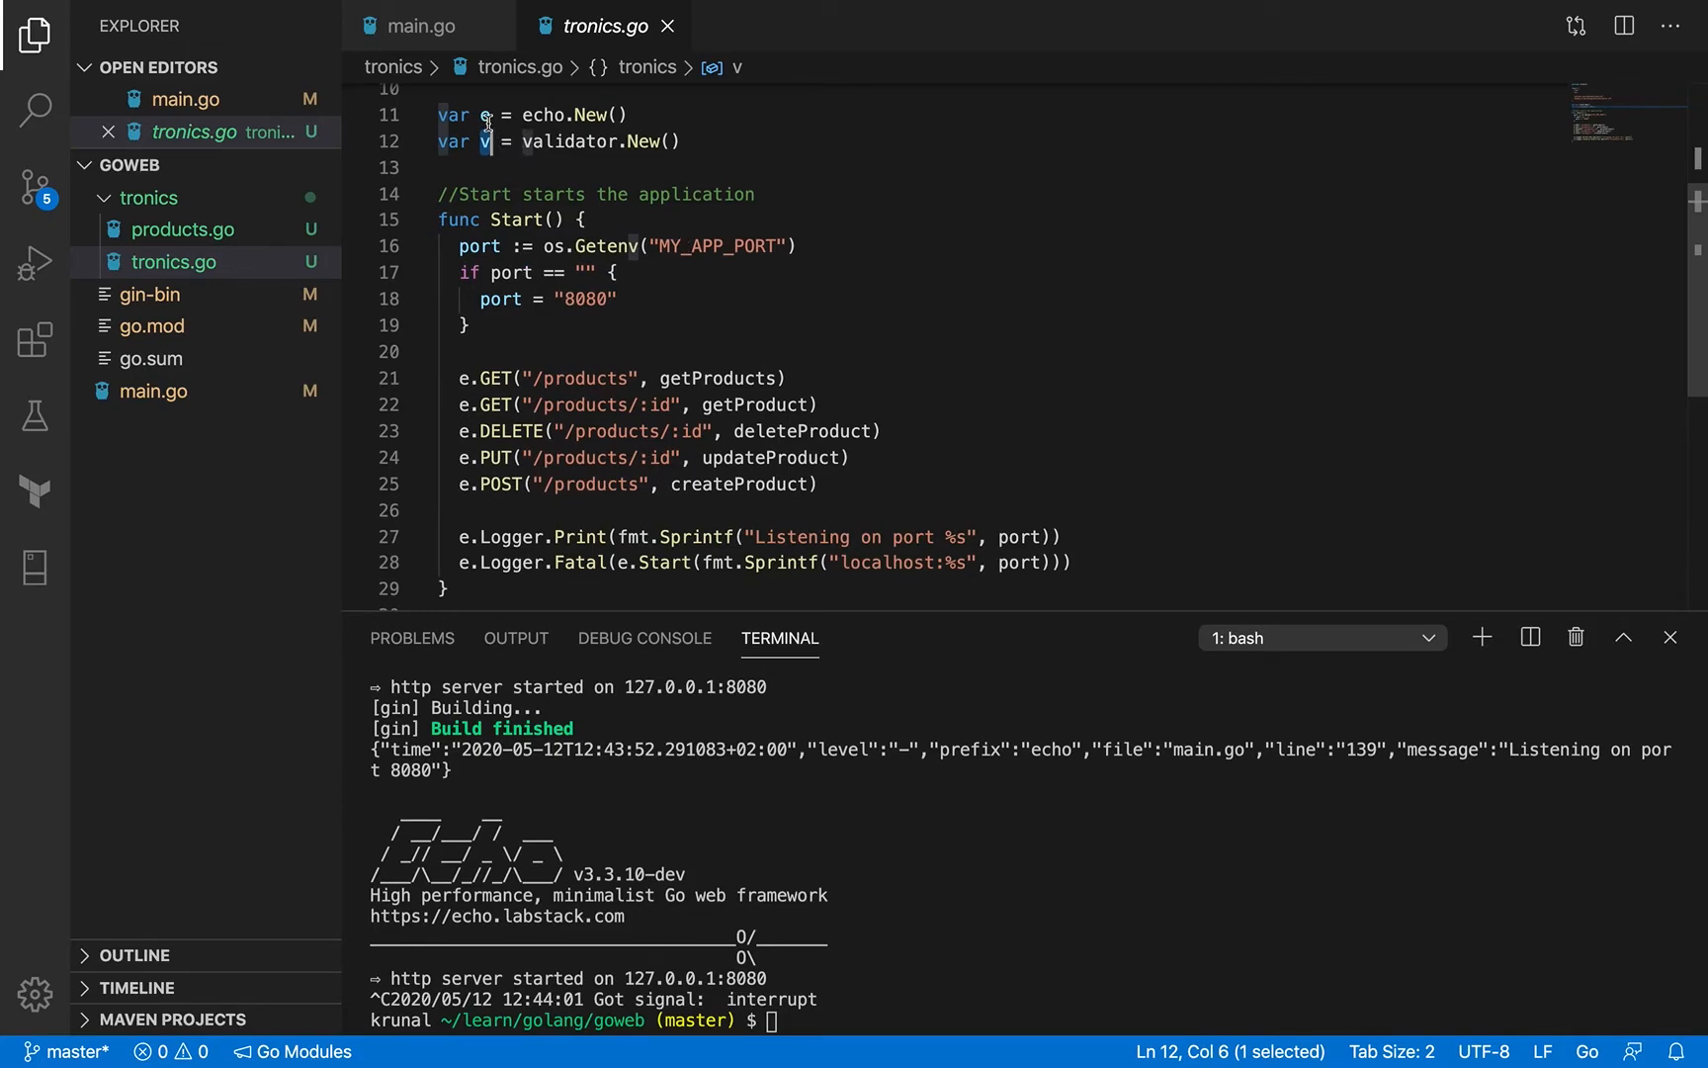
mouse_move(748, 214)
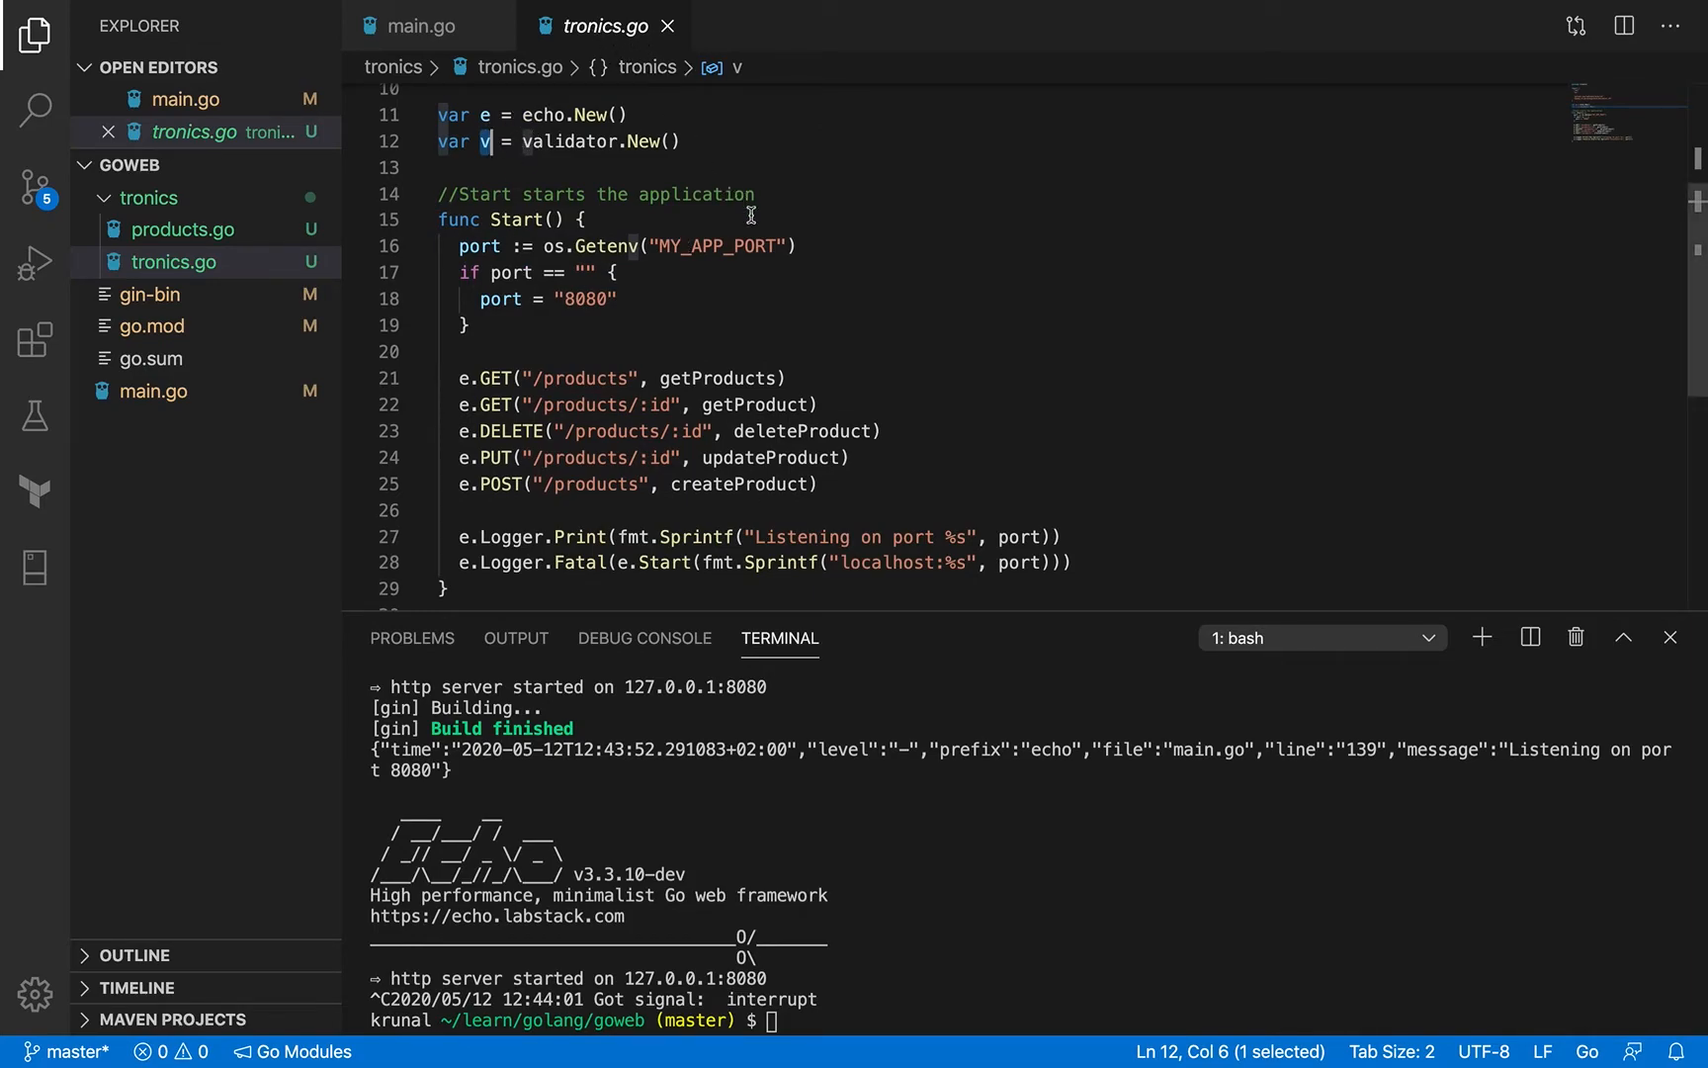
scroll("up", 3)
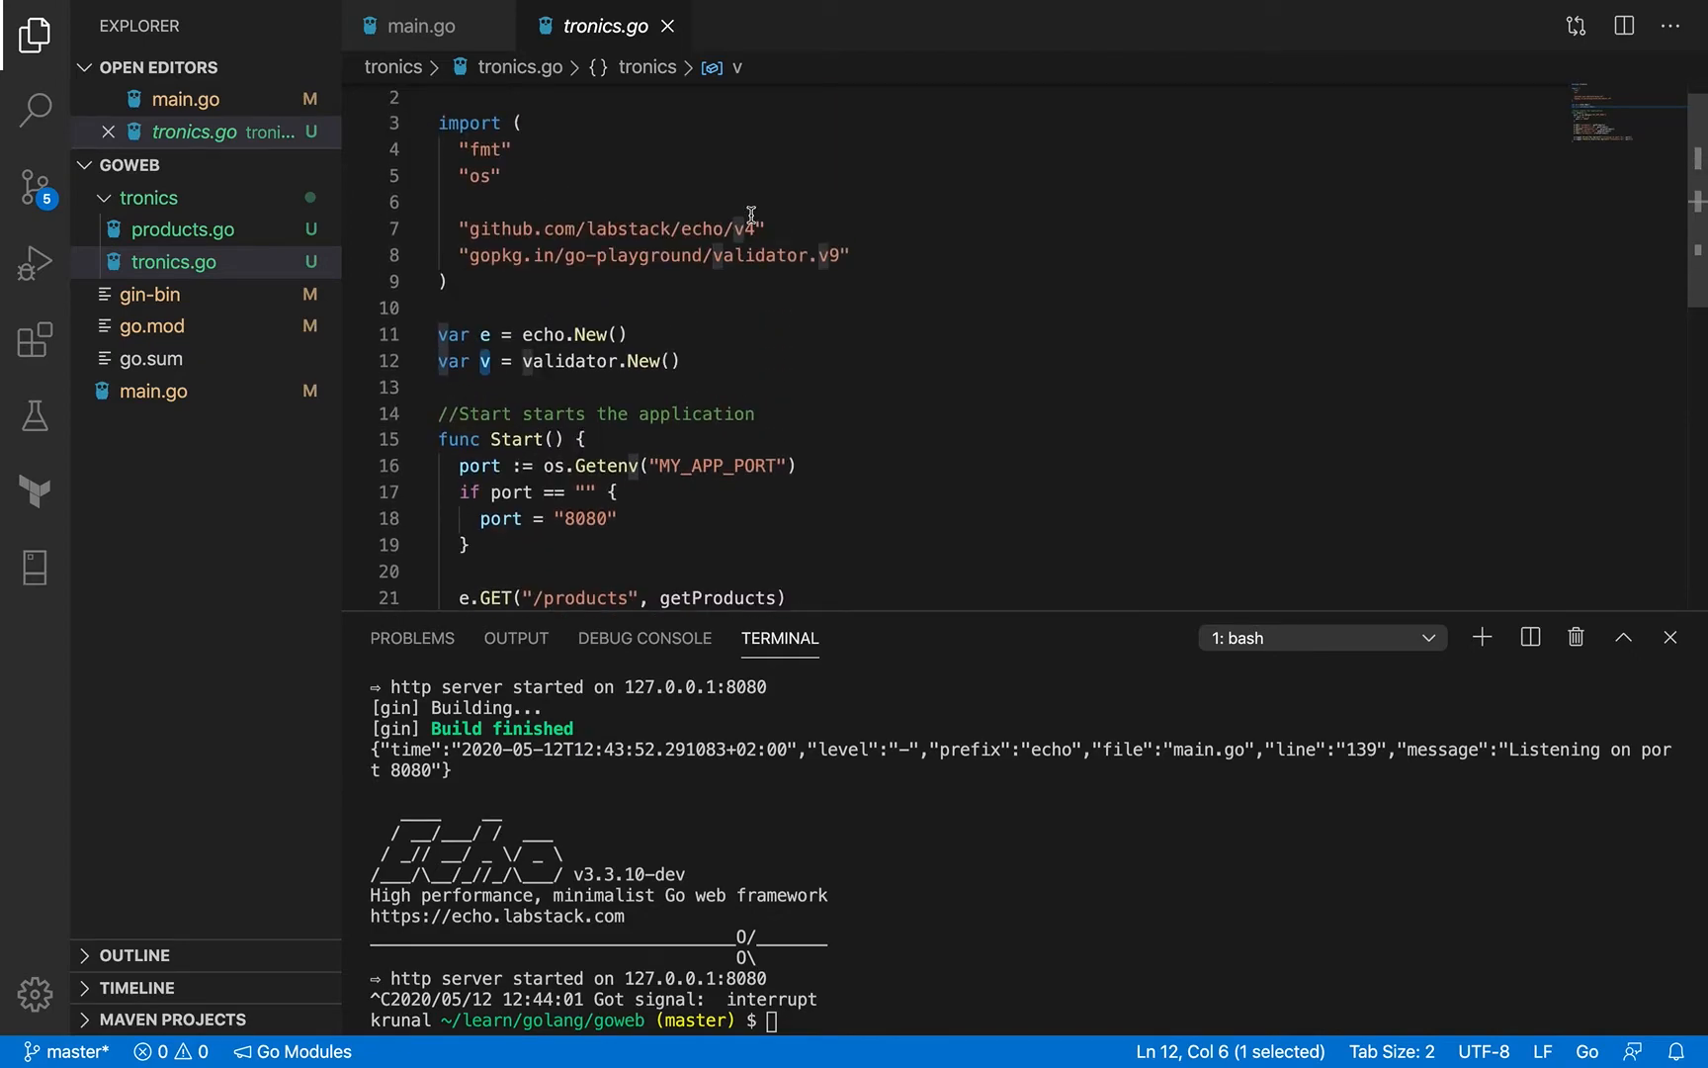
scroll("down", 3)
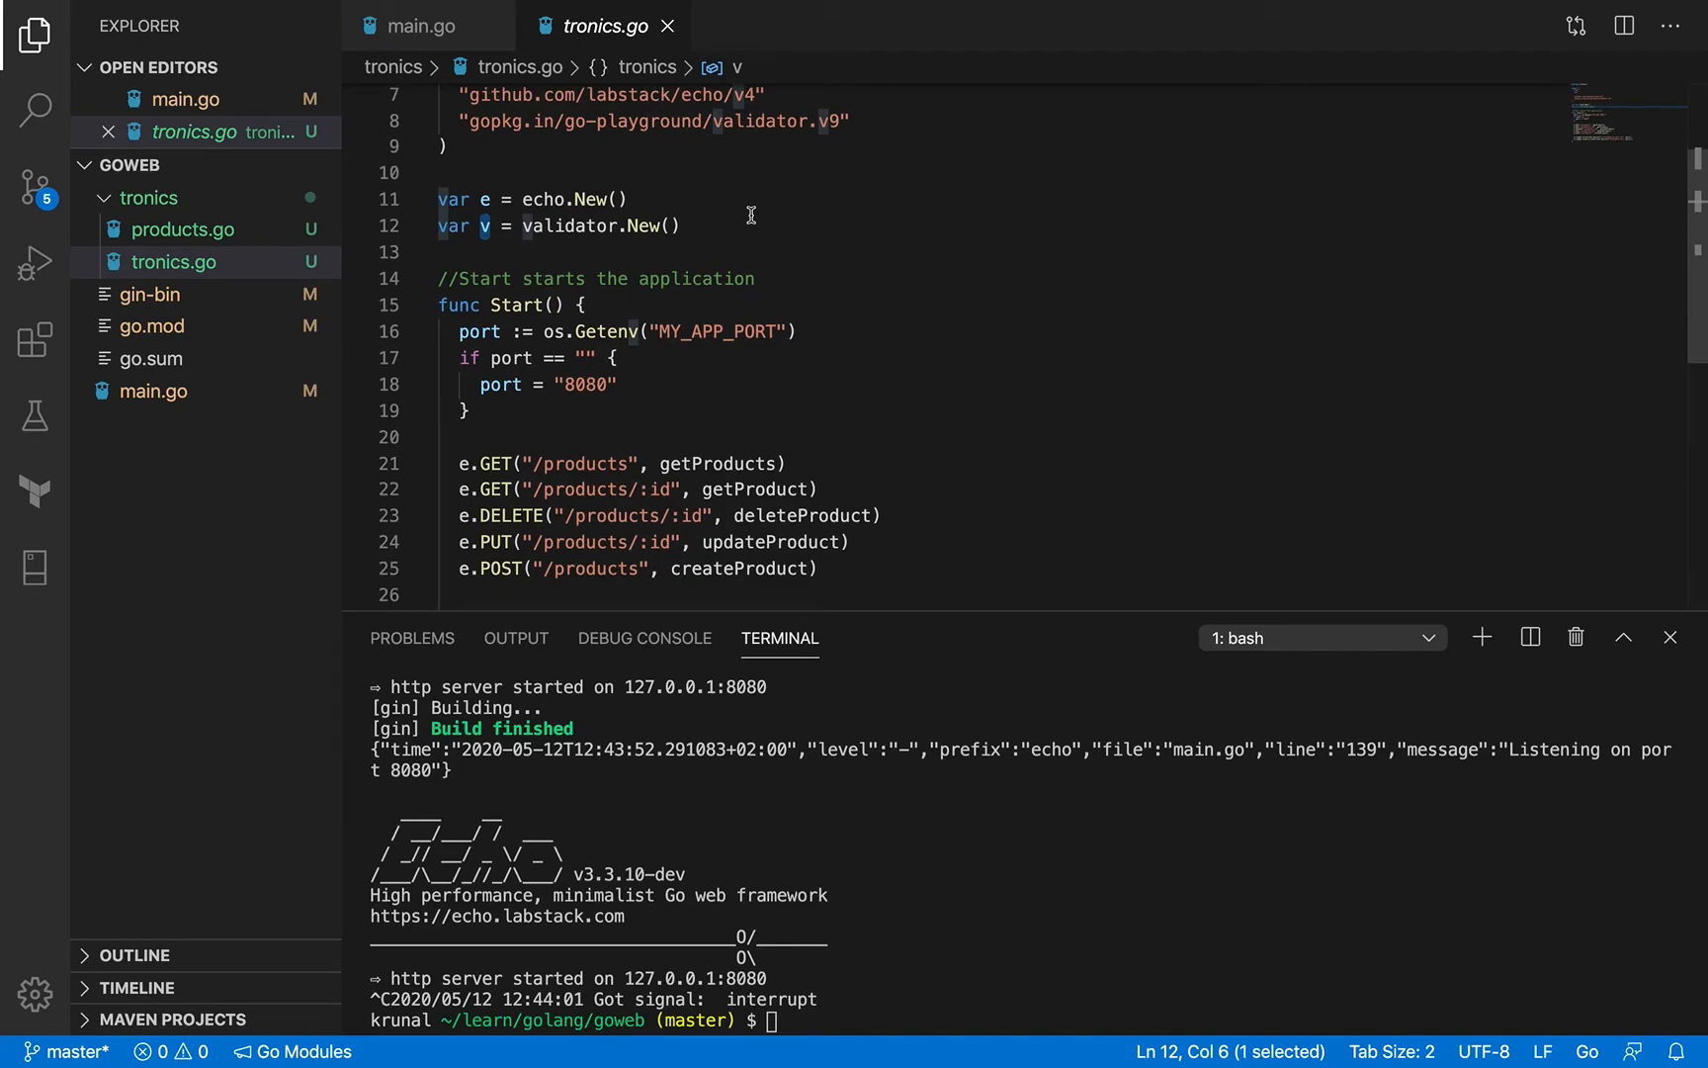
scroll("down", 3)
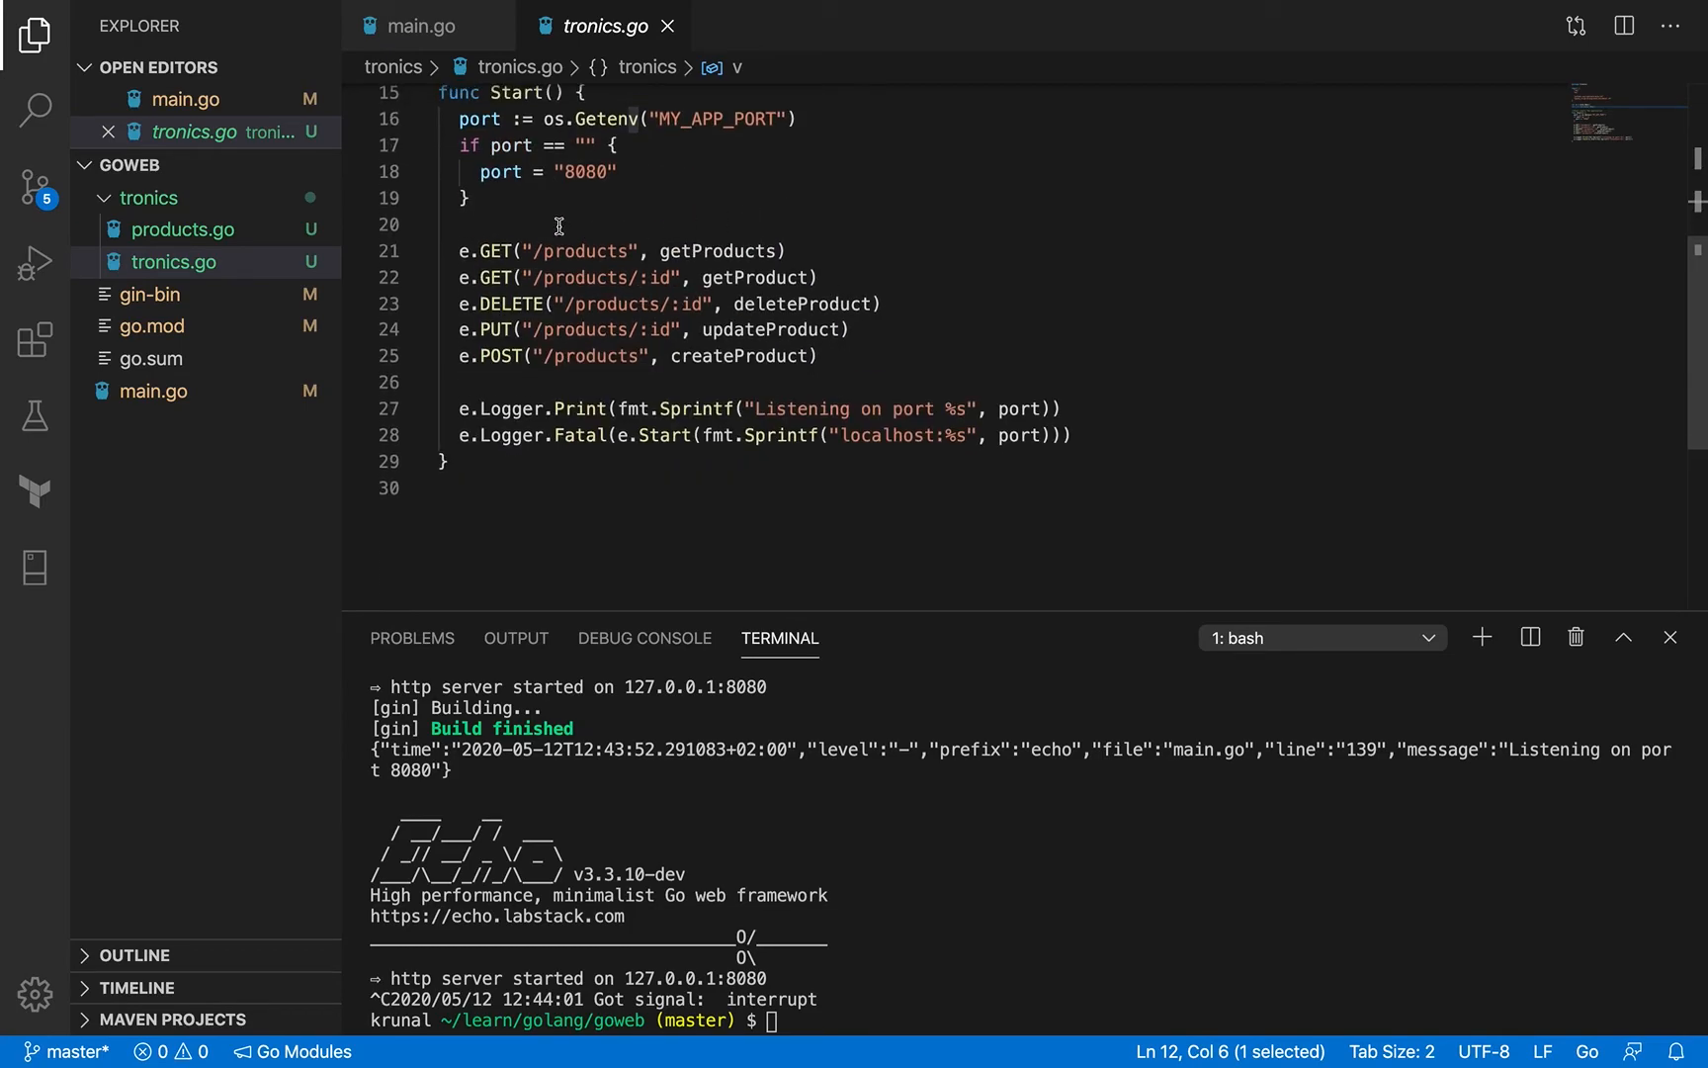
Inspect the GET /products route line and its getProducts handler name.
left_click(461, 250)
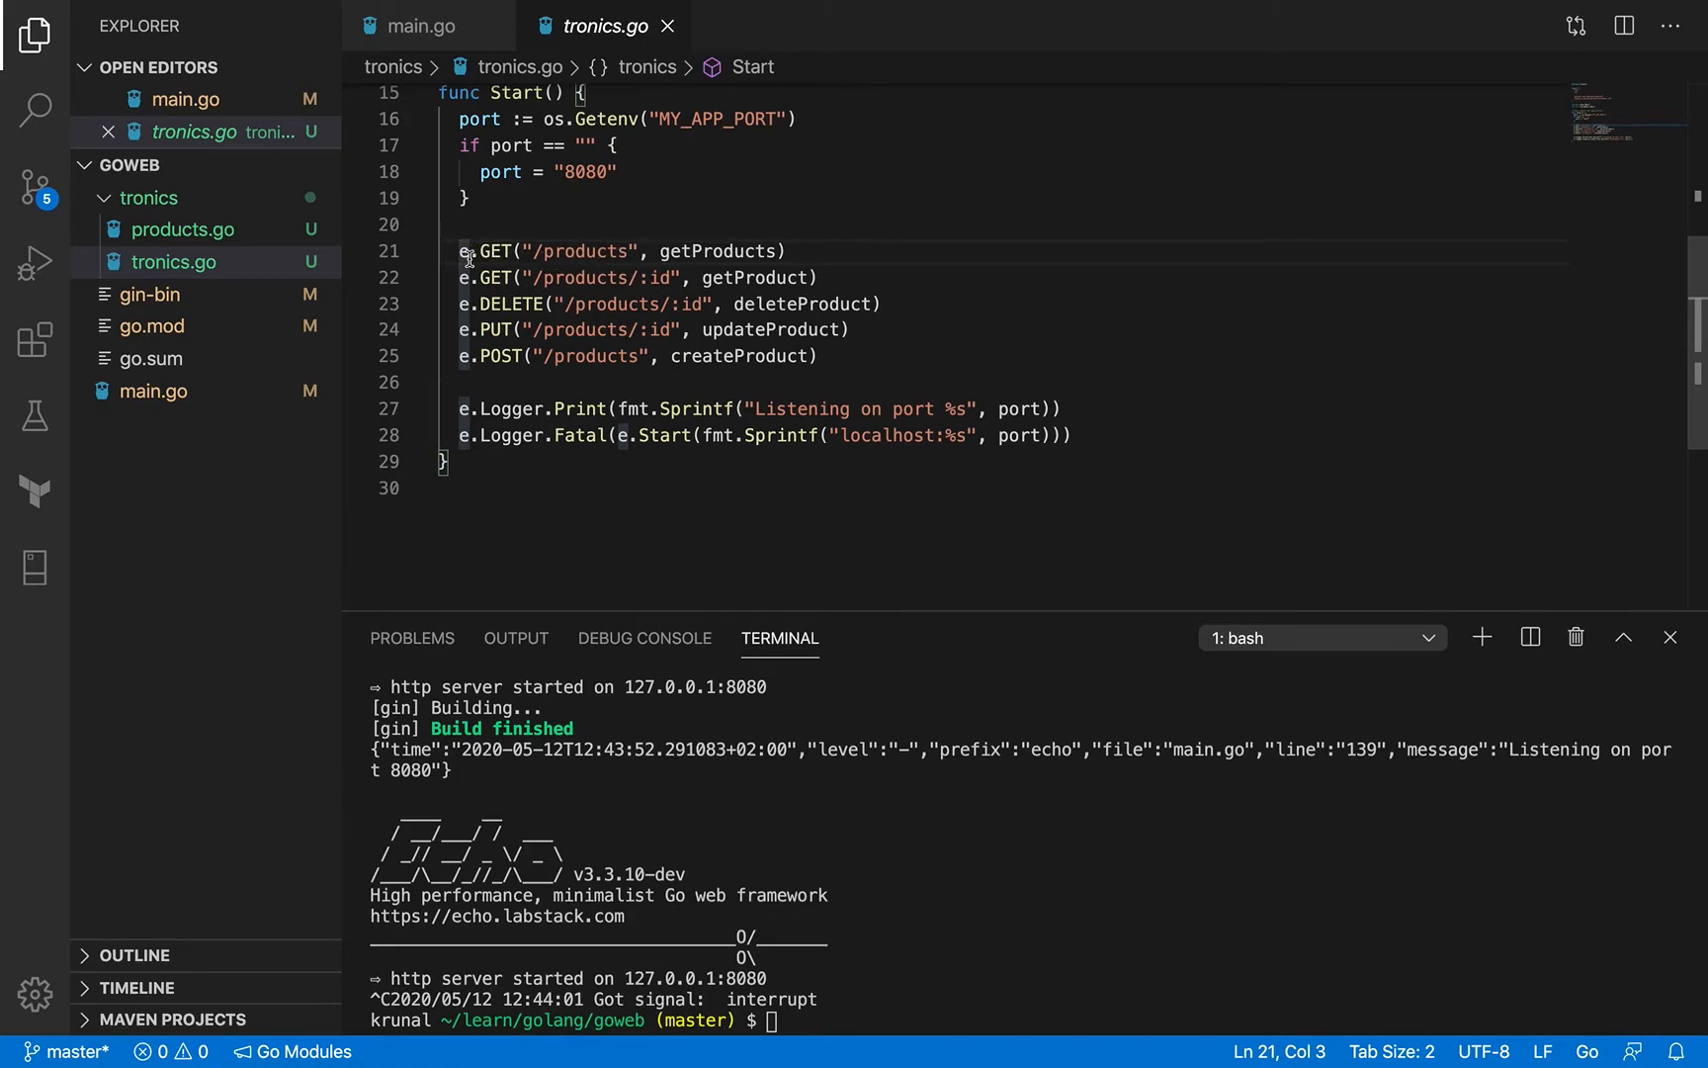
mouse_move(610, 277)
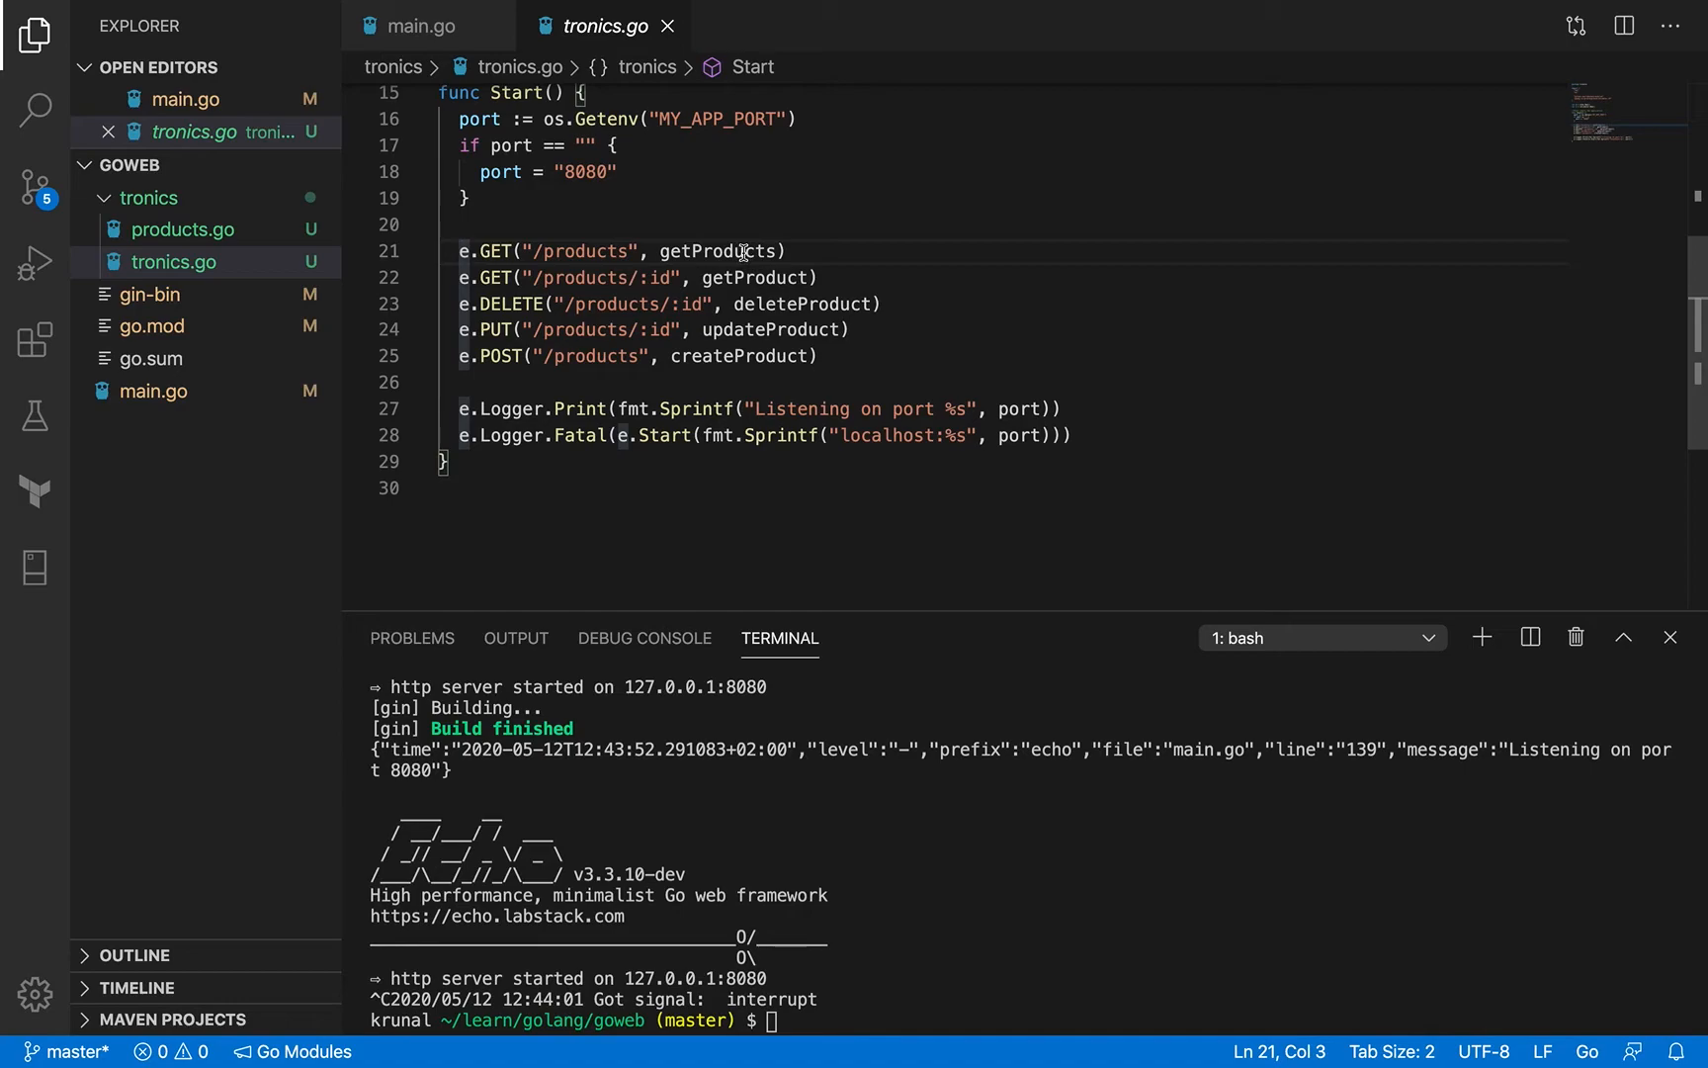
double_click(714, 252)
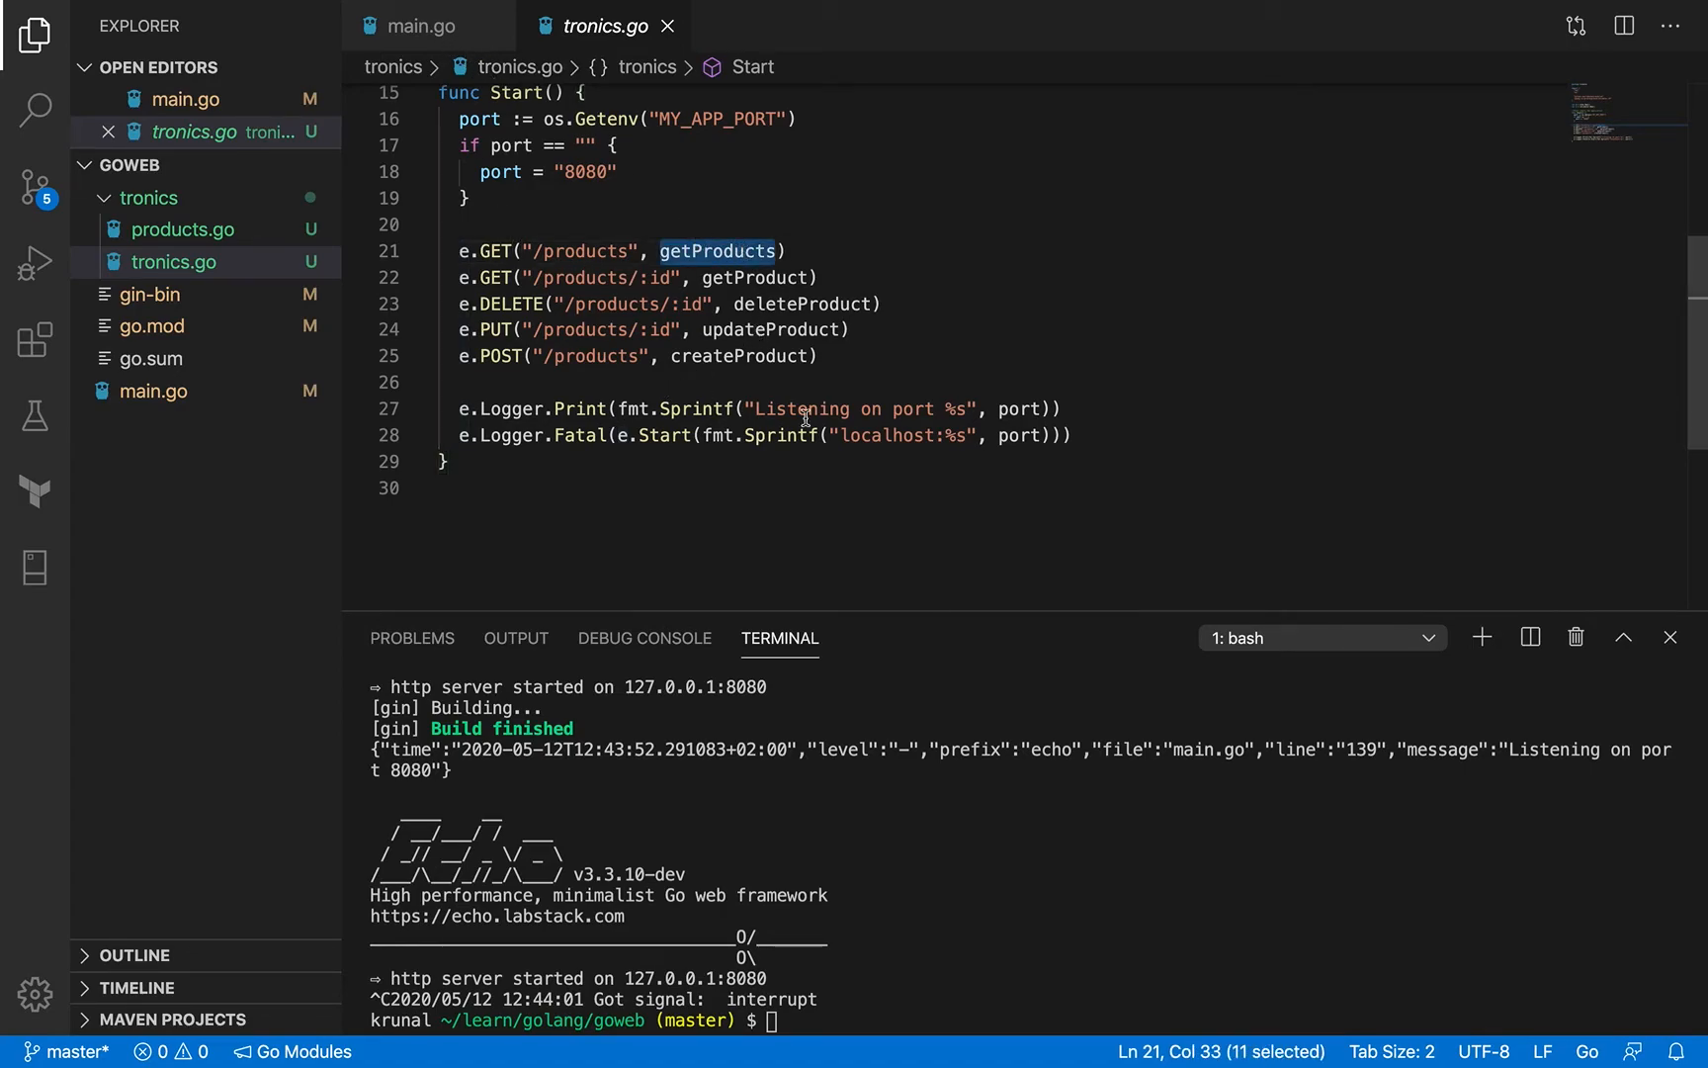
scroll("up", 3)
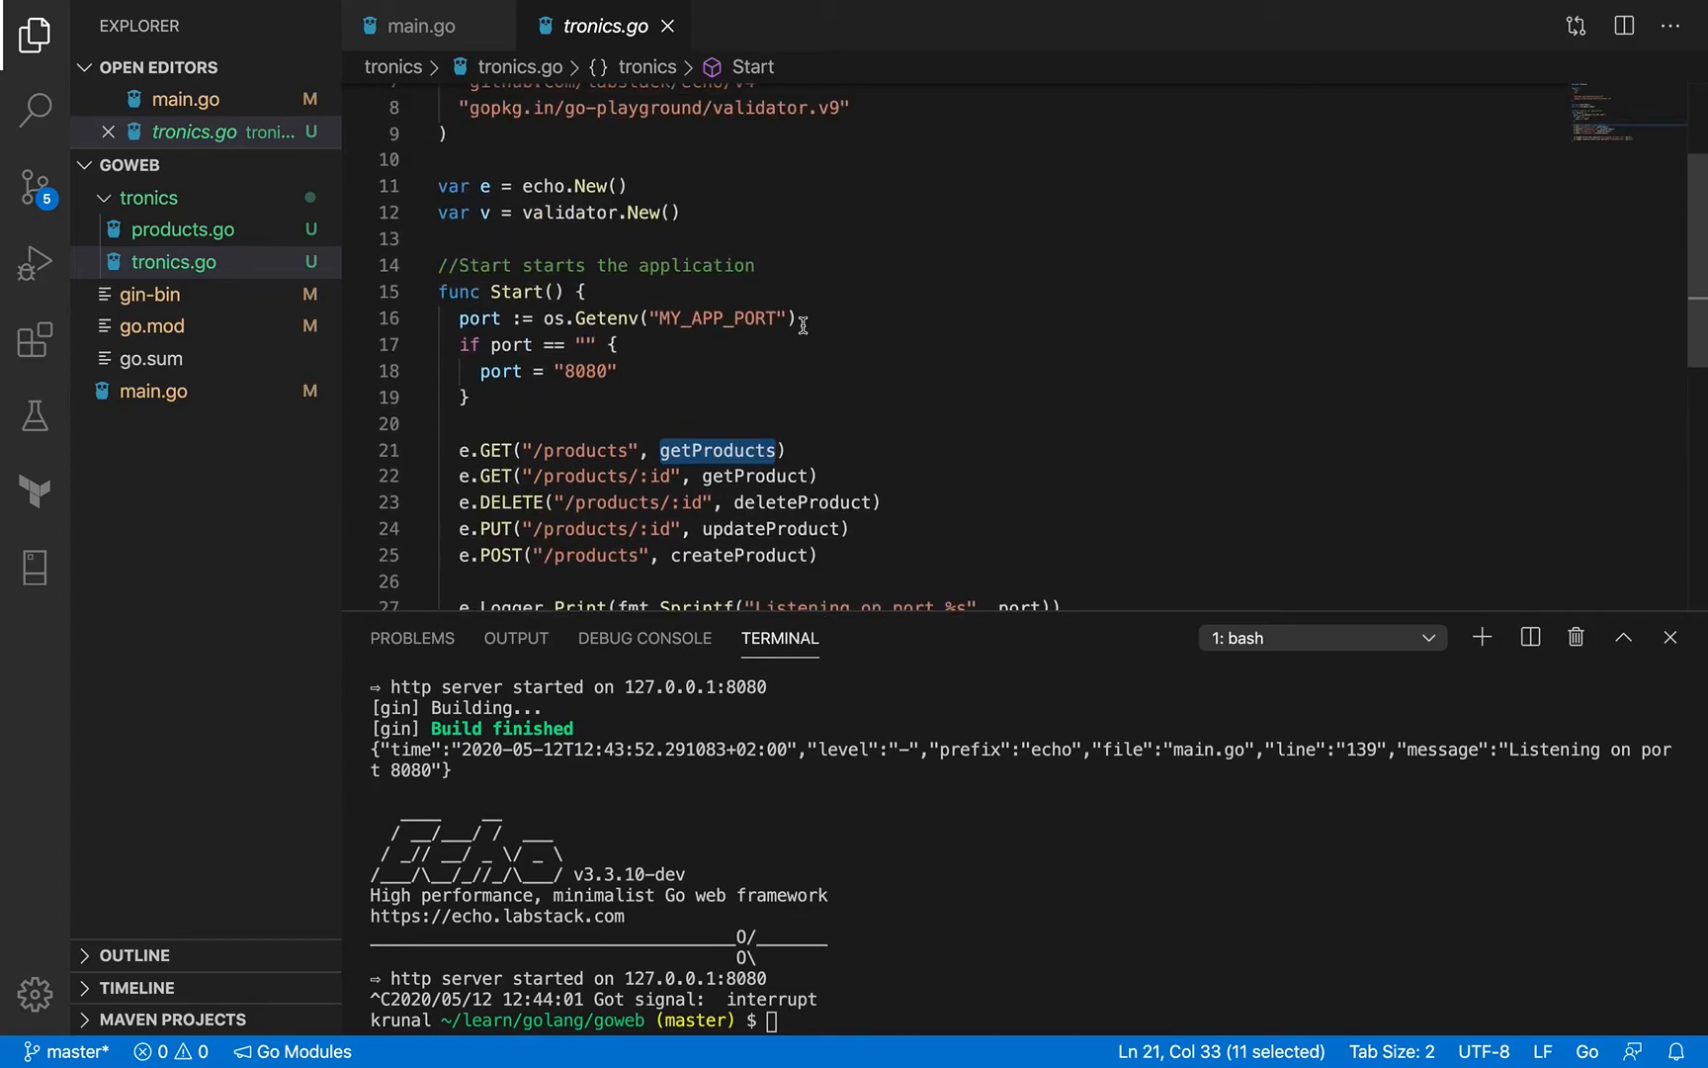
scroll("up", 3)
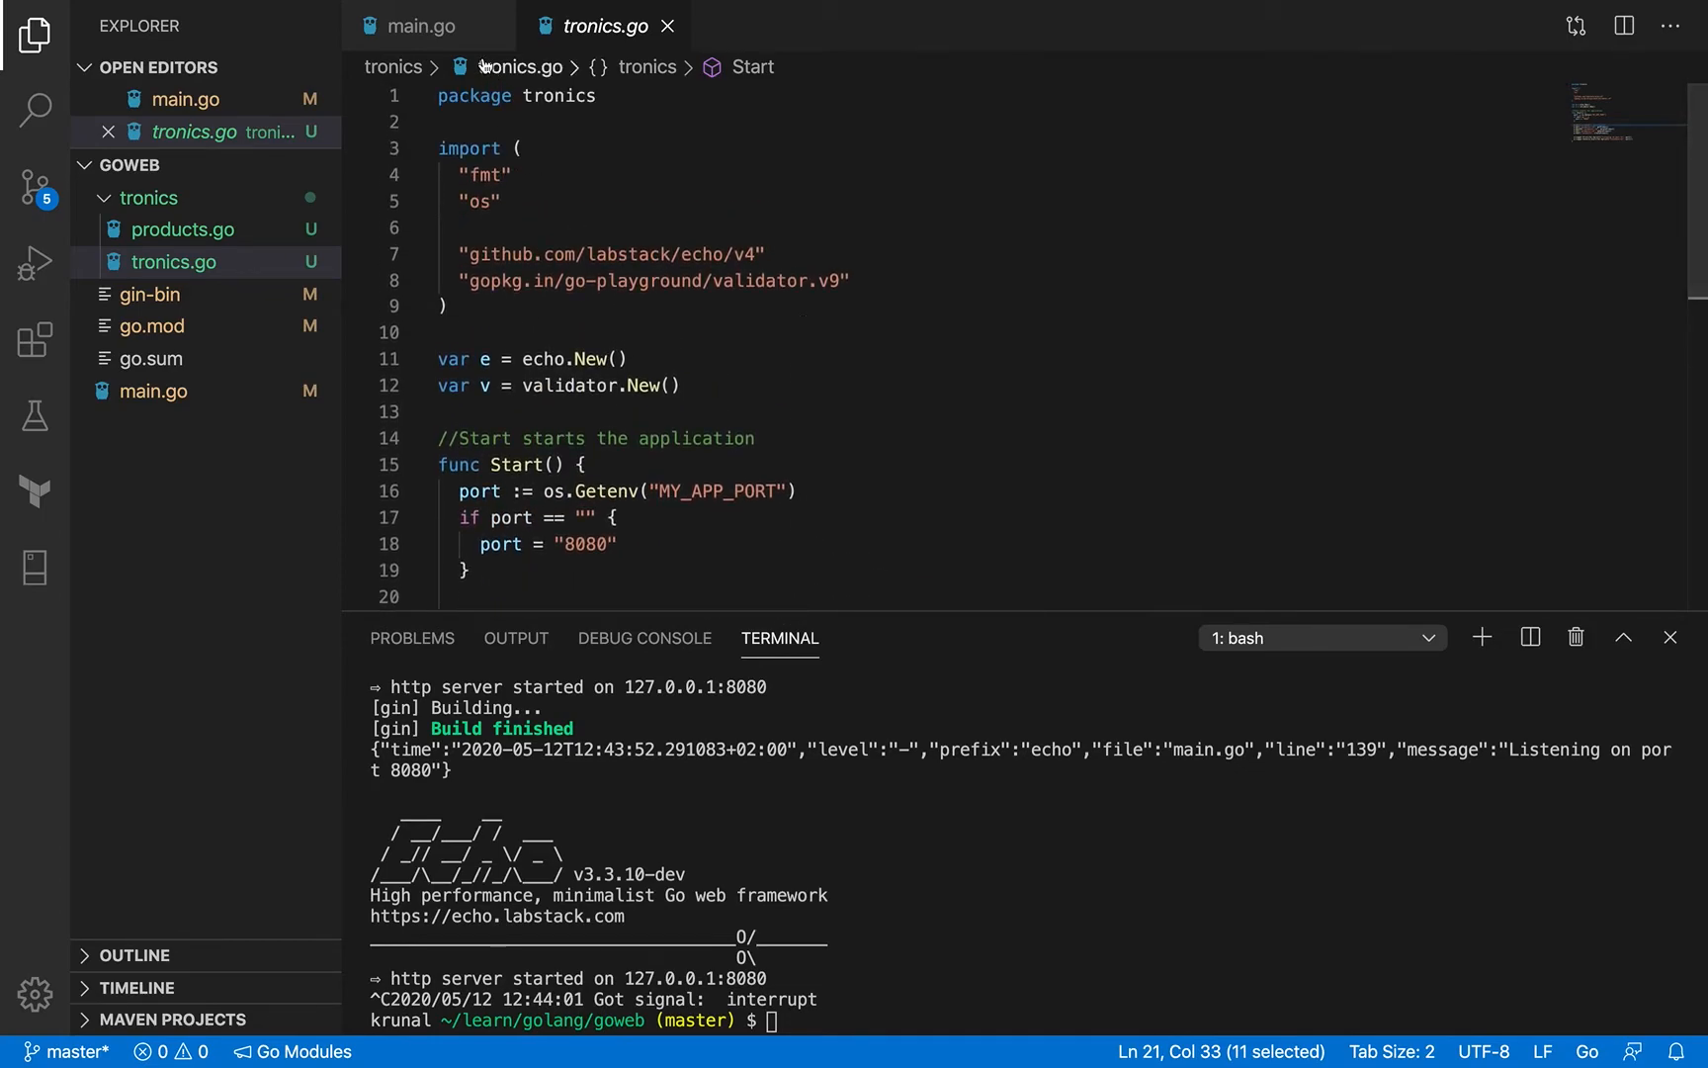
mouse_move(424, 25)
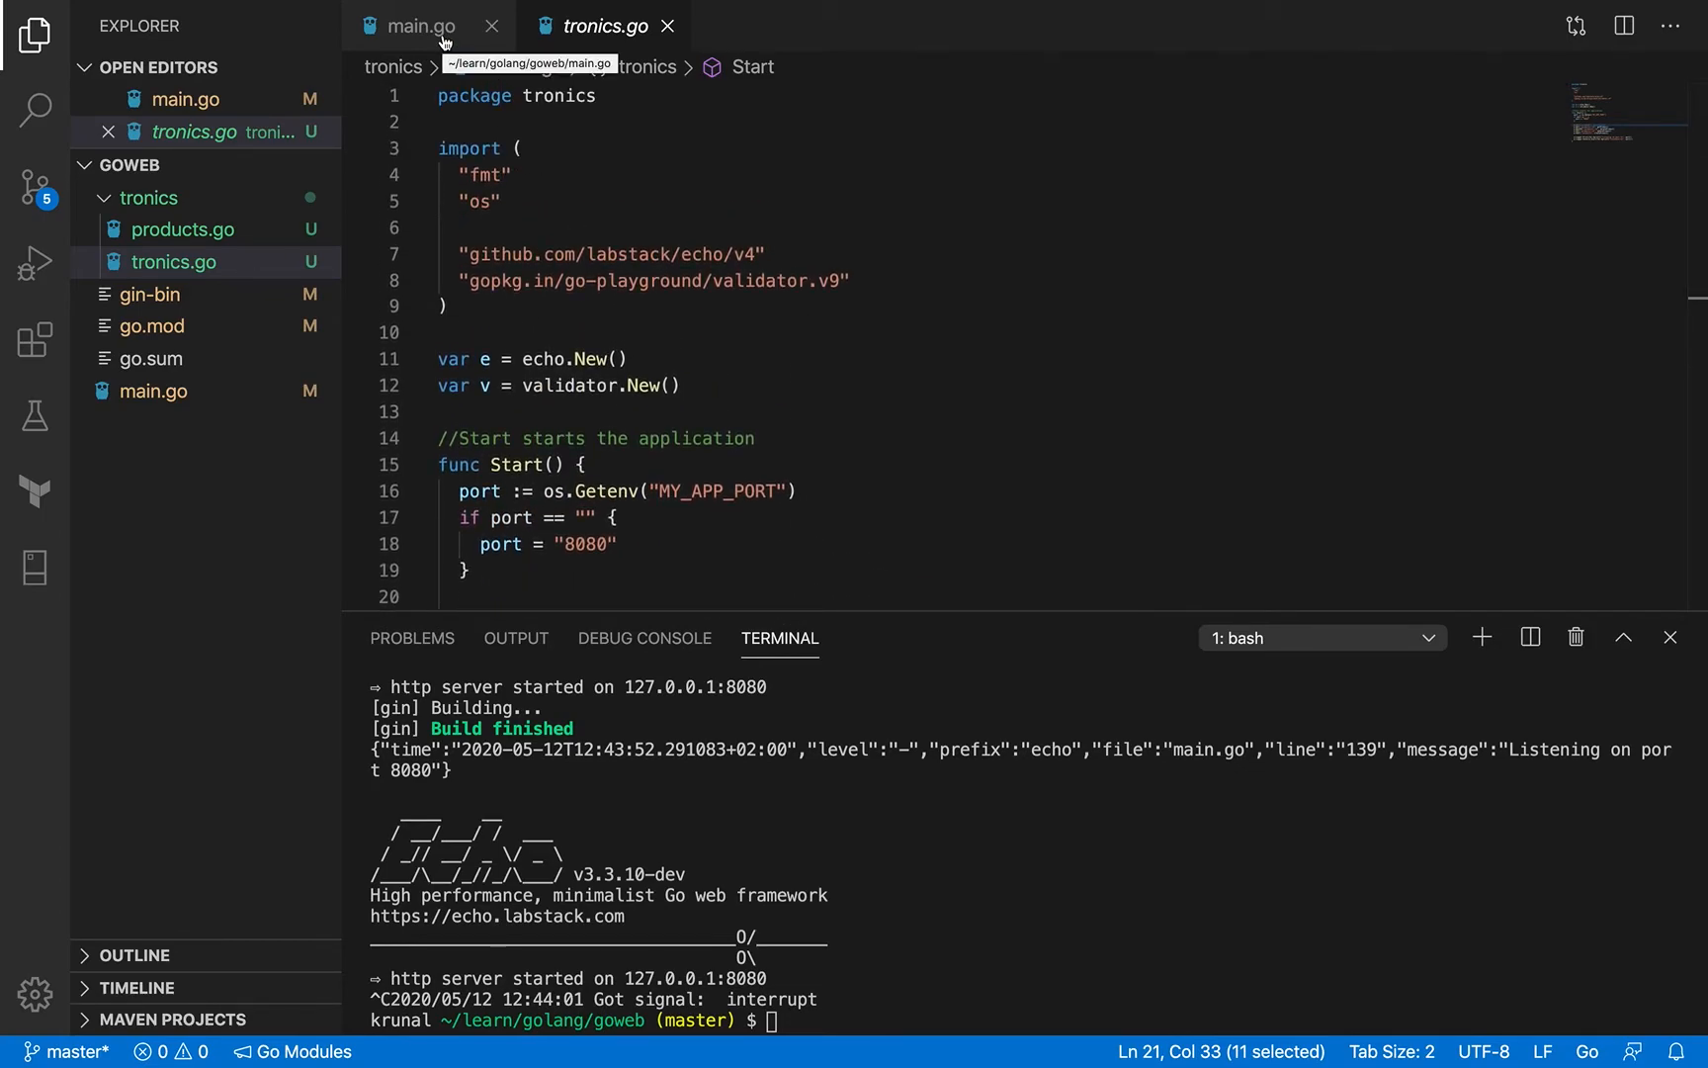
mouse_move(442, 41)
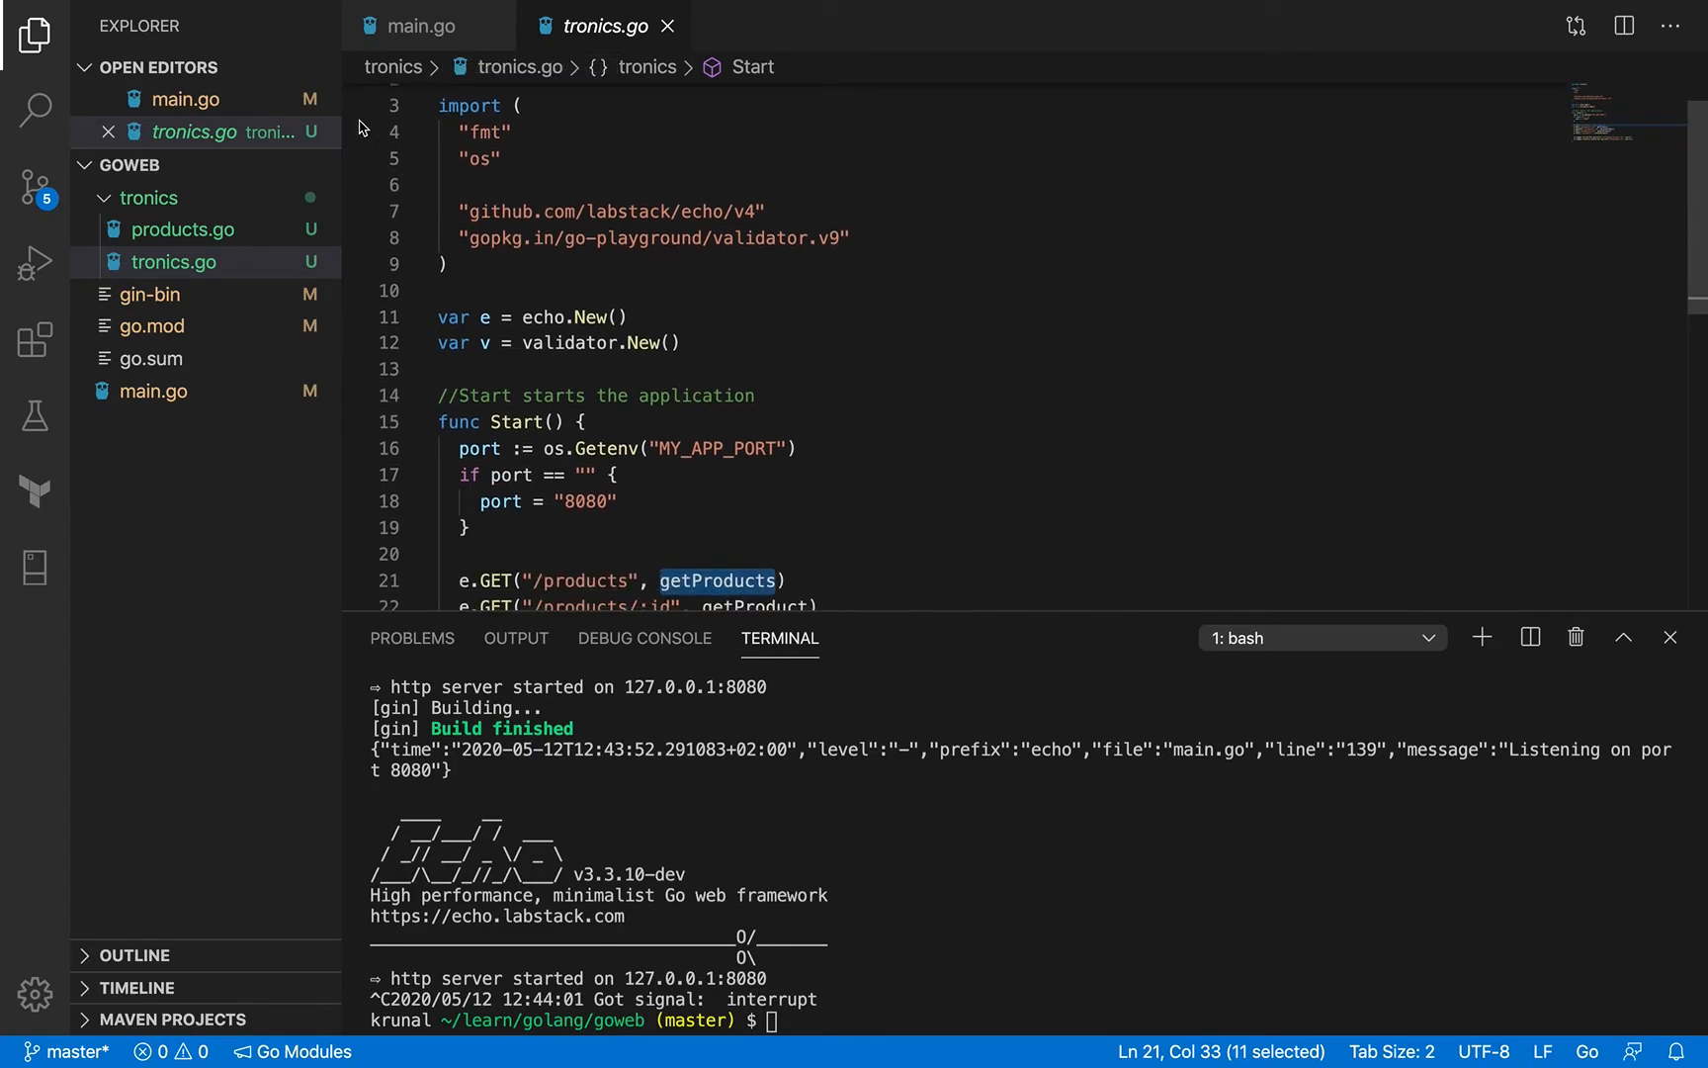
In main.go, delete the main body, ProductValidator type and import block.
left_click(425, 25)
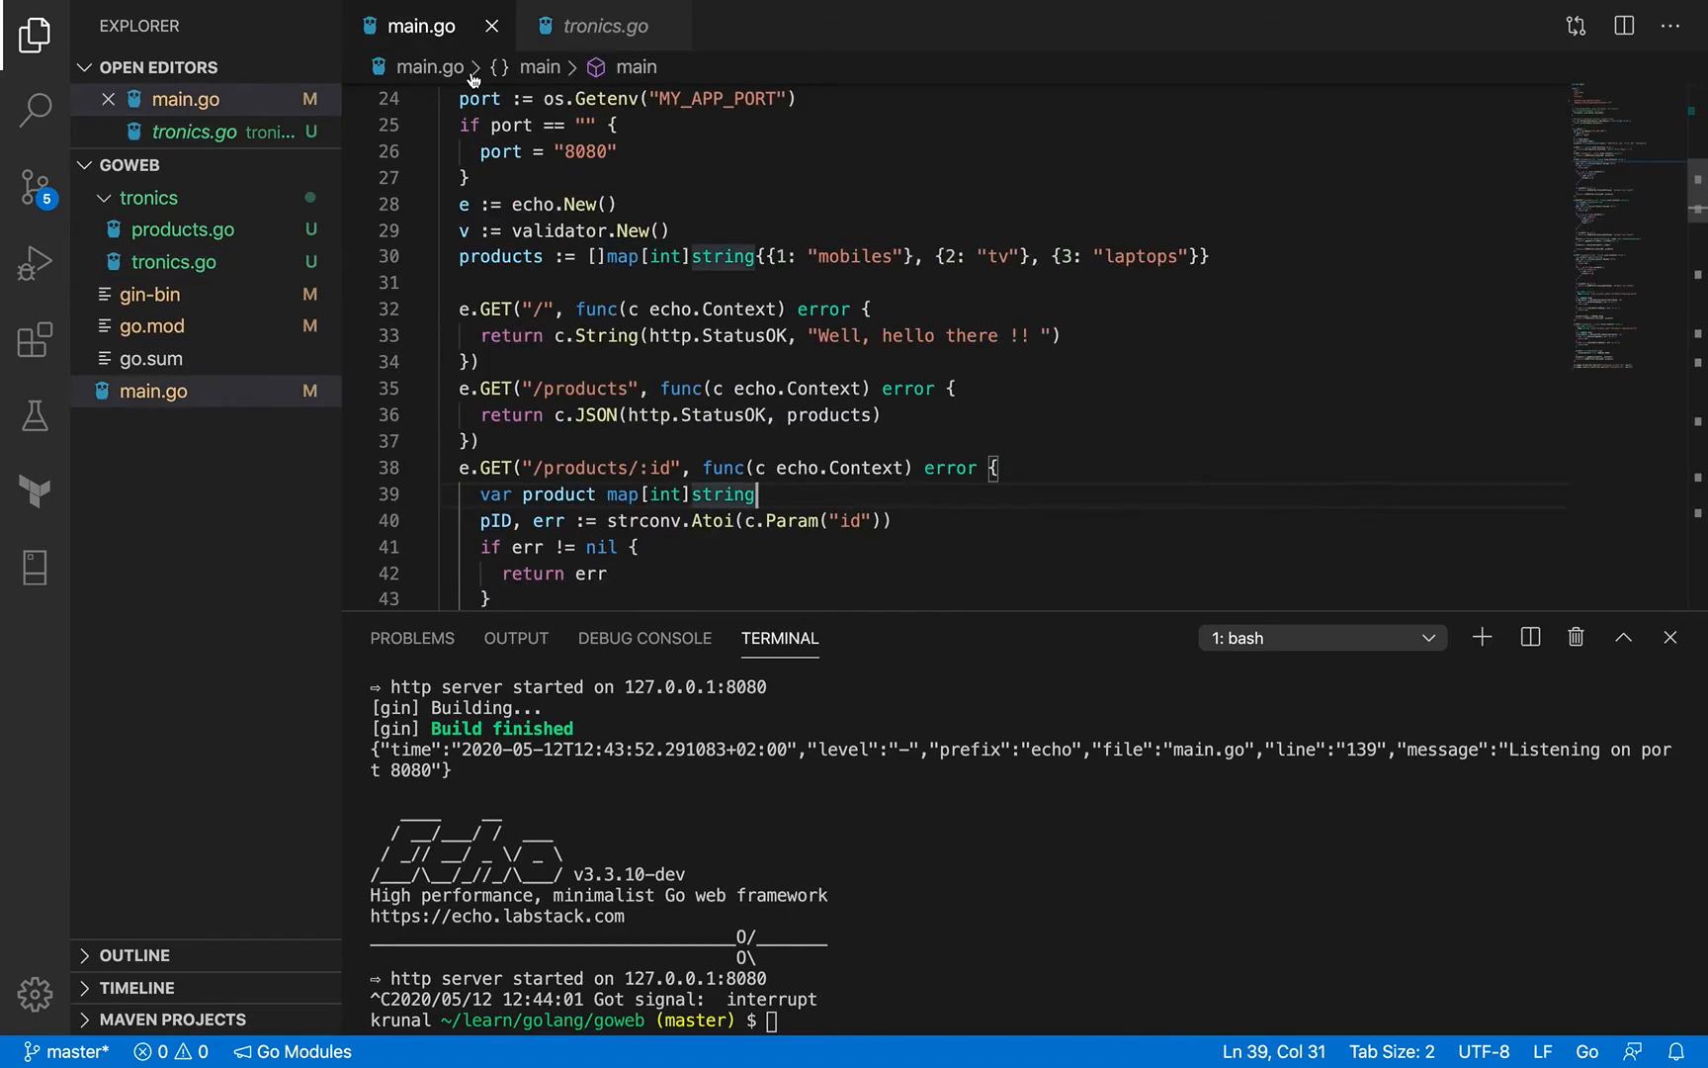
scroll("up", 3)
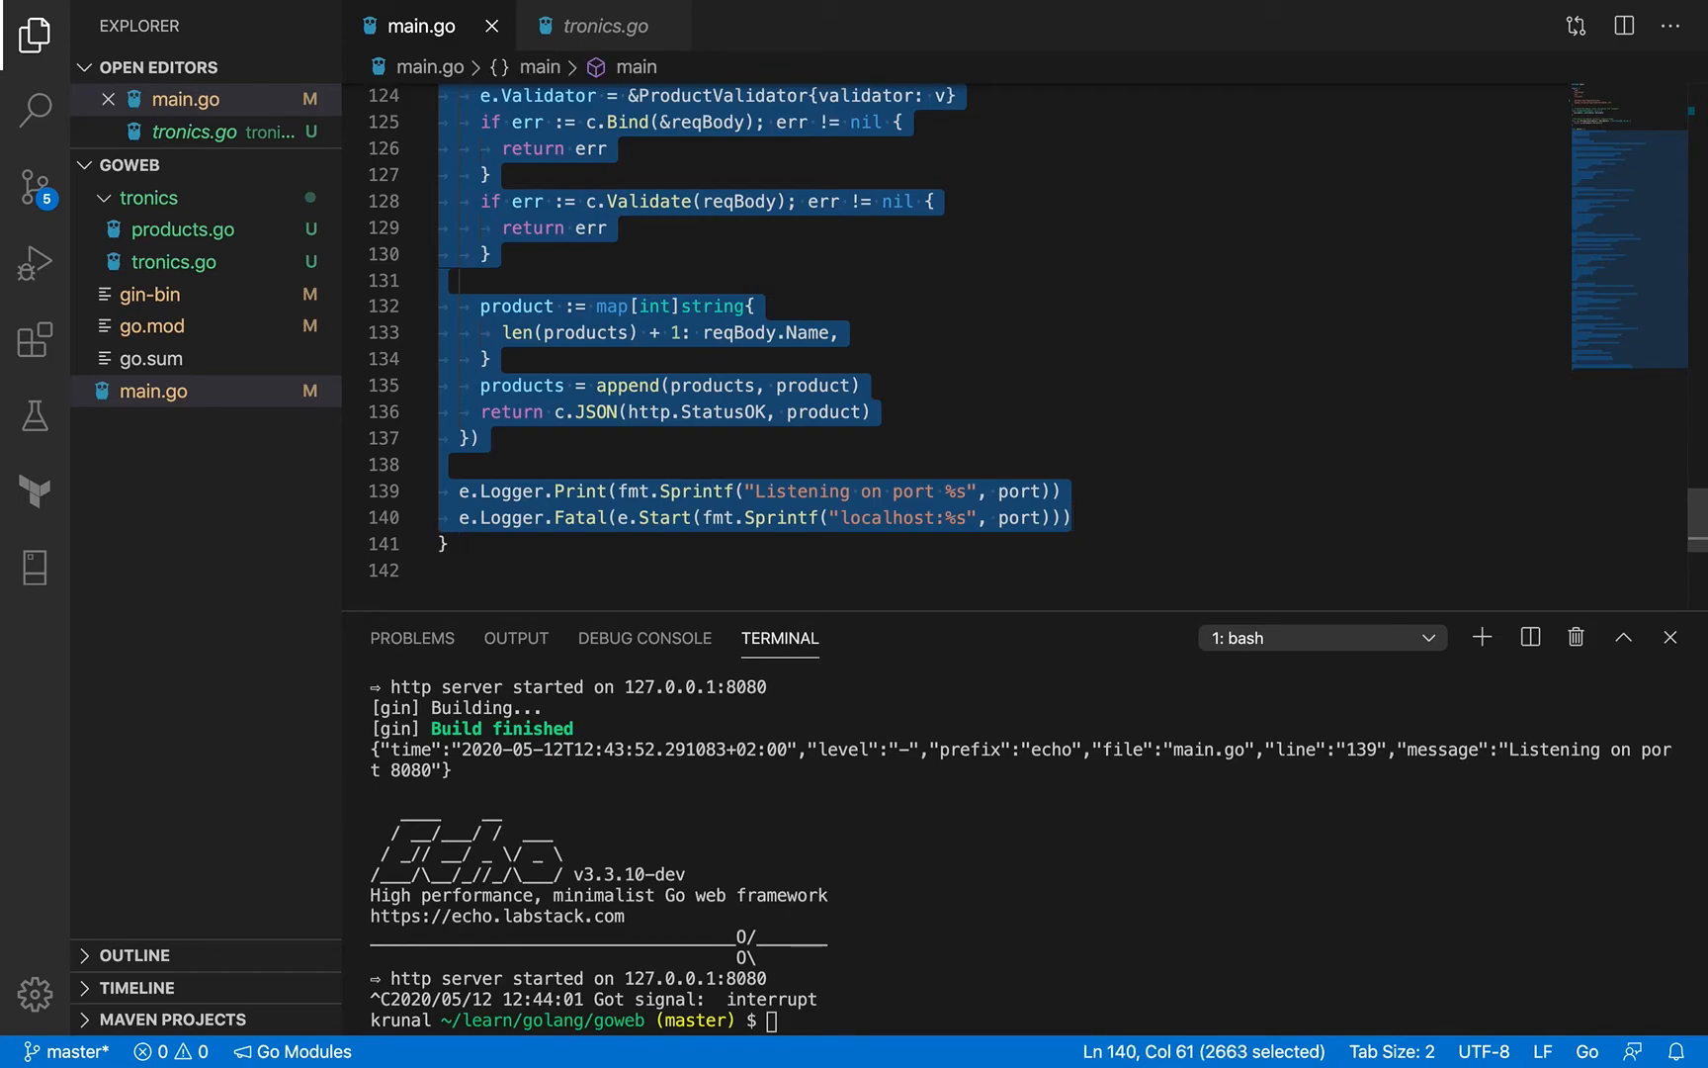
key("Delete")
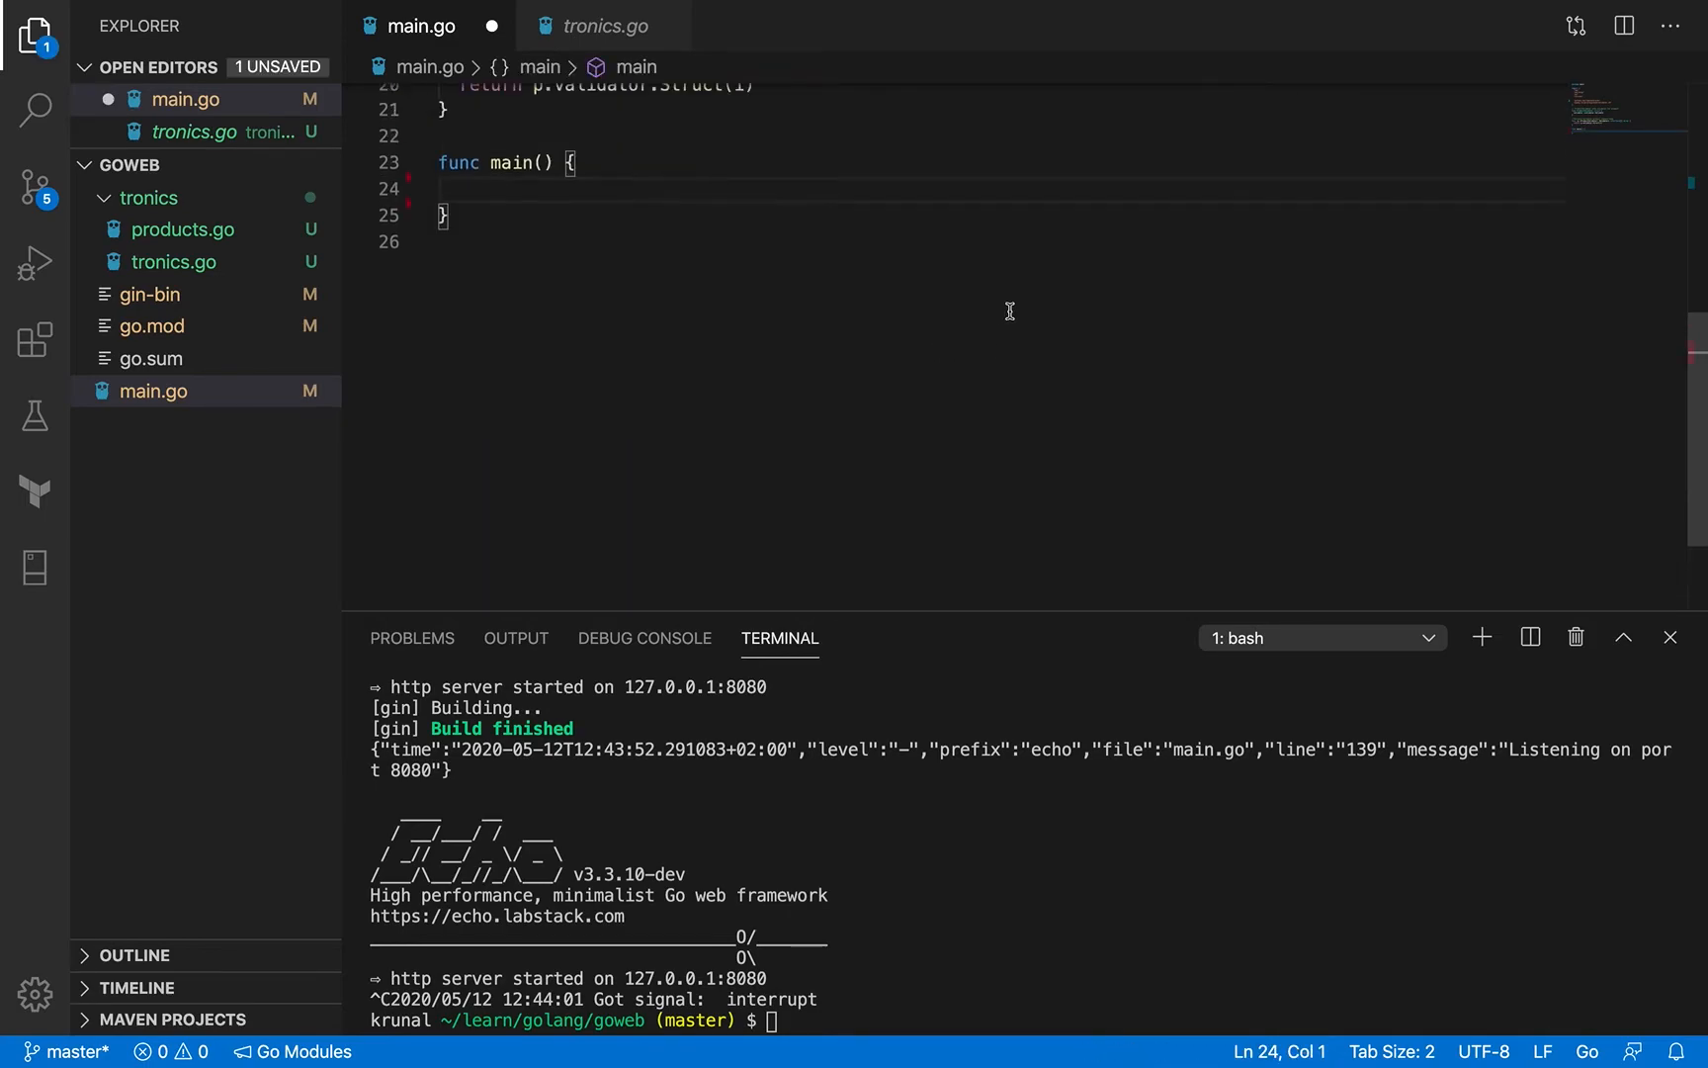
scroll("up", 3)
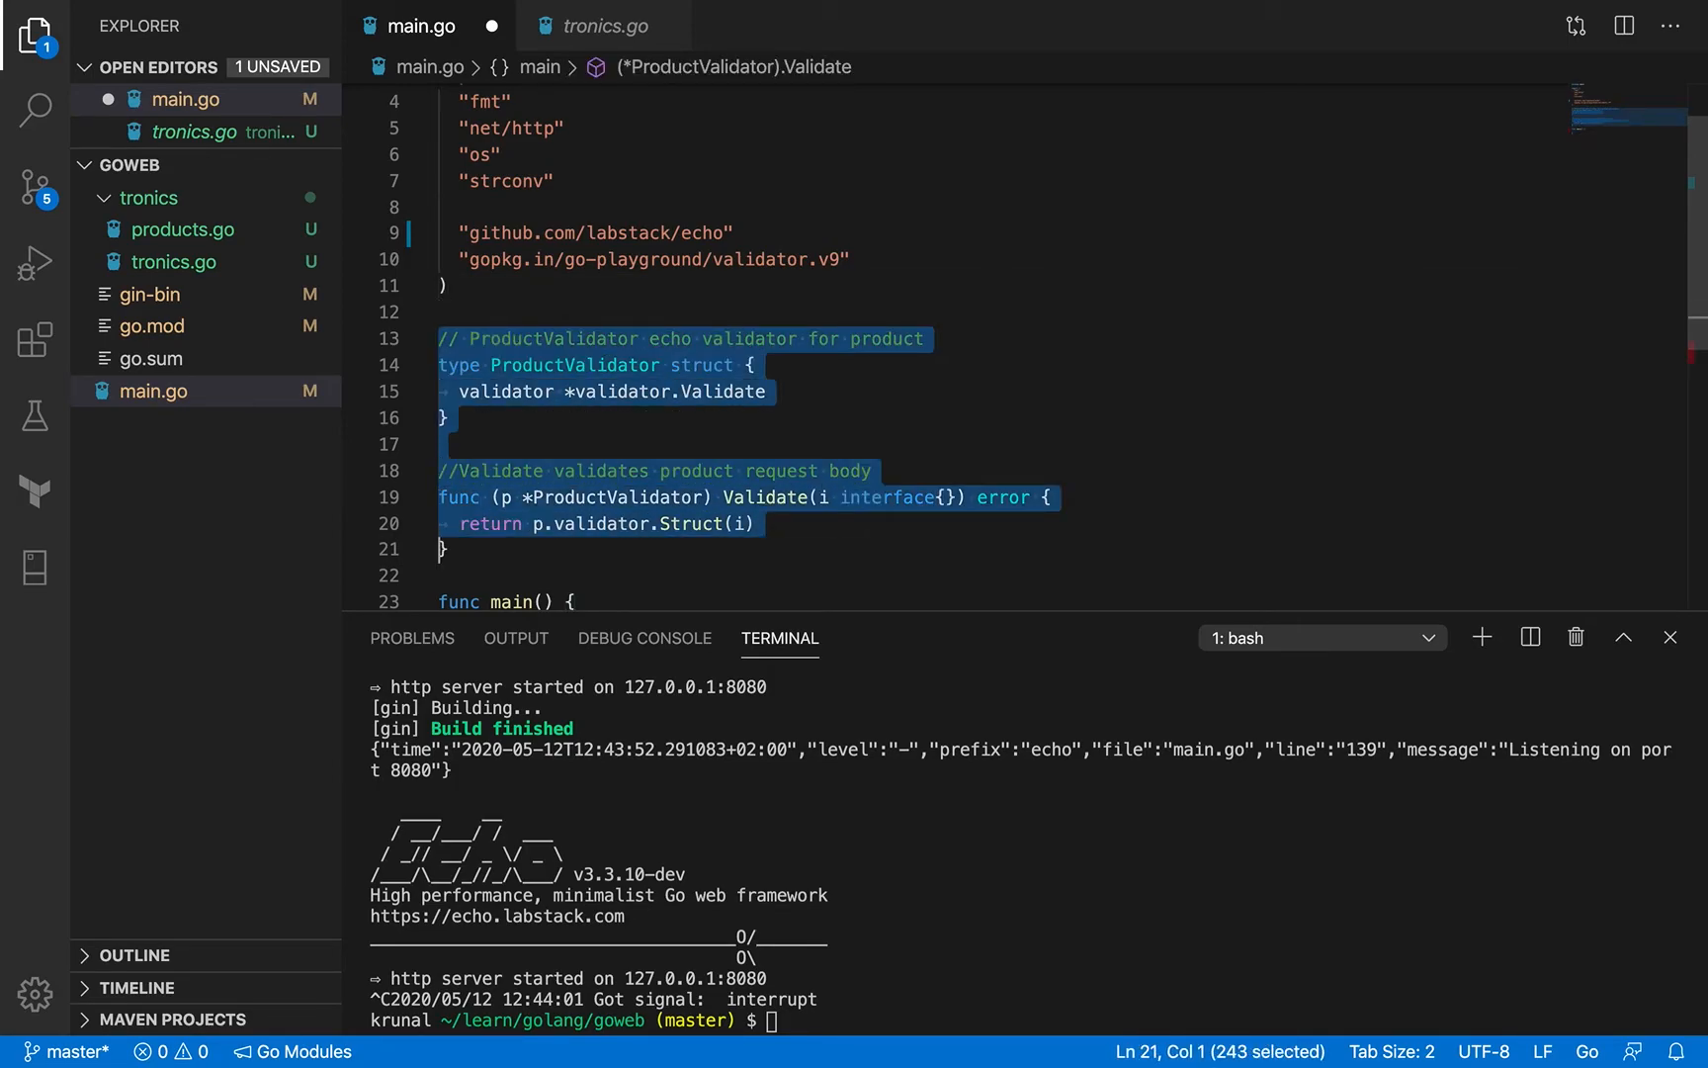
key("Delete")
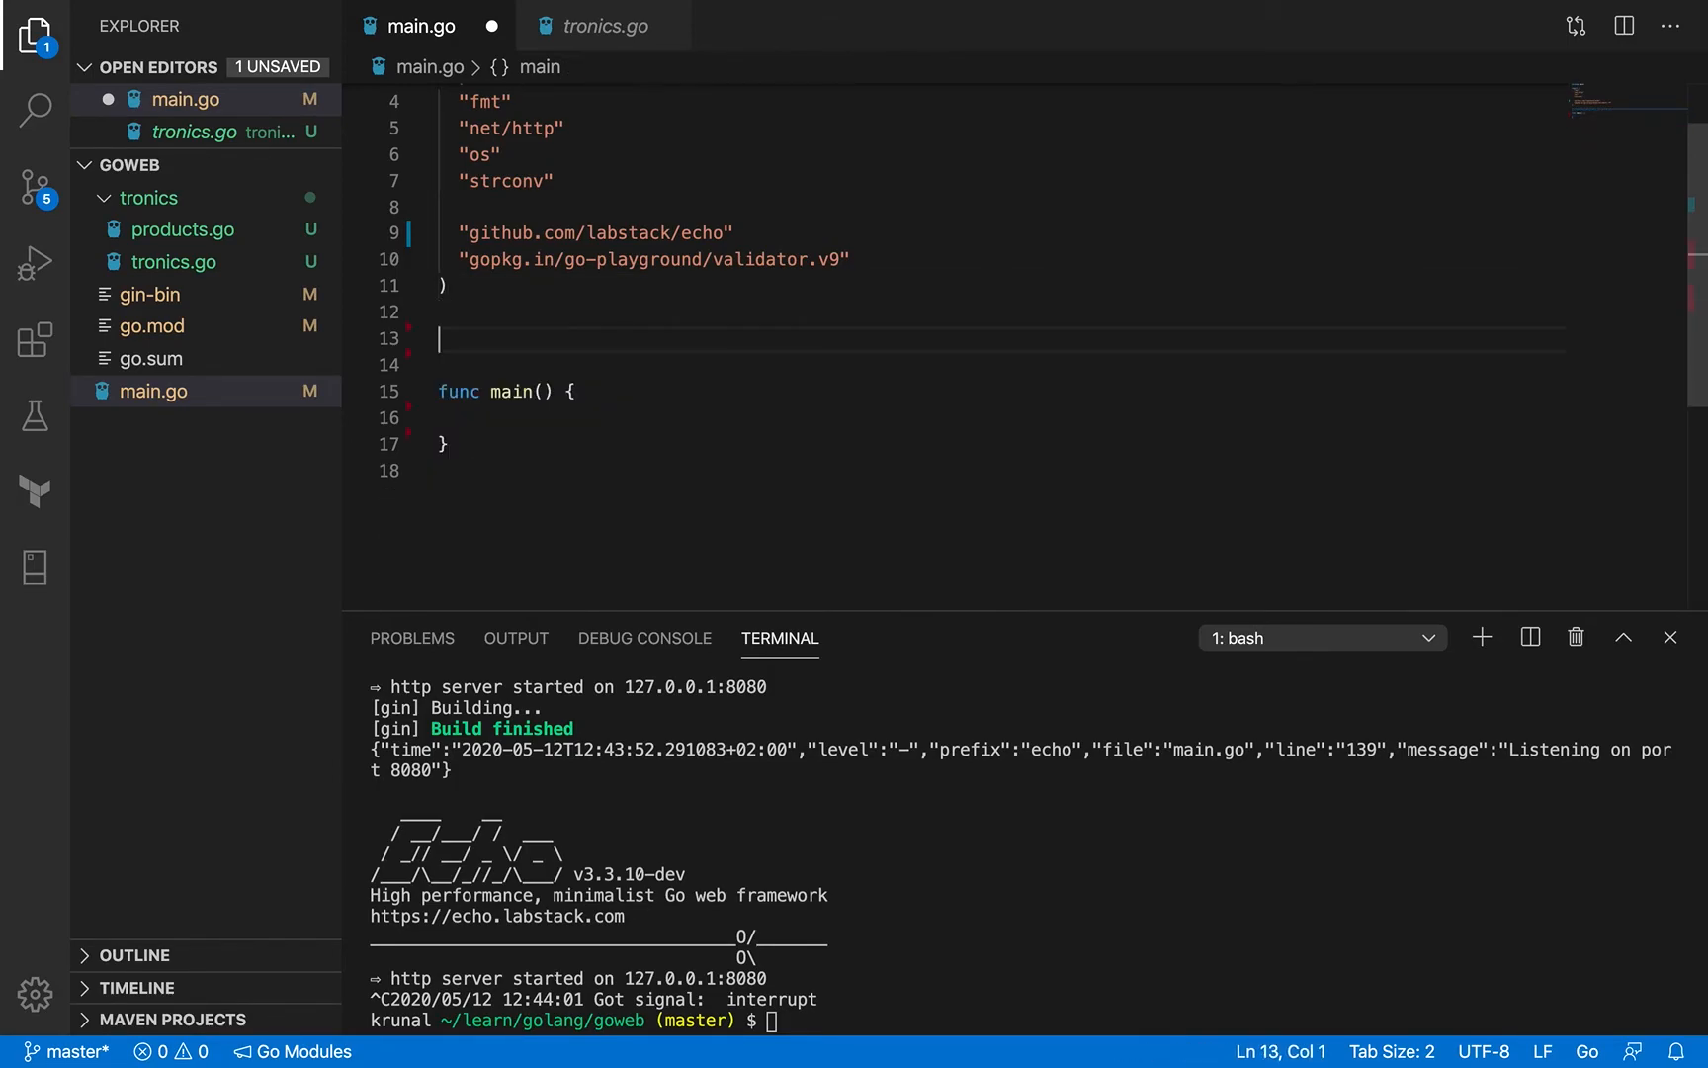
key("Backspace")
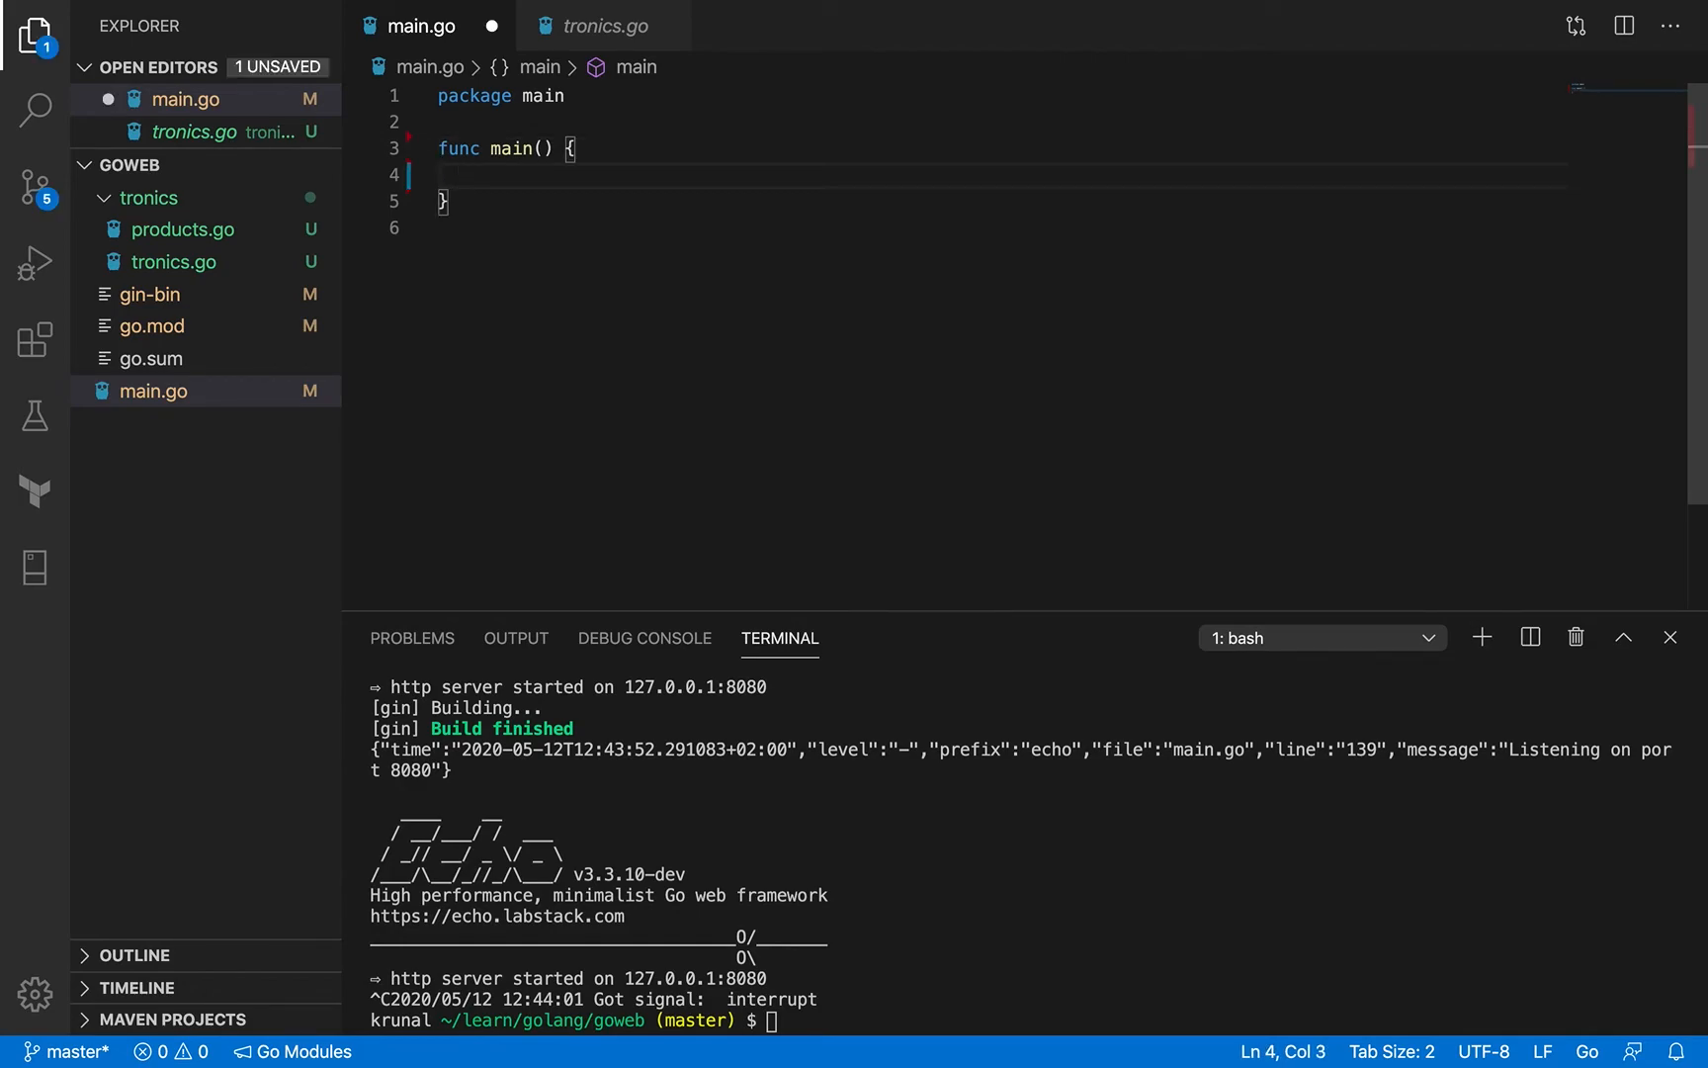
Call tronics.Start() in main with the tronics import added, and save to rebuild.
type("tronic")
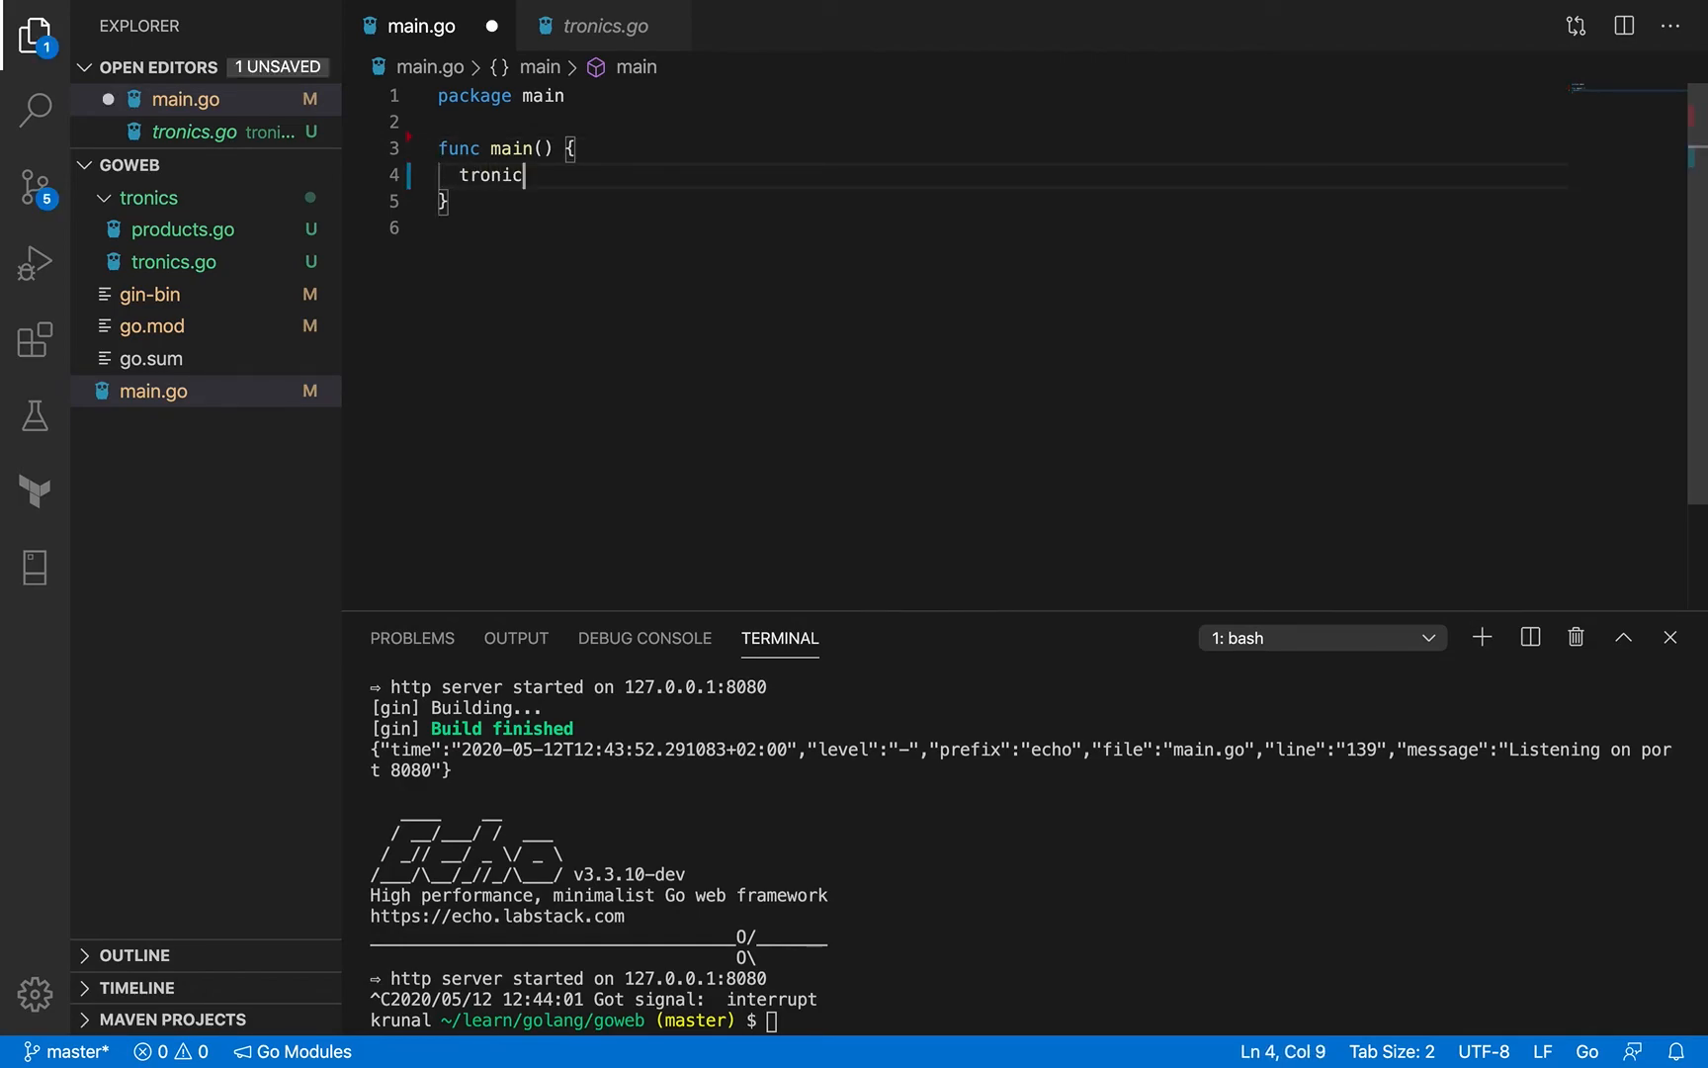
type(".Start")
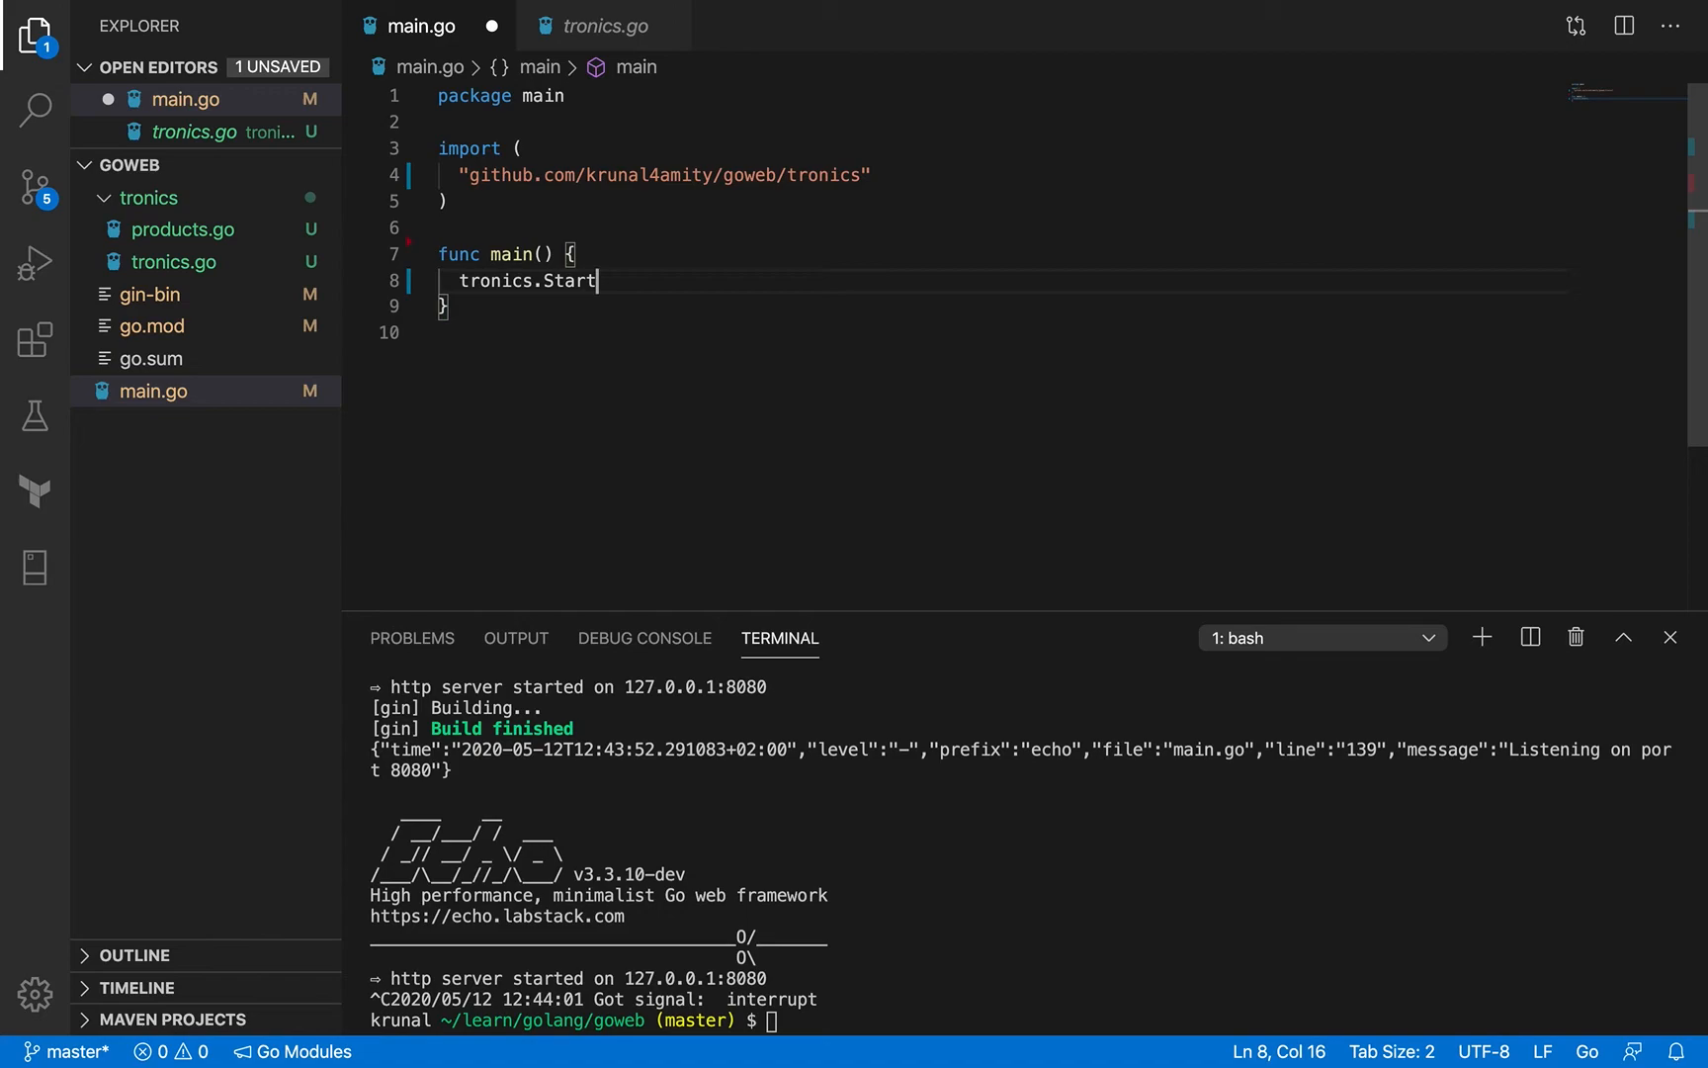
mouse_move(788, 154)
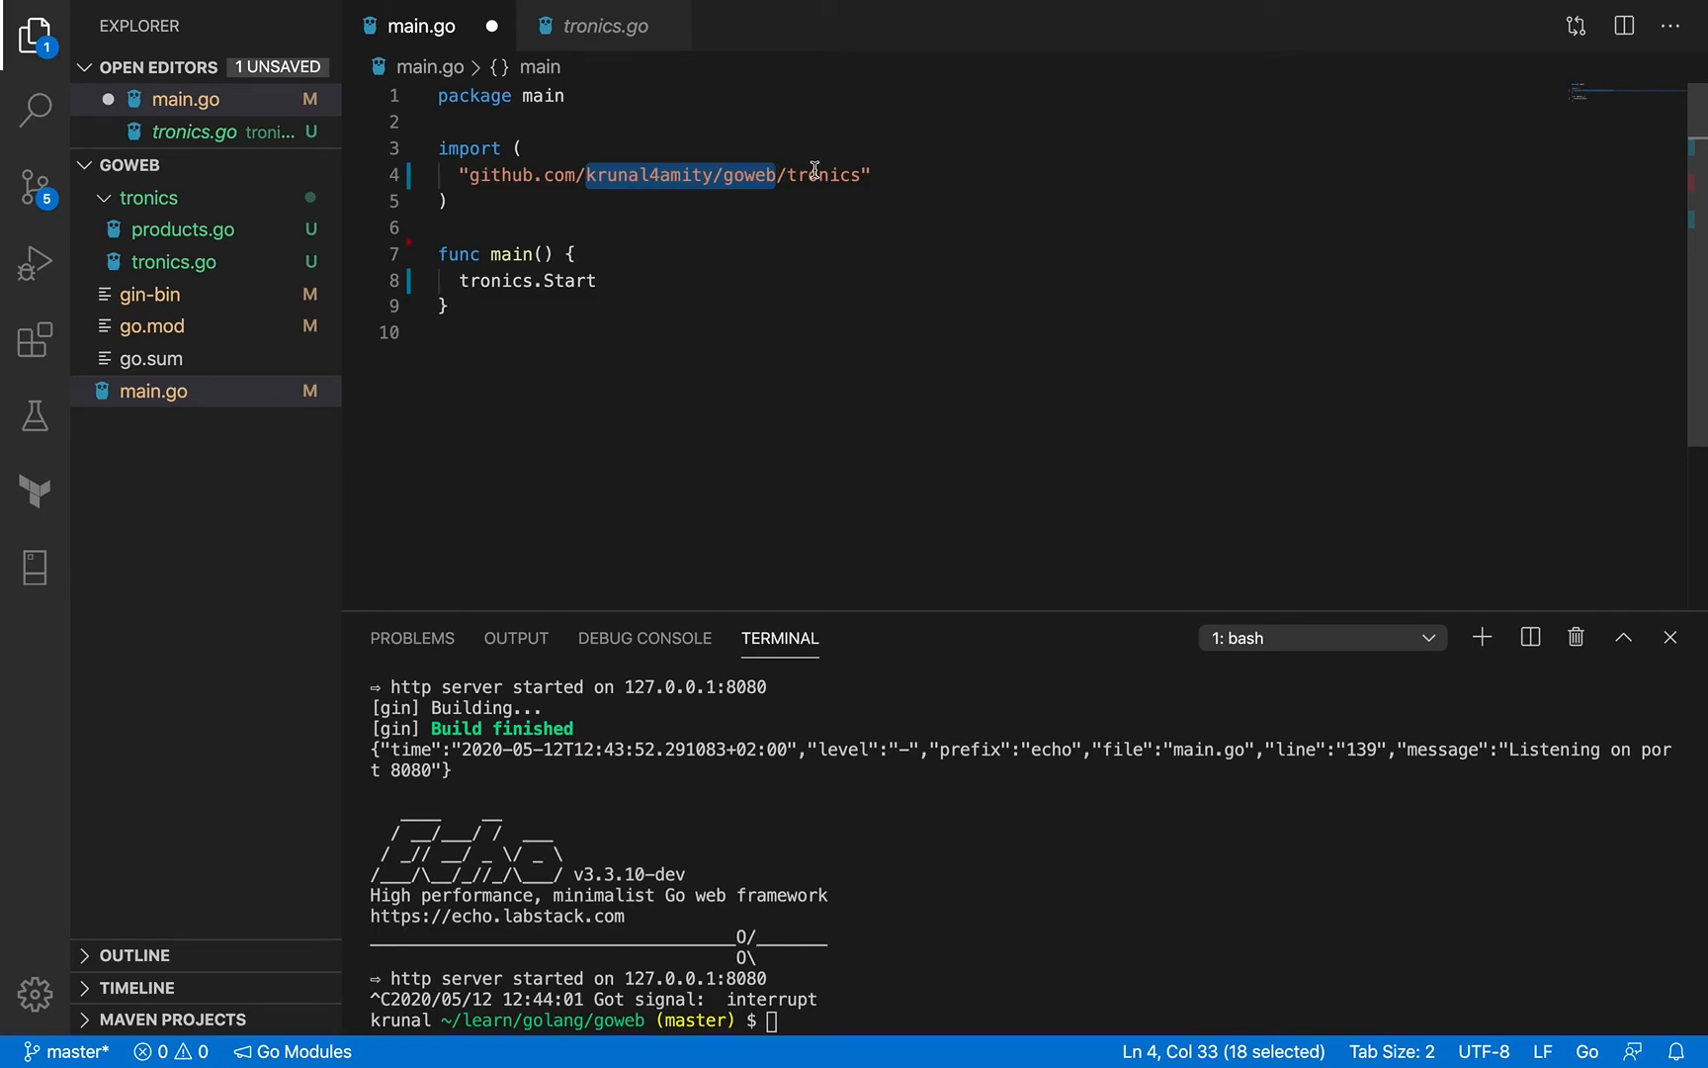
left_click(611, 280)
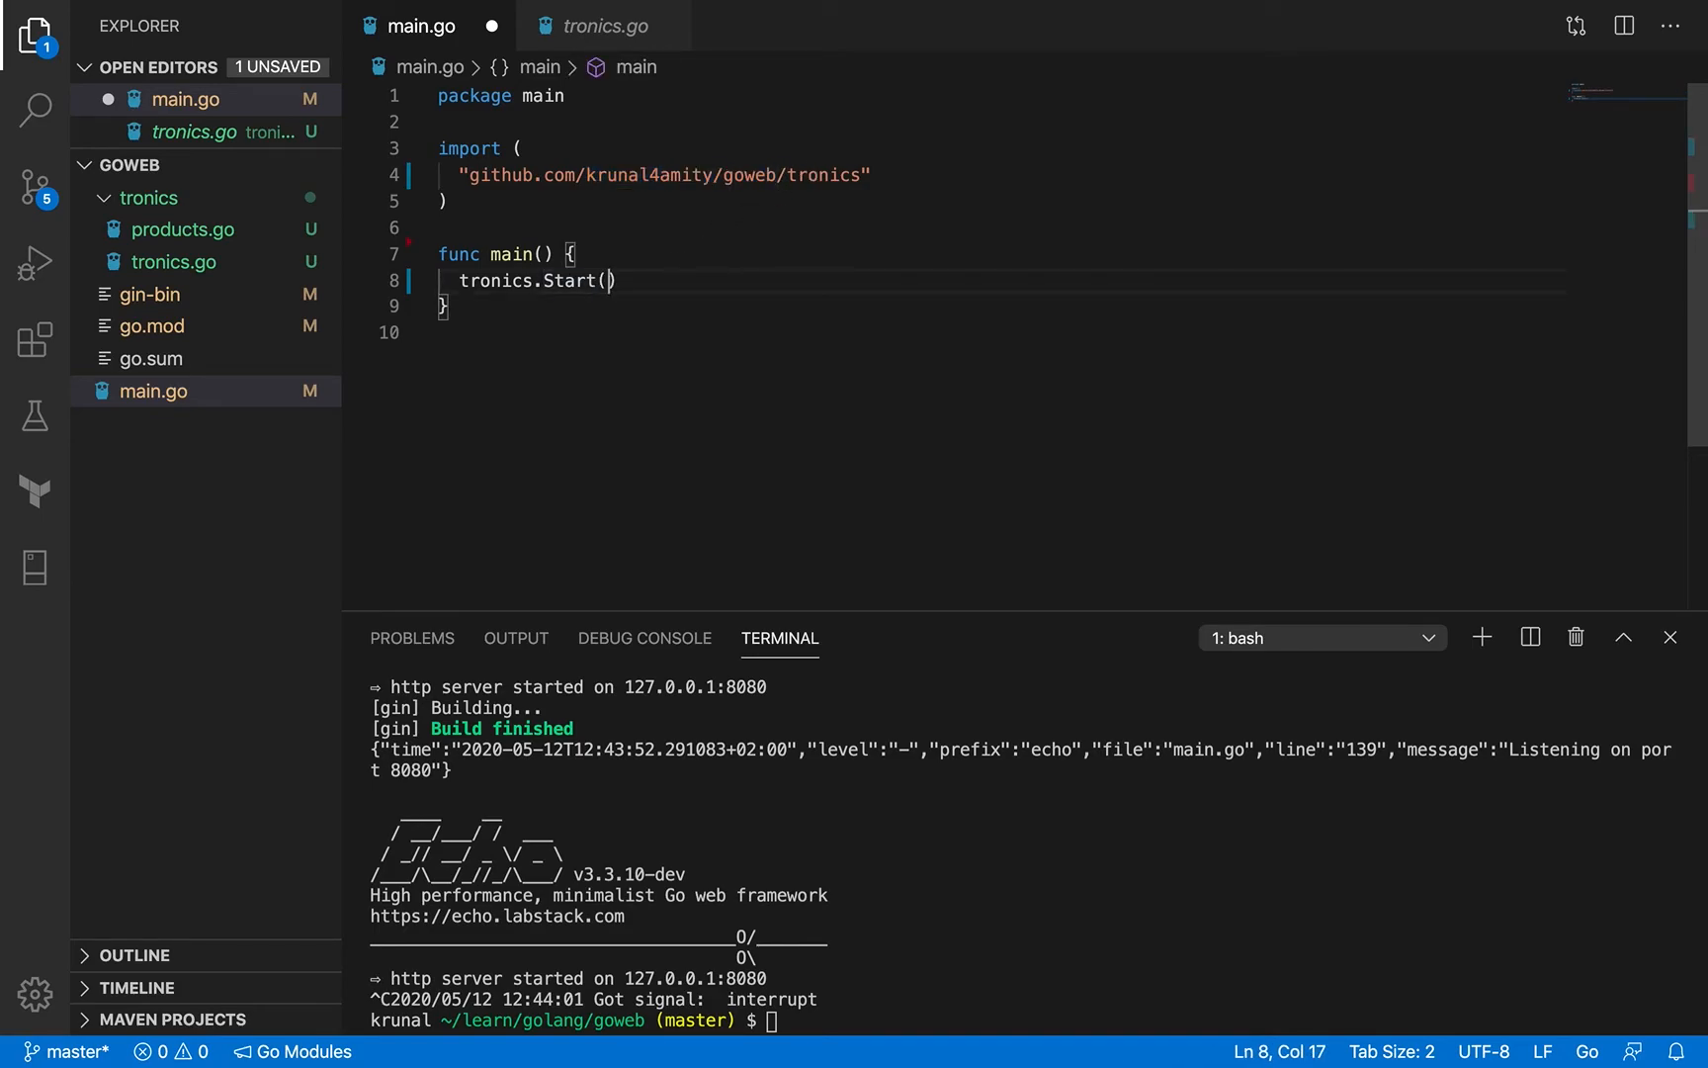
mouse_move(760, 278)
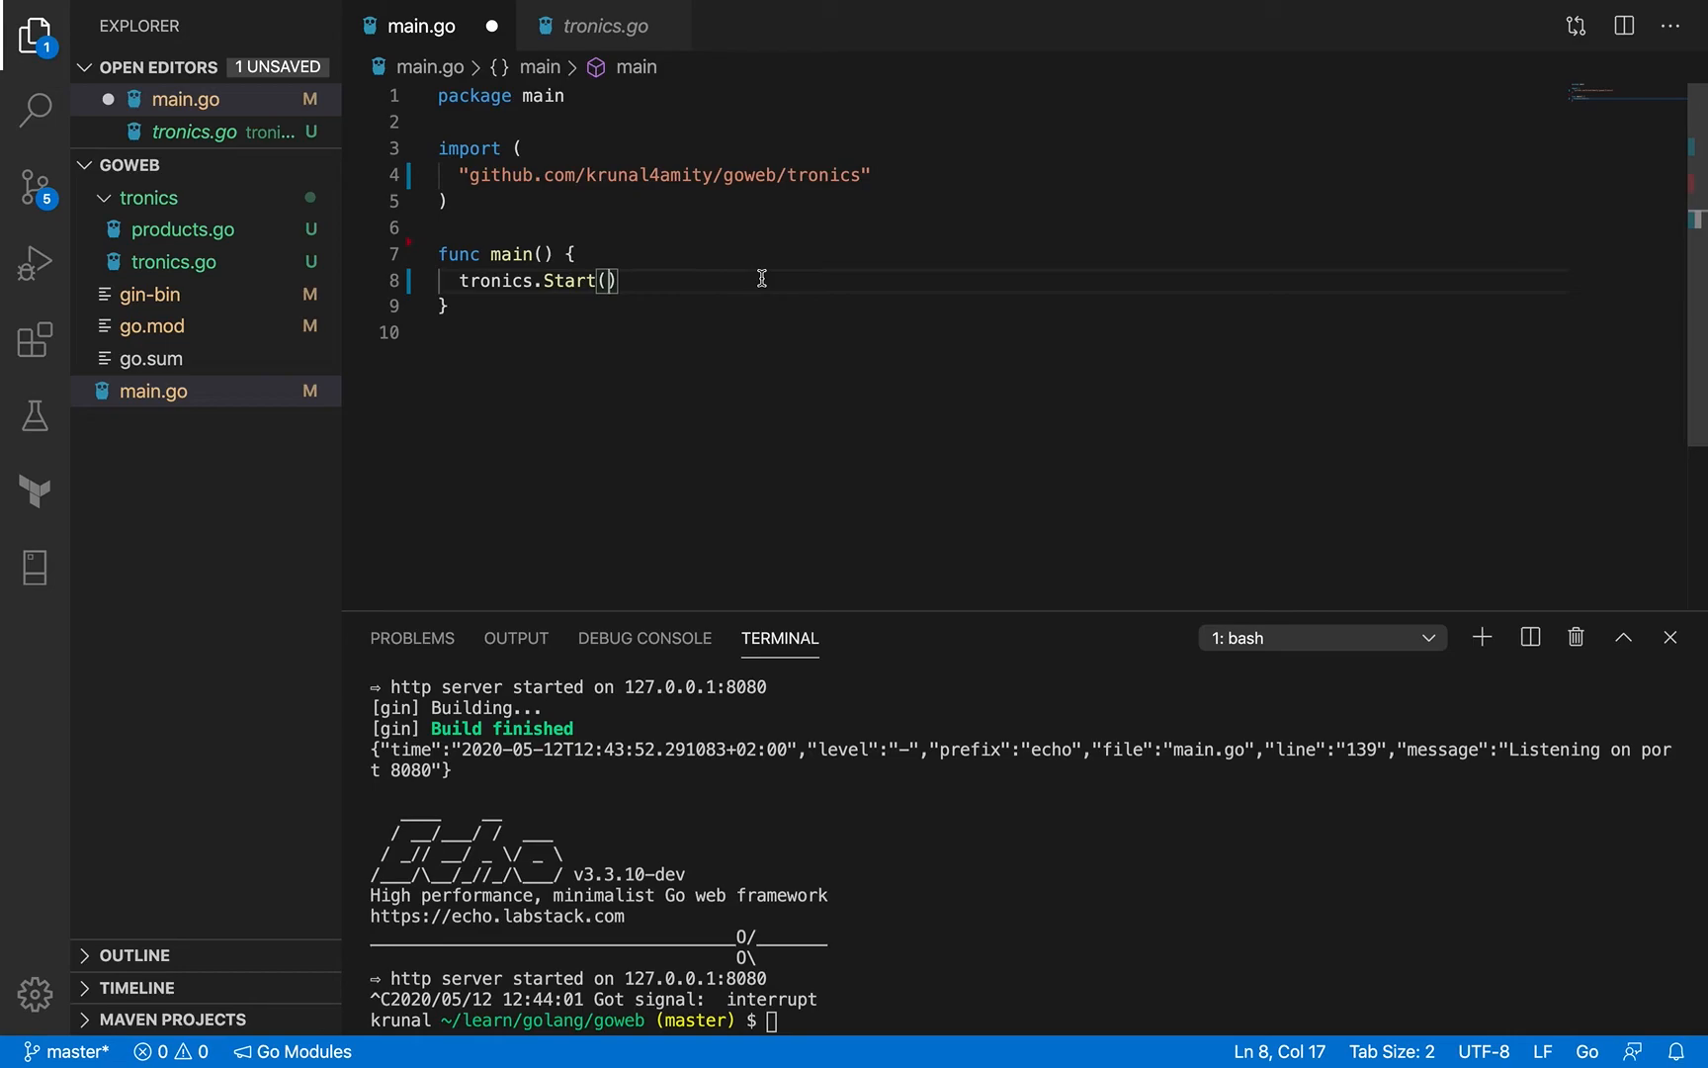
mouse_move(637, 268)
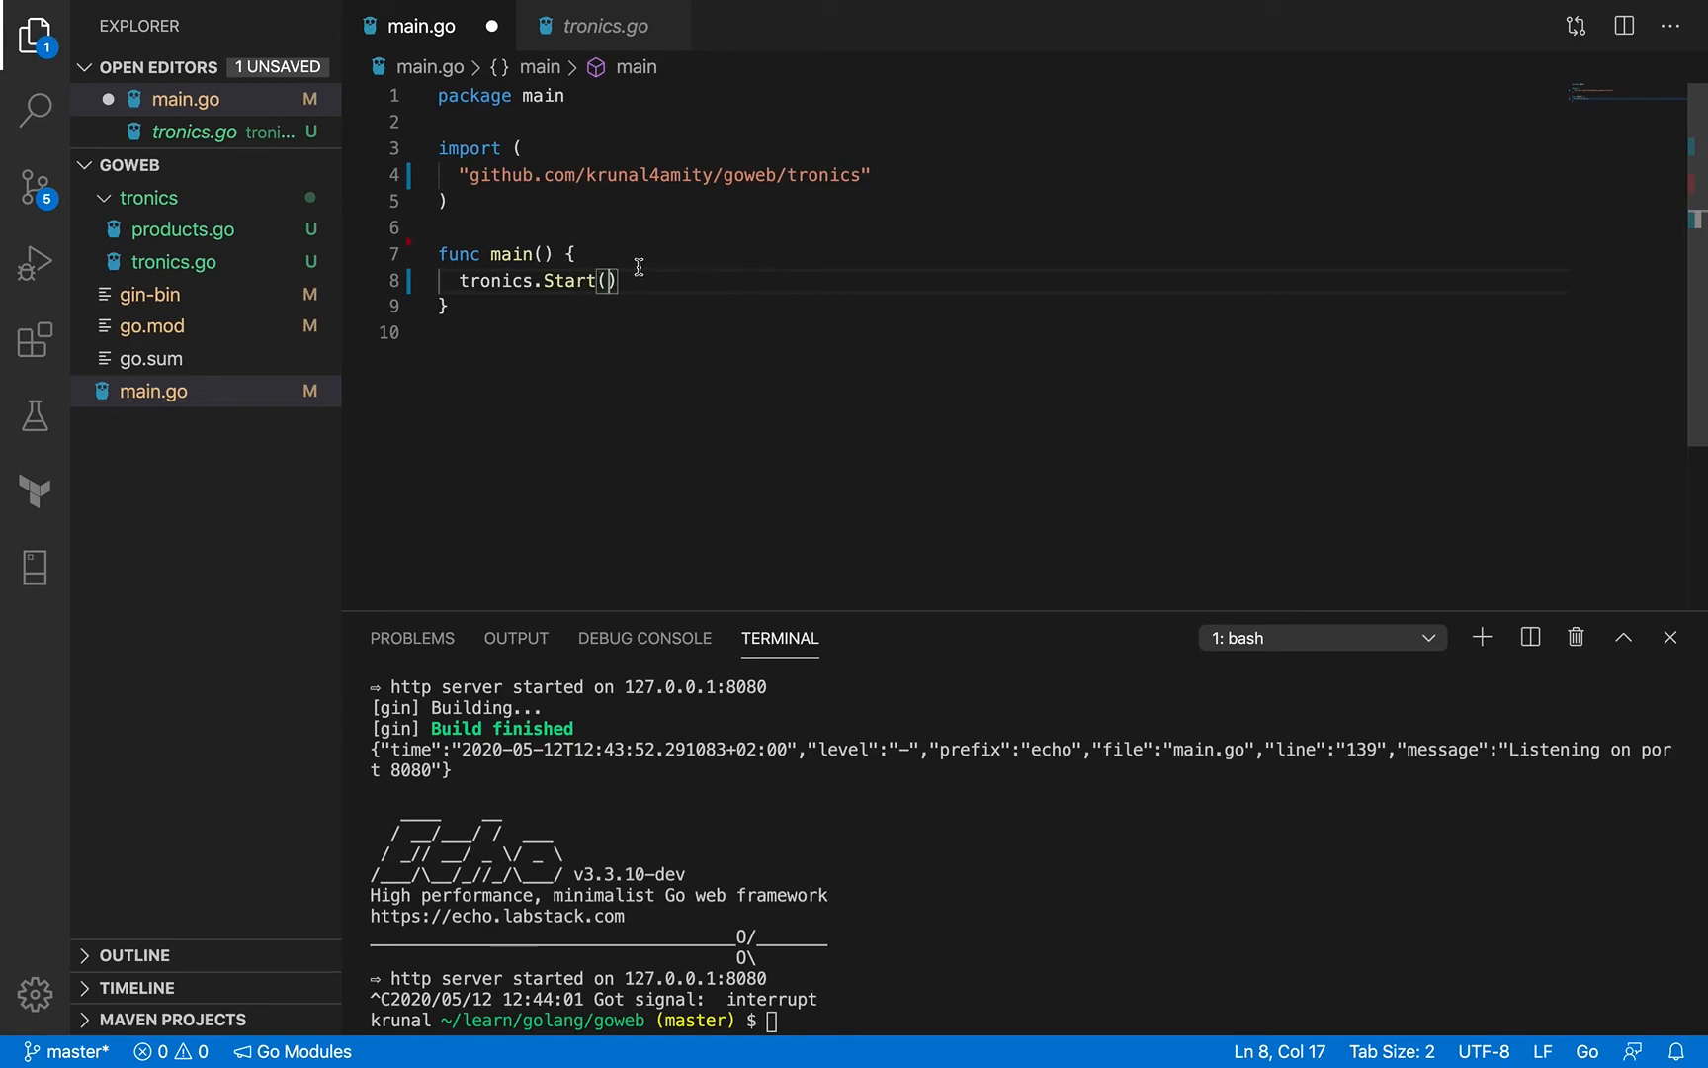
mouse_move(680, 237)
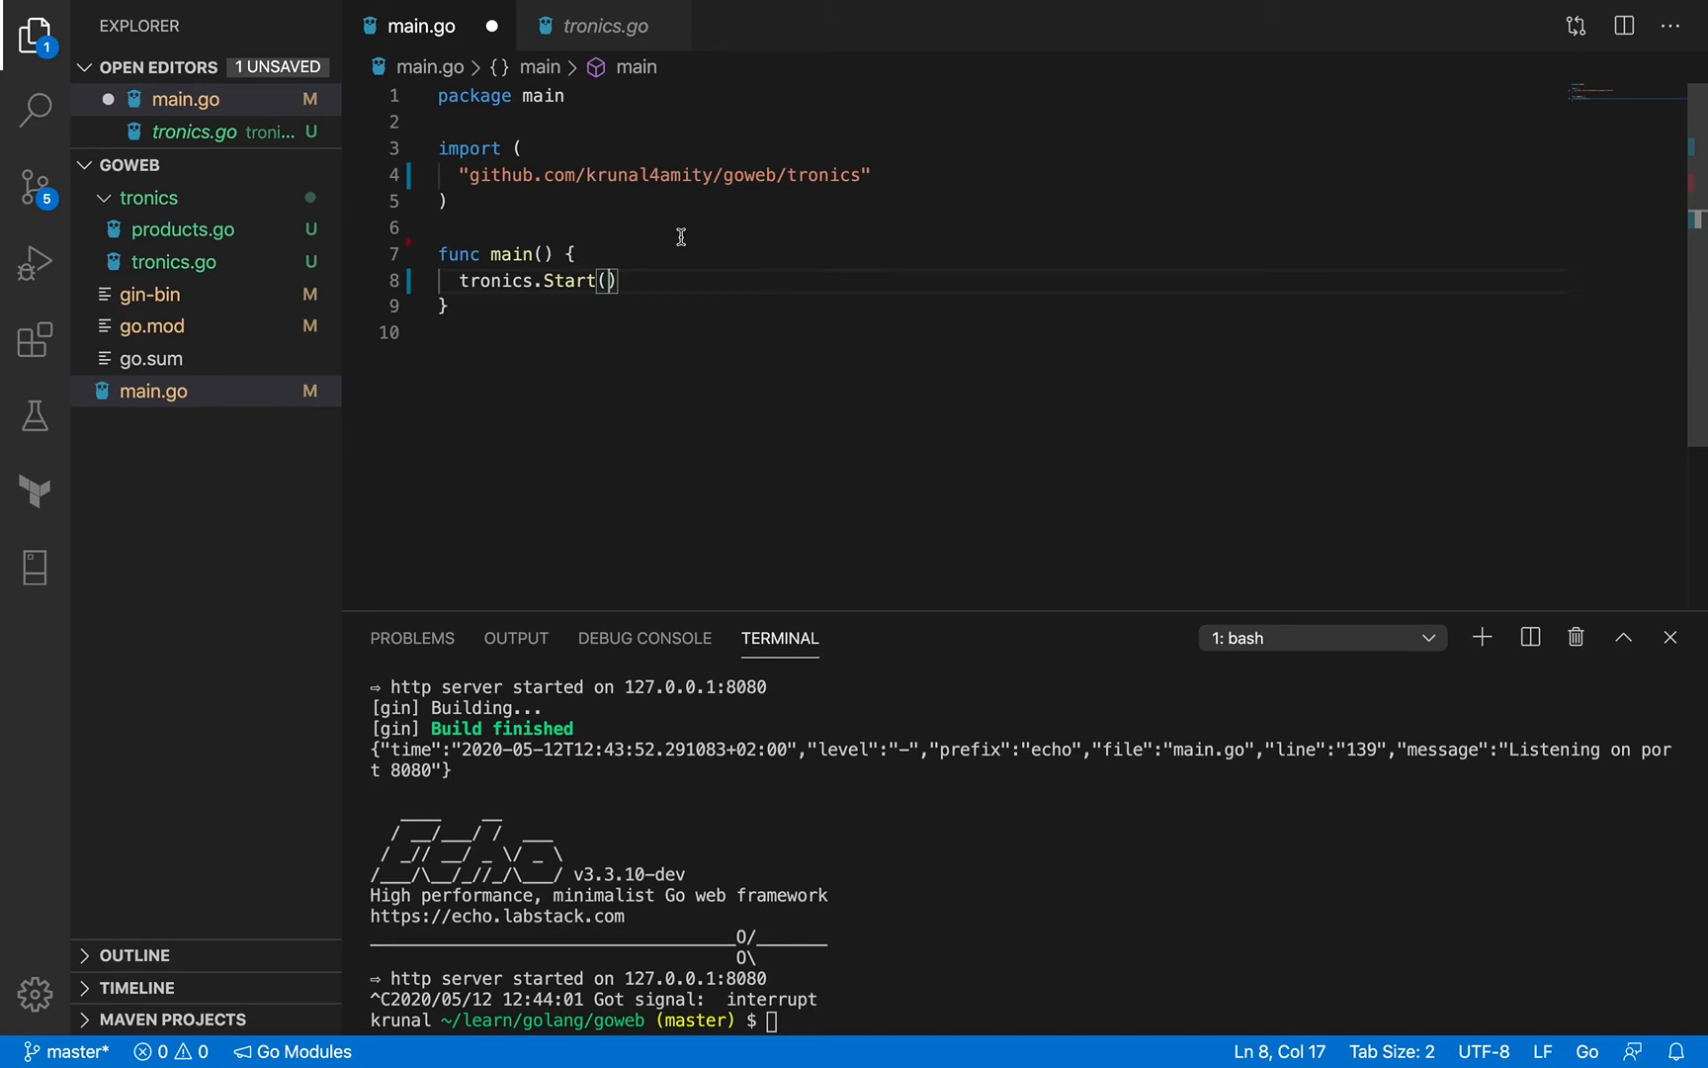
key("ctrl+s")
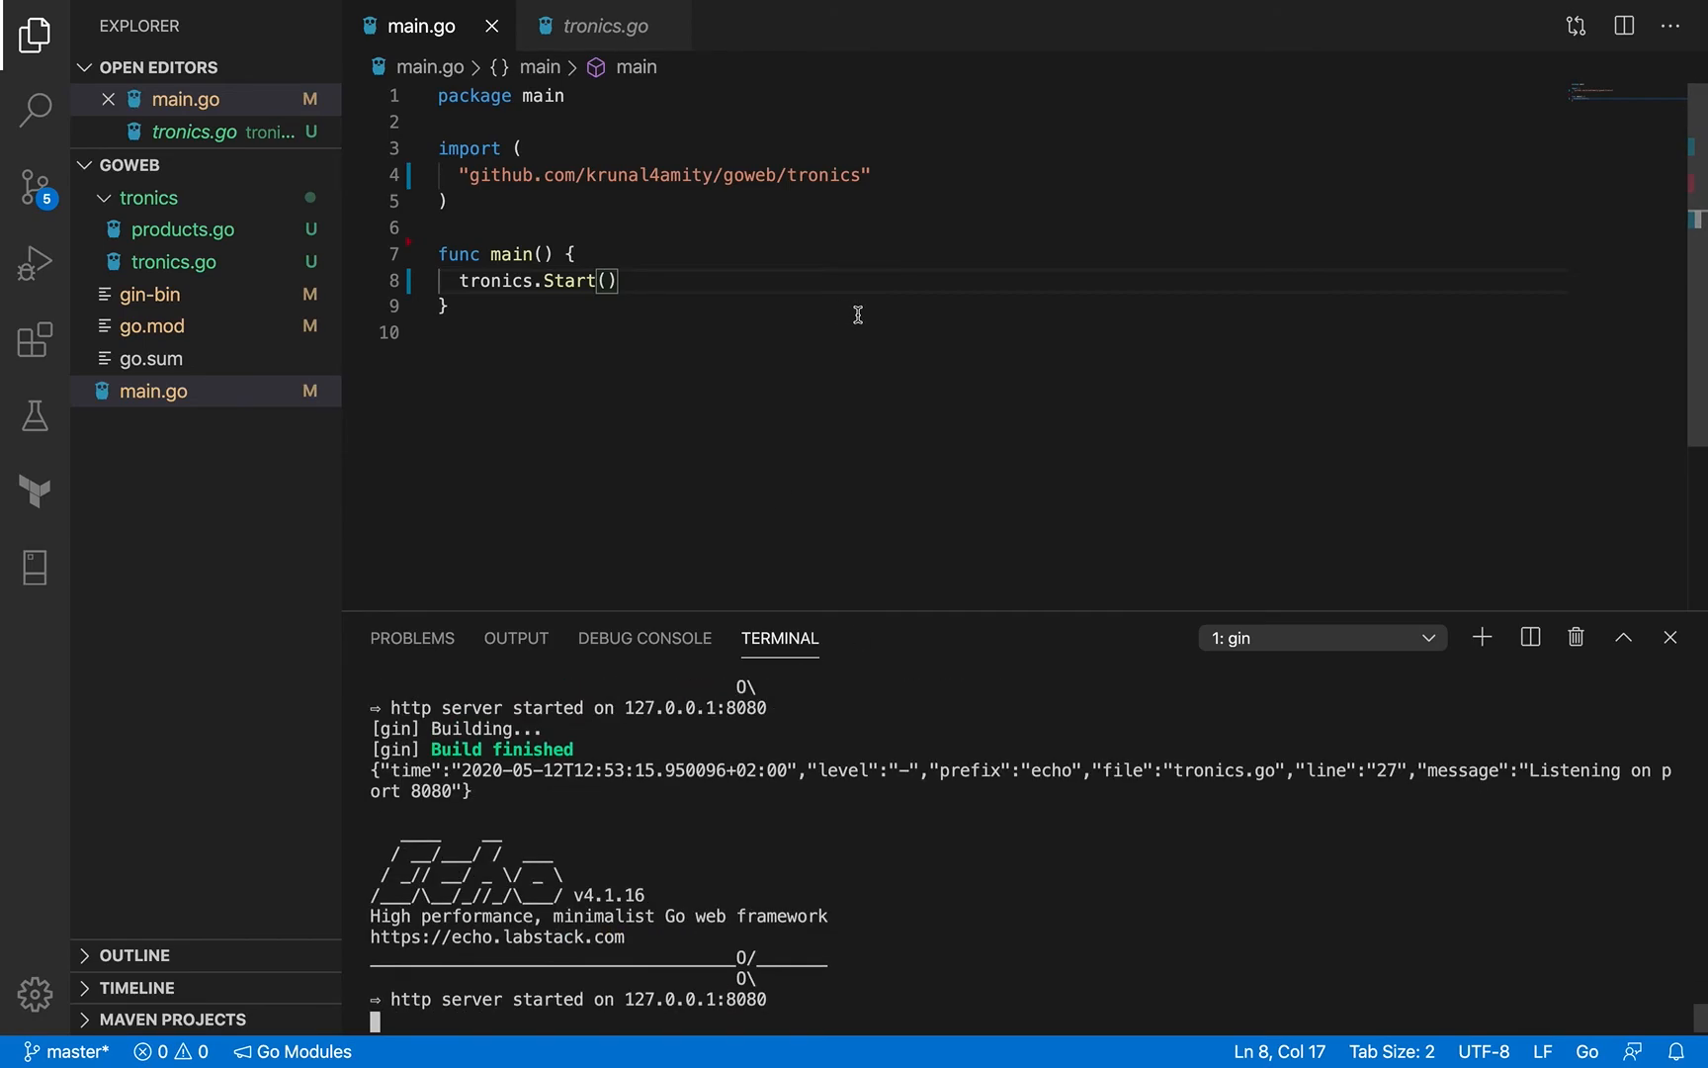
mouse_move(860, 320)
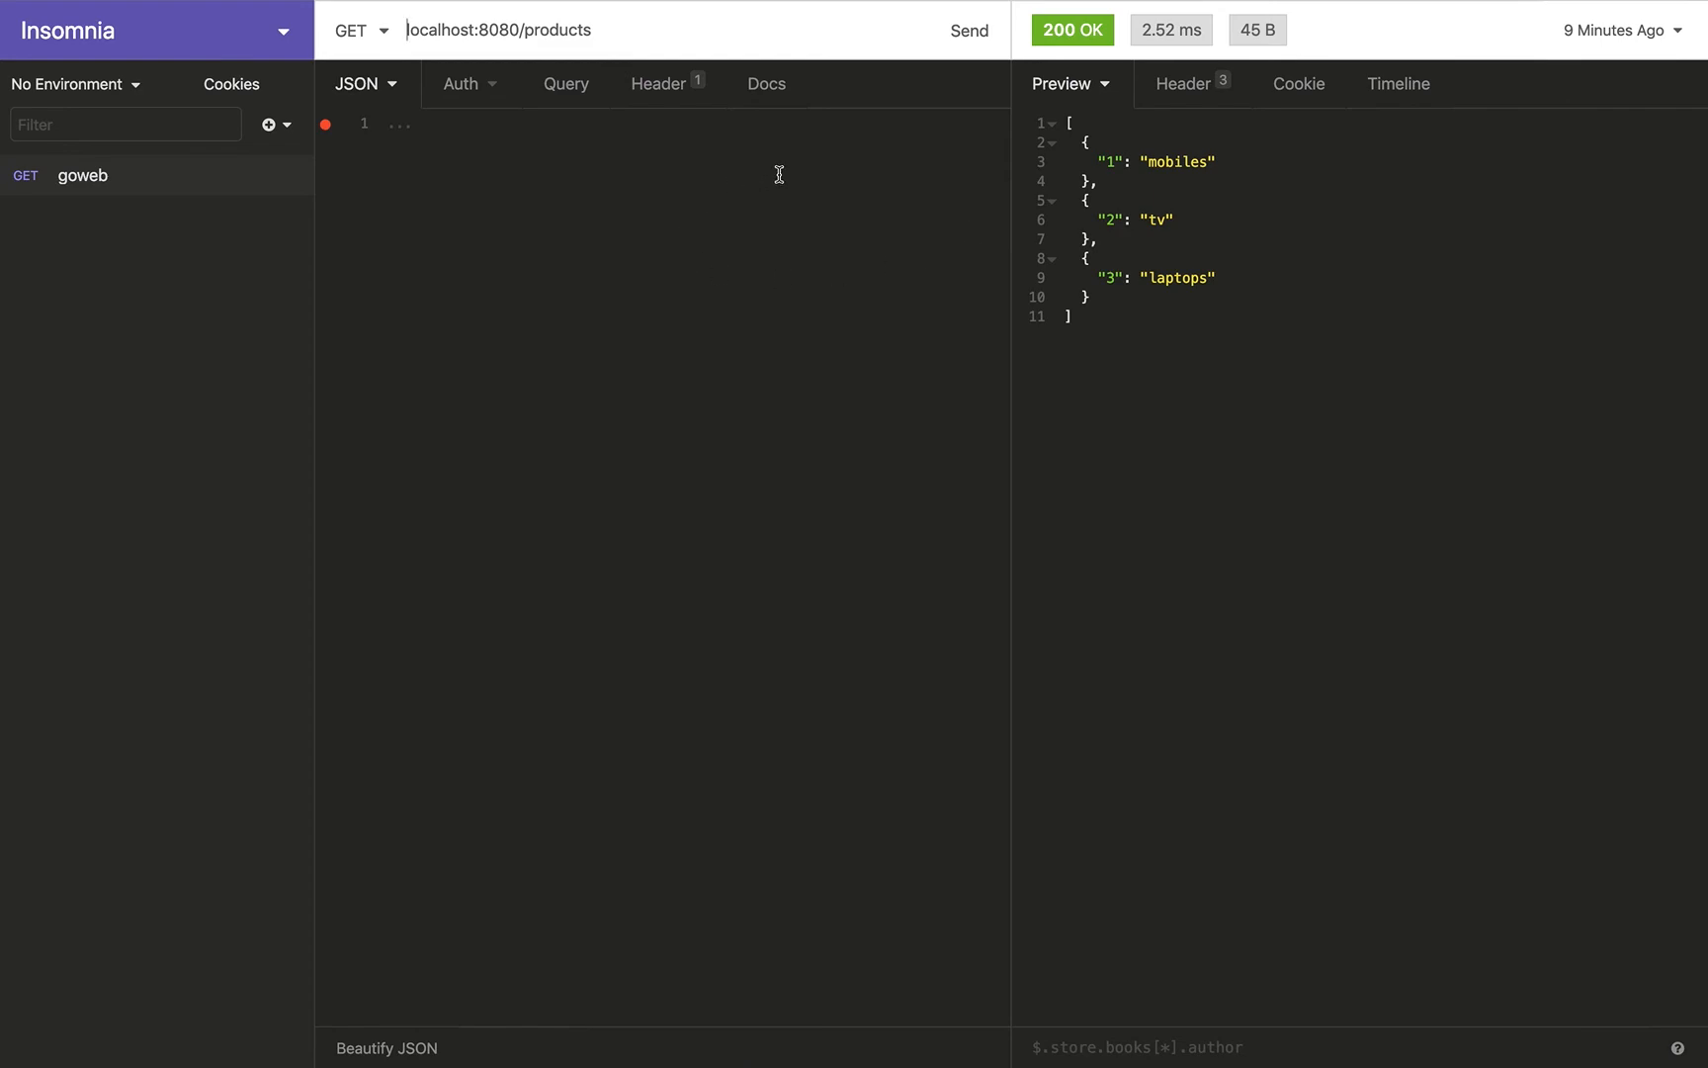
Resend GET localhost:8080/products in Insomnia, getting 200 OK with mobiles, tv and laptops.
left_click(968, 29)
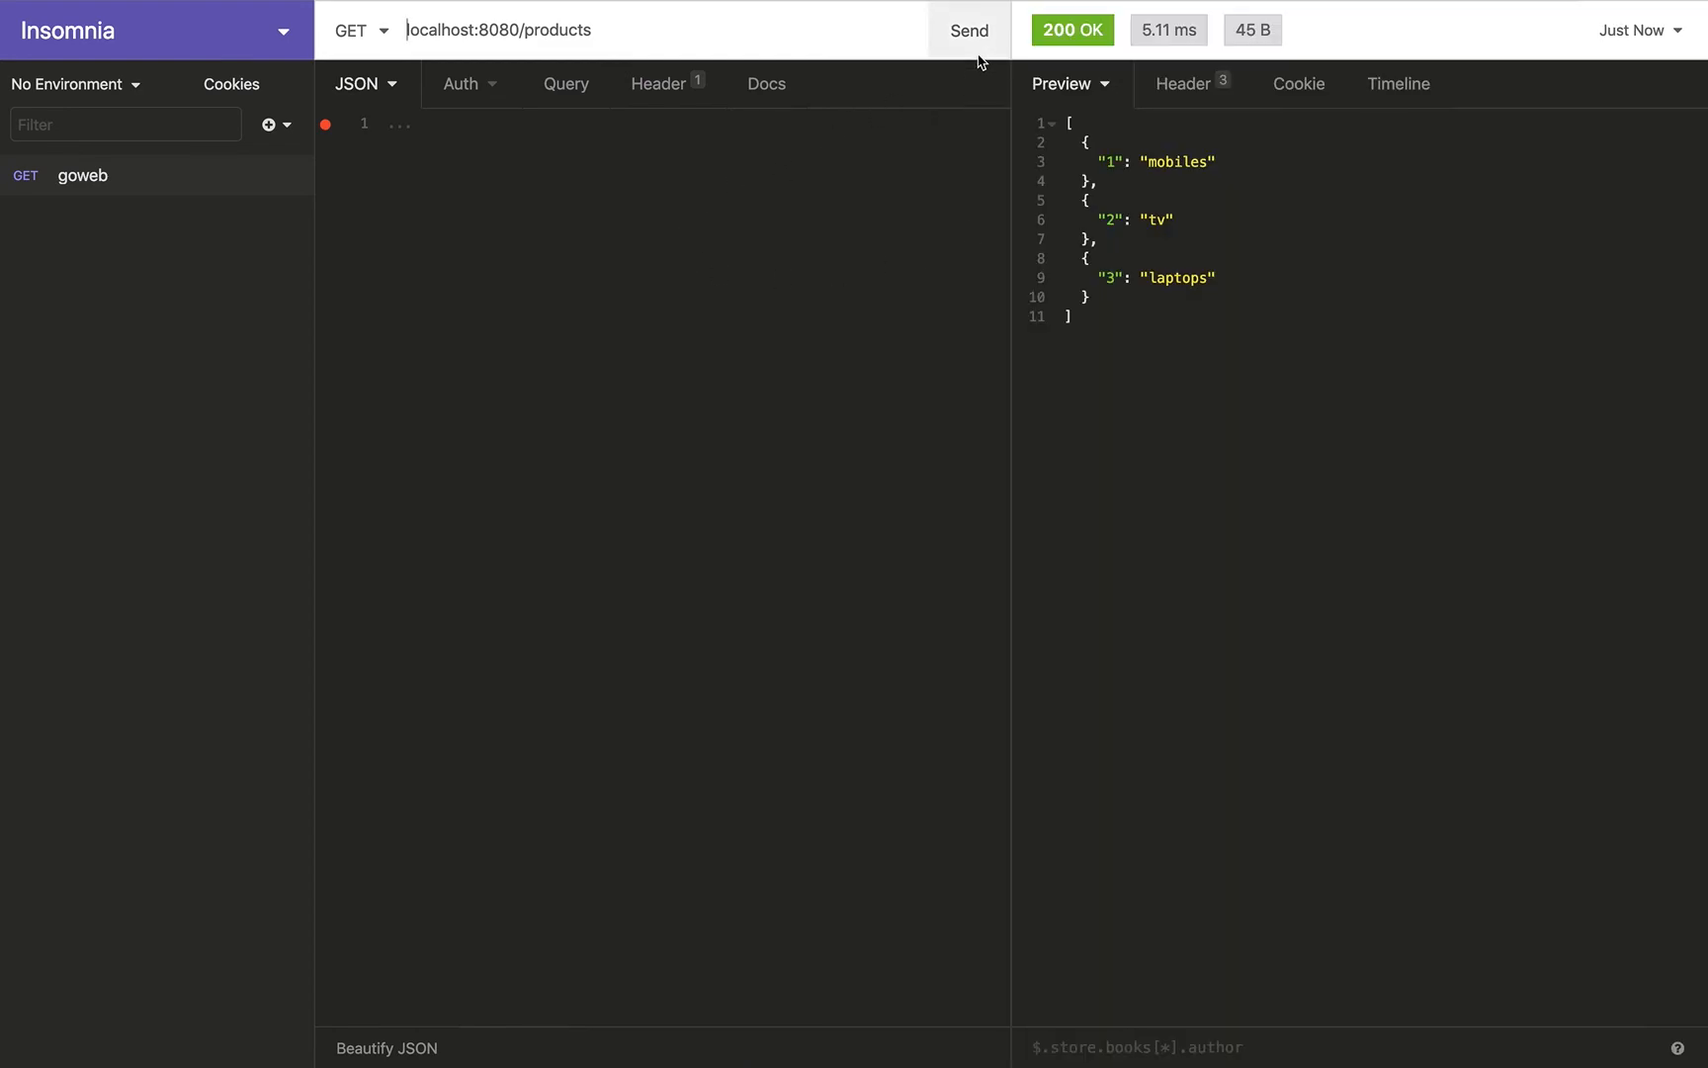
mouse_move(1218, 287)
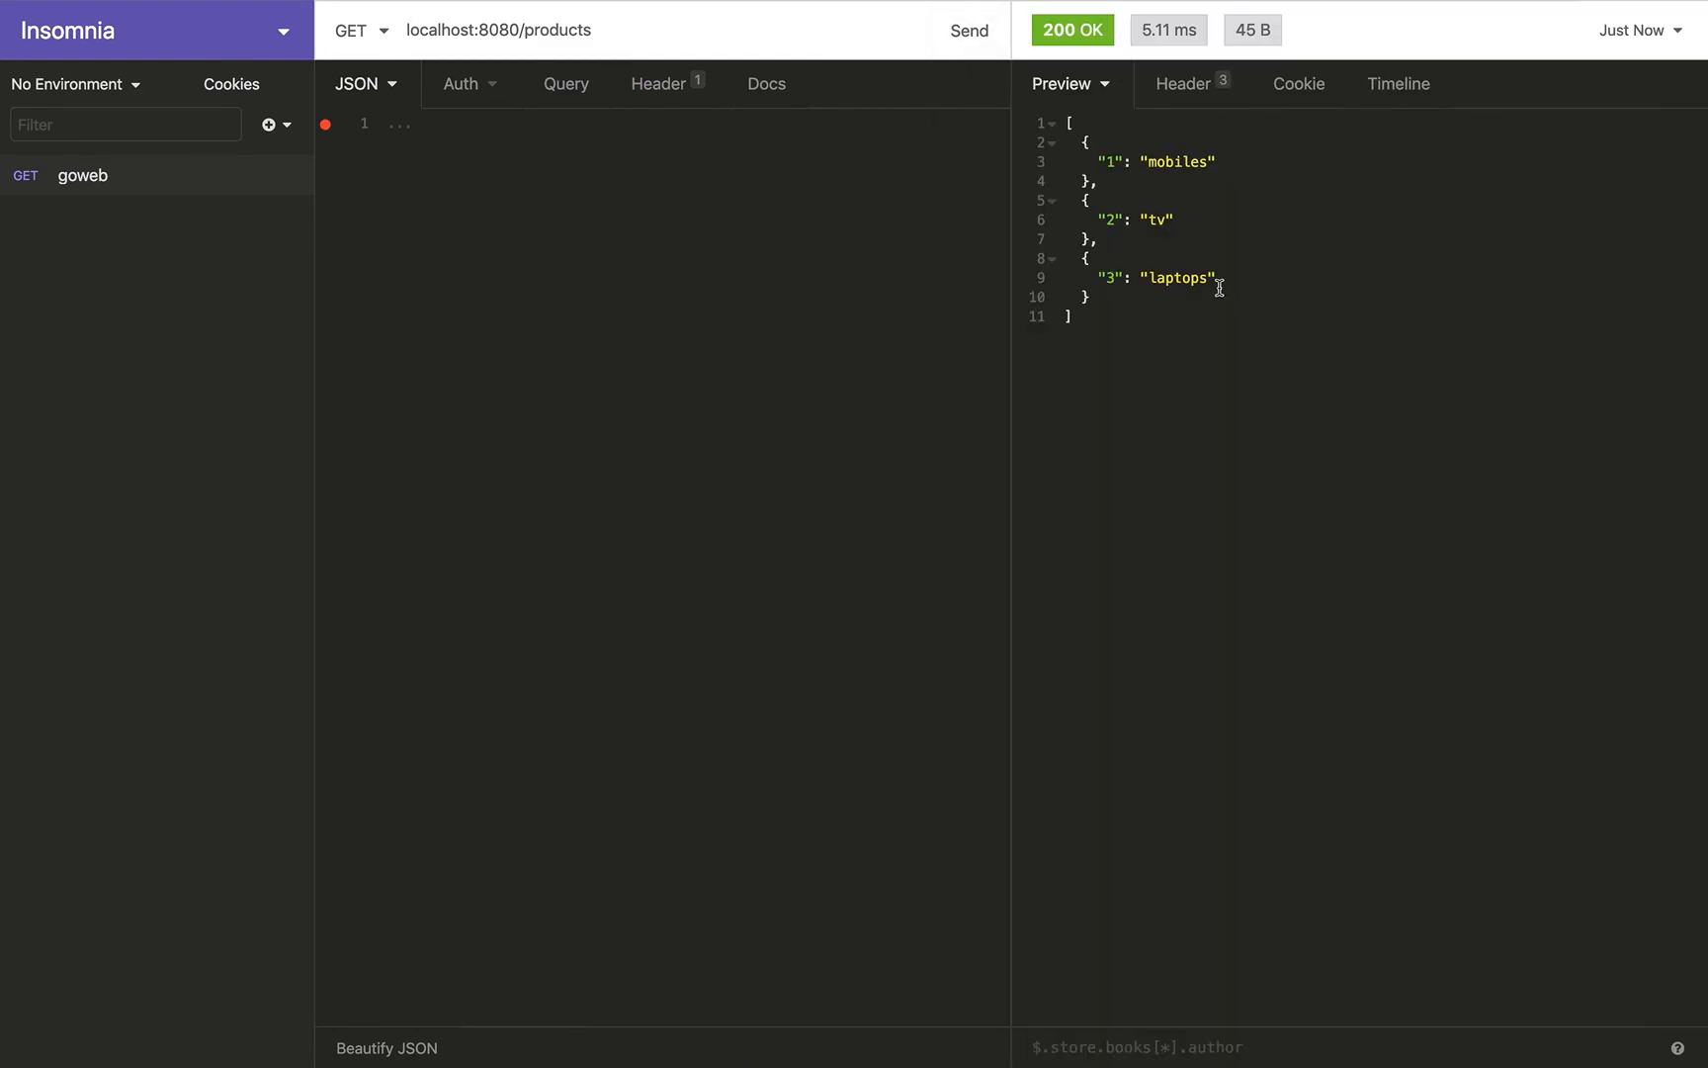